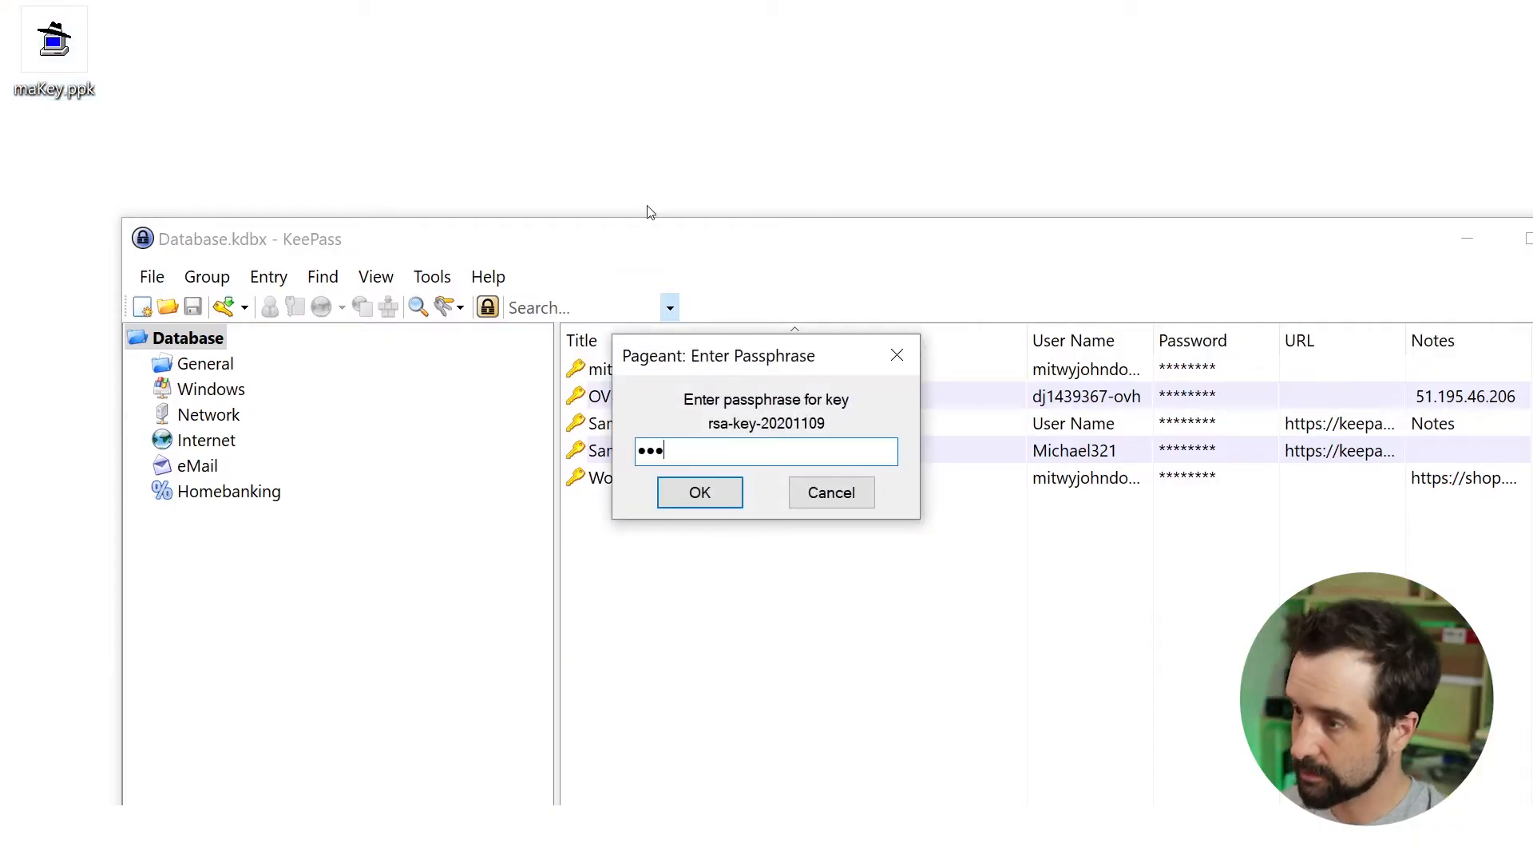
Confirm the rsa key passphrase in Pageant and launch the OVH server entry from KeePass.
left_click(698, 491)
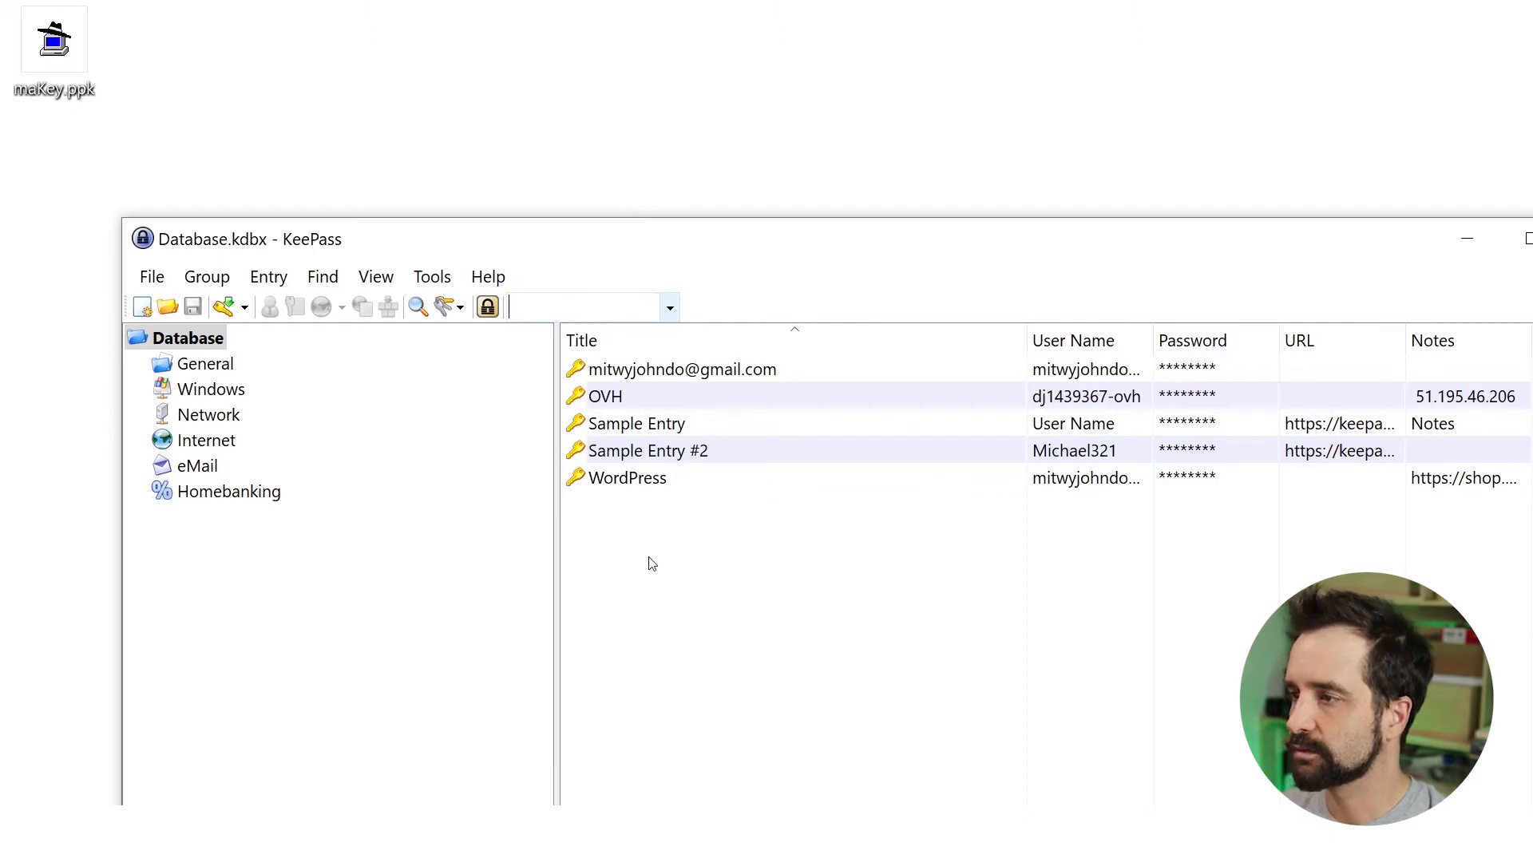
left_click(606, 396)
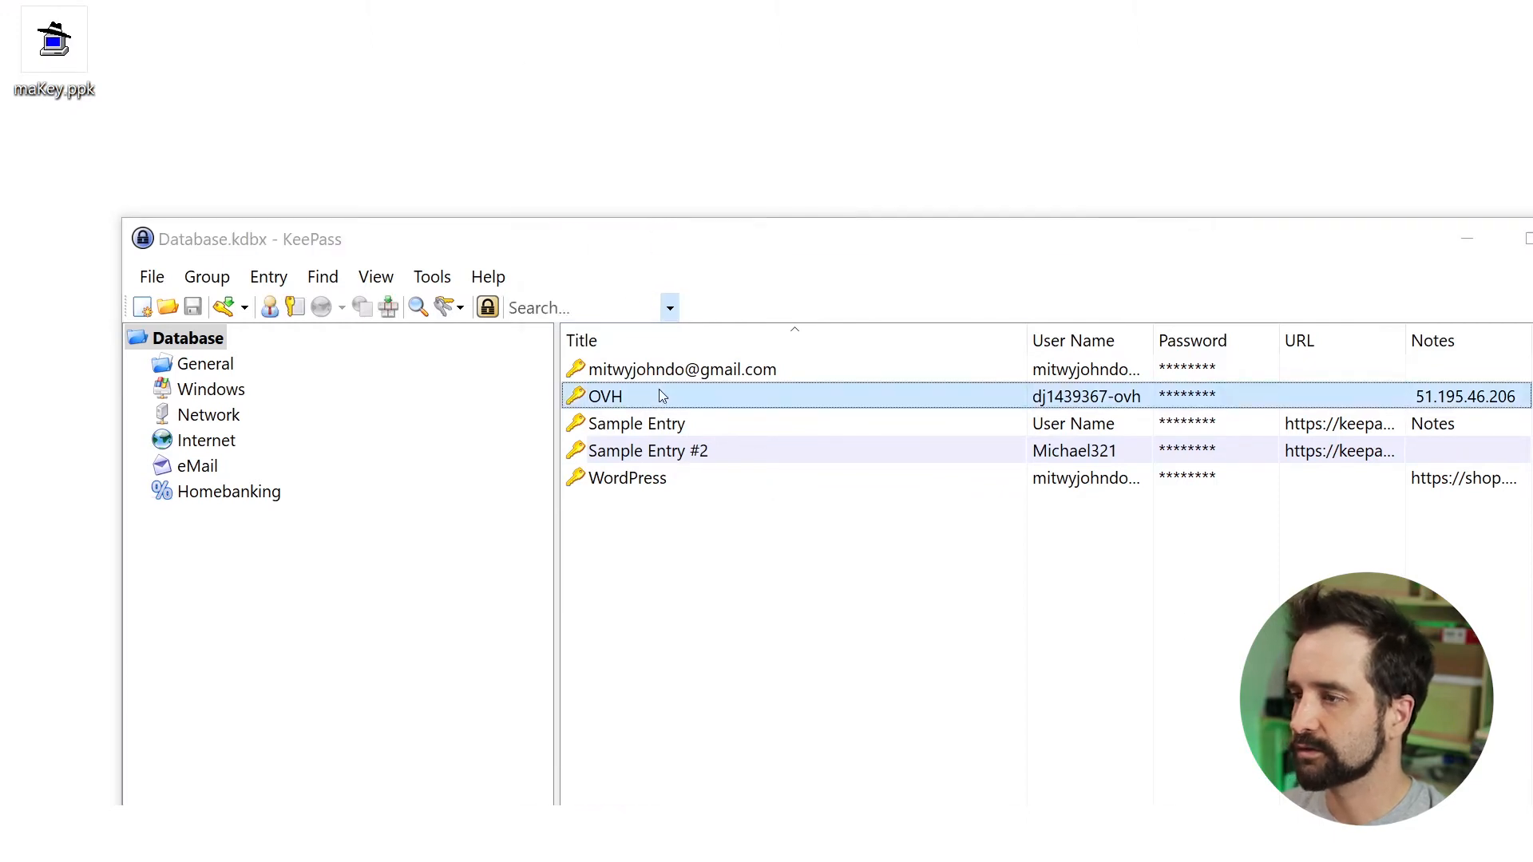
mouse_move(1186, 154)
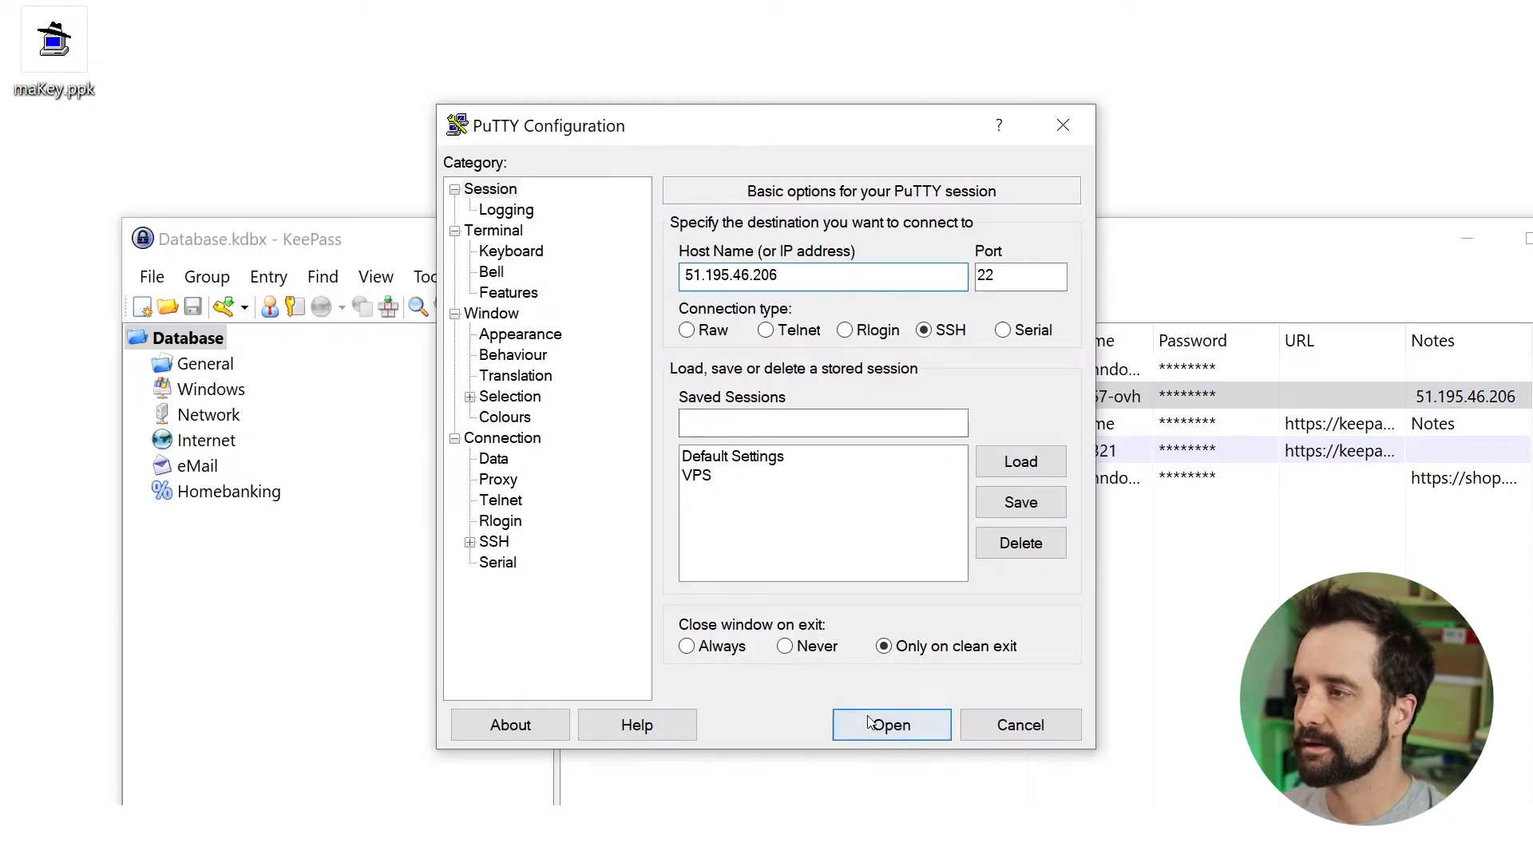
Log in as mitwy, become root with sudo su, run apt update and confirm apt upgrade with Y.
left_click(889, 724)
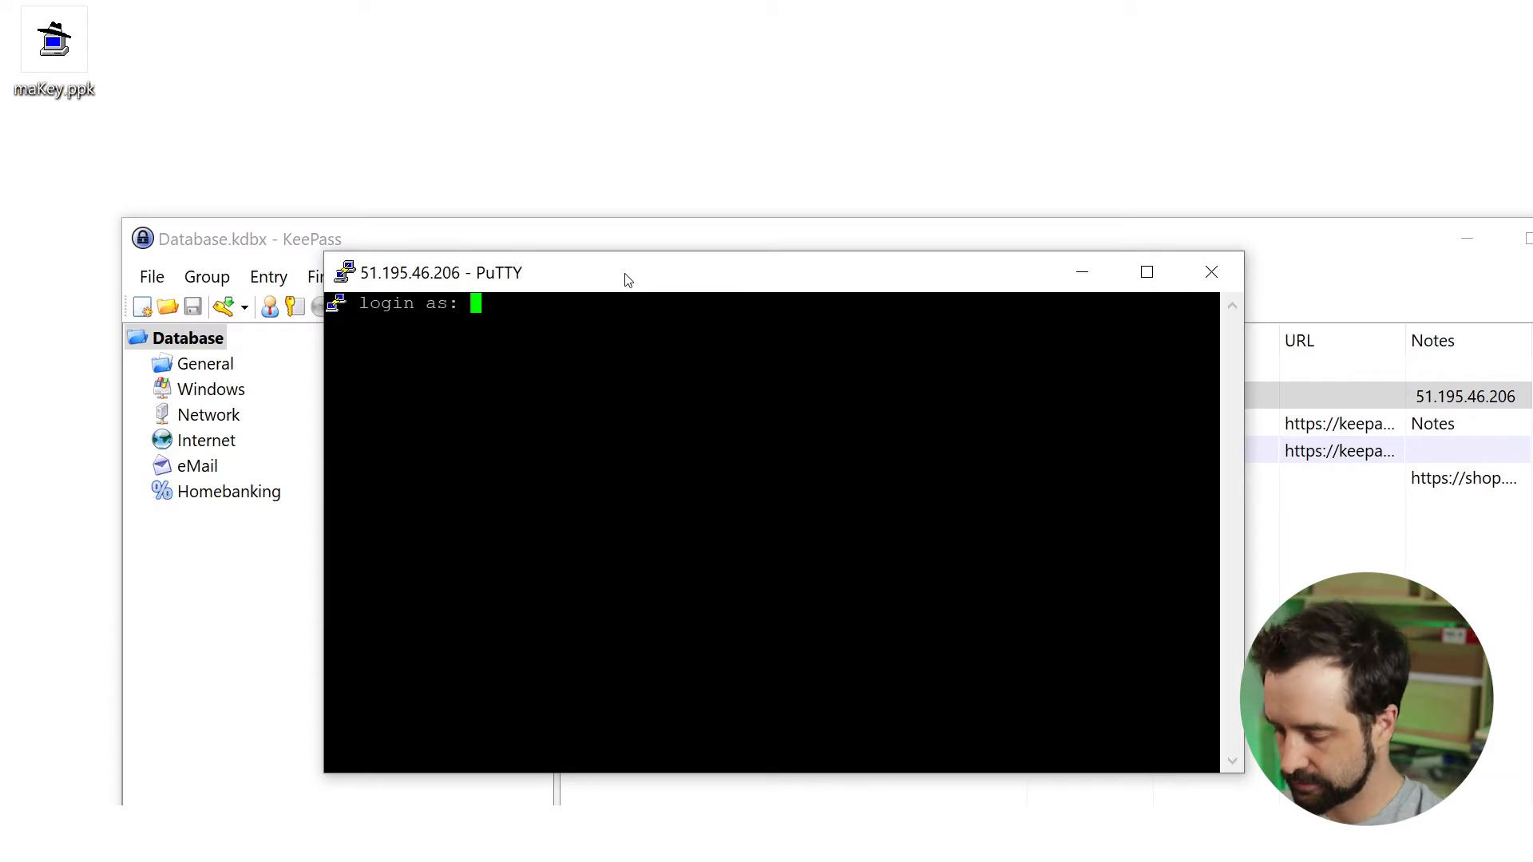
type("mitwy")
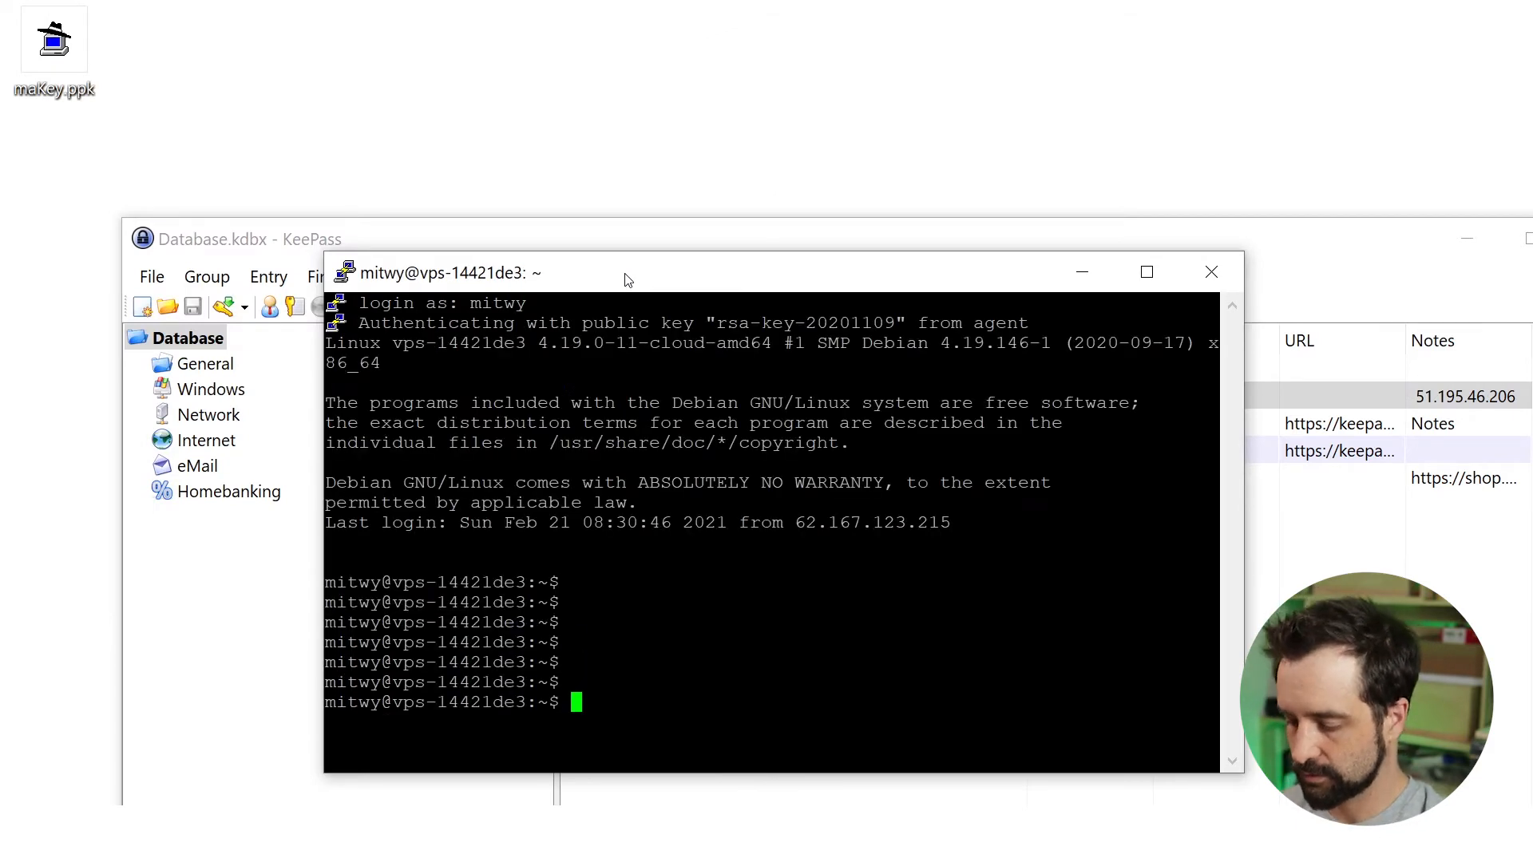
type("sudo")
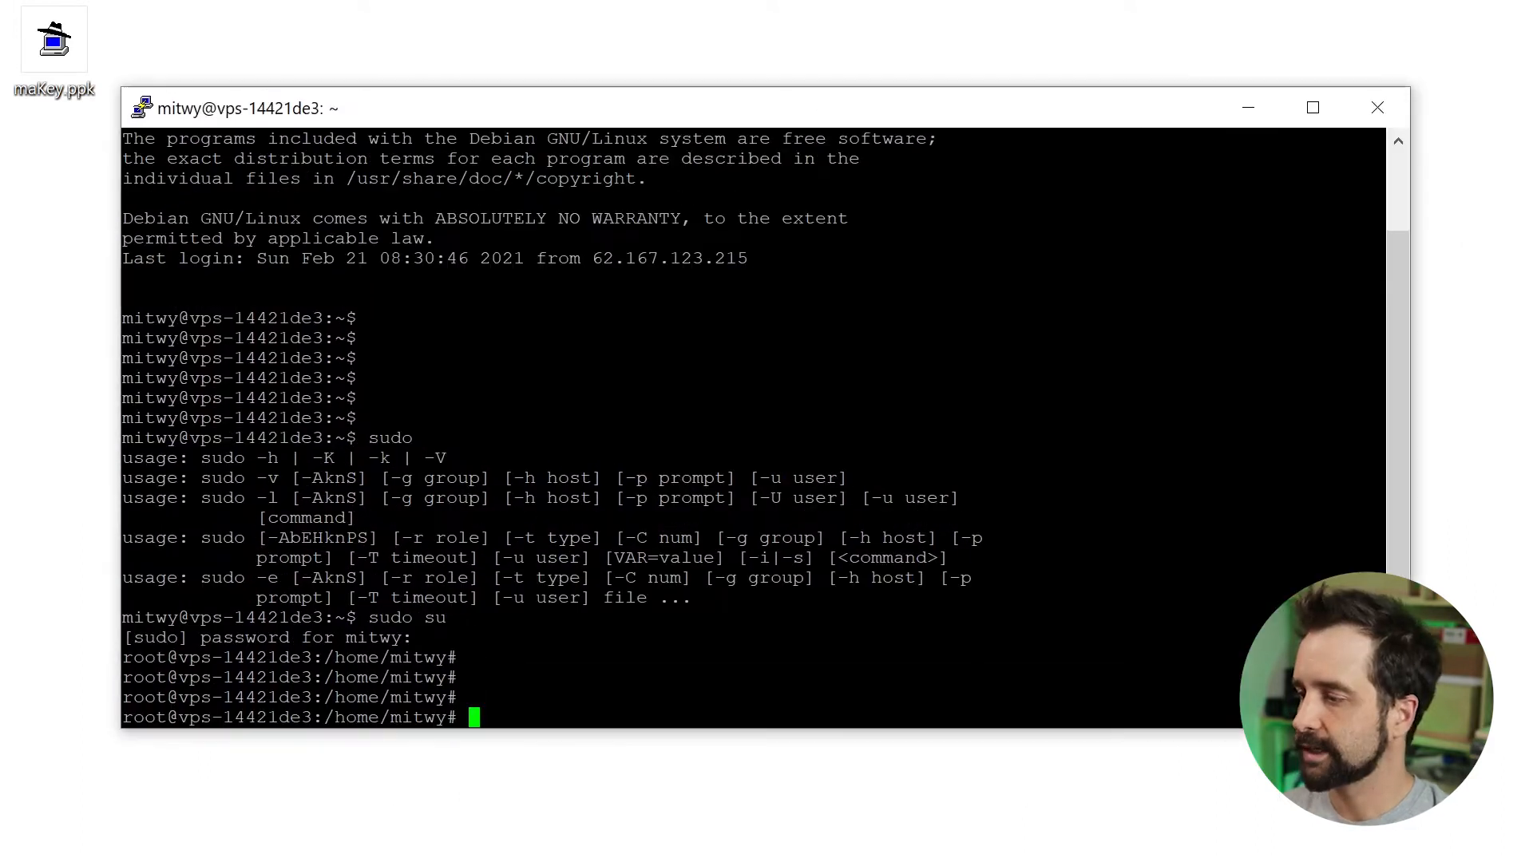
type("apt update")
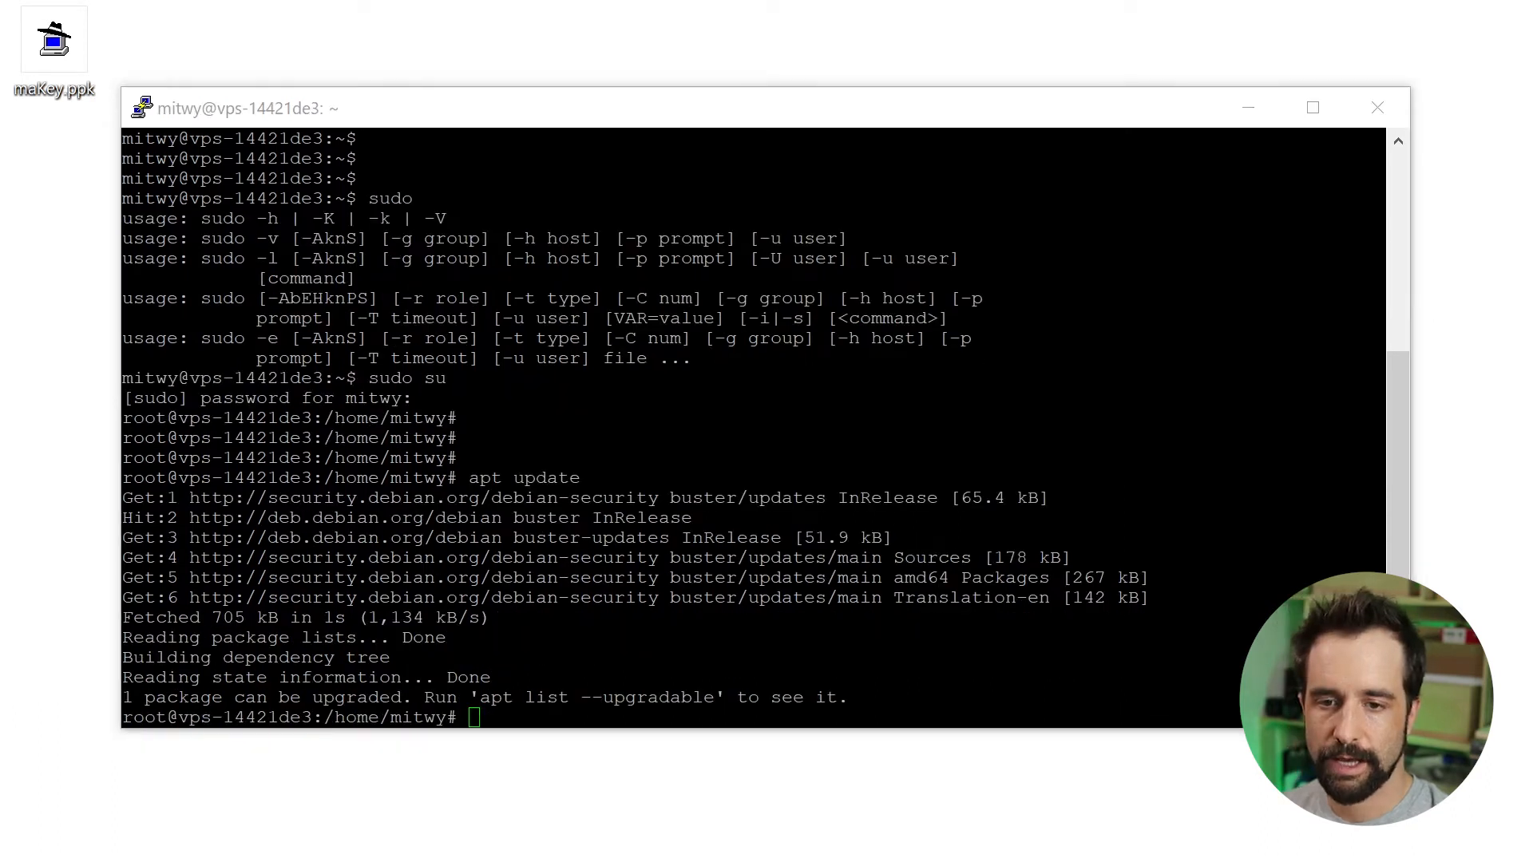
type("apt upgrade")
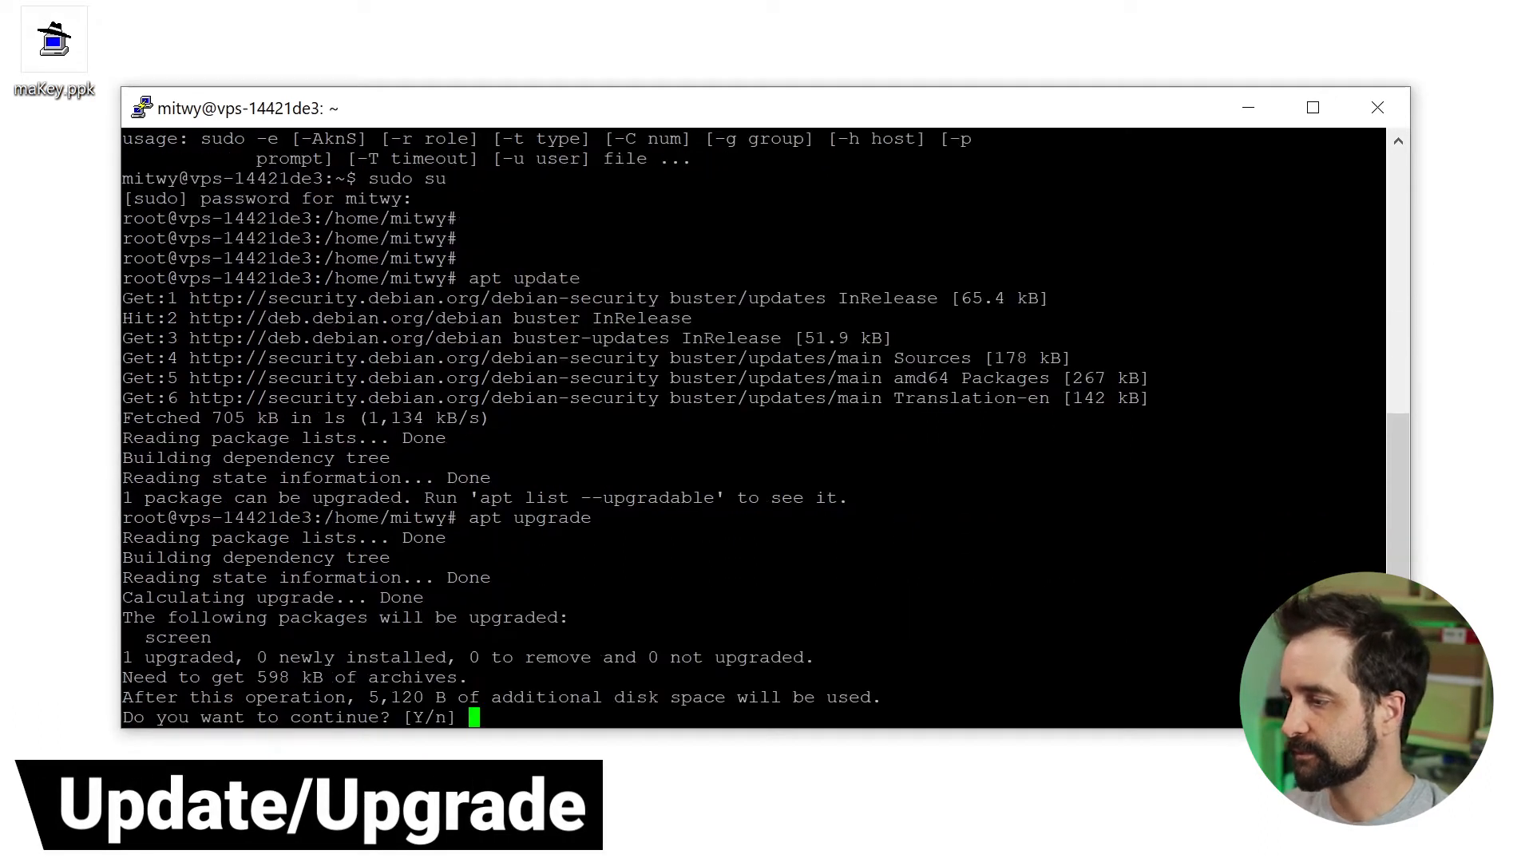
type("Y")
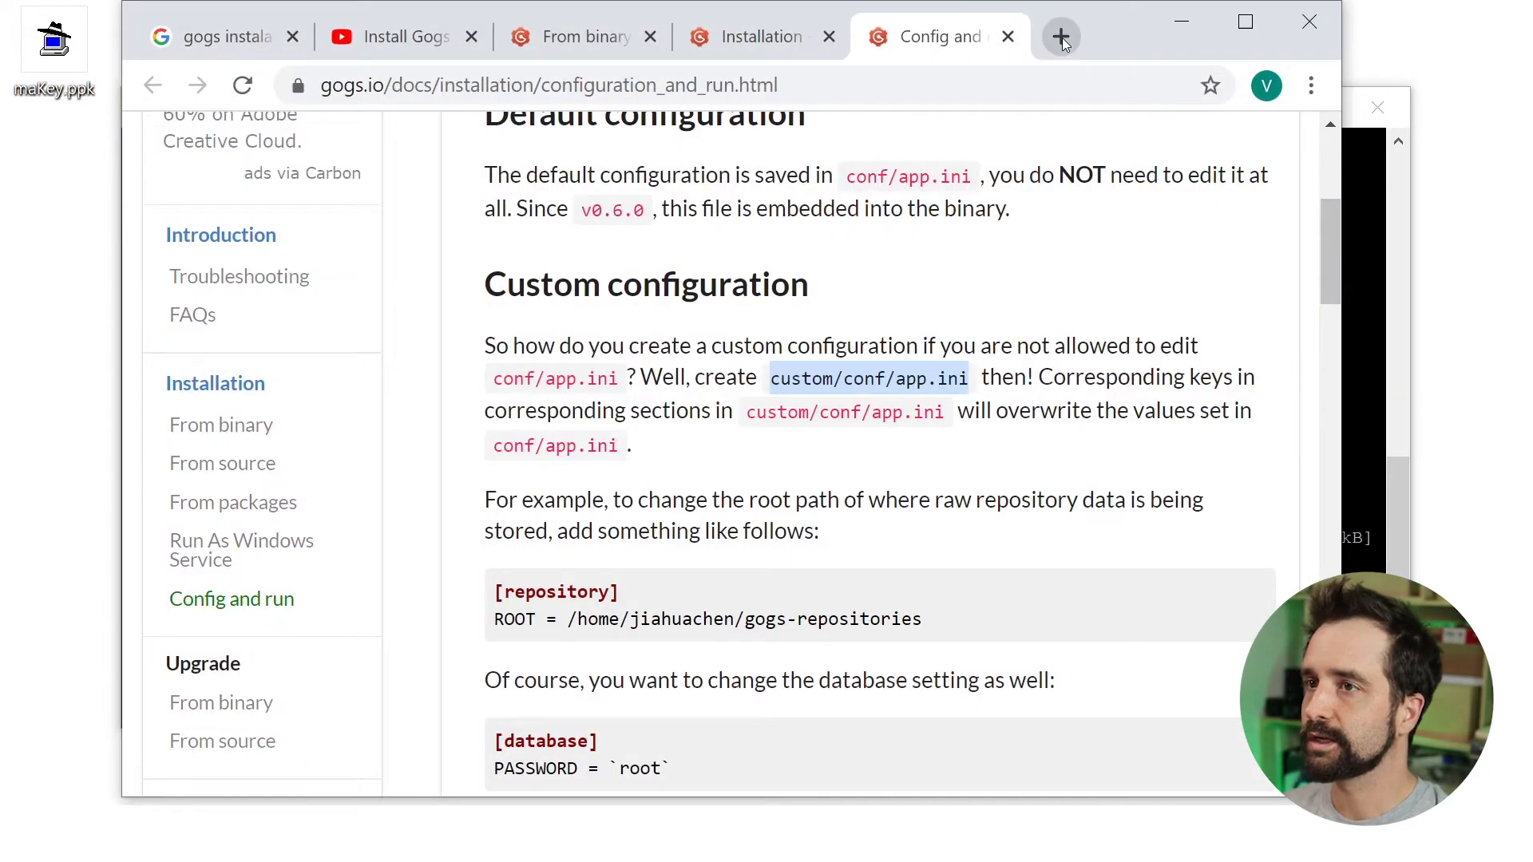
Close the Gogs documentation tabs, keeping only the git.wemitwy.com page.
left_click(1060, 36)
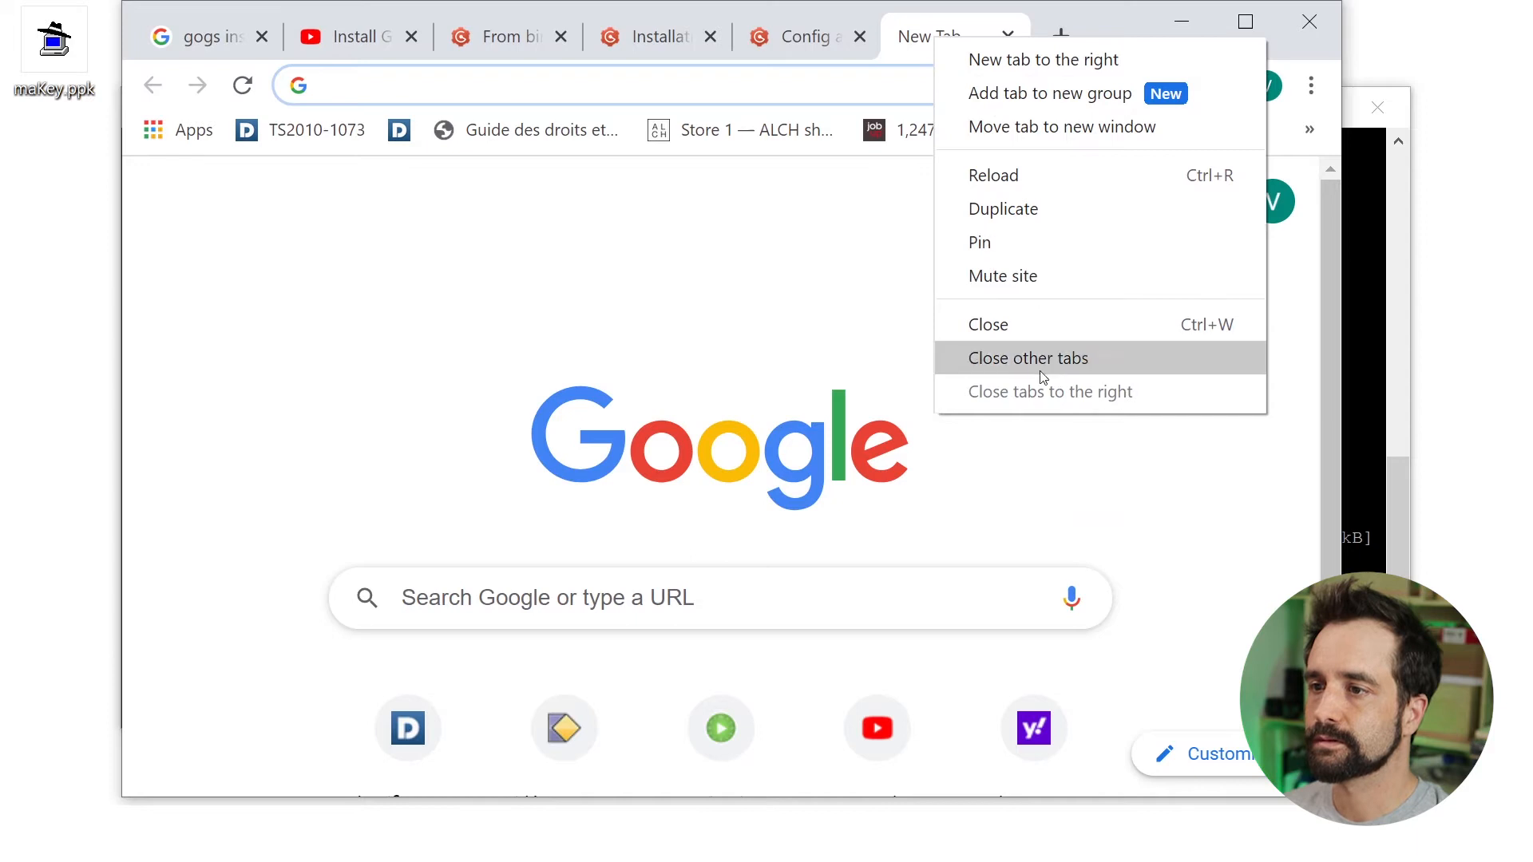
left_click(1027, 358)
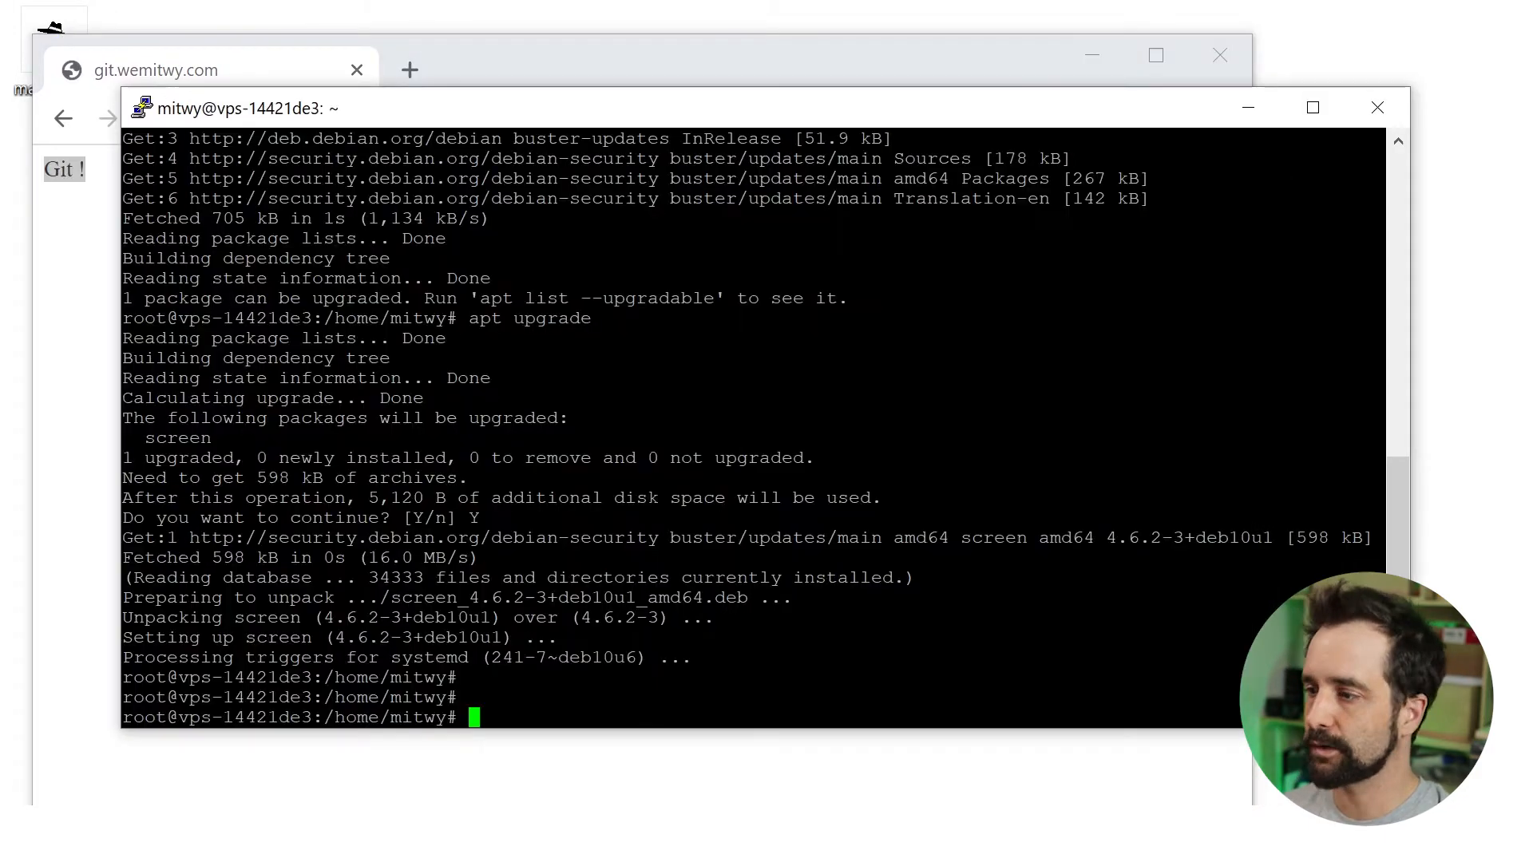
Review /var/www/git/index.html and the git.conf virtual host in /etc/apache2/sites-enabled with vim.
type("cd /var/www/")
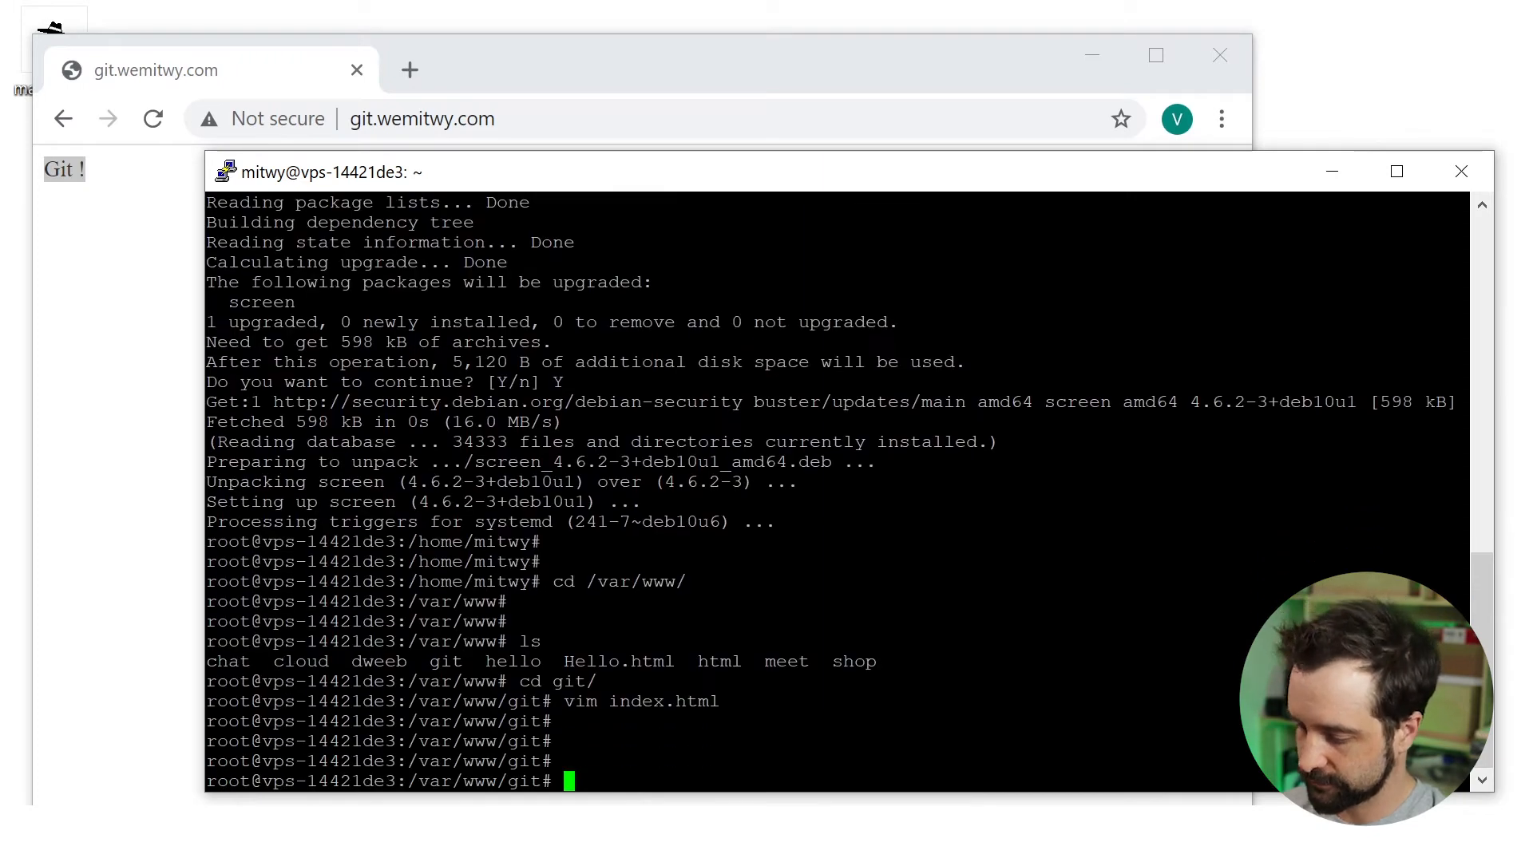
type("cd /etc/apache2/")
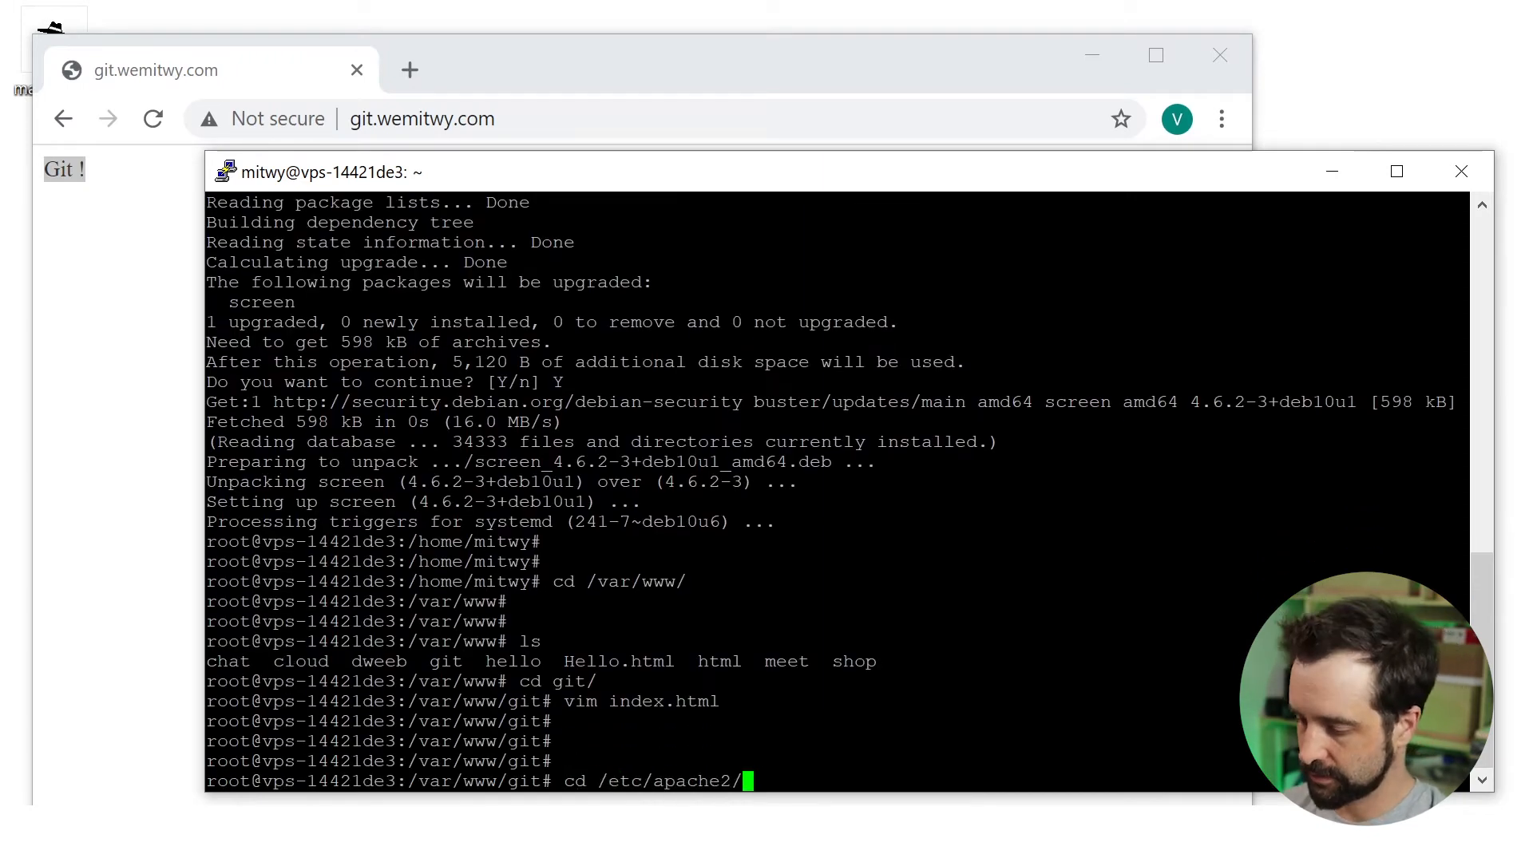
type("sites-enabled/")
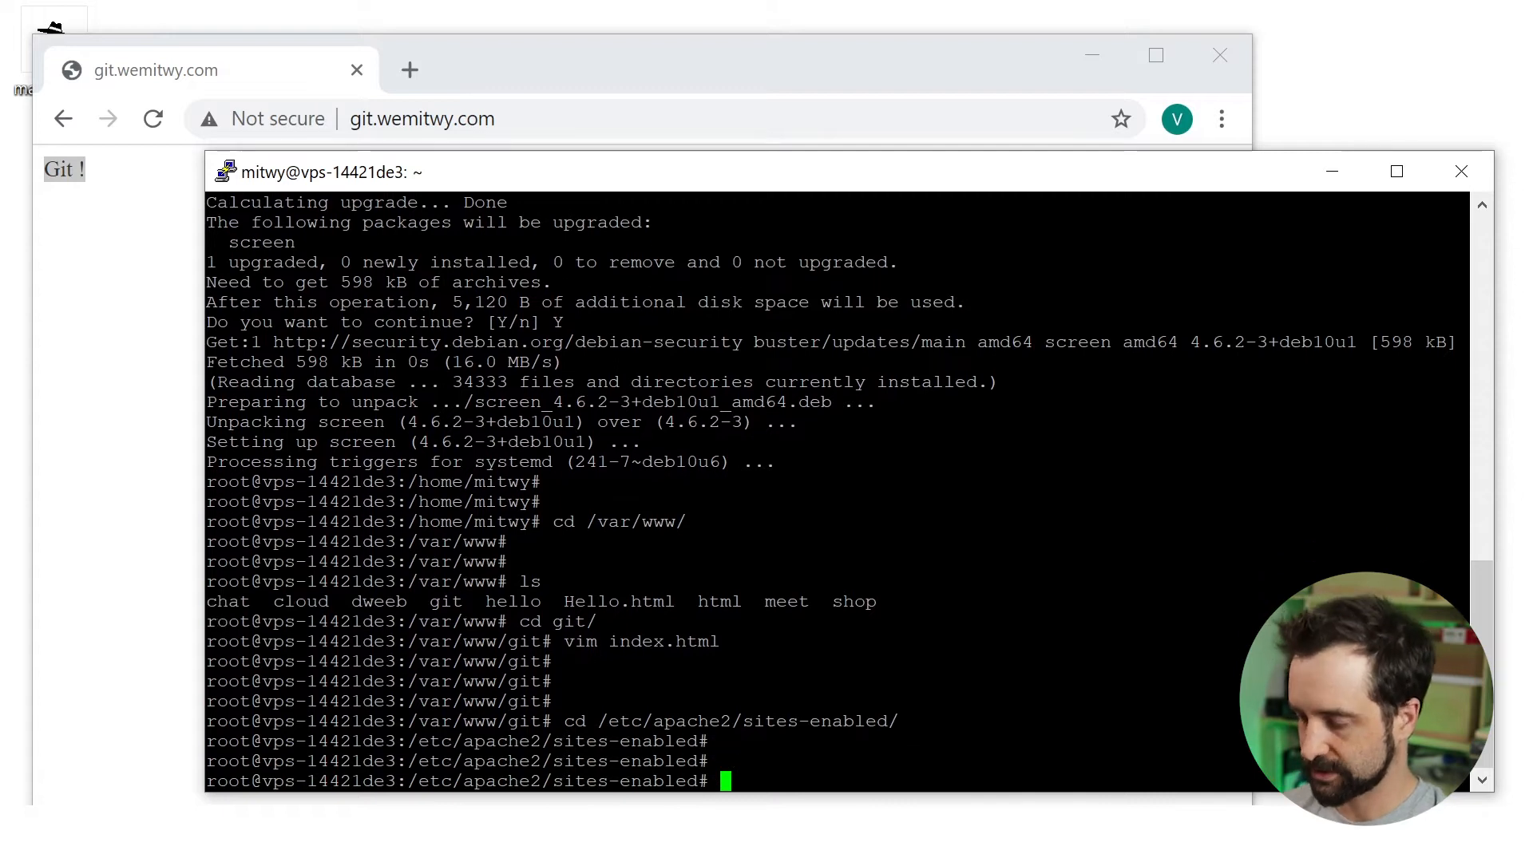
type("v")
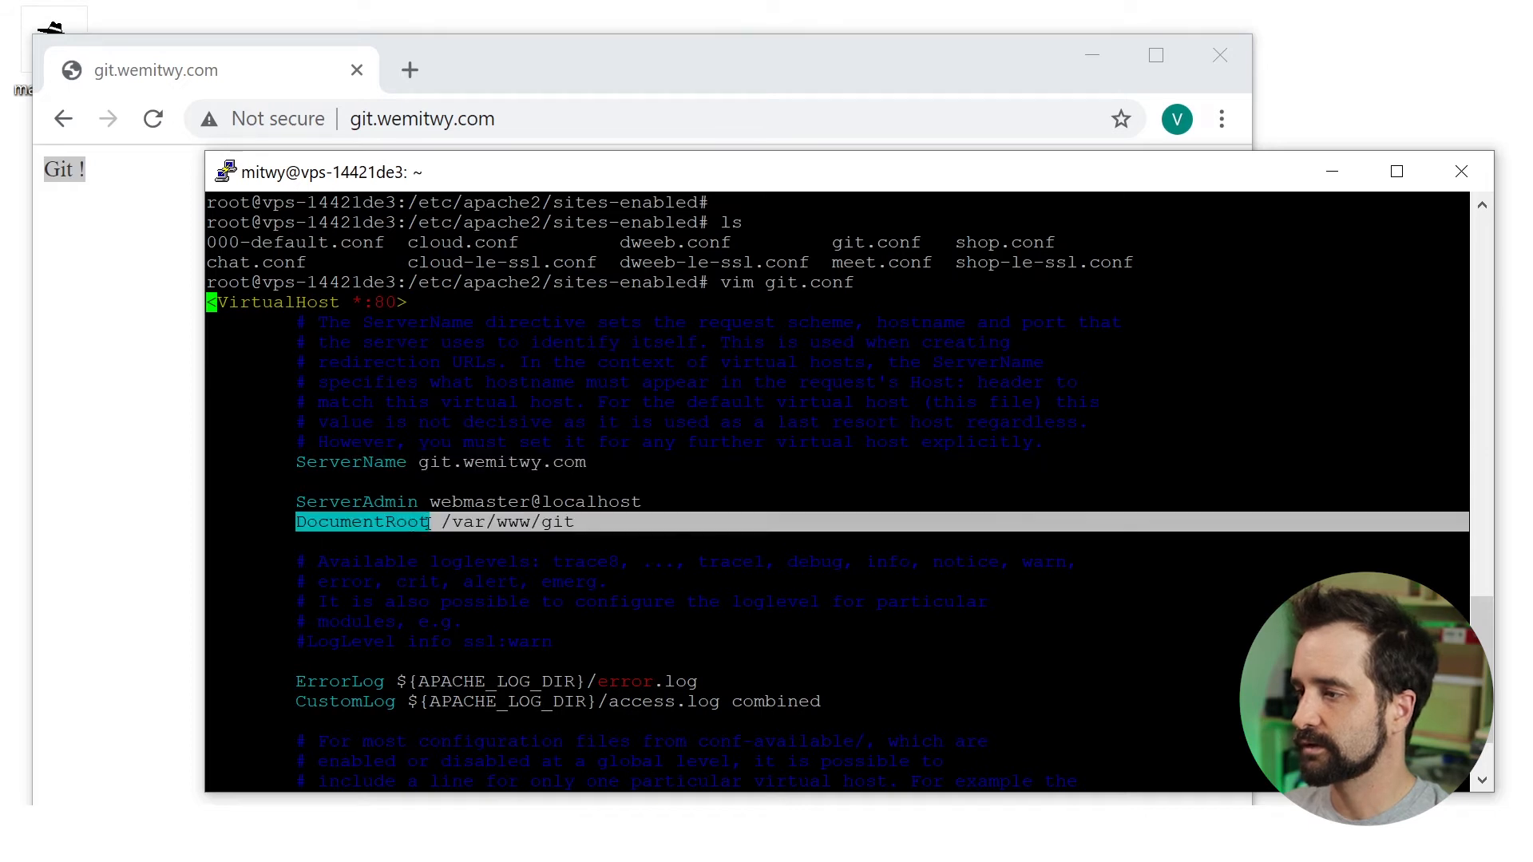
type(":q")
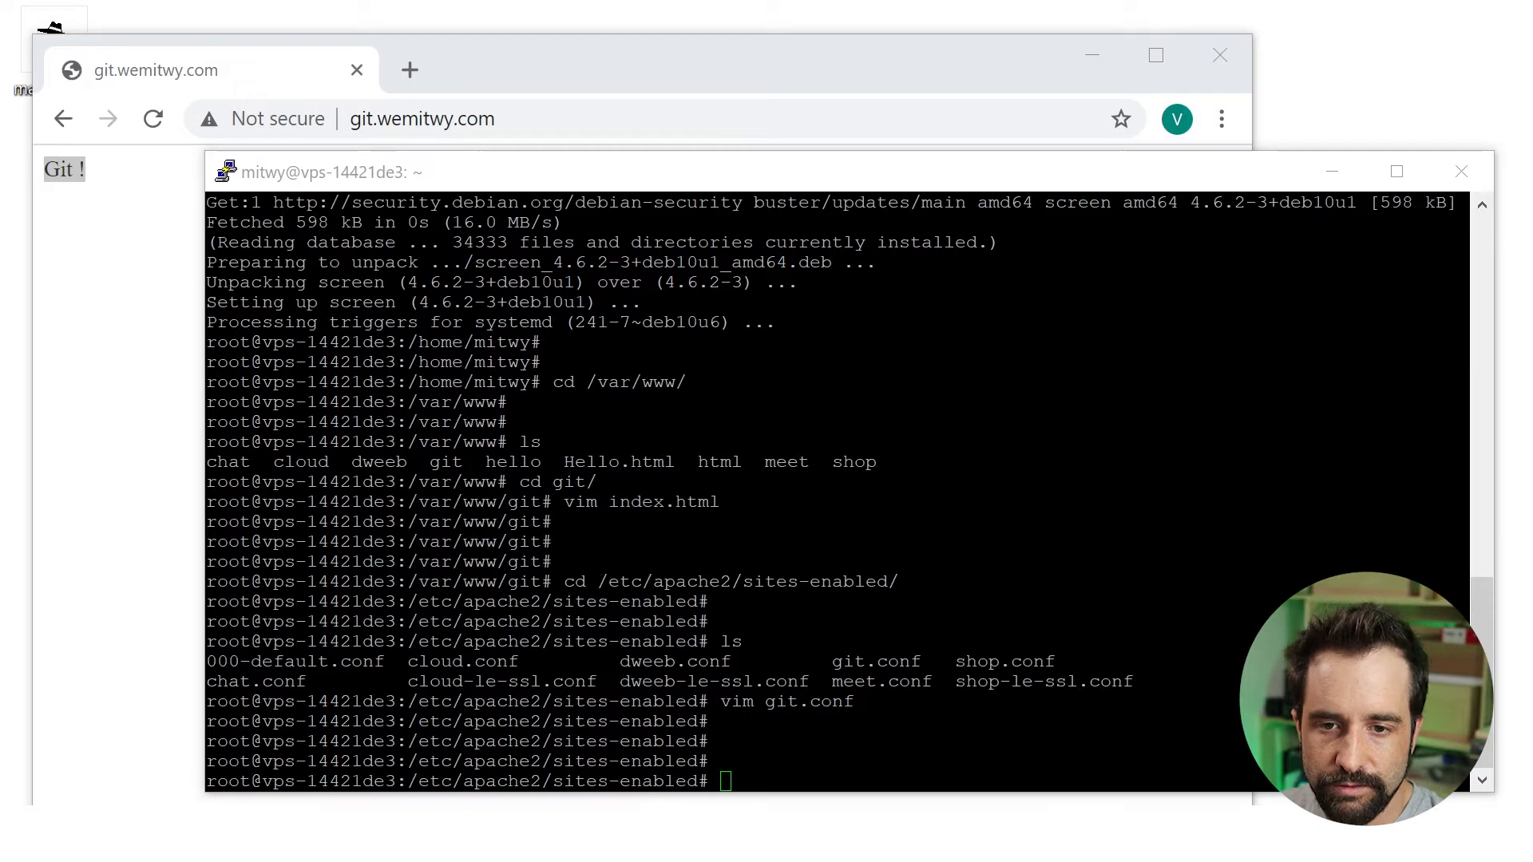
Install git with apt-get install git, answering Y to continue.
type("apt-get install git")
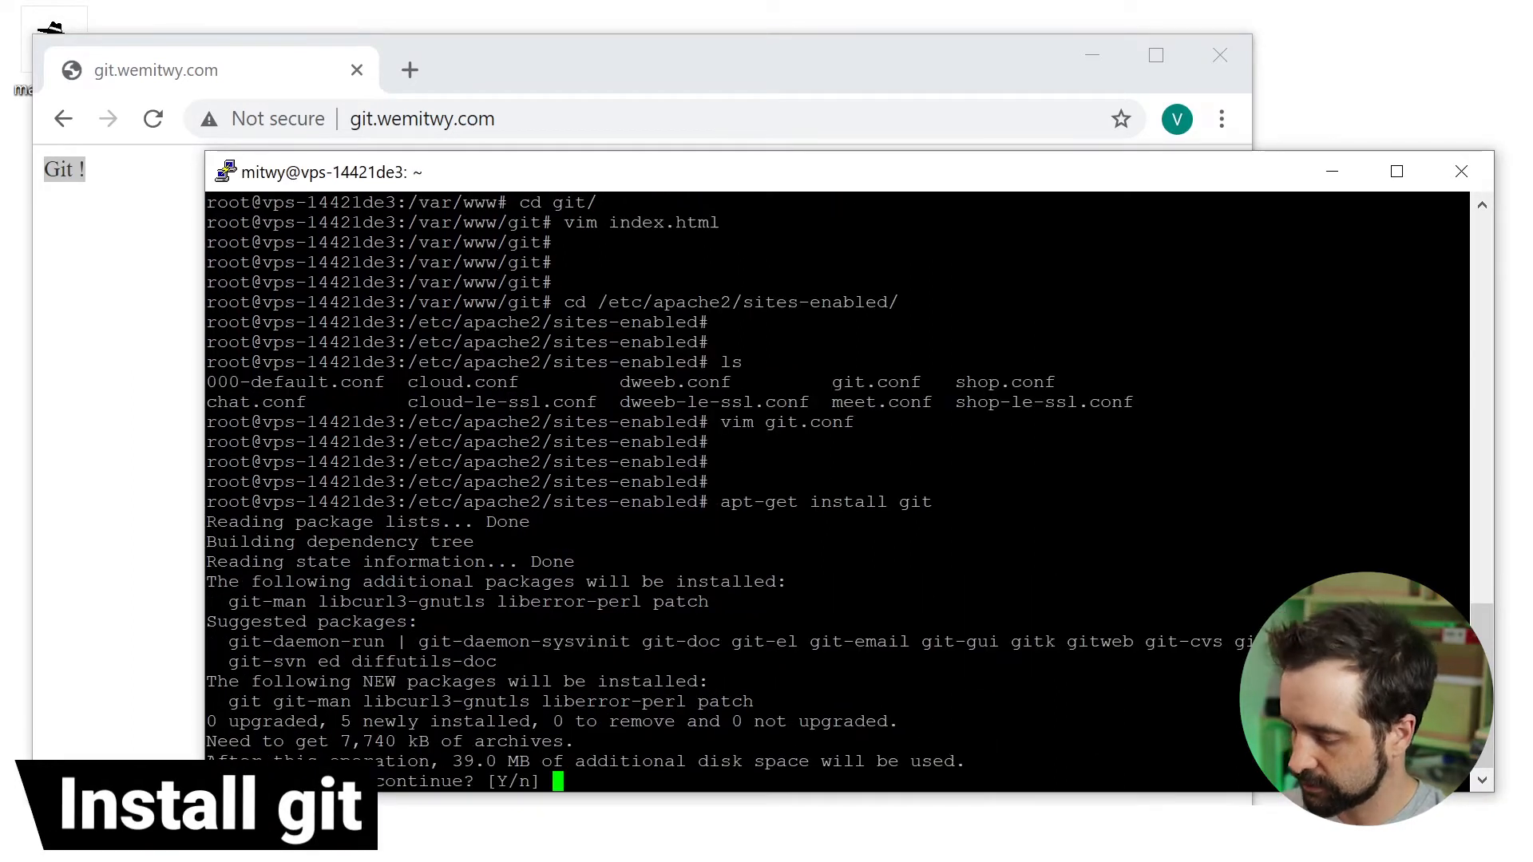
type("Y")
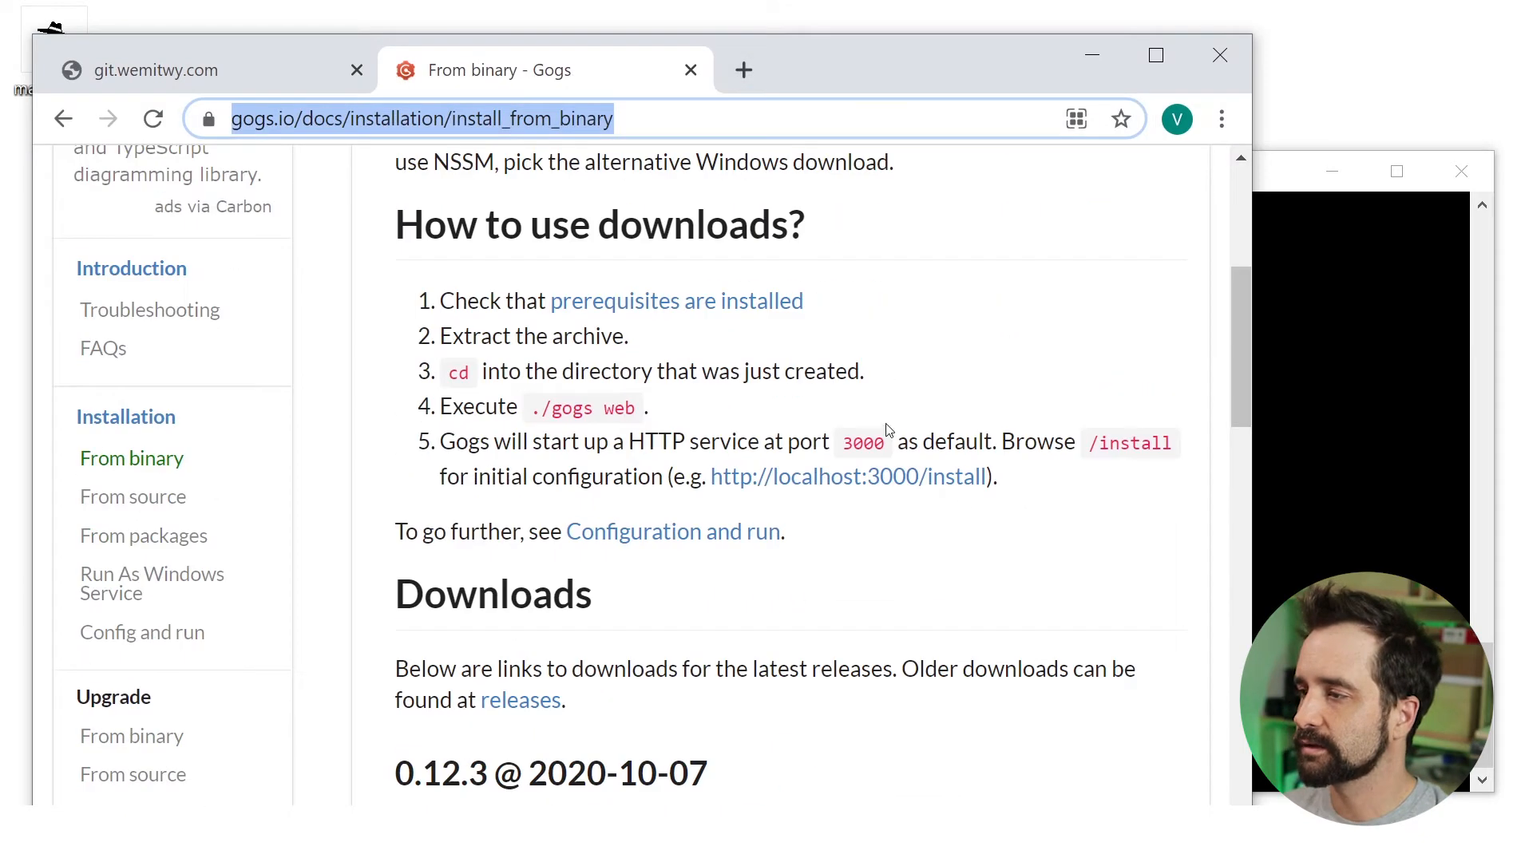
Copy the Linux amd64 TAR.GZ link address from the Gogs From binary downloads table.
scroll("down", 3)
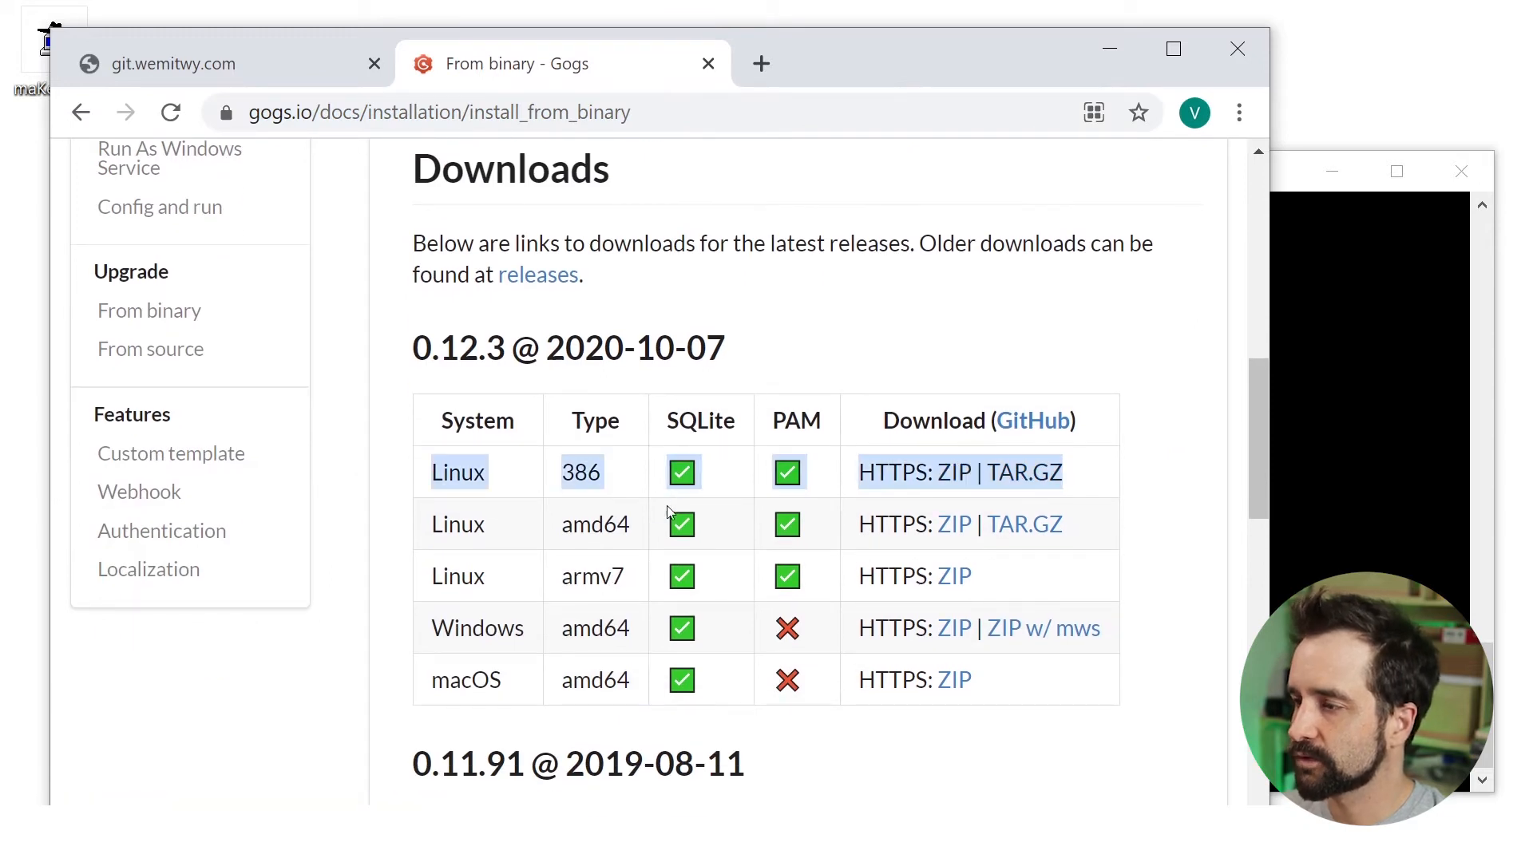
left_click(1146, 534)
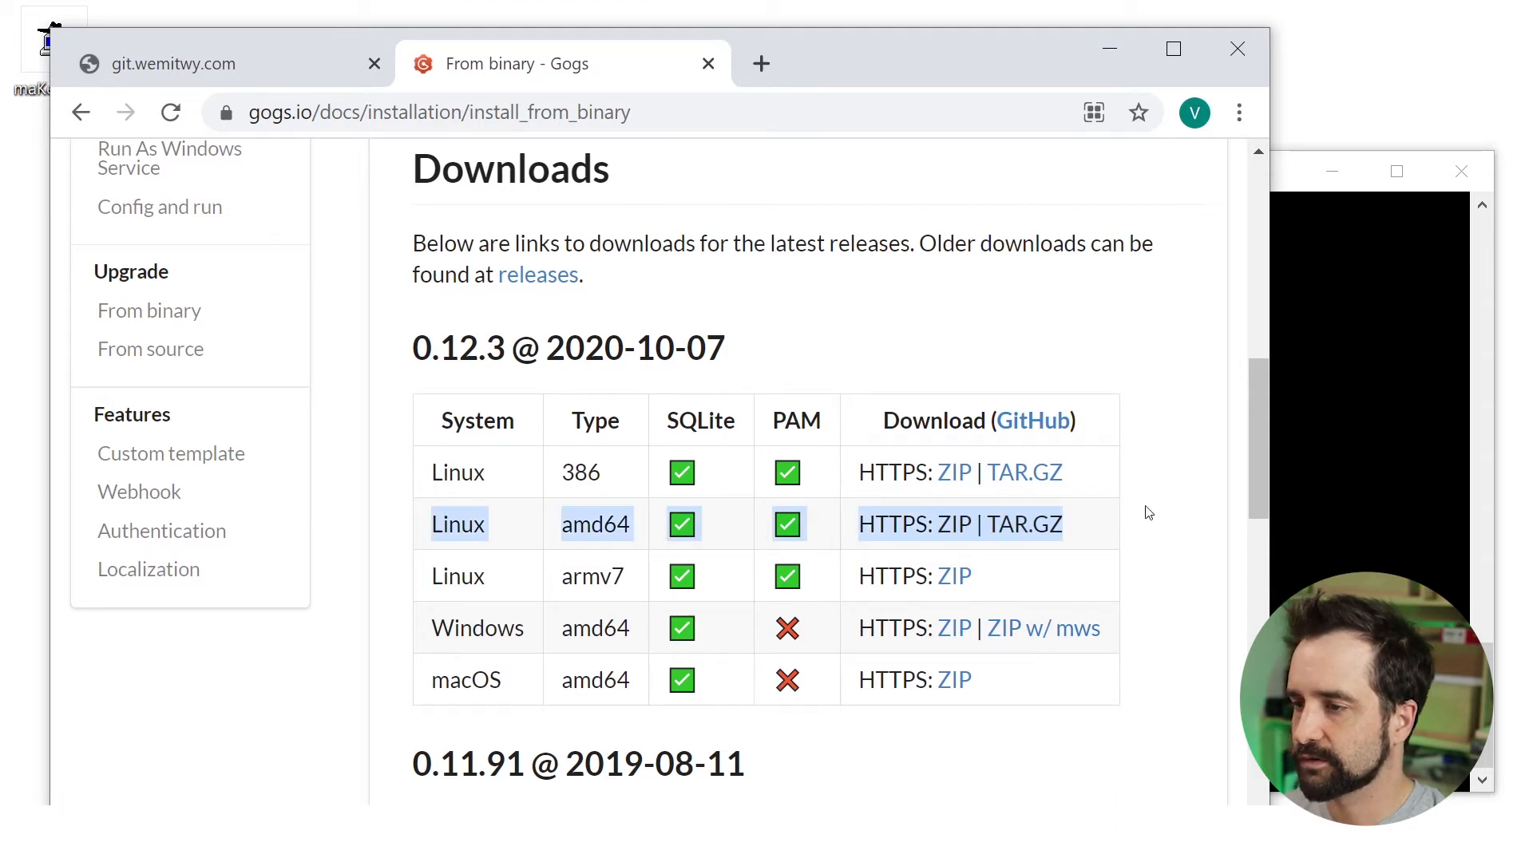
right_click(1036, 525)
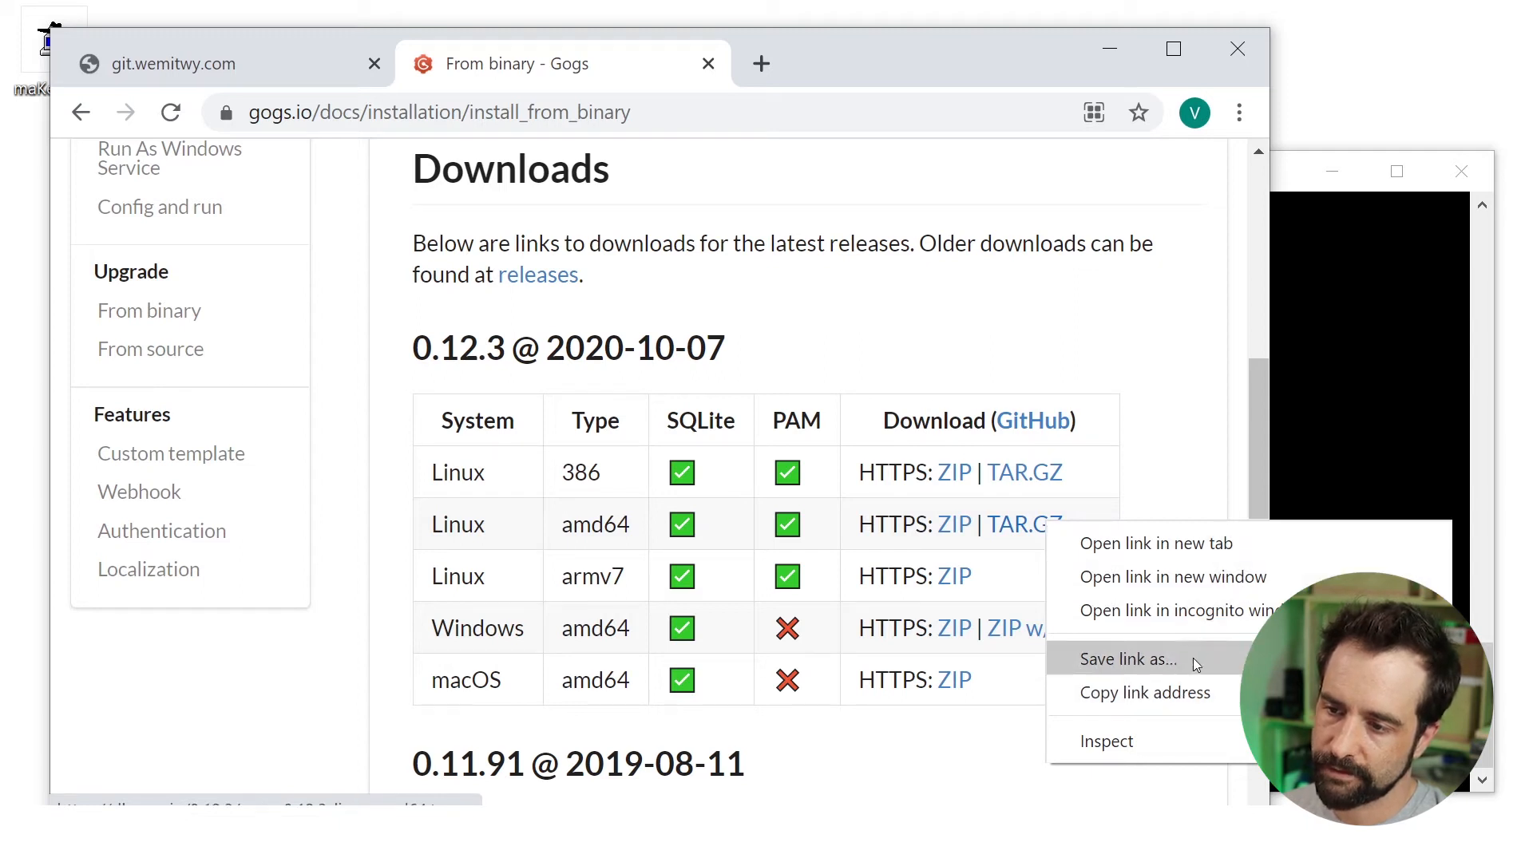
mouse_move(1143, 691)
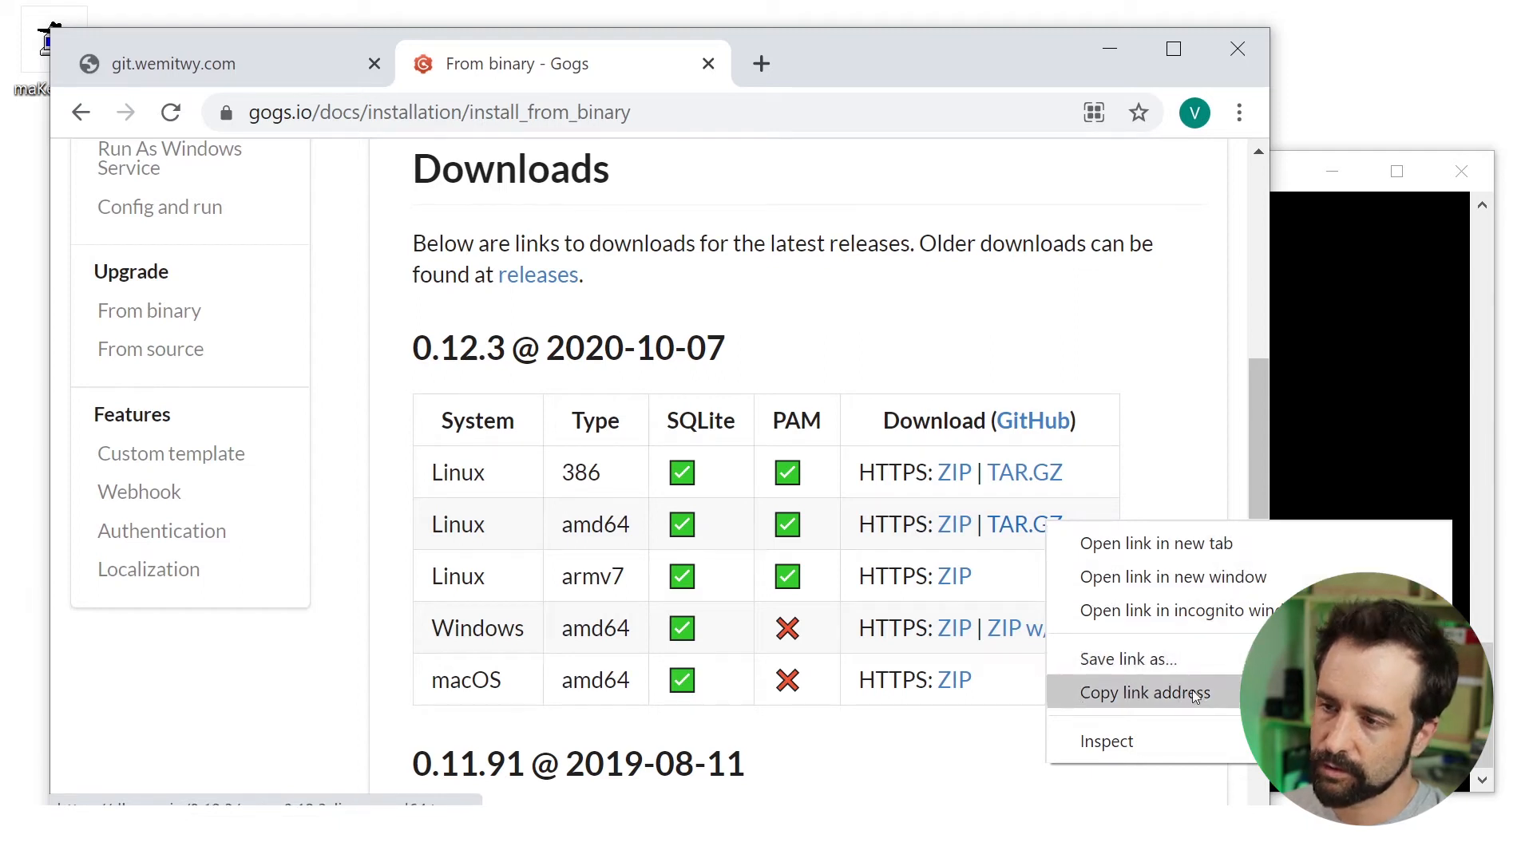
left_click(1146, 691)
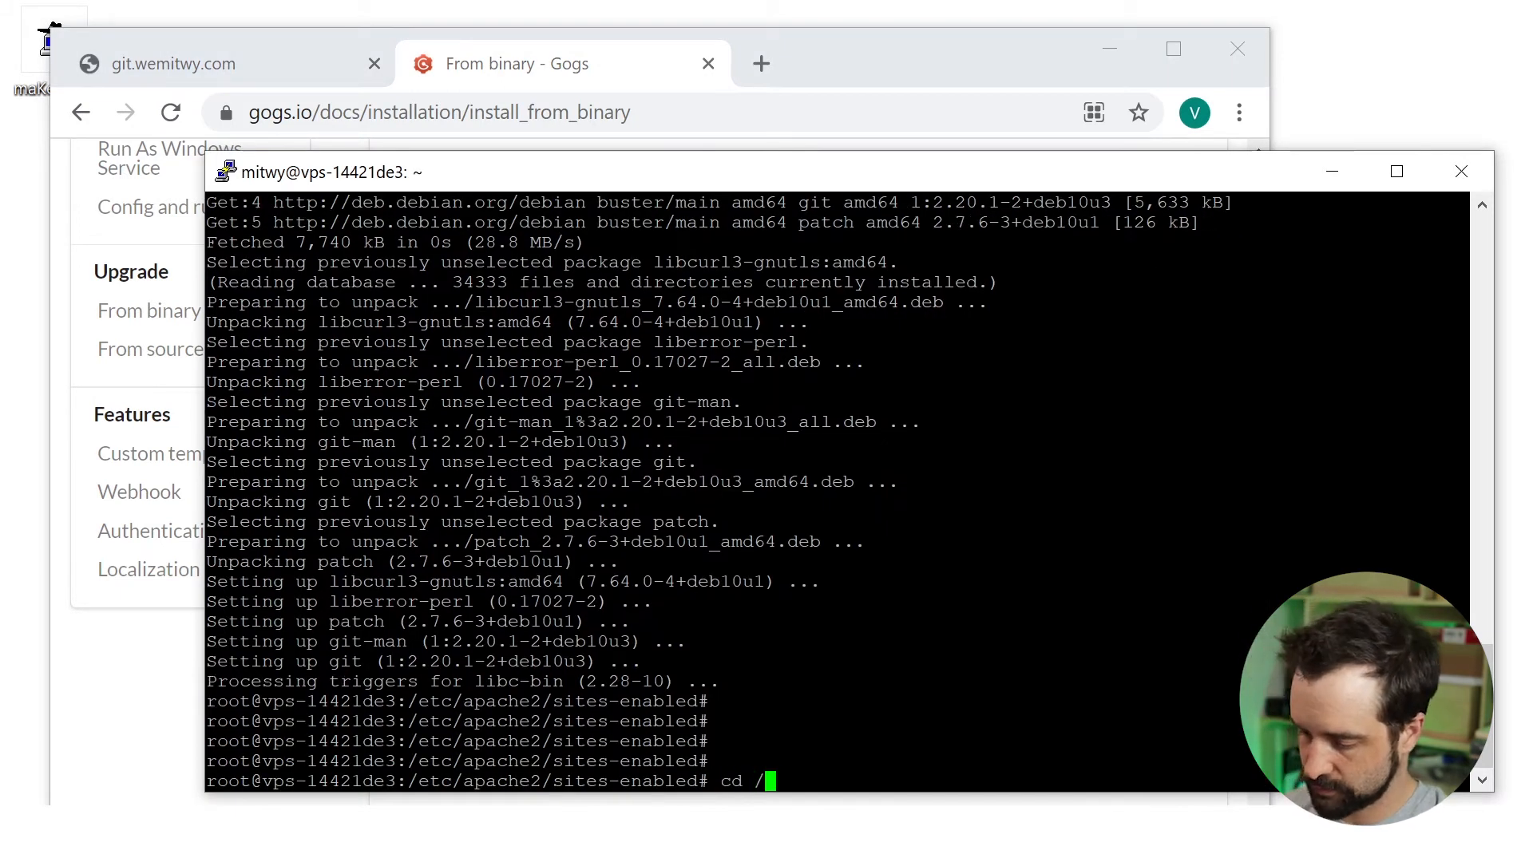
In /var/www/gogs, download gogs_0.12.3_linux_amd64.tar.gz from dl.gogs.io with wget.
type("var")
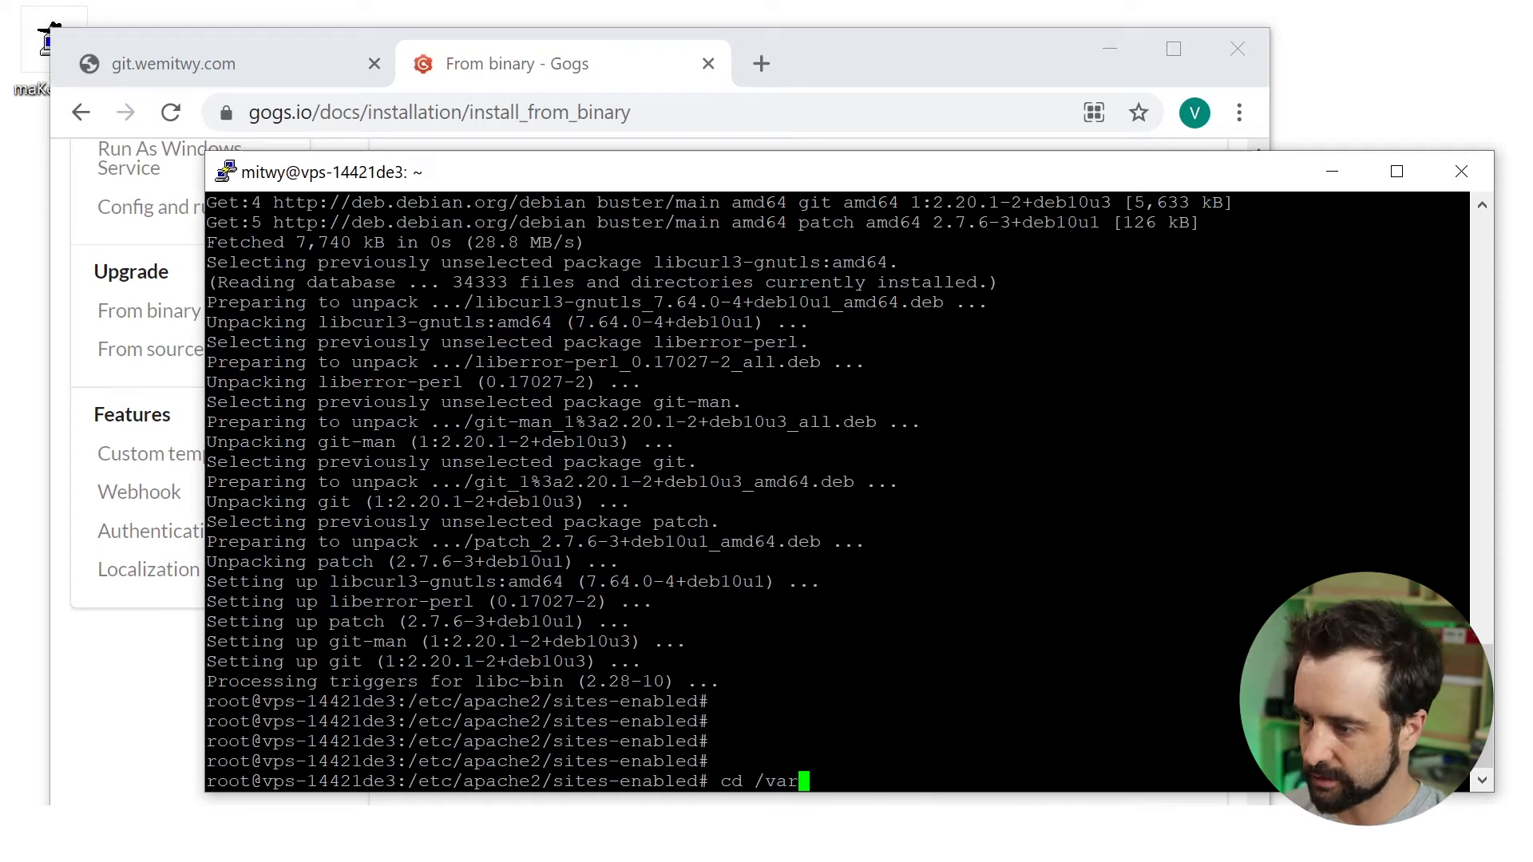
type("www/")
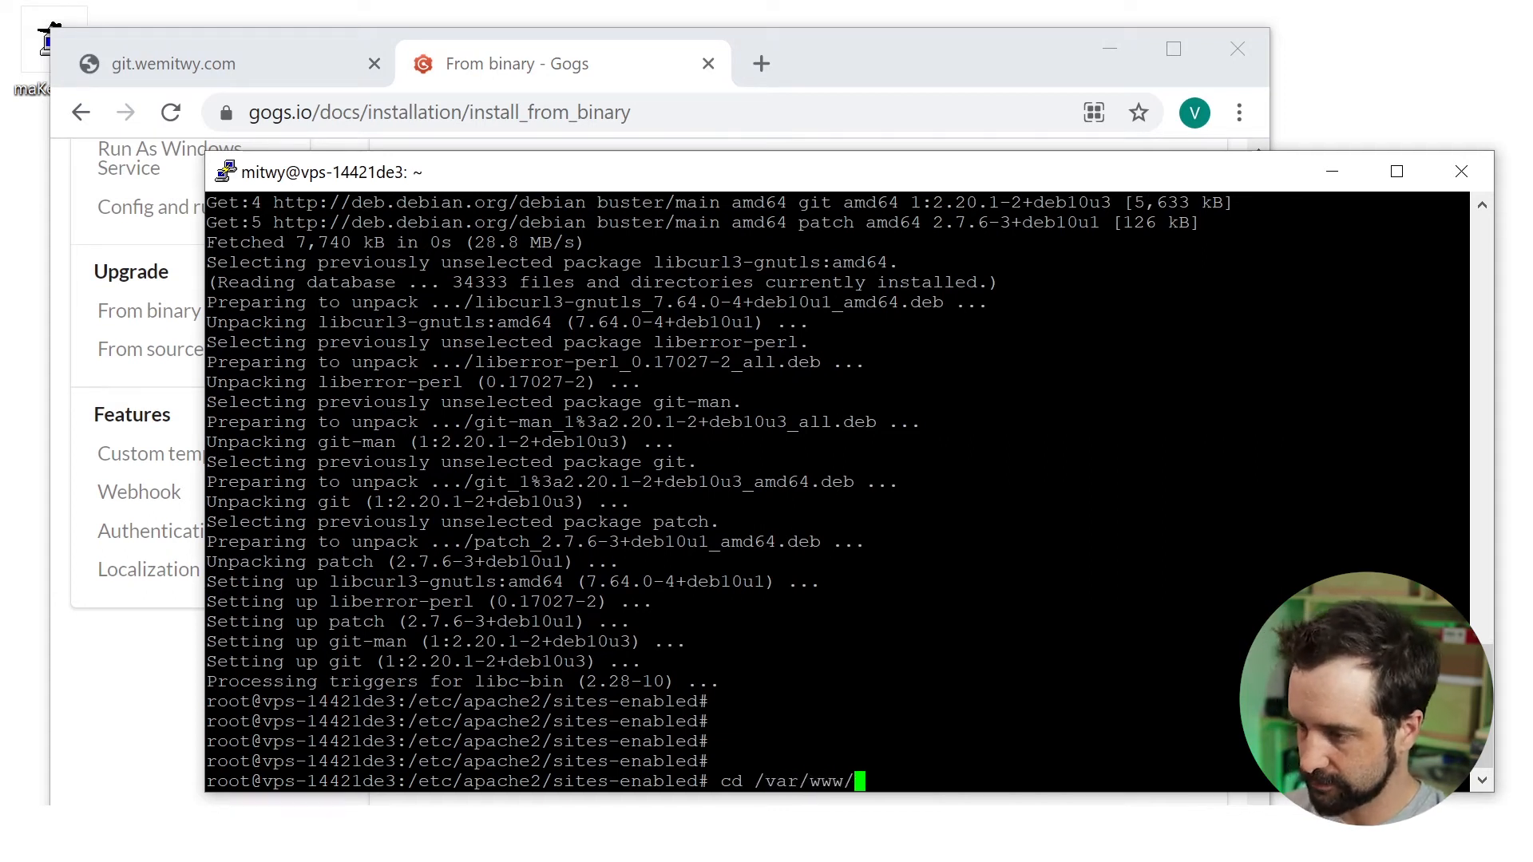
type("git/")
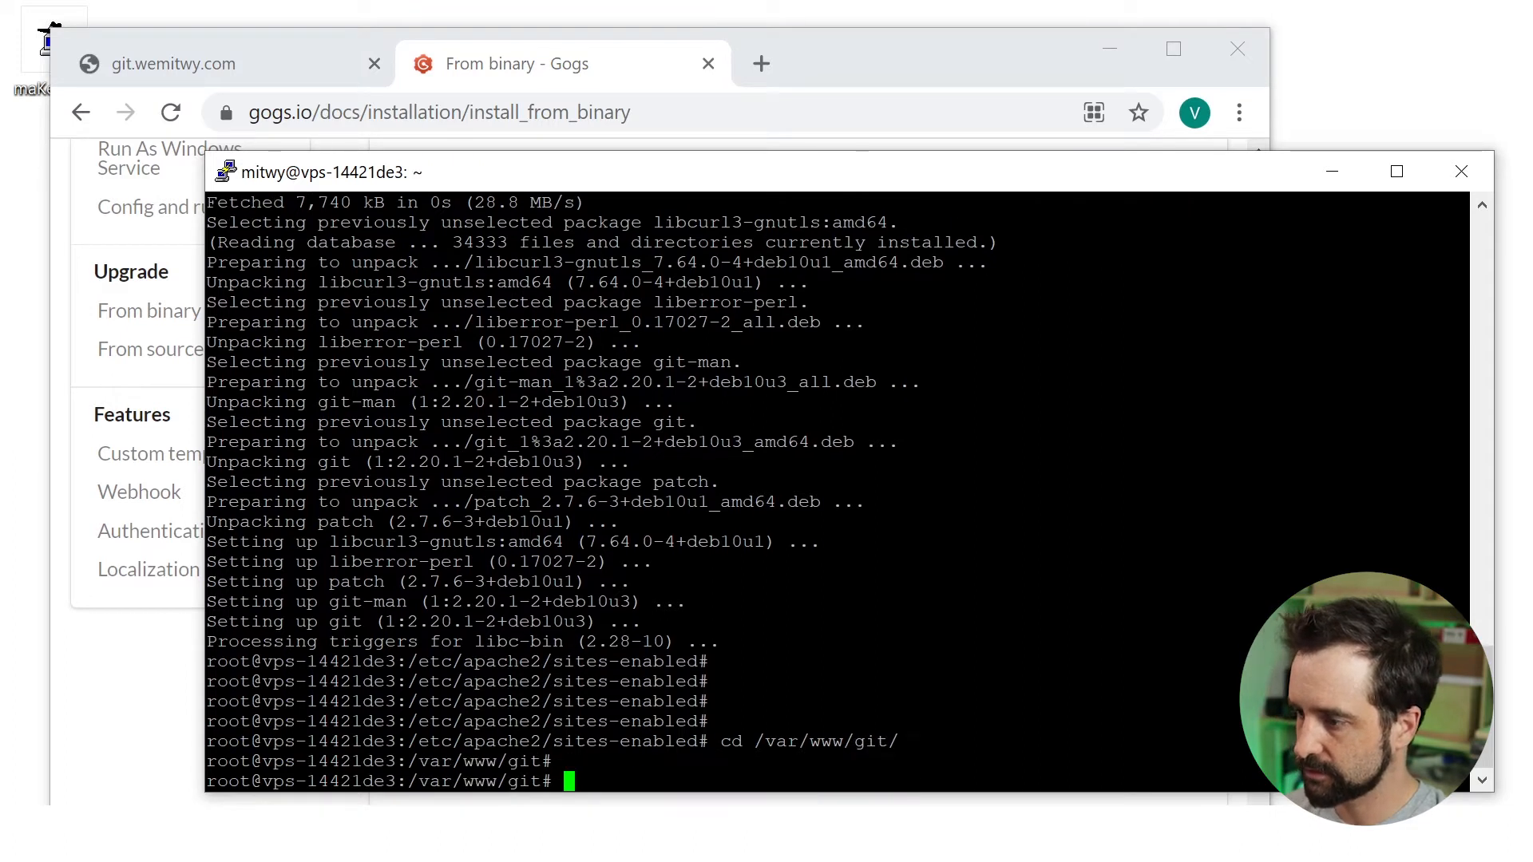
type("ls")
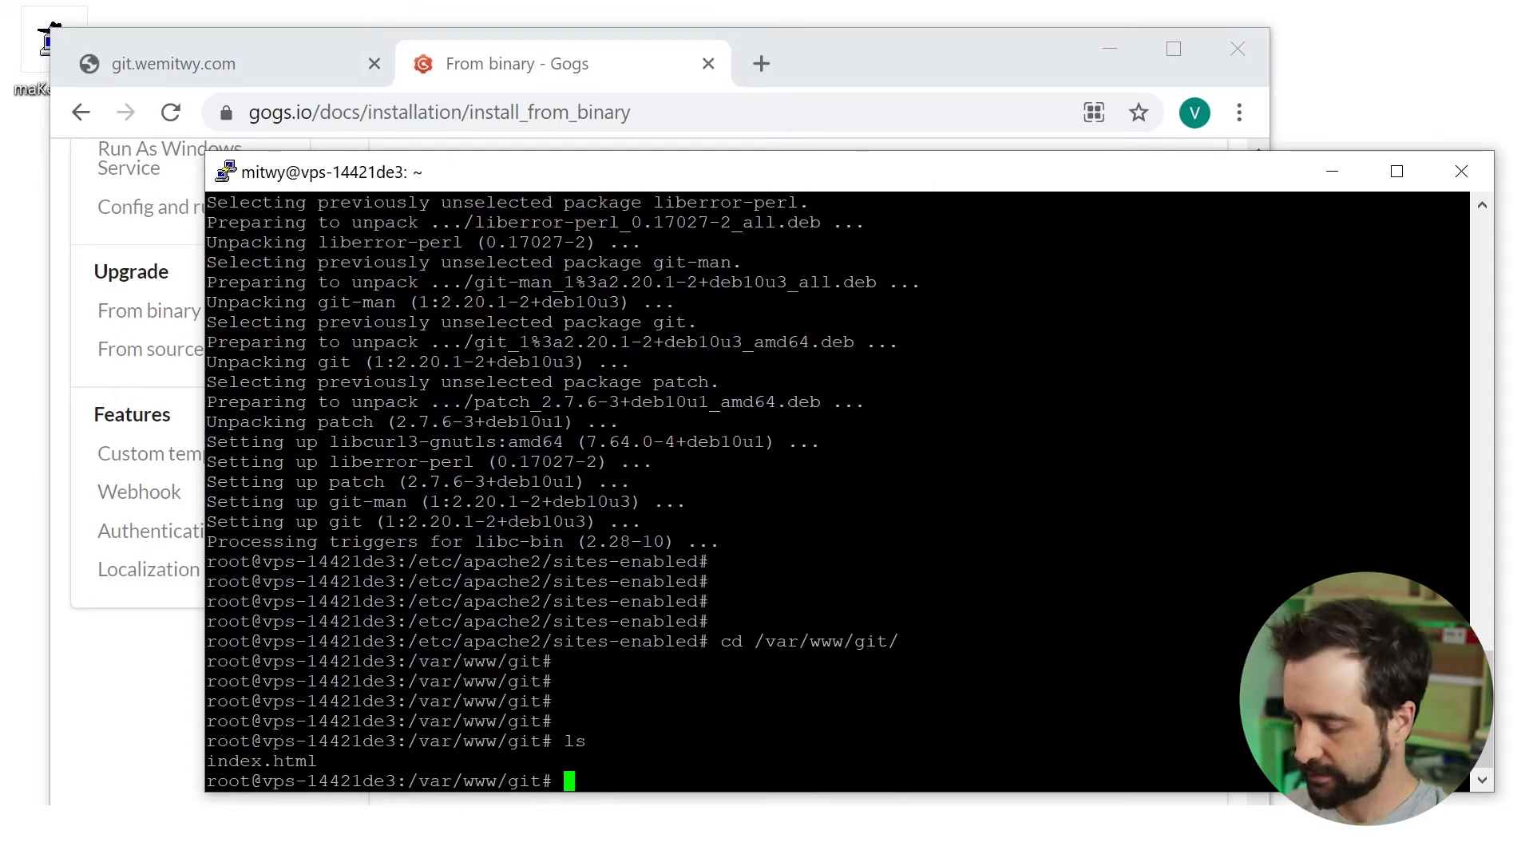
type("wget")
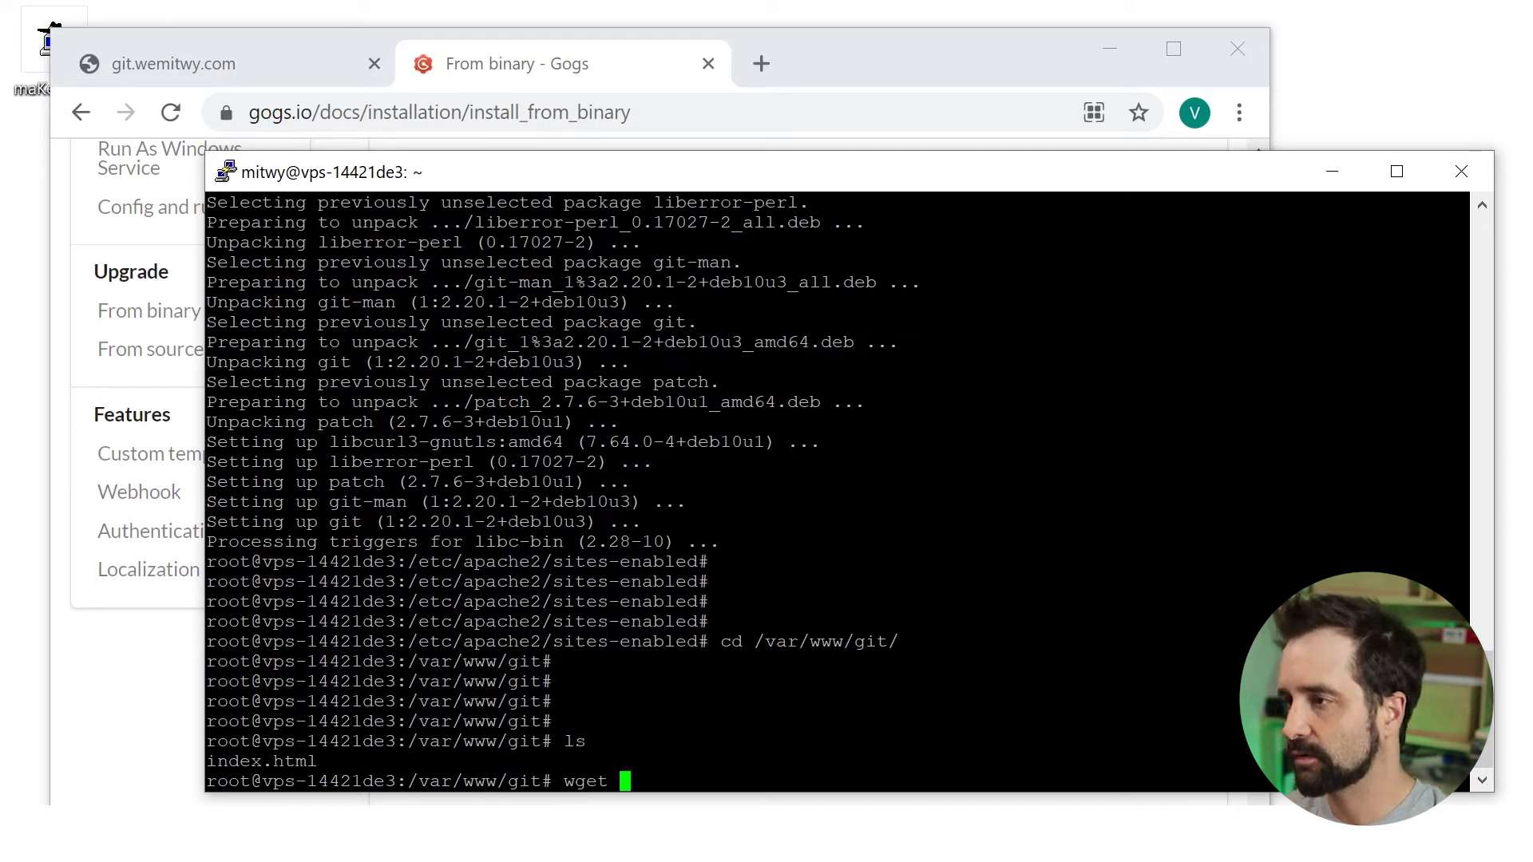
type("https://dl.gogs.io/0.12.3/gogs_0.12.3_linux_amd64.tar.gz")
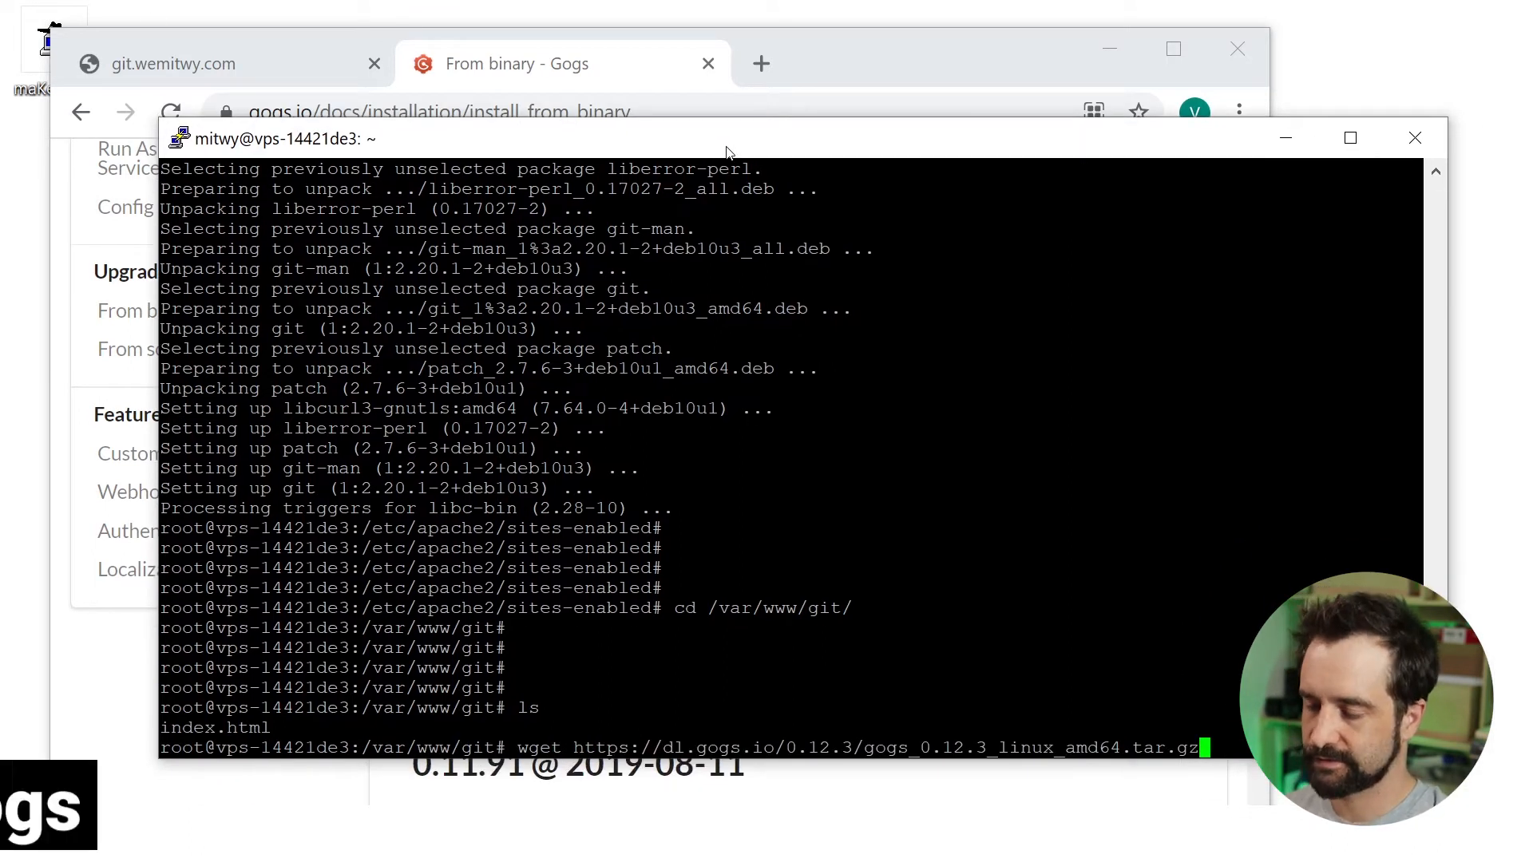
key("Return")
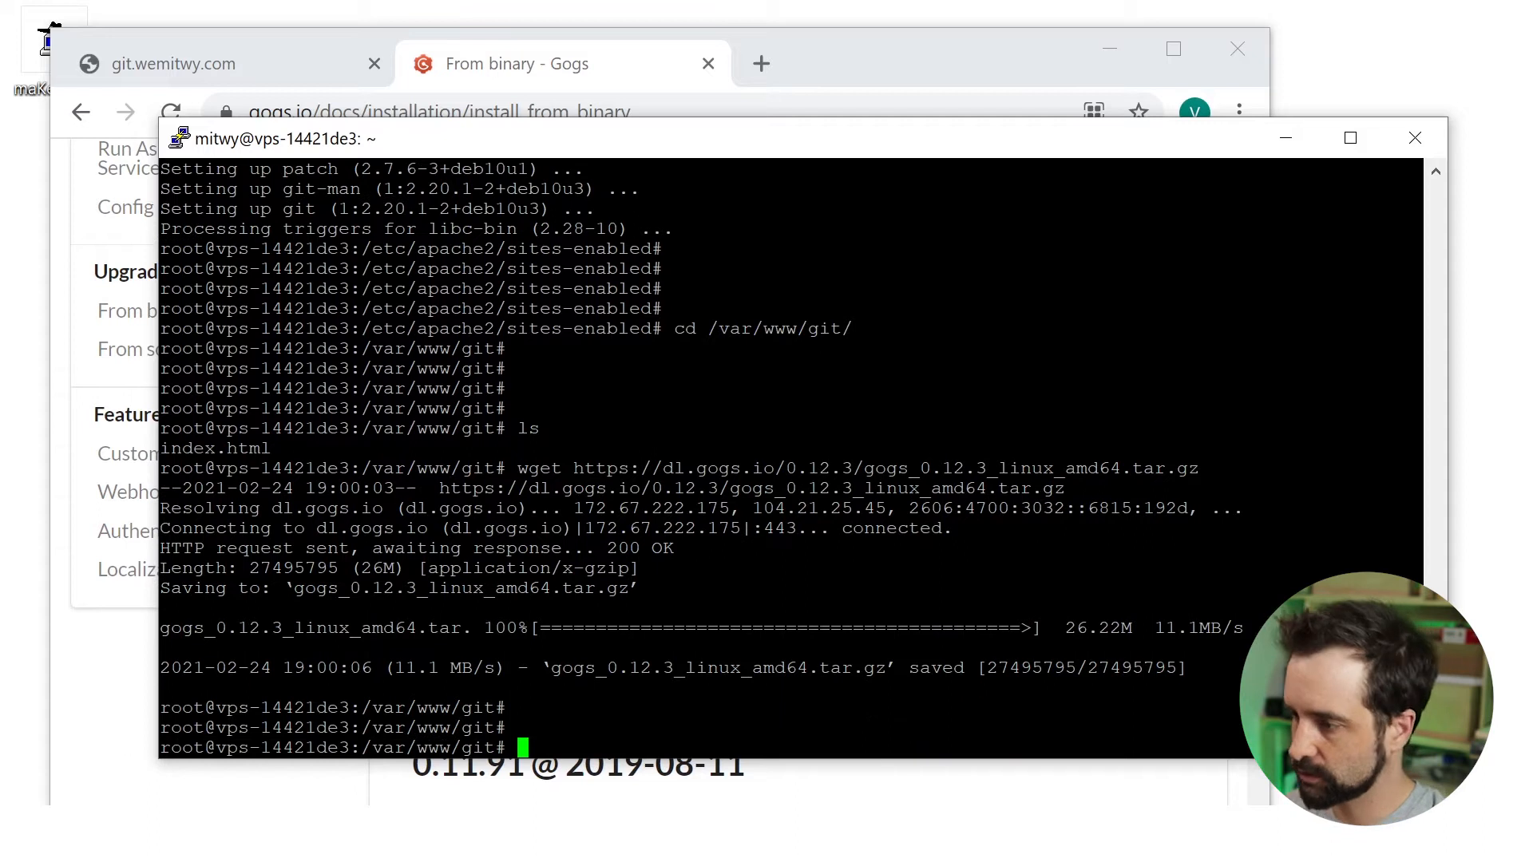
Extract the tarball with tar xzvf and copy the gogs files into /var/www/gogs with cp -R ./gogs/* ./.
type("ls")
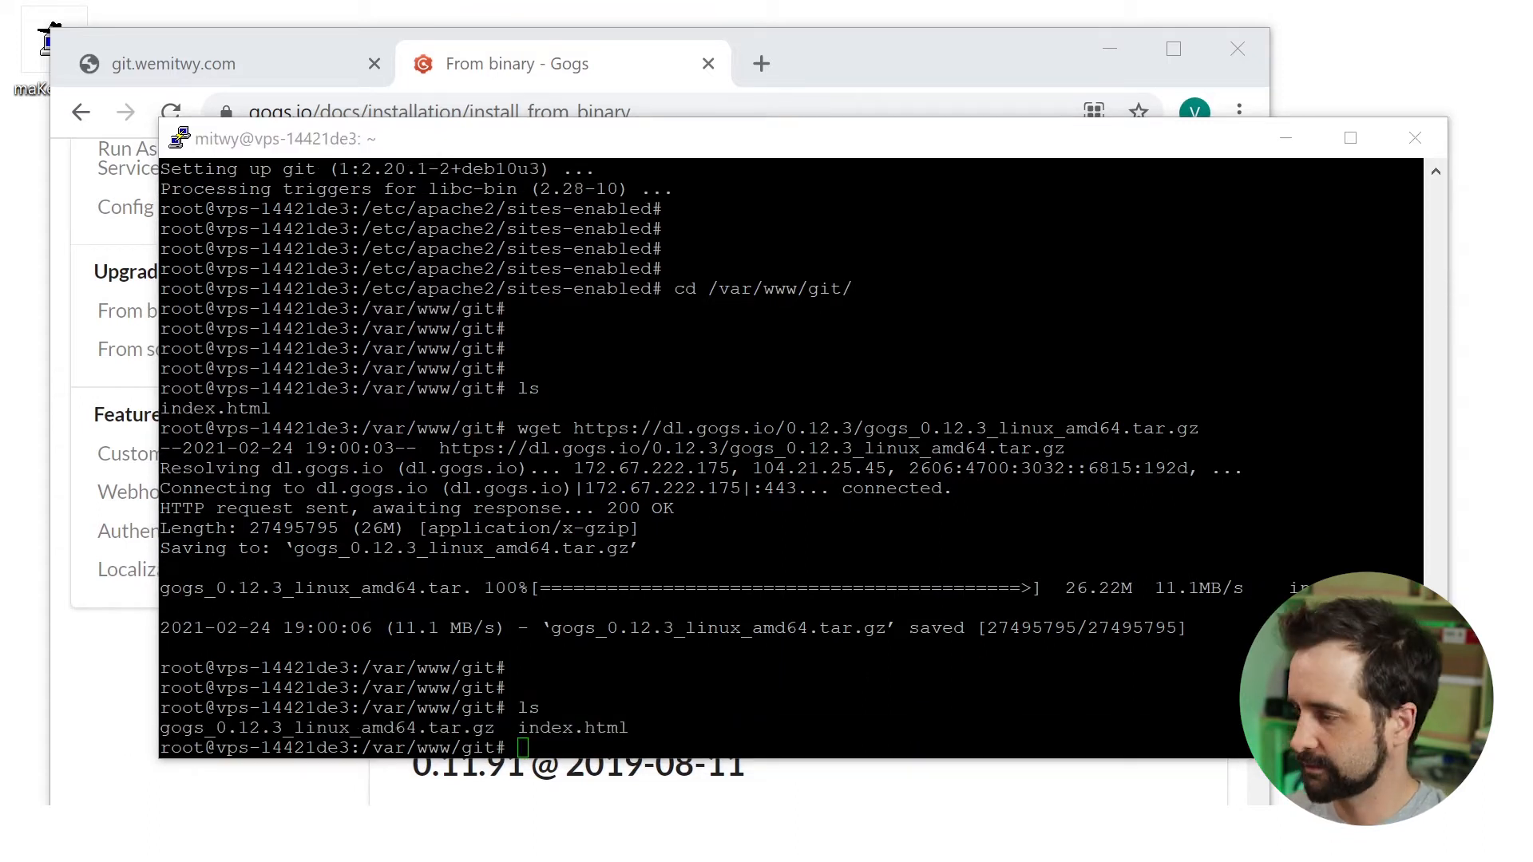
type("tar xzvf")
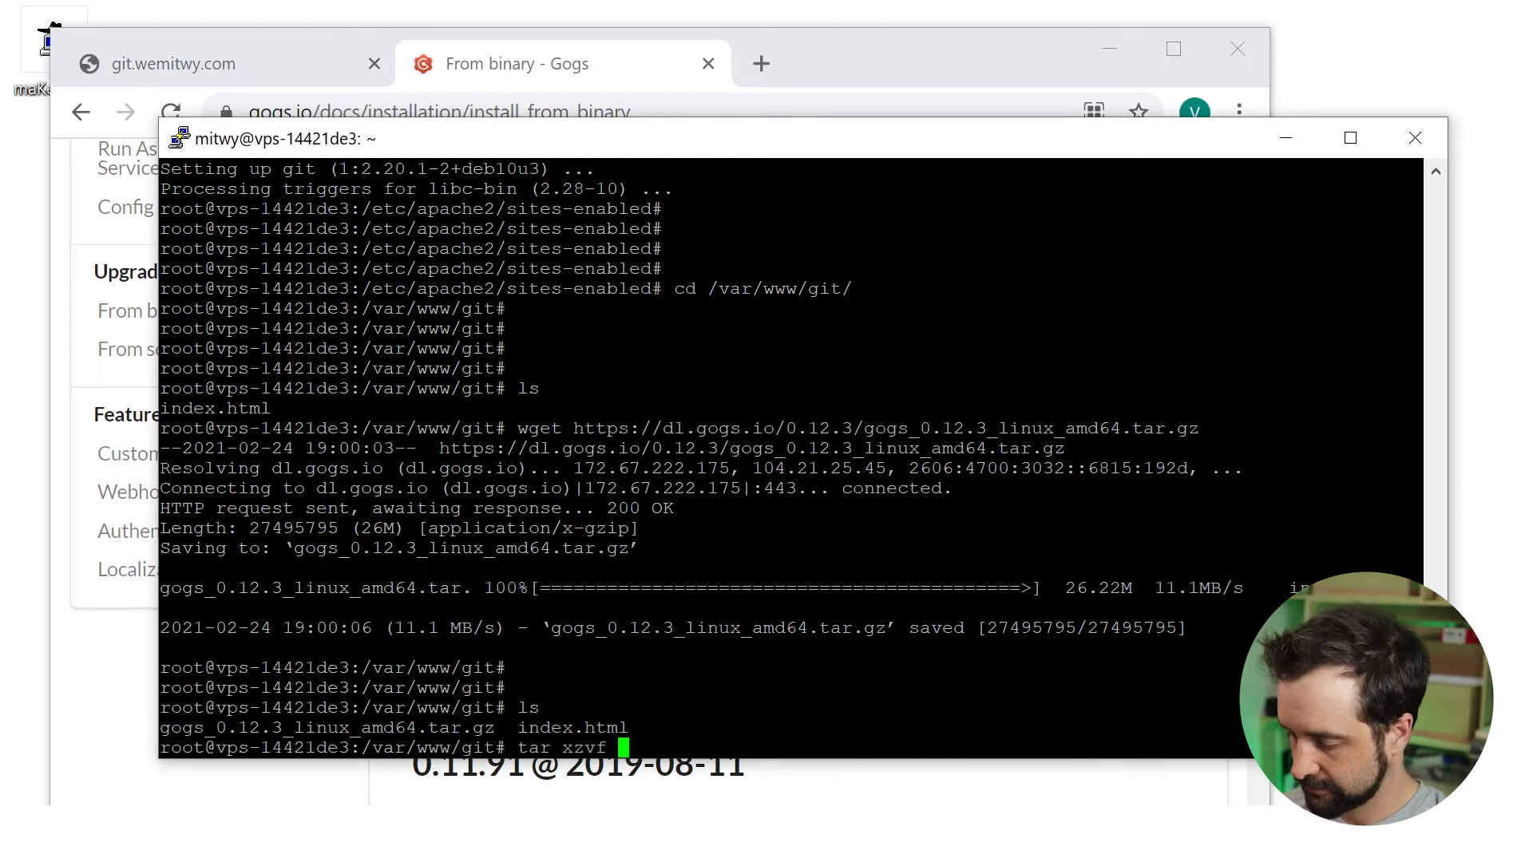
type("gogs_0.12.3_linux_amd64.tar.gz")
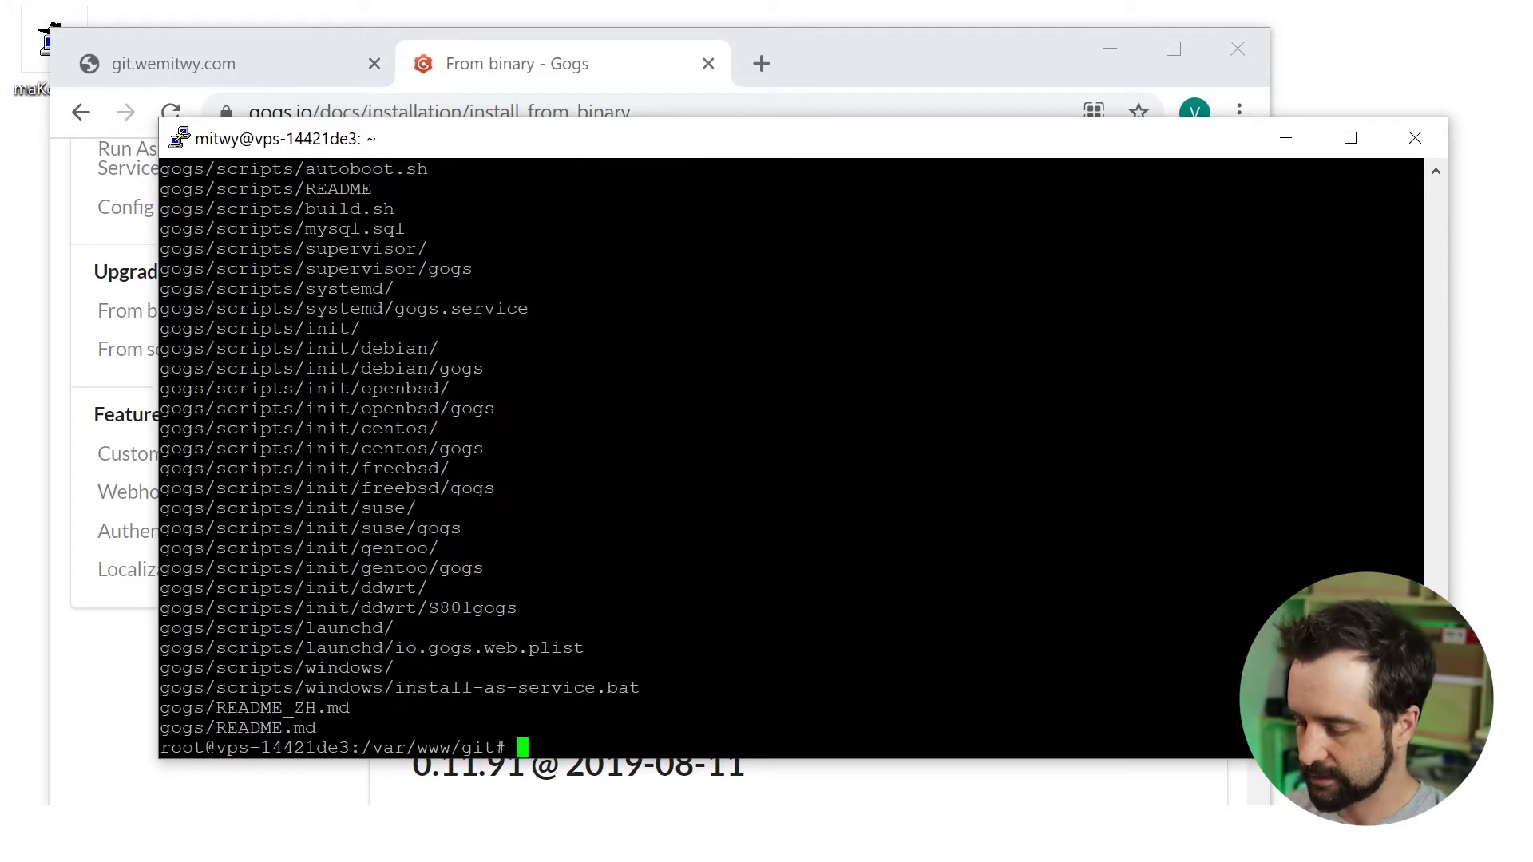
type("ls")
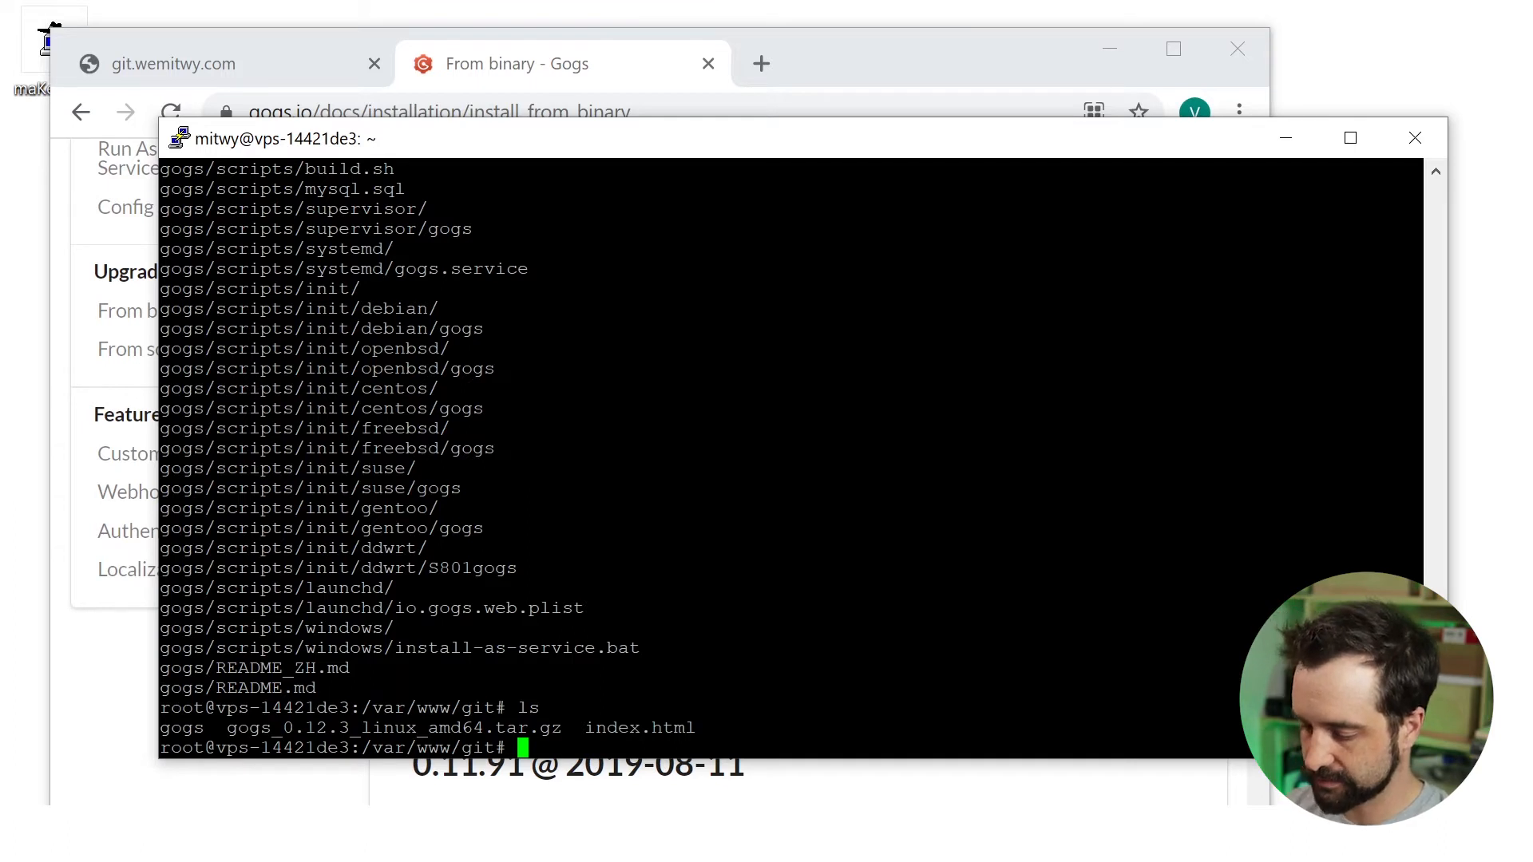
type("cp -R ./gogs/* ./")
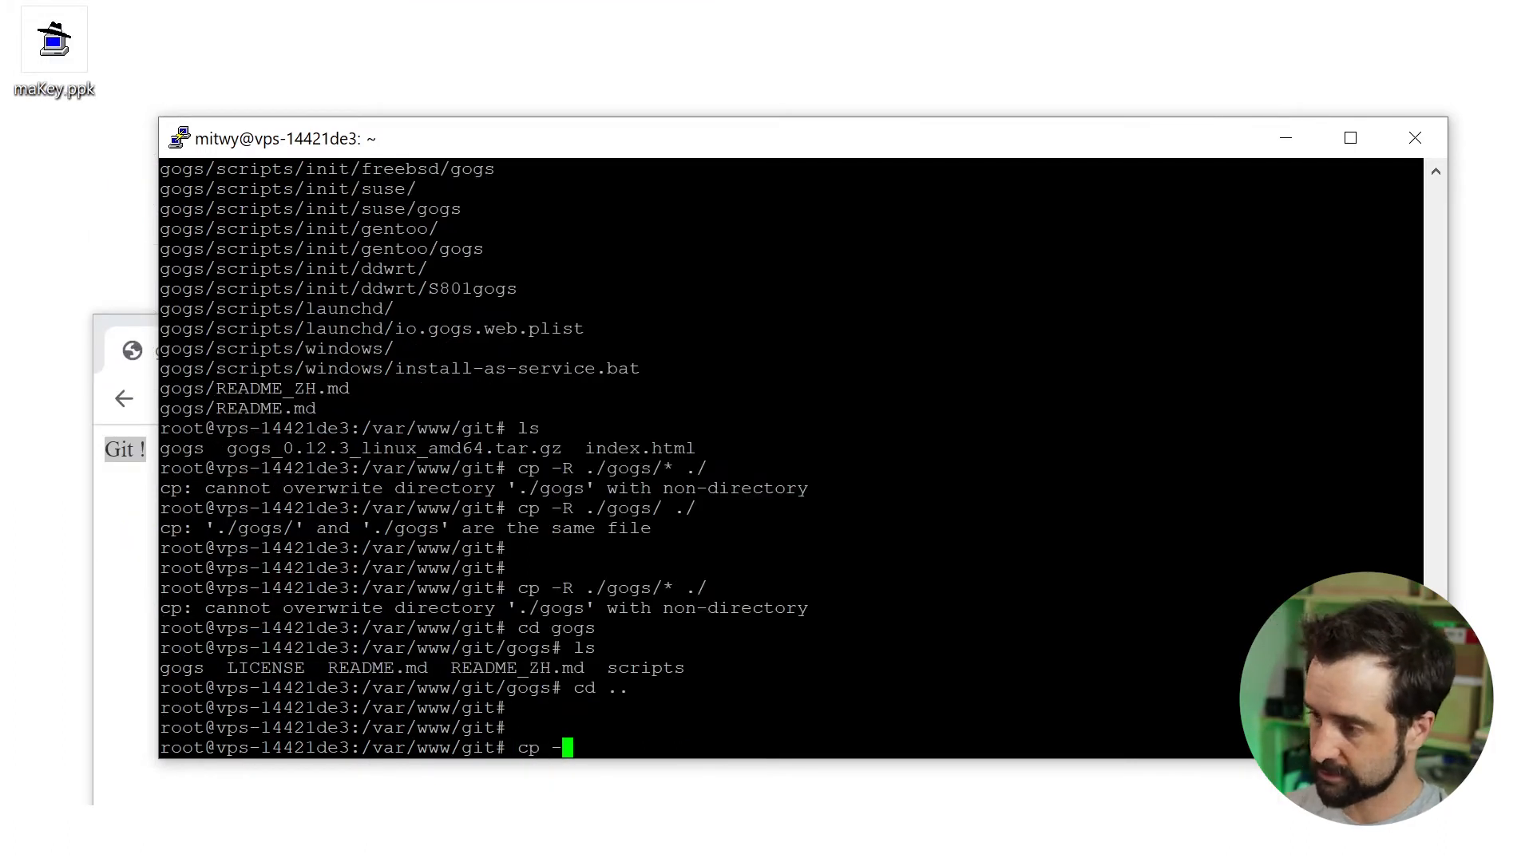
type("R gogs")
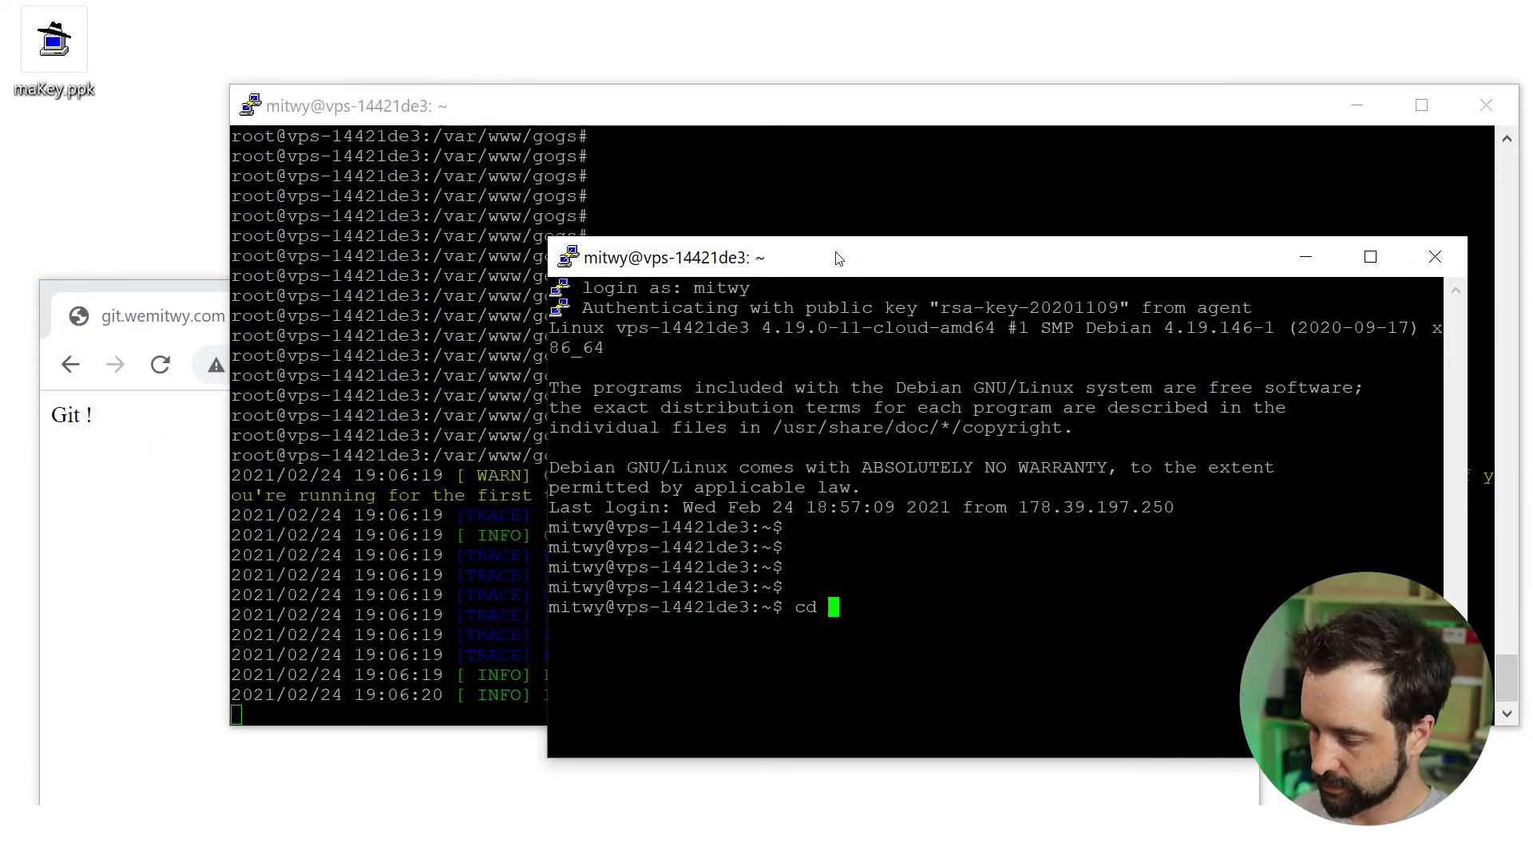
Edit git.conf in /etc/apache2/sites-enabled with vim, inserting lines beneath DocumentRoot.
type("/etc/")
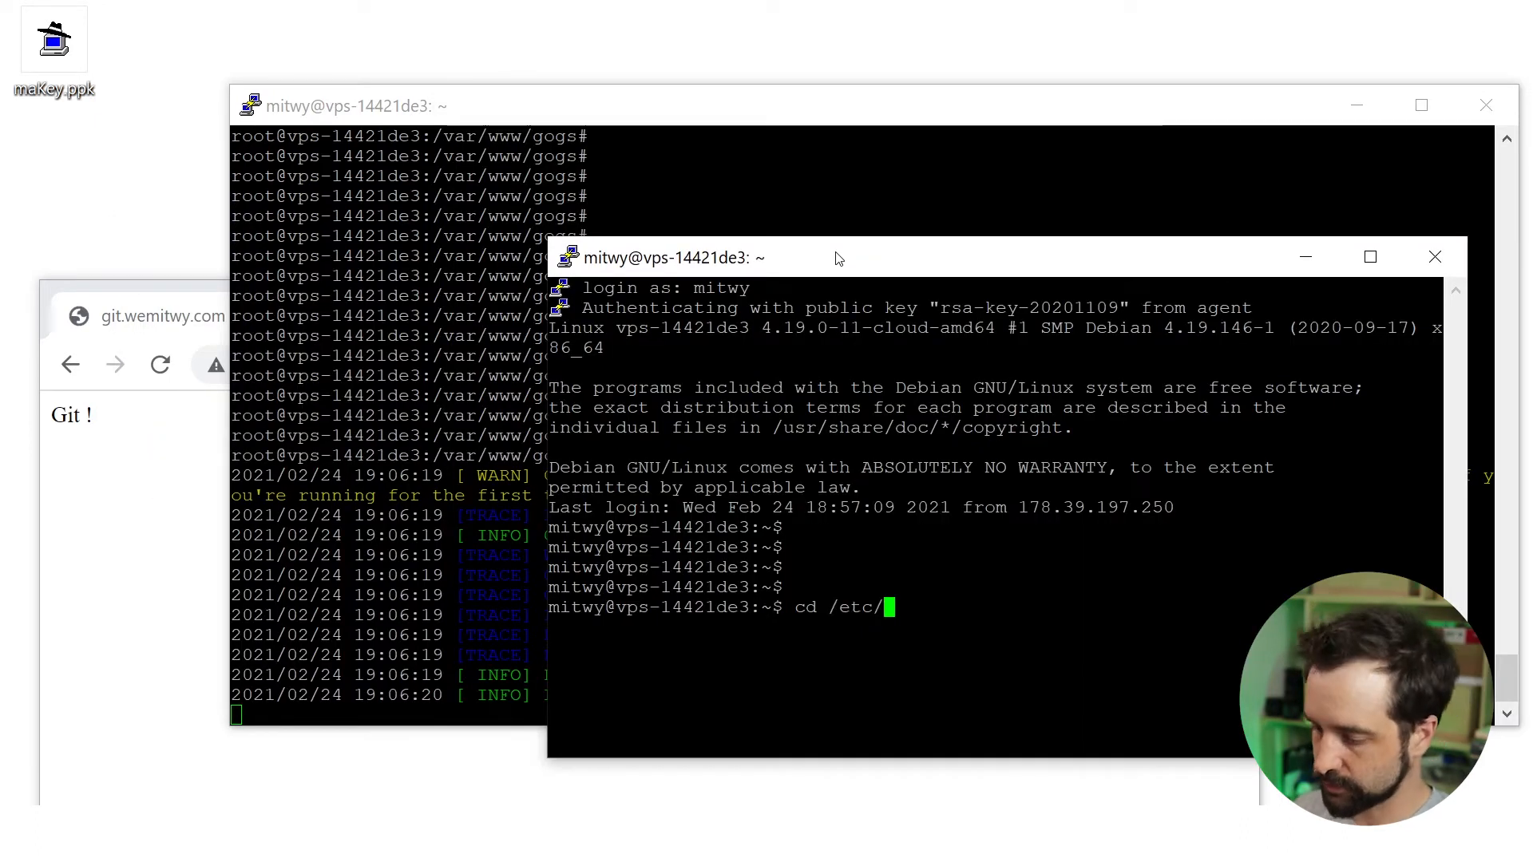
type("apache2/sites-enabled/")
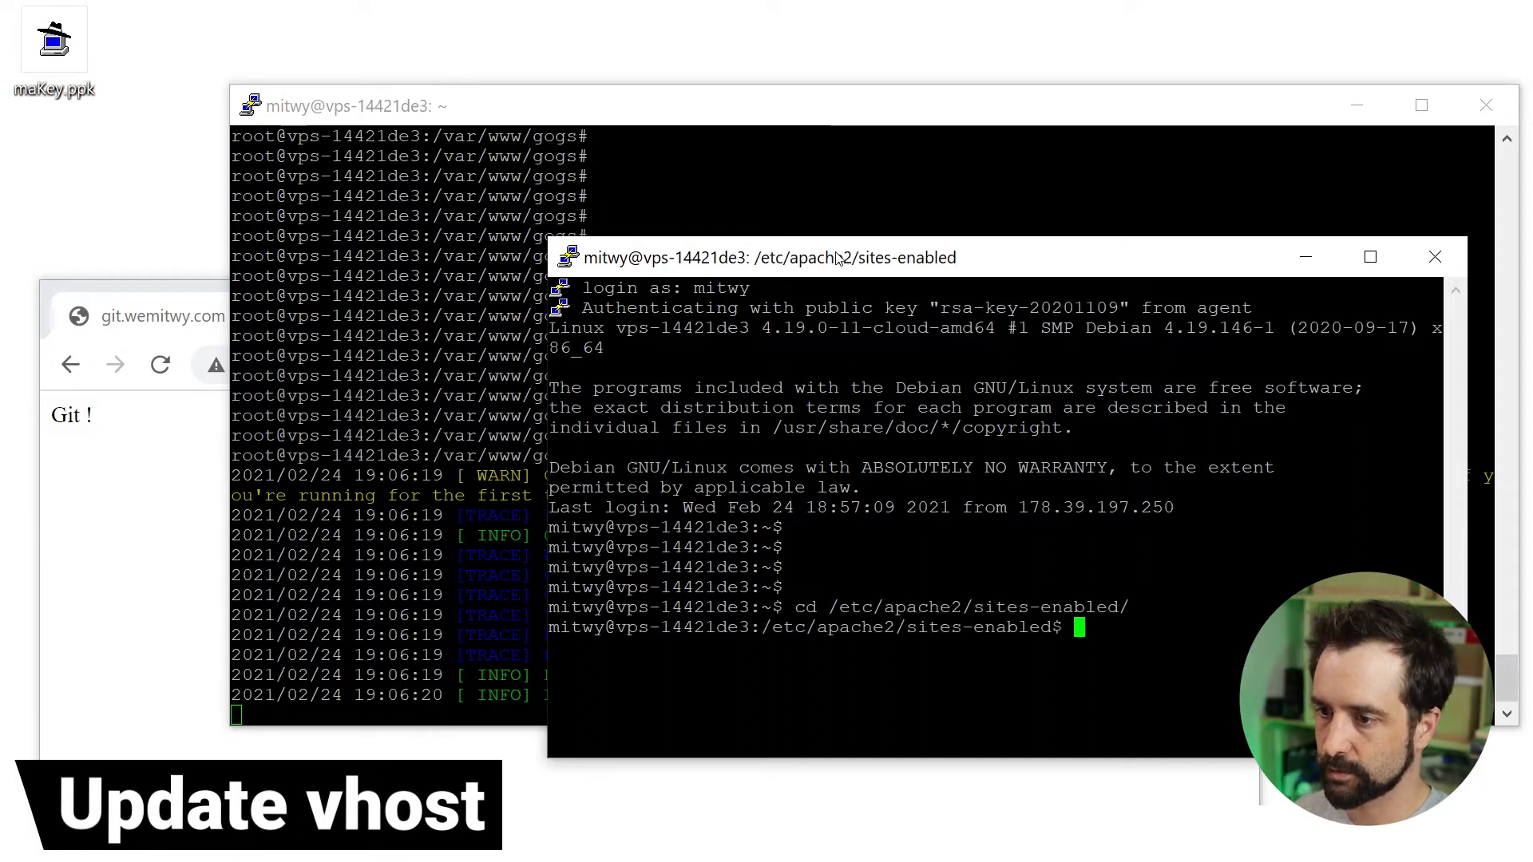
type("ls")
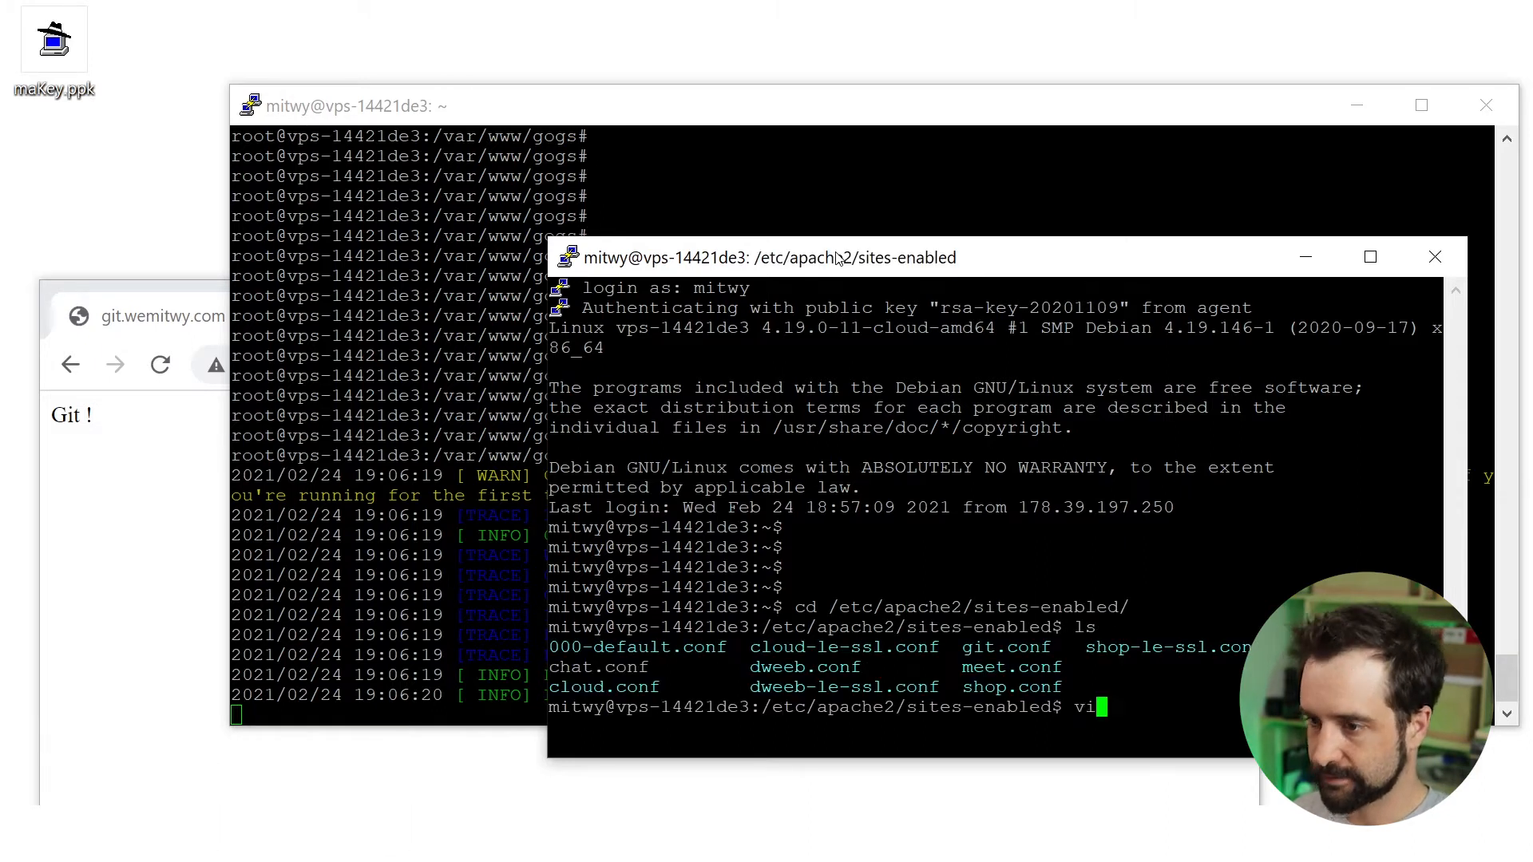
type("m")
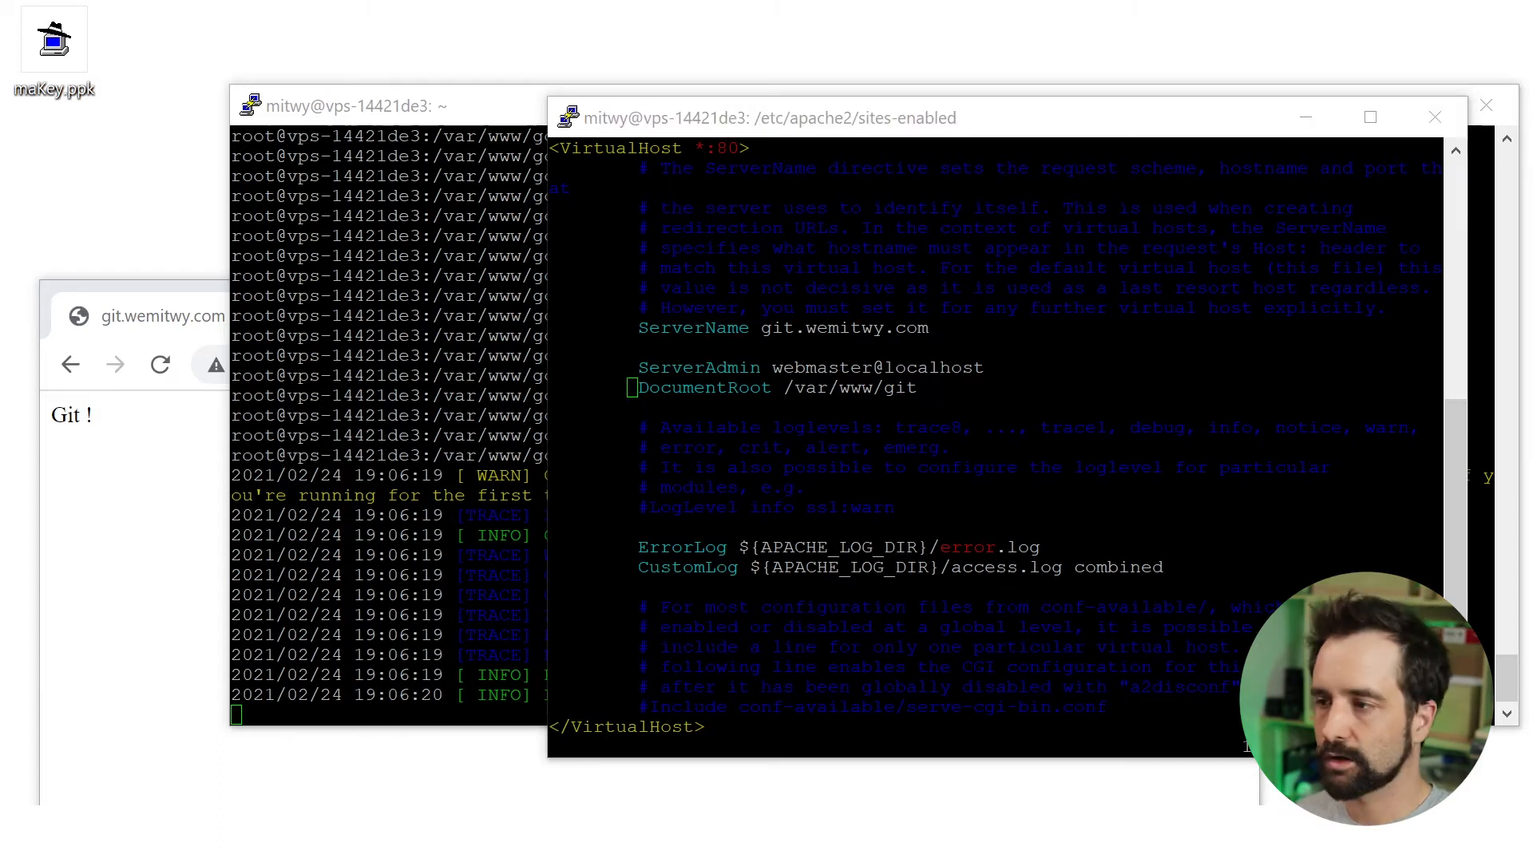
key("i")
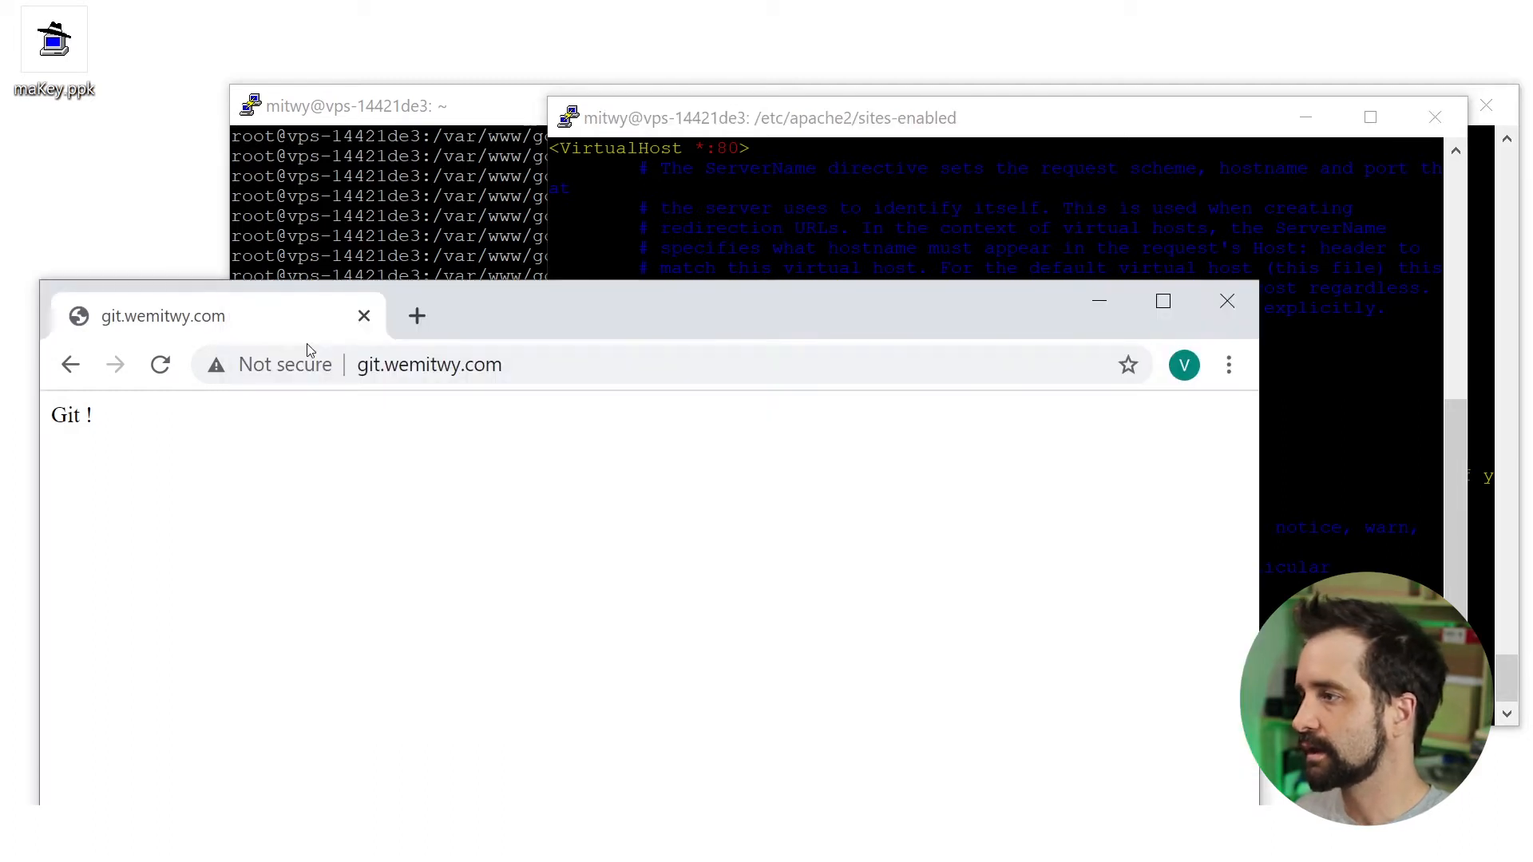
left_click(428, 363)
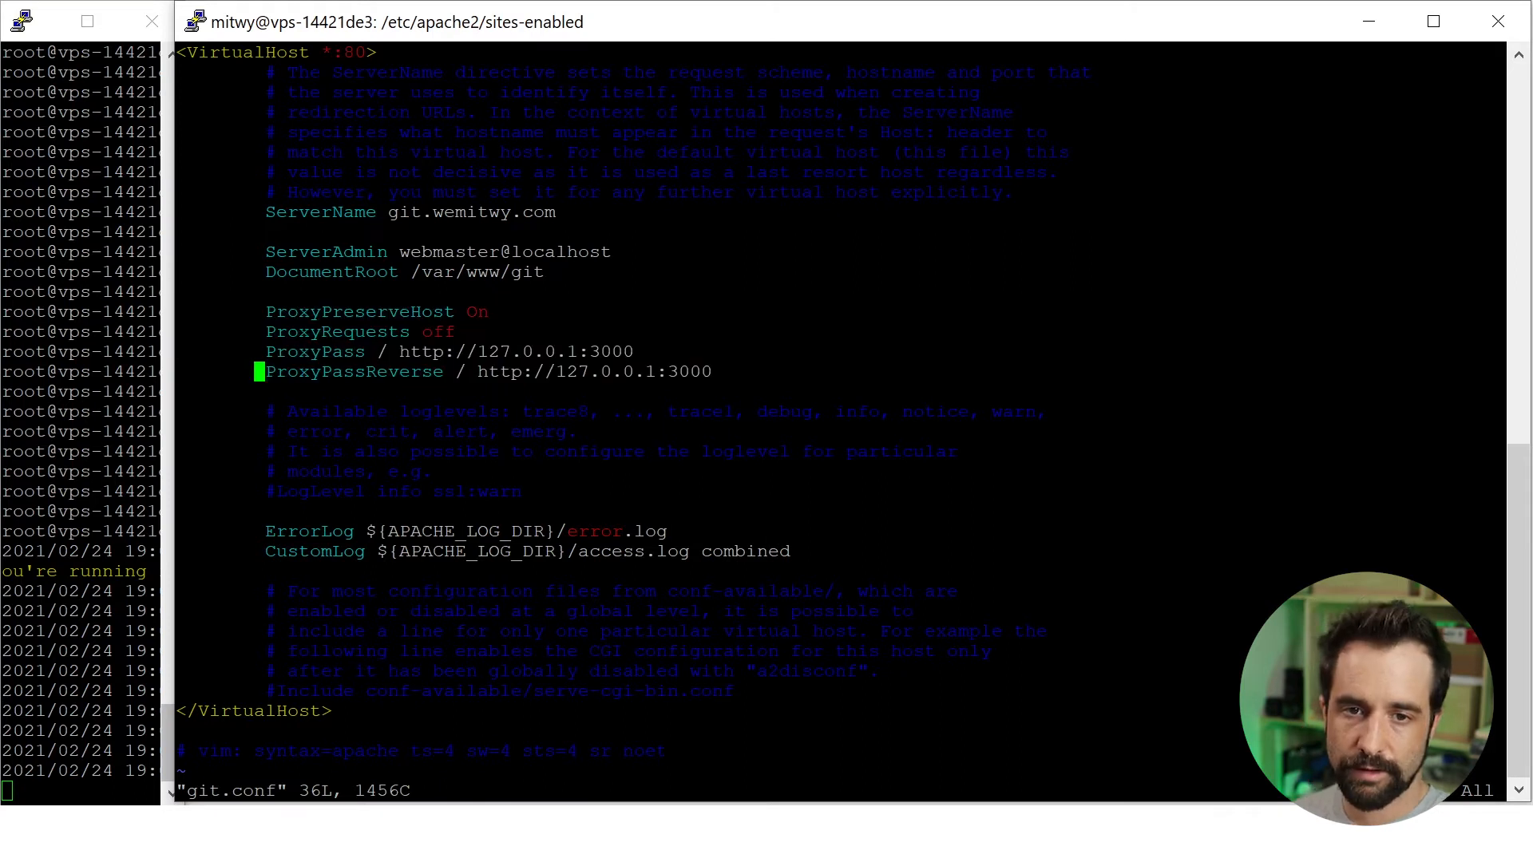
Save git.conf, check apache2.service status and enable the proxy modules with sudo a2enmod proxy.
key("Escape")
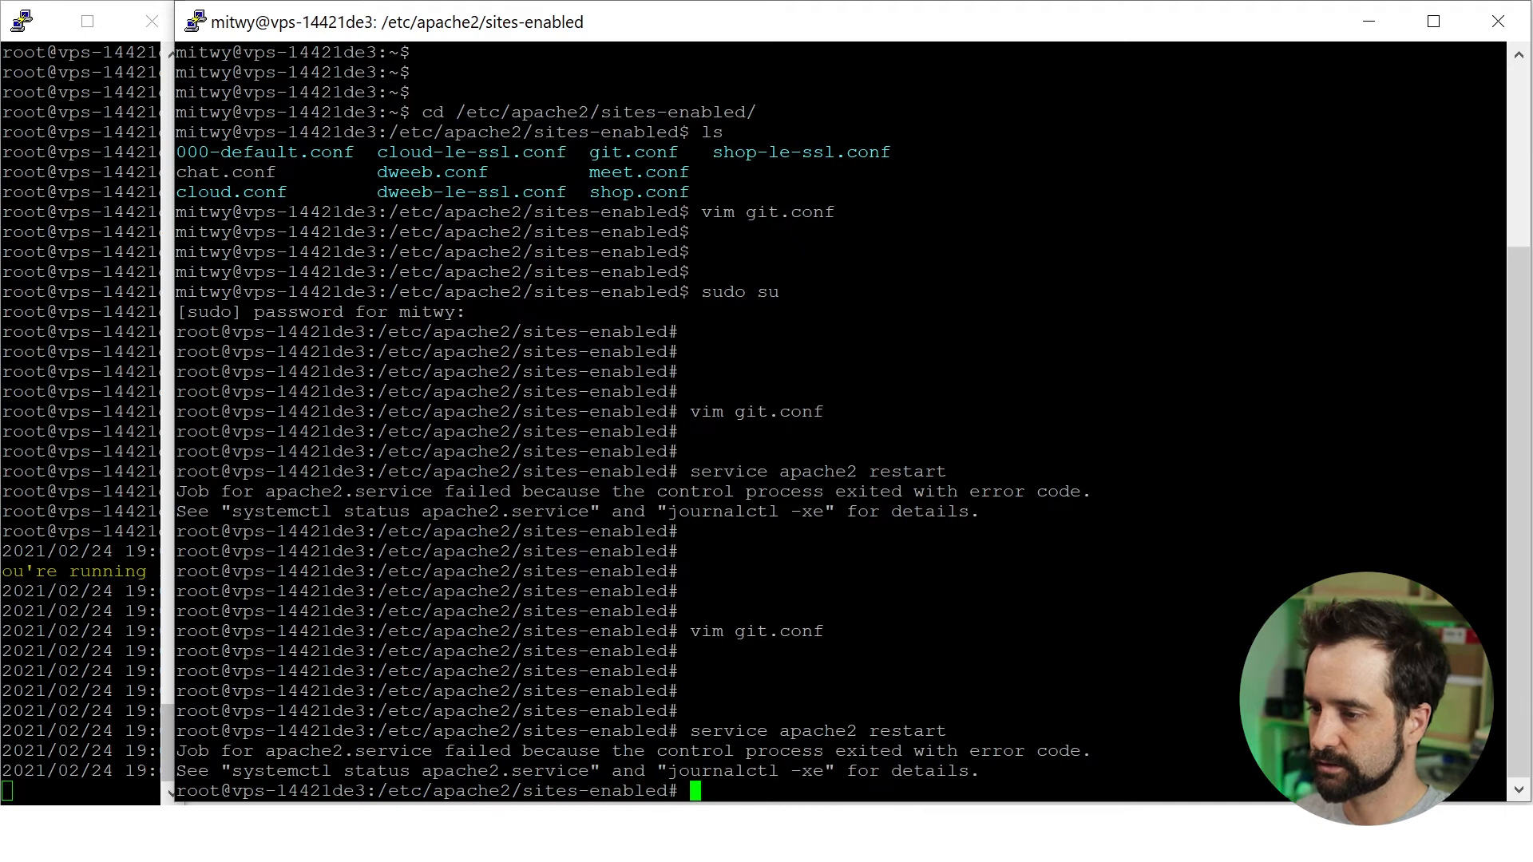
type("systemctl status apache2.service")
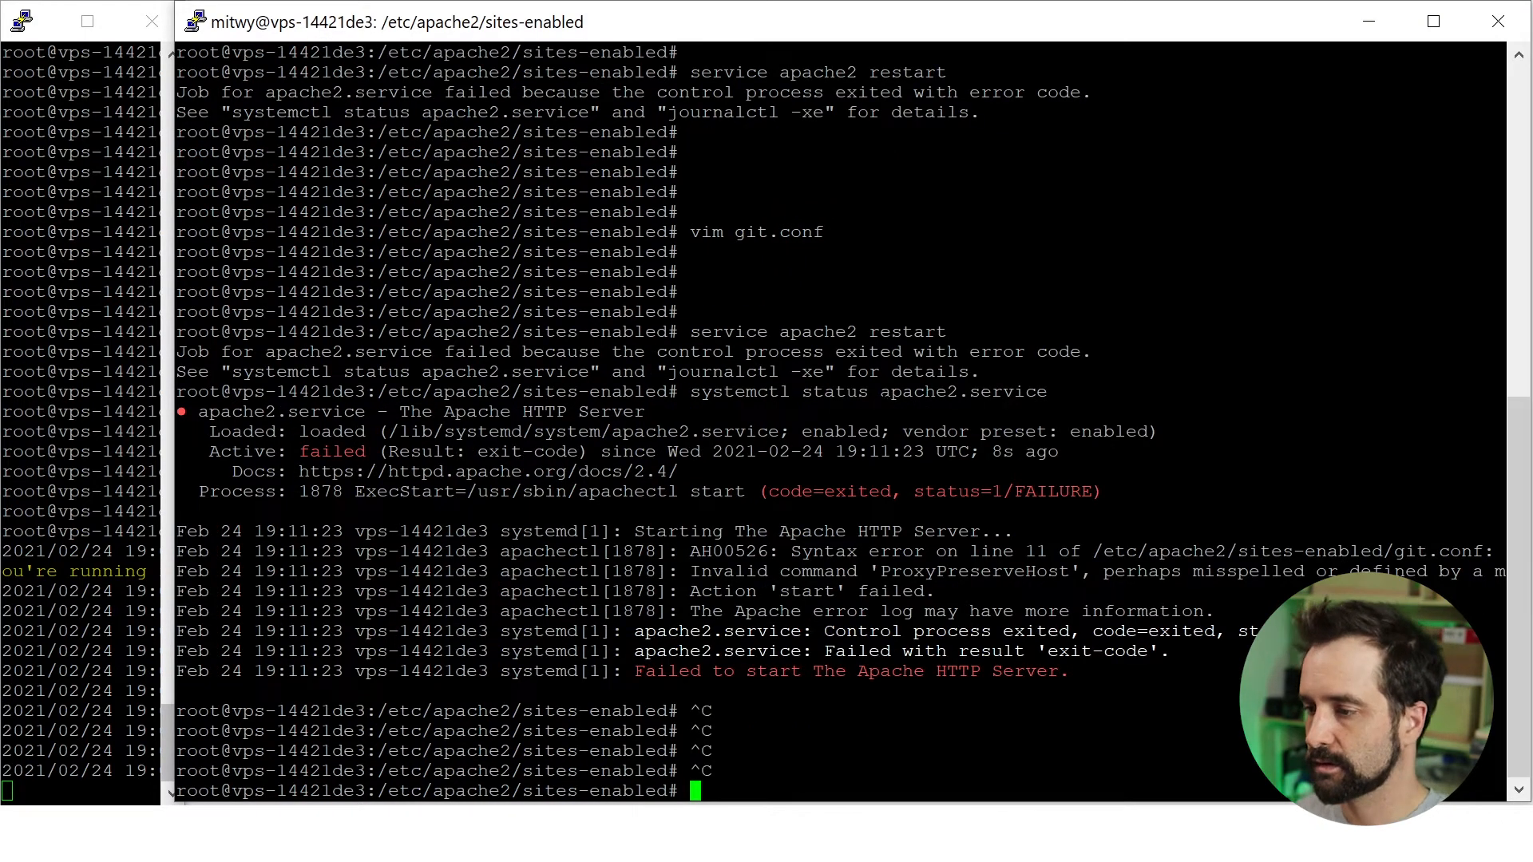
type("sudo a2enmod proxy")
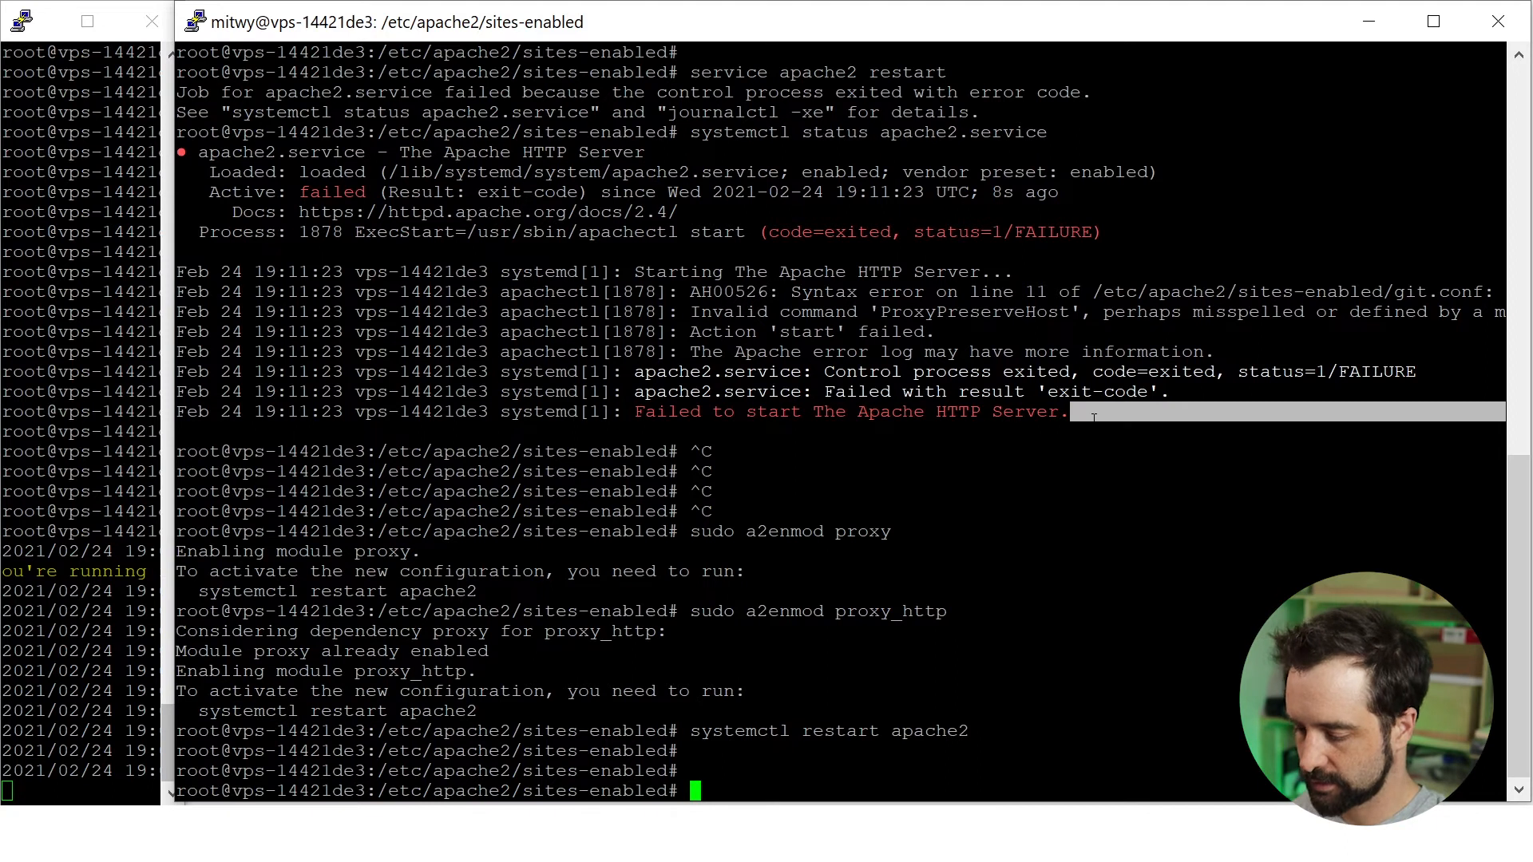
type("vim")
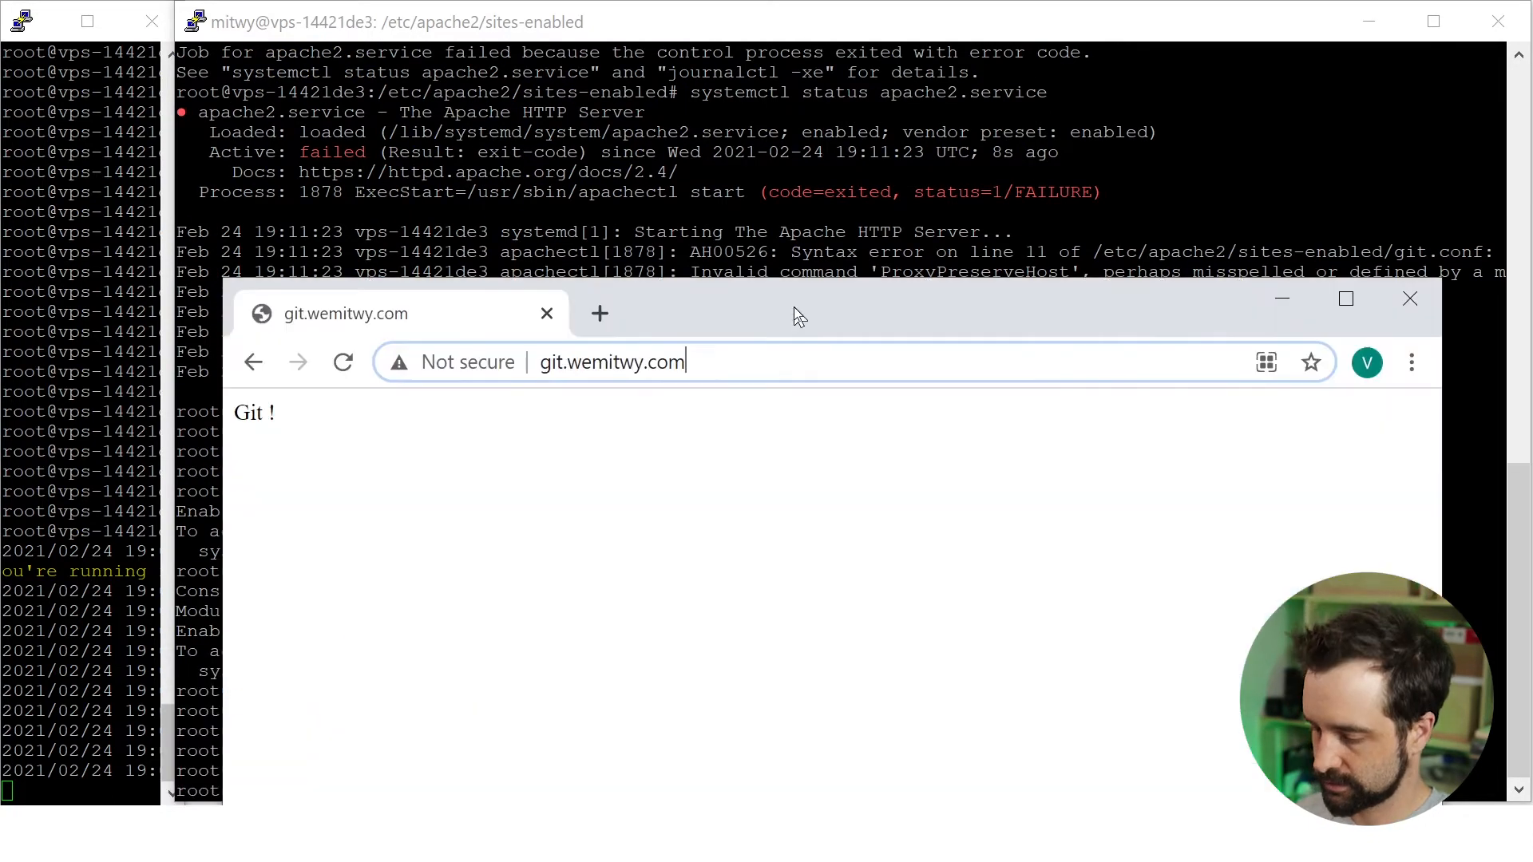
Navigate to git.wemitwy.com/install in Chrome to check the proxy reaches Gogs.
type("install")
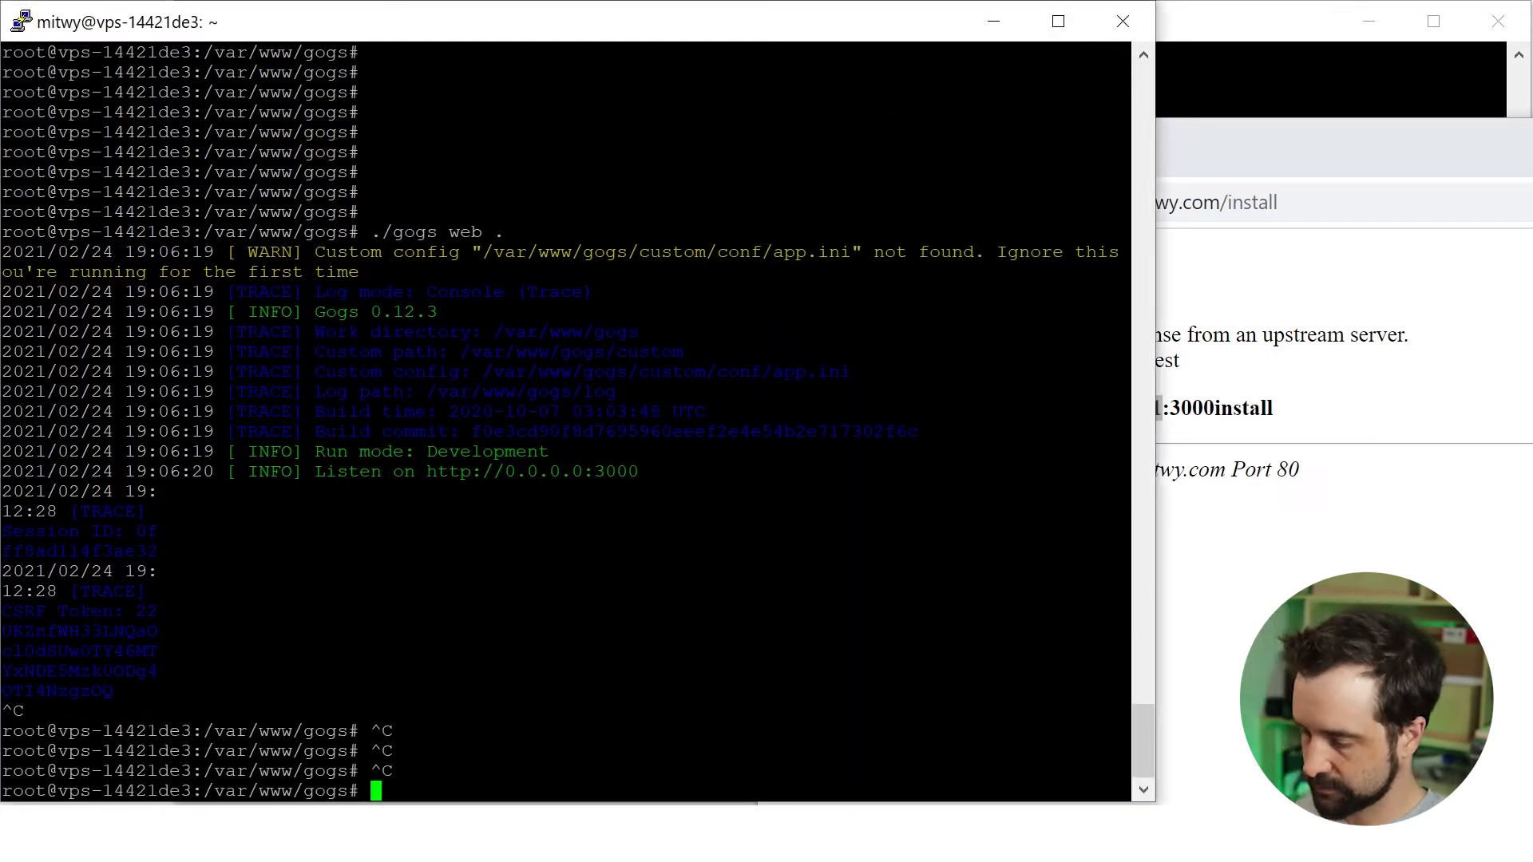
Create custom/conf under /var/www/gogs and start editing app.ini in vim.
type("ls")
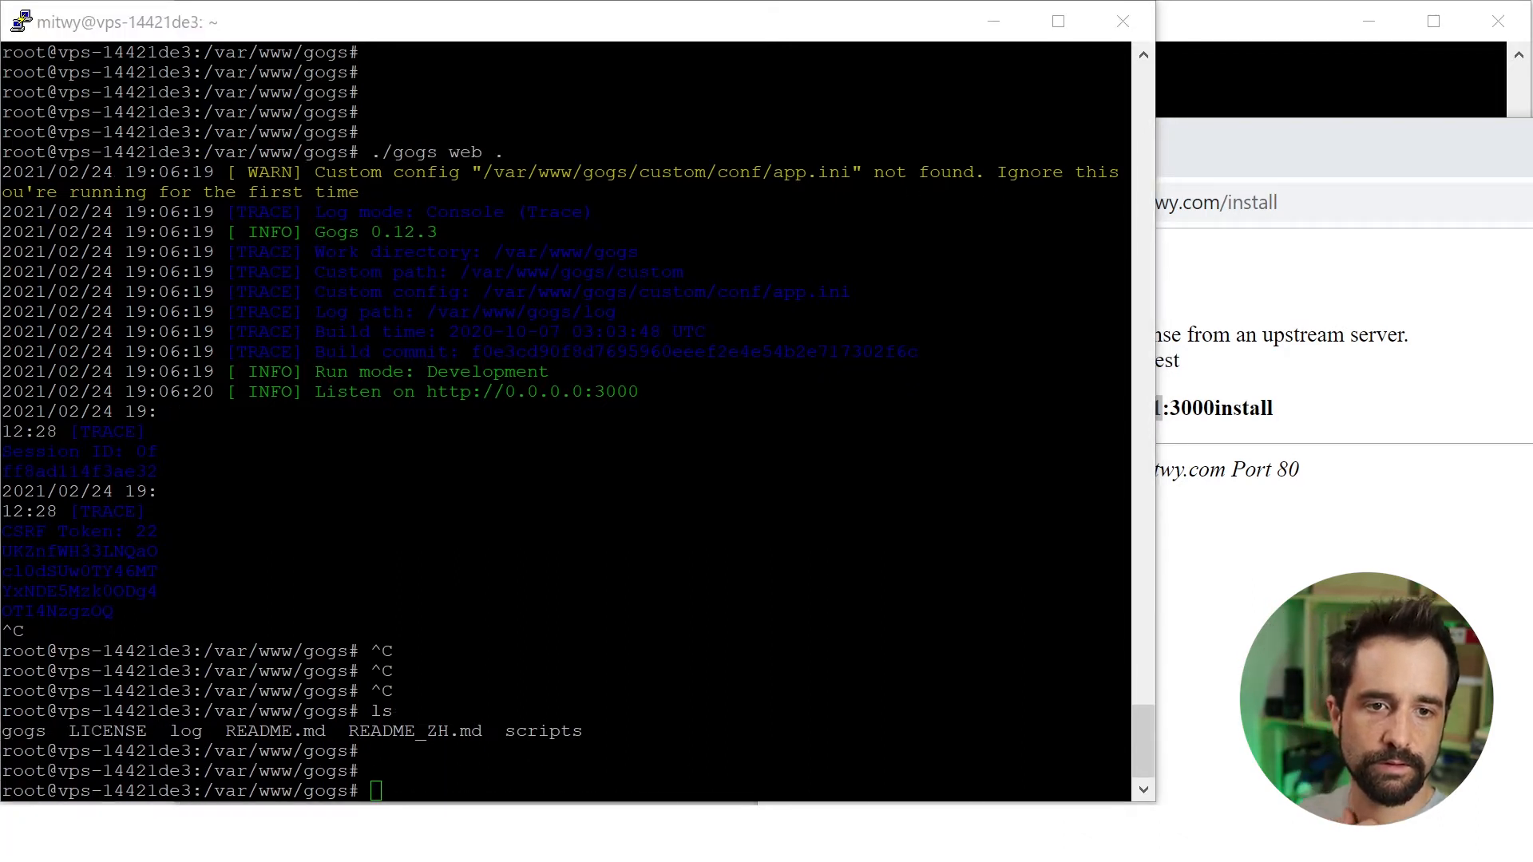
type("mkdir")
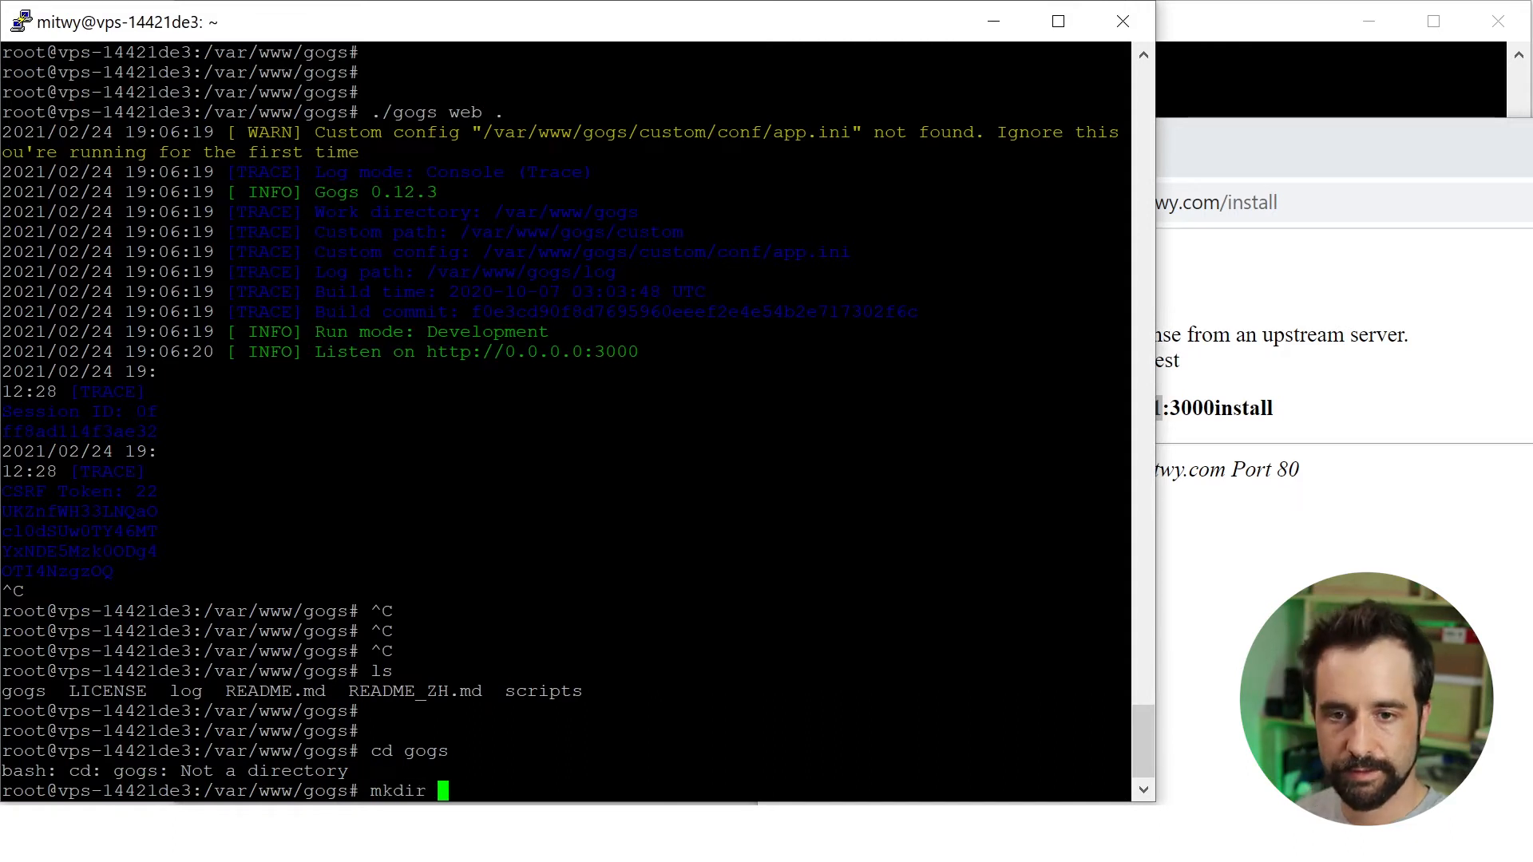
type("custom")
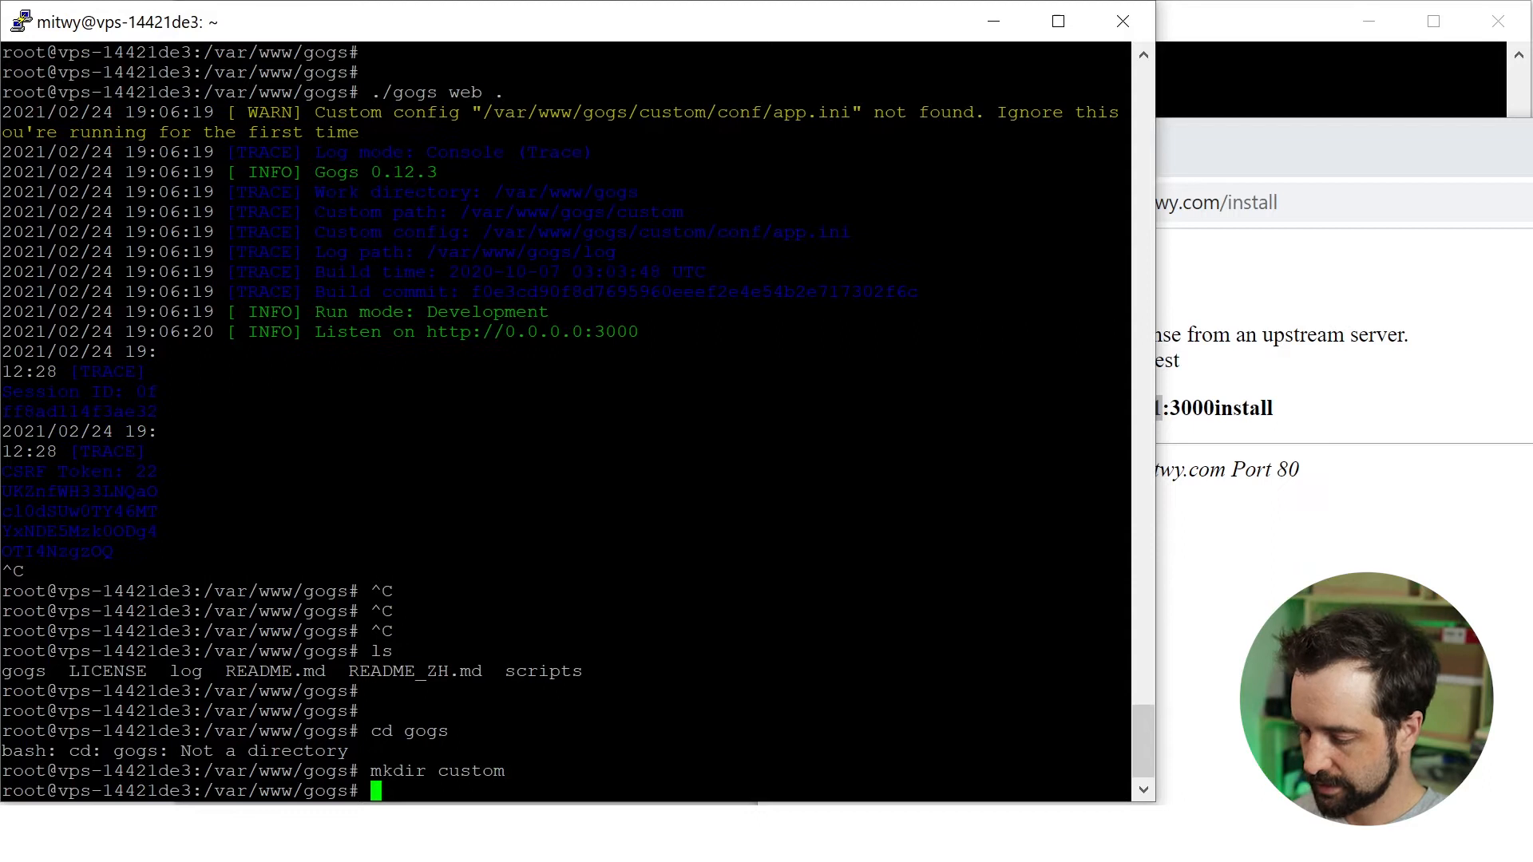
type("cd custom/")
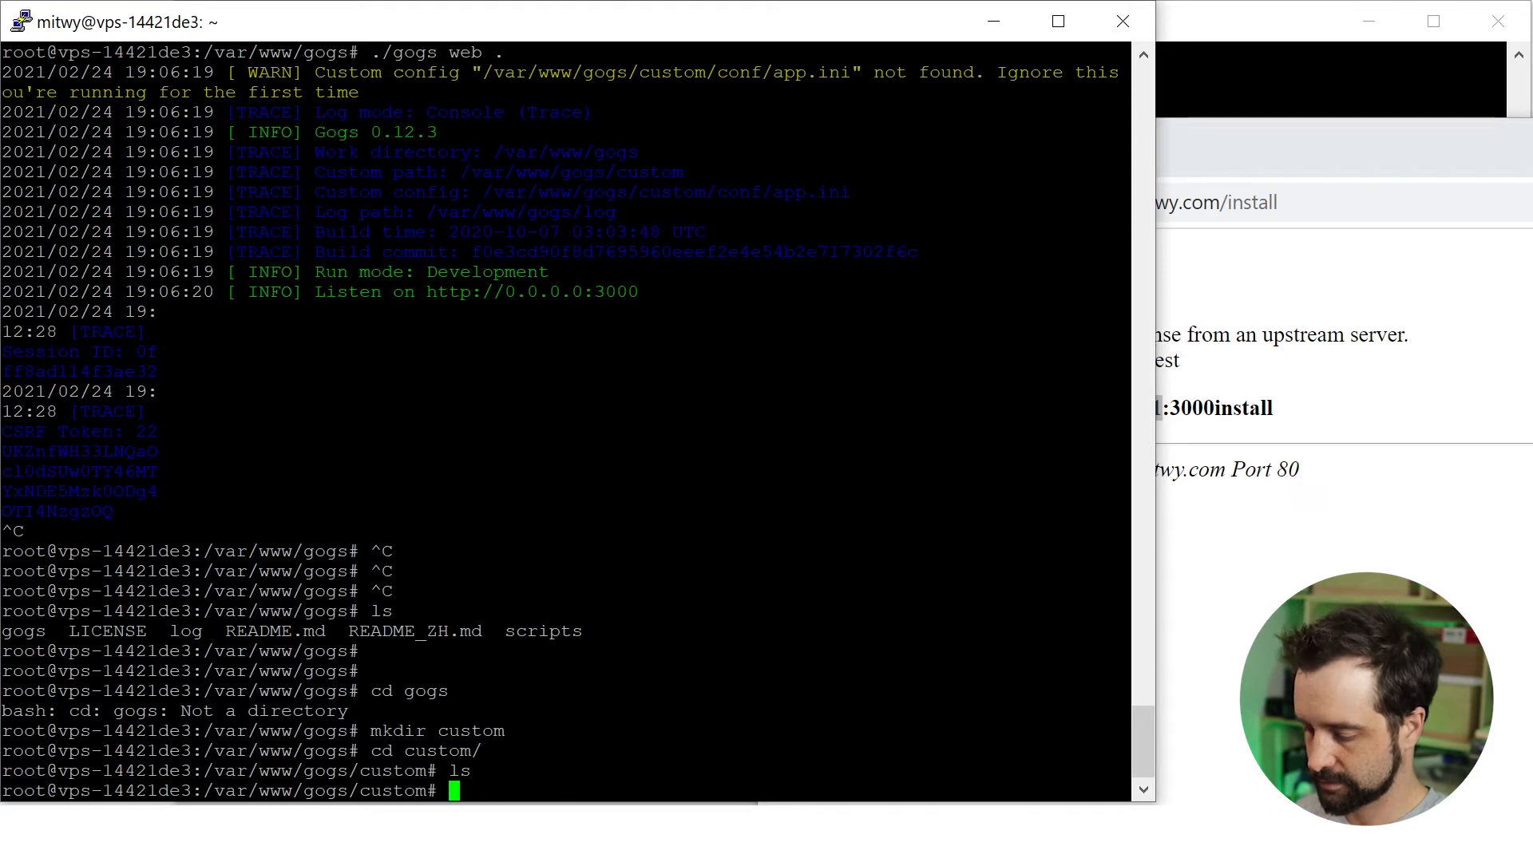
type("mkdir conf")
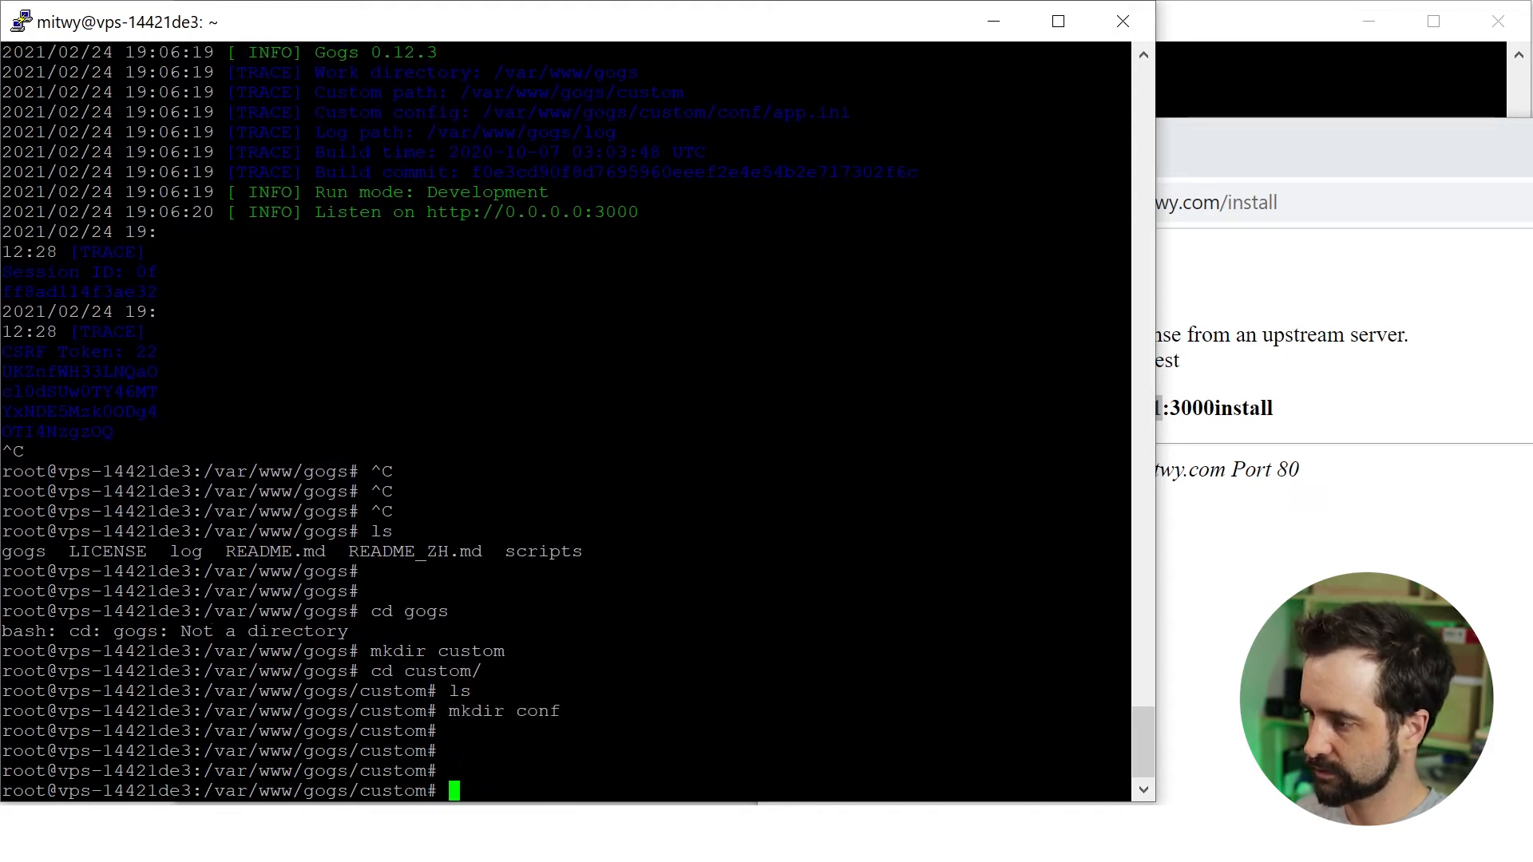
type("vim")
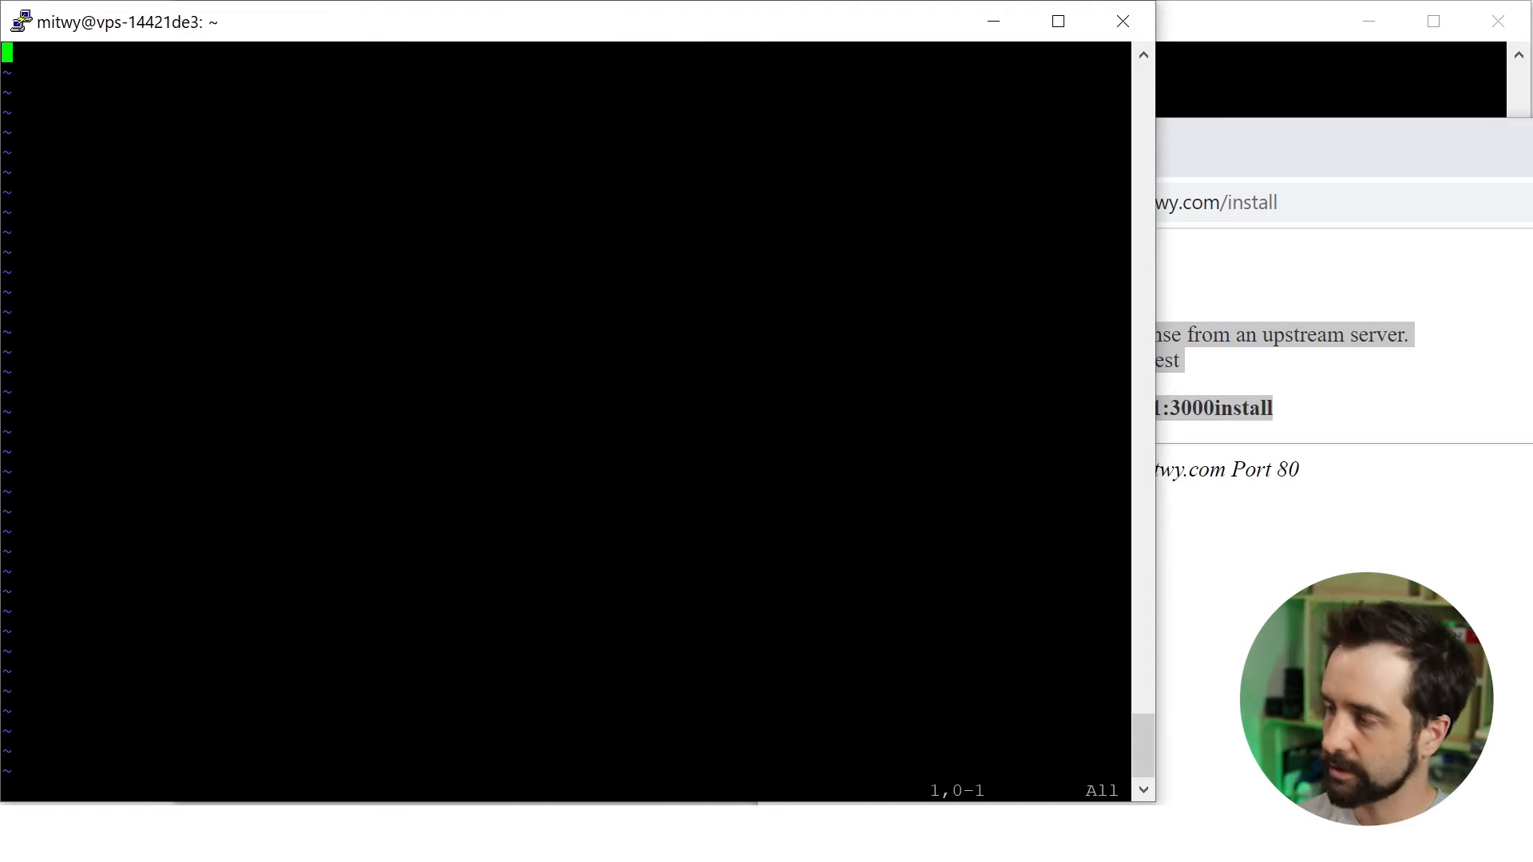
Add a [server] section with HTTP_ADDR = 127.0.0.1 to app.ini.
type("[server]")
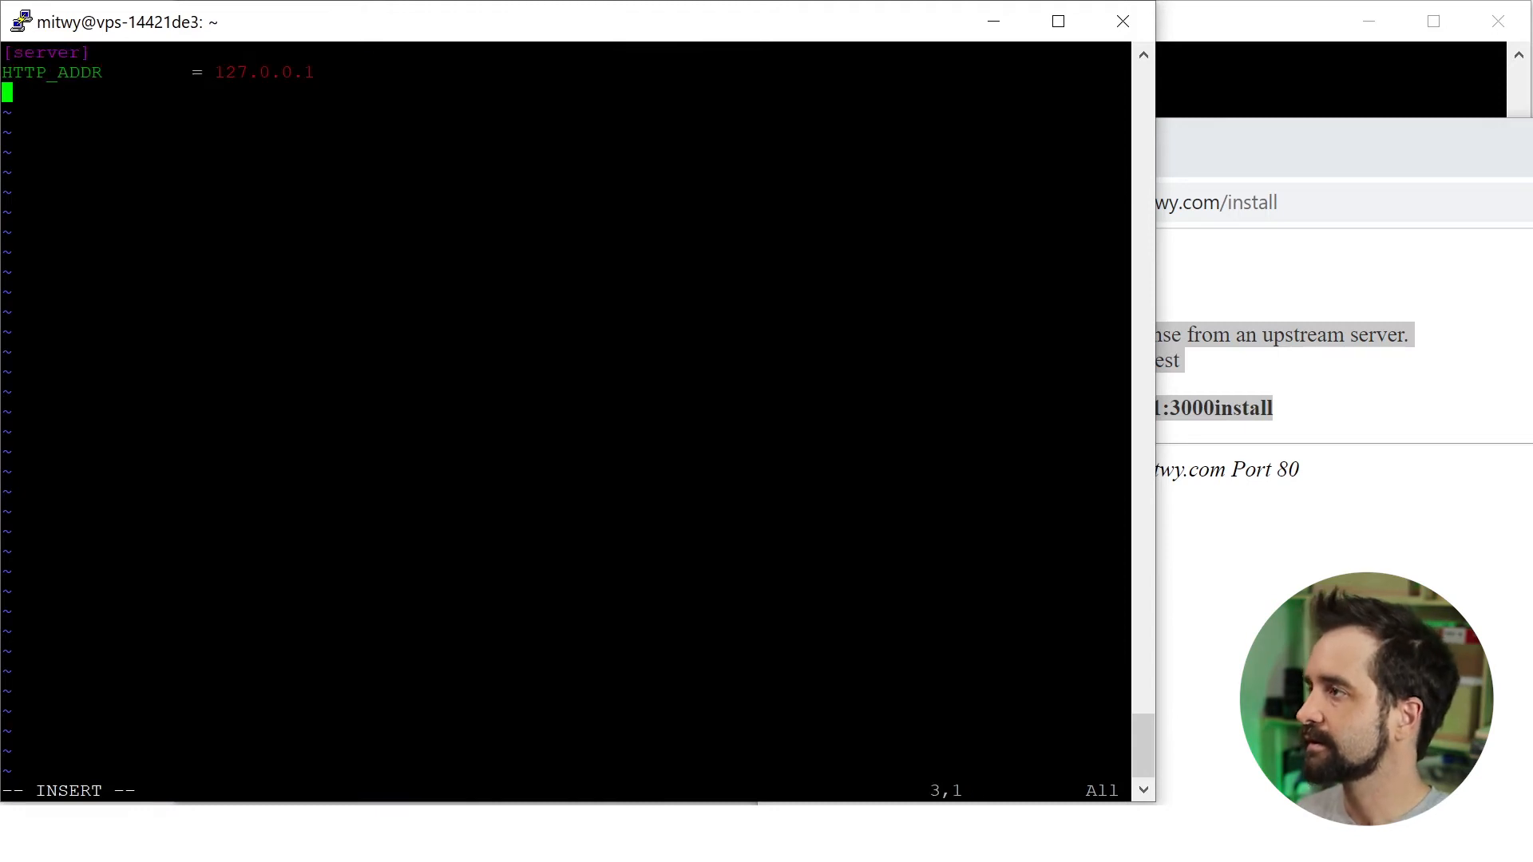
key("up")
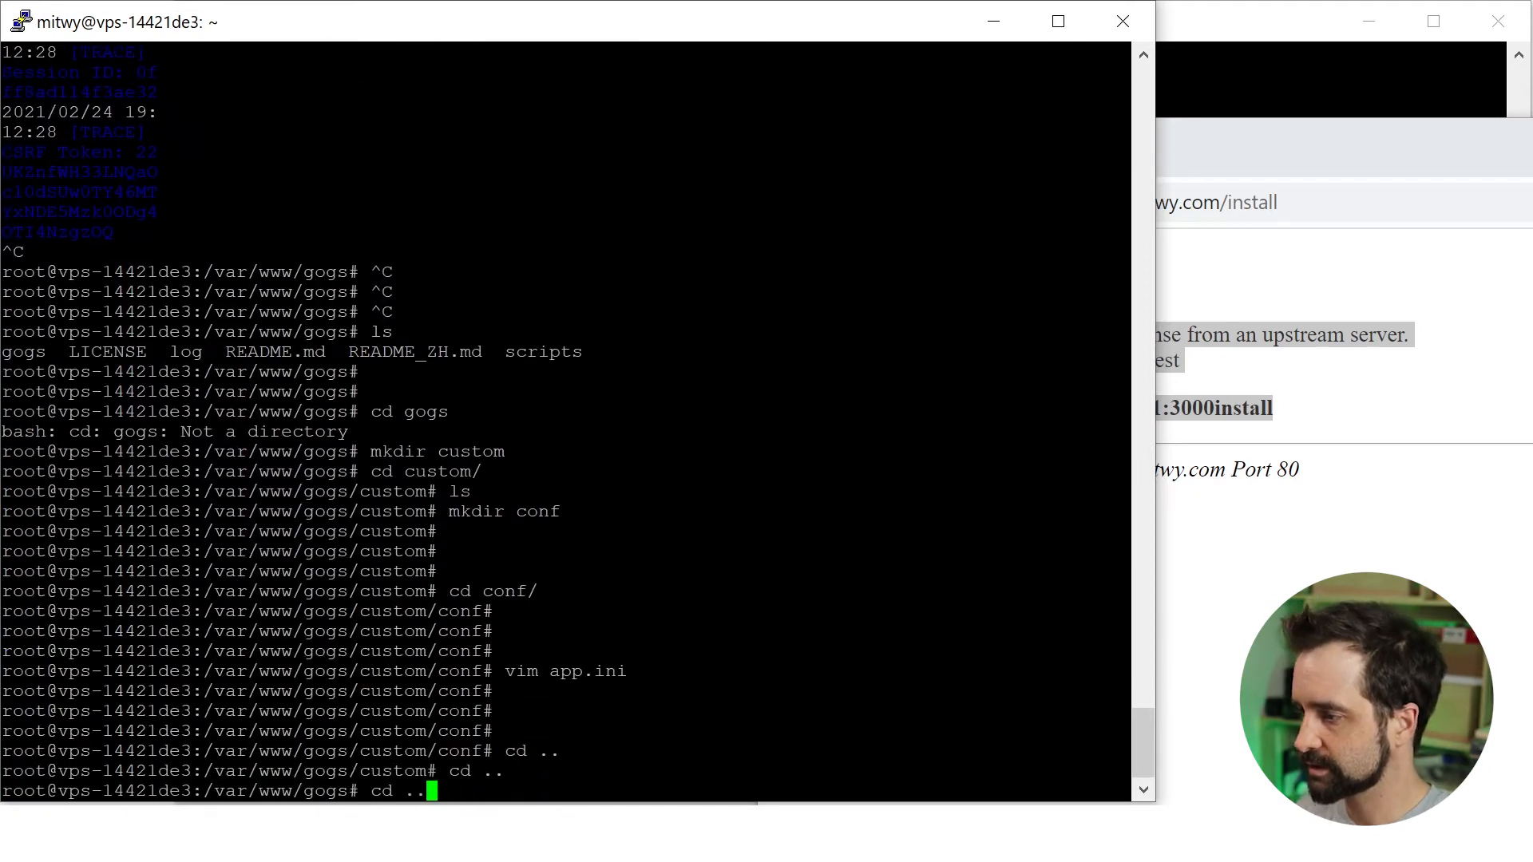
type("mkdir custom")
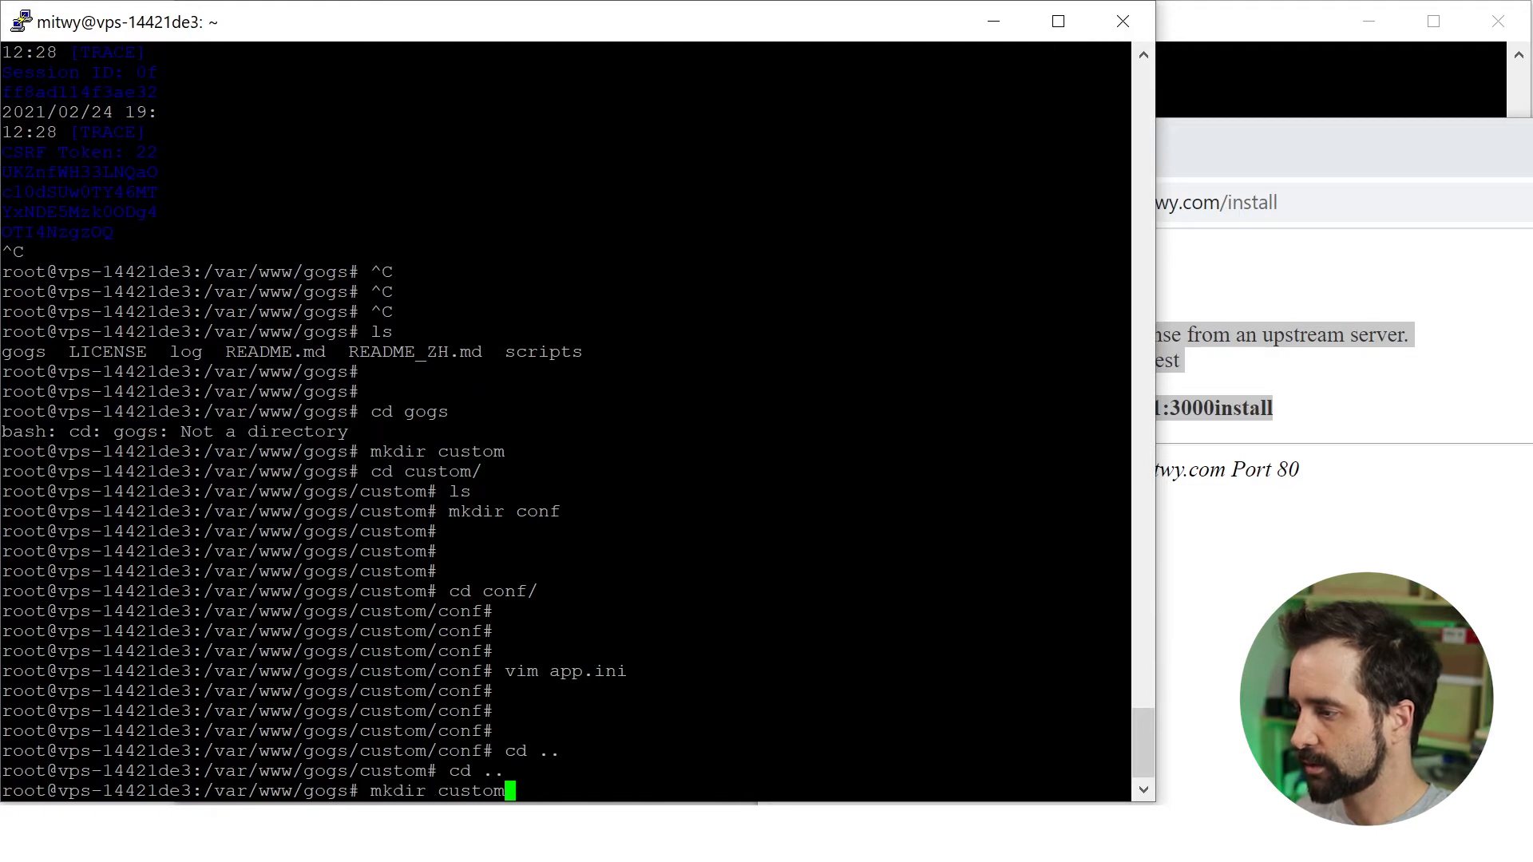
type("./gogs web .")
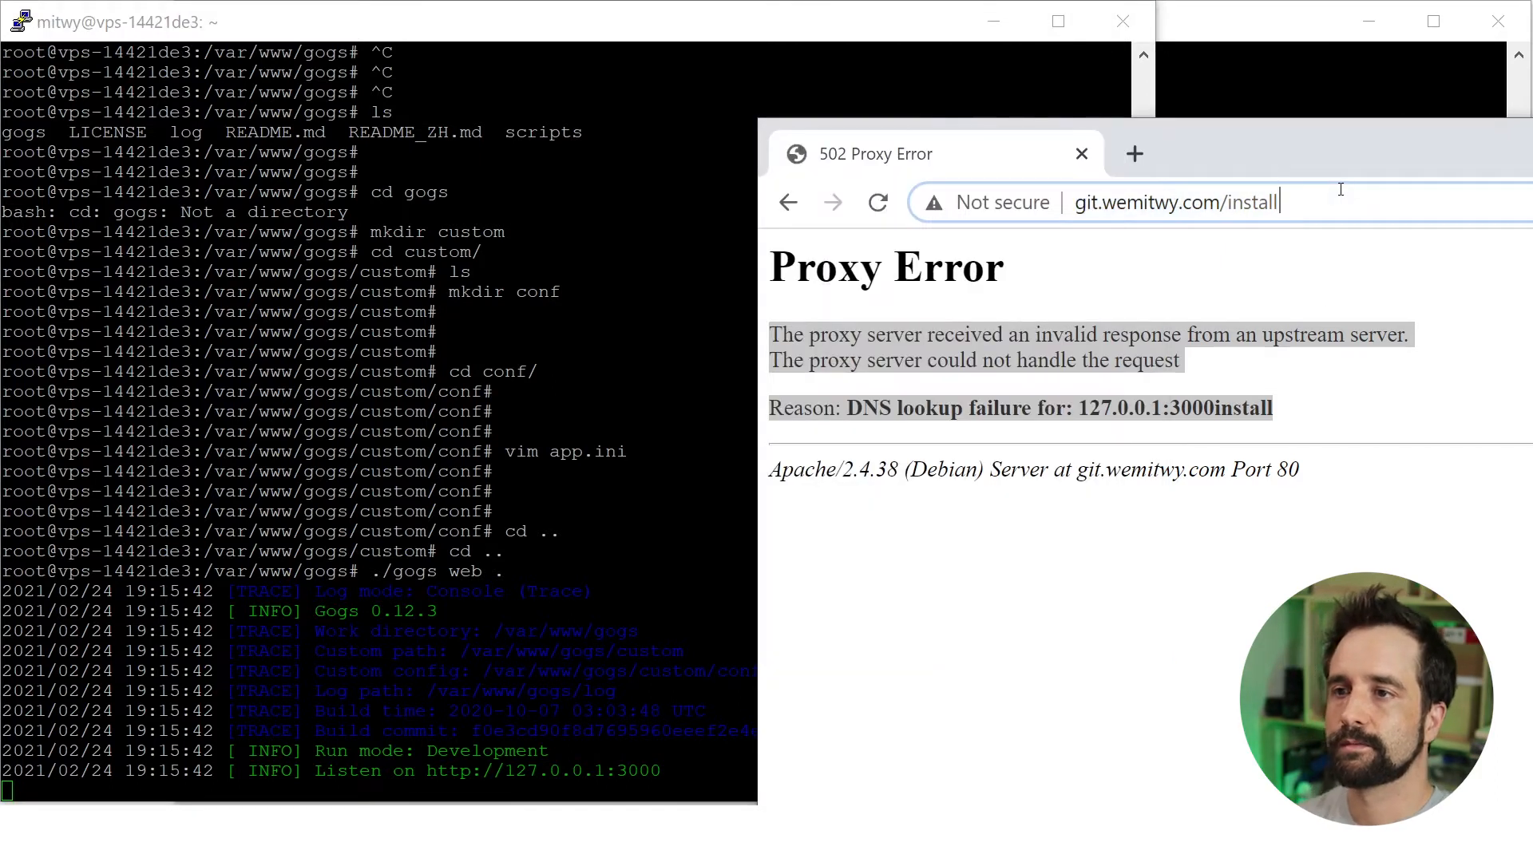
left_click(1174, 203)
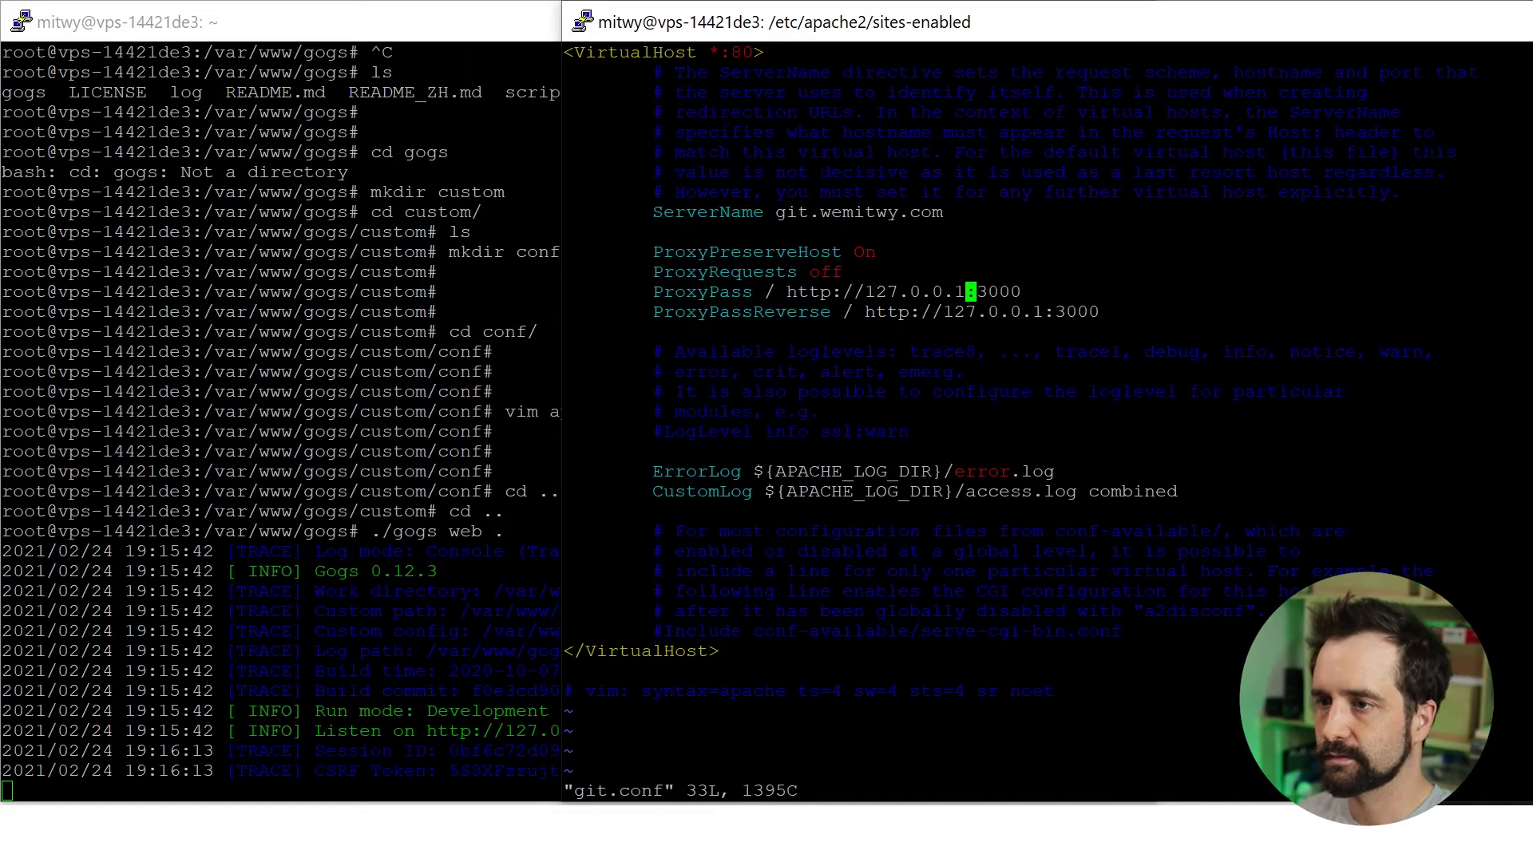
Append a trailing / to the ProxyPass URL in git.conf and reload git.wemitwy.com/install.
key("i")
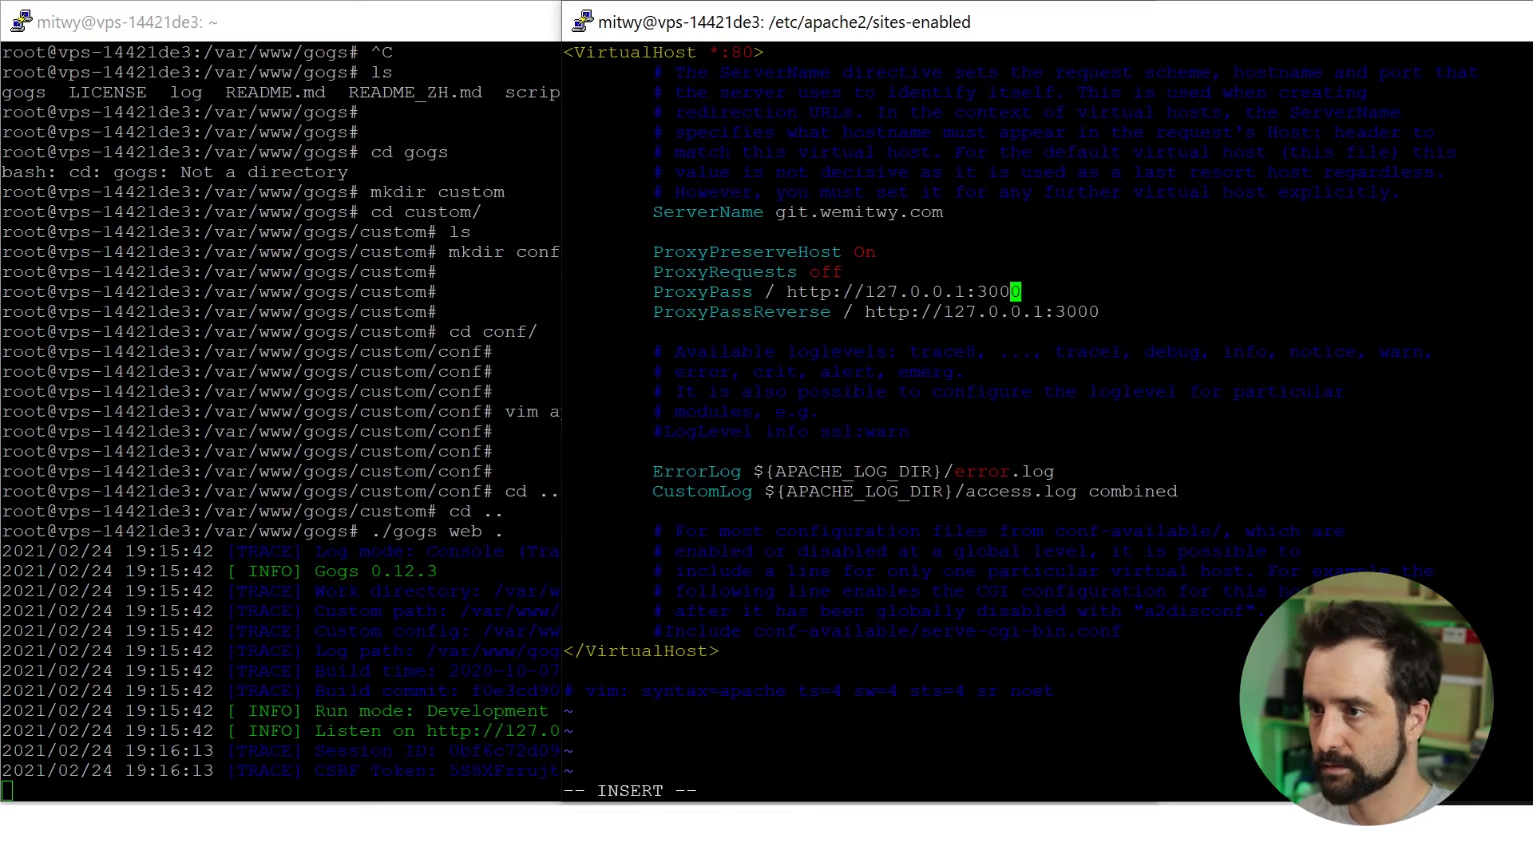
type("/")
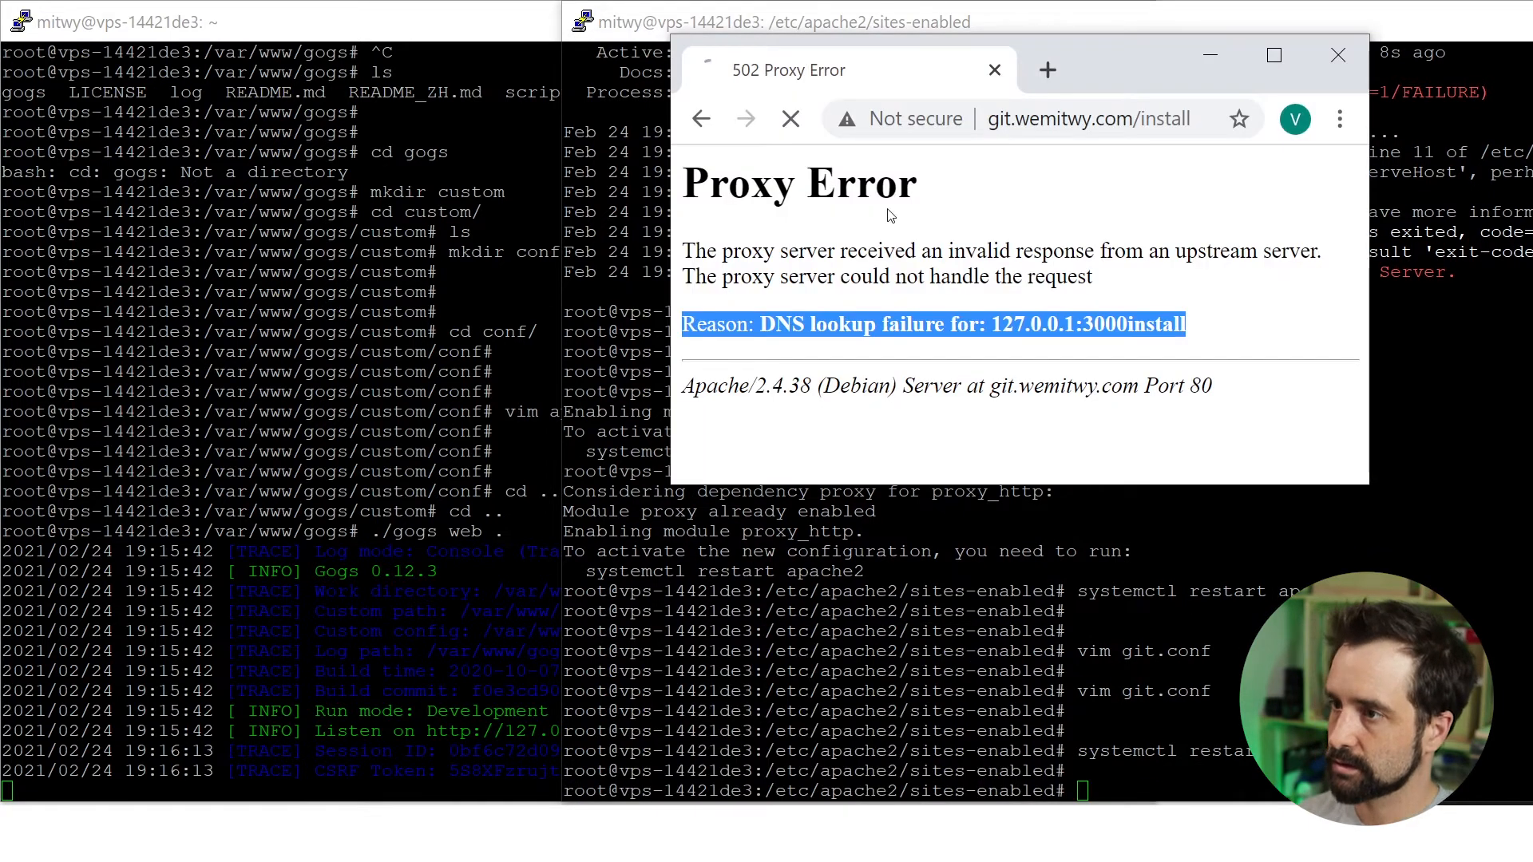
left_click(790, 118)
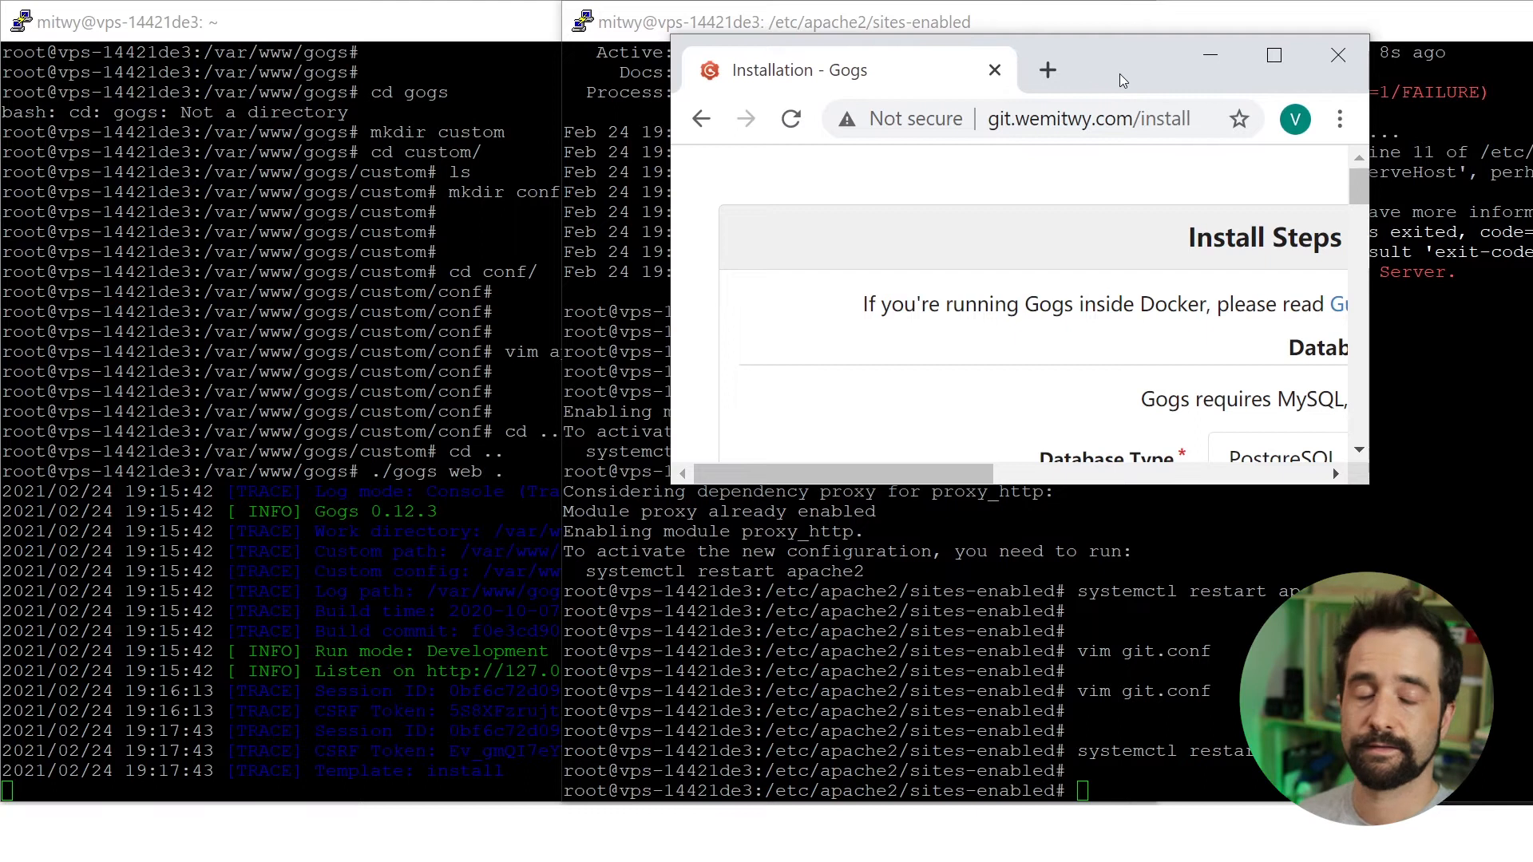
left_click_drag(1122, 69, 828, 96)
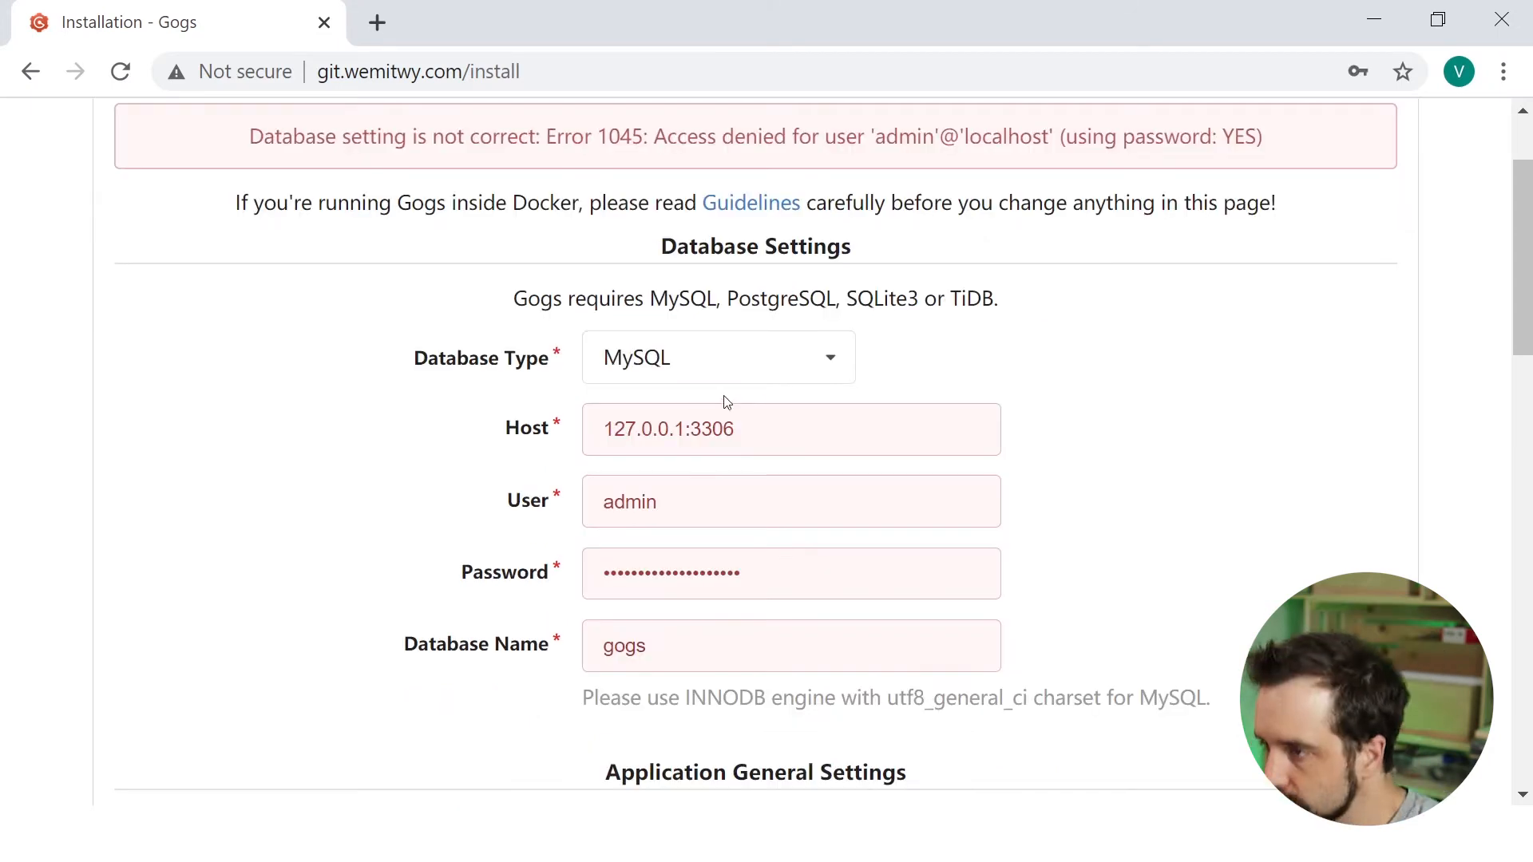
double_click(667, 429)
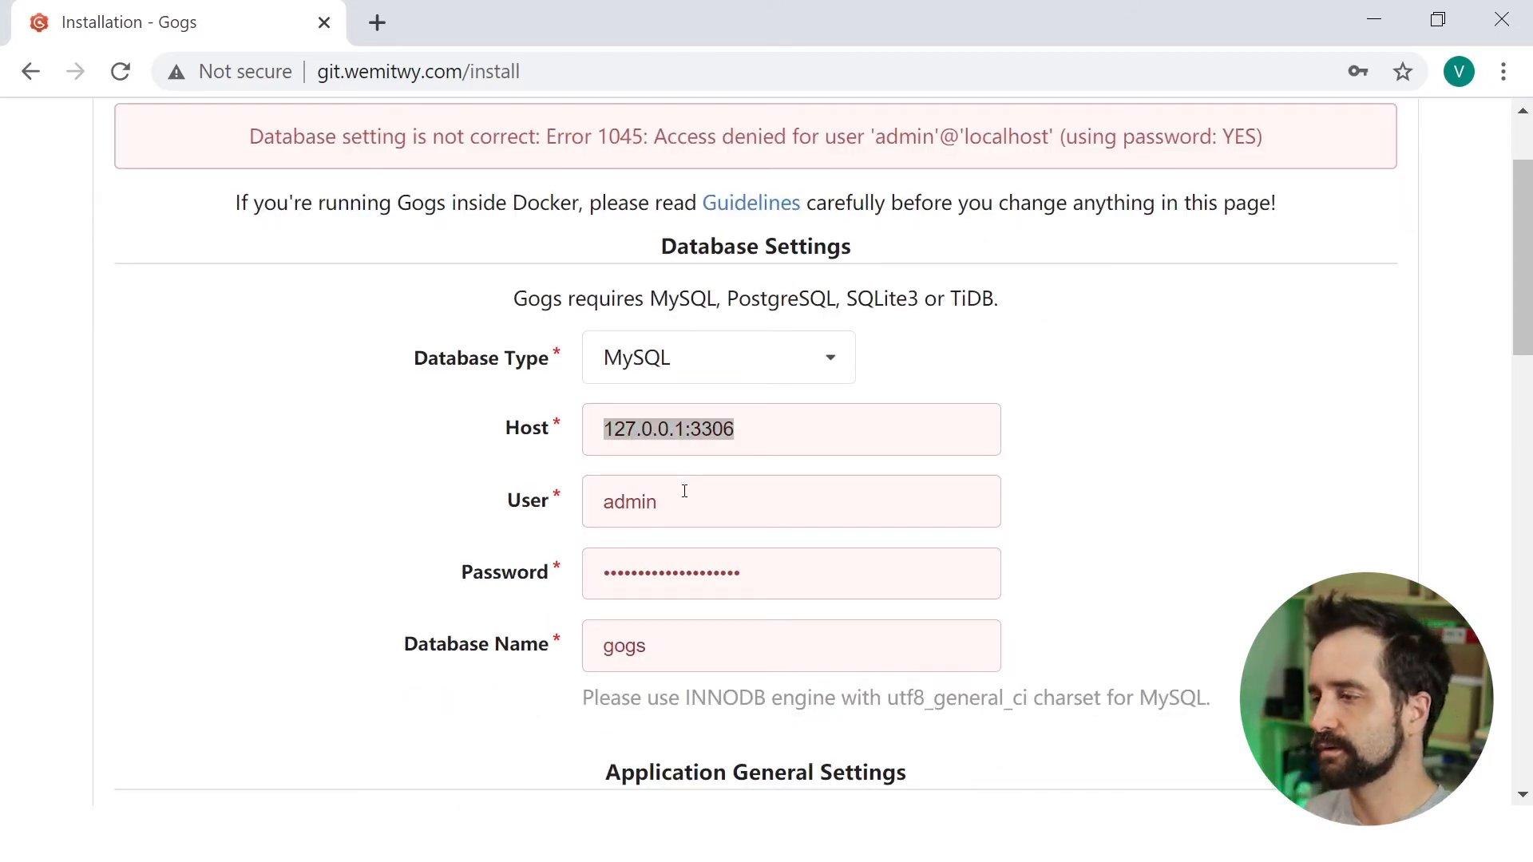
double_click(621, 645)
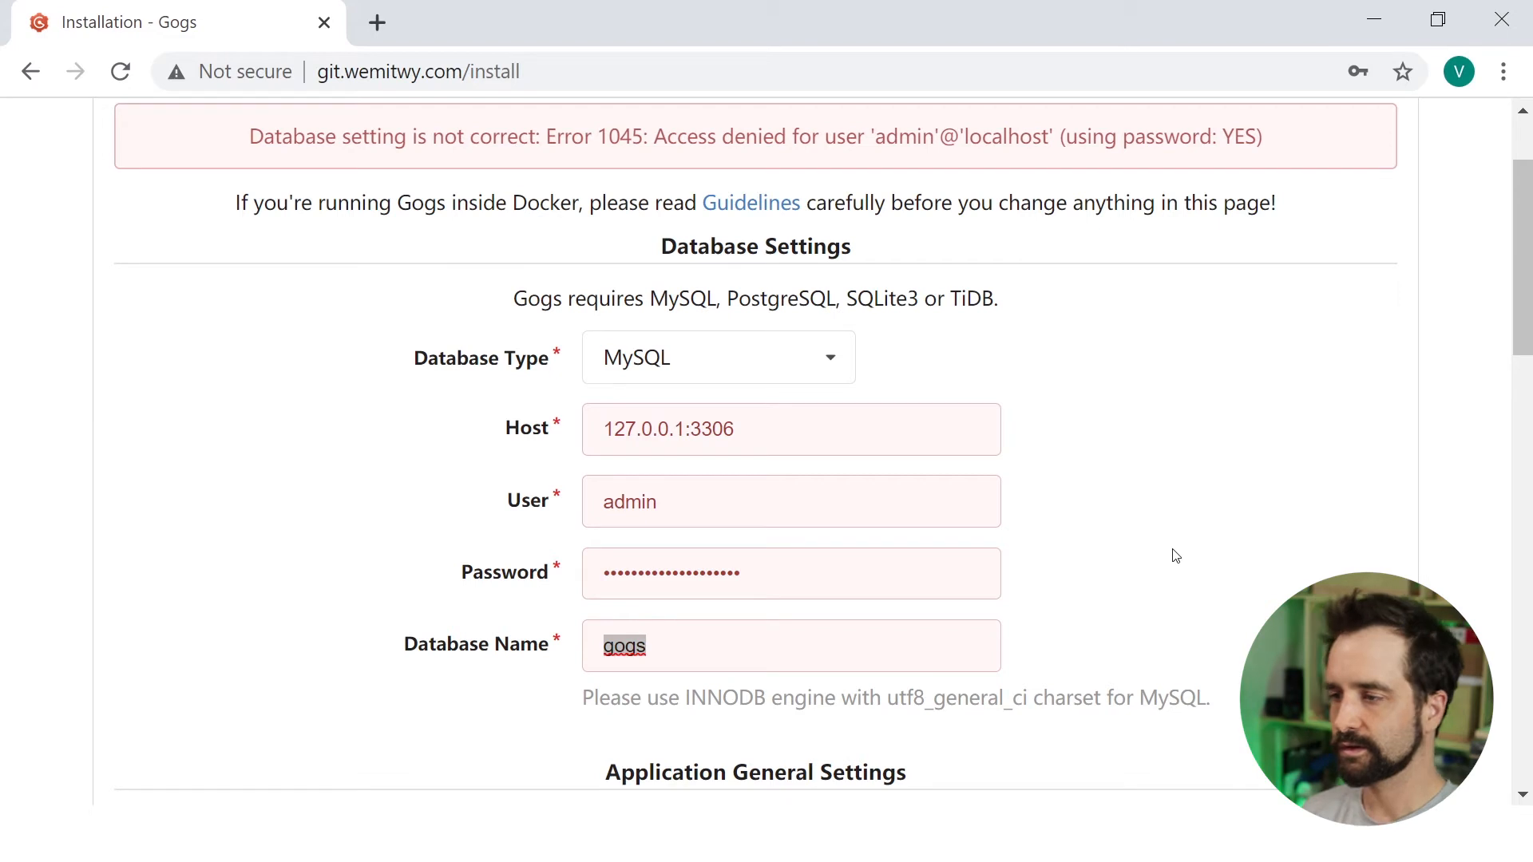
scroll("up", 3)
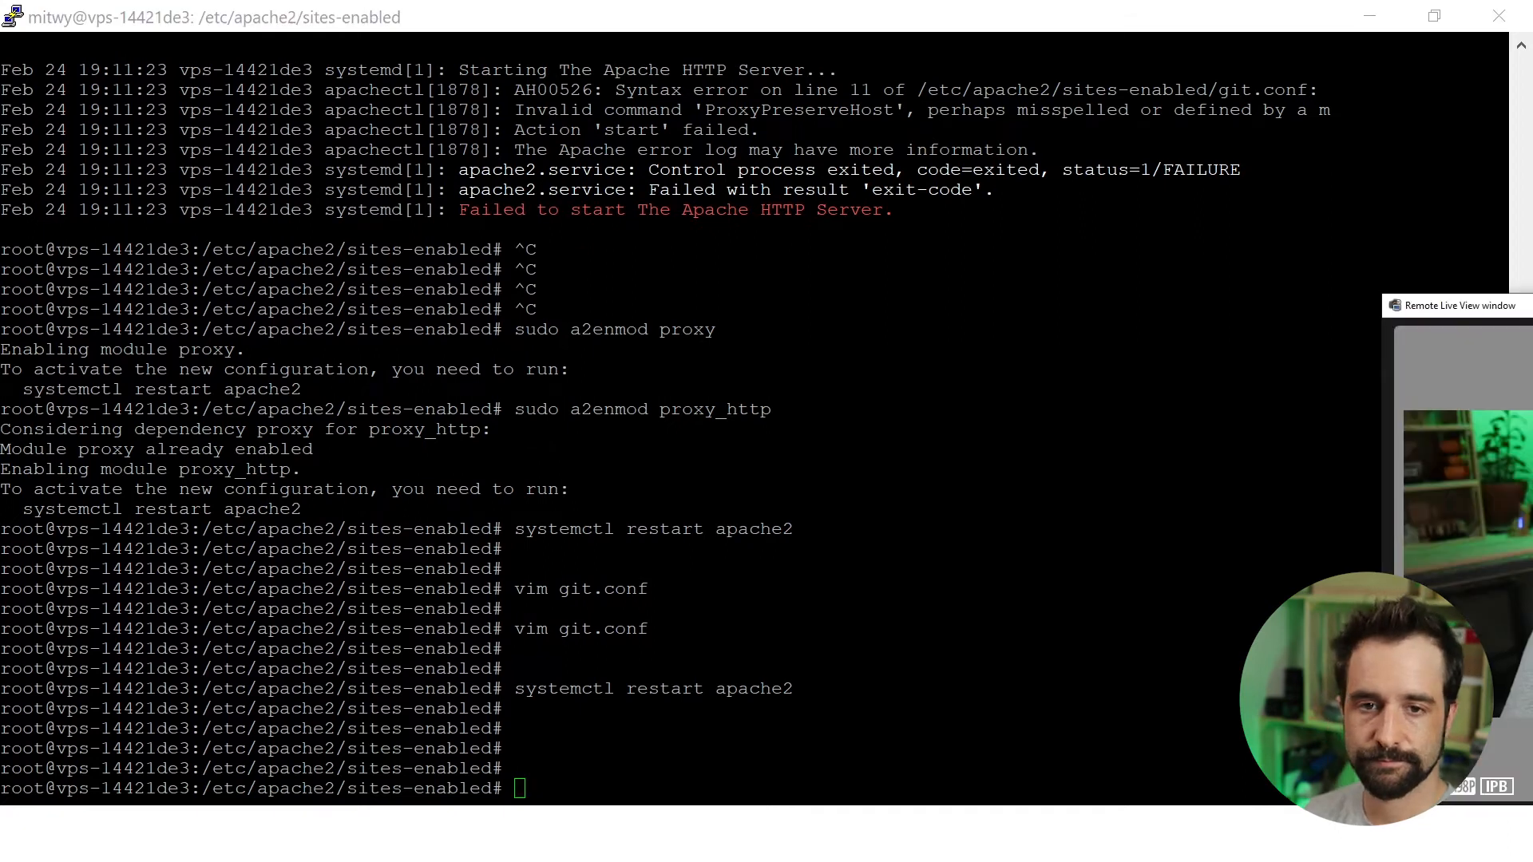
Create the gogs database in MariaDB, grant all on gogs.* to mitwy@localhost, and flush privileges.
scroll("down", 3)
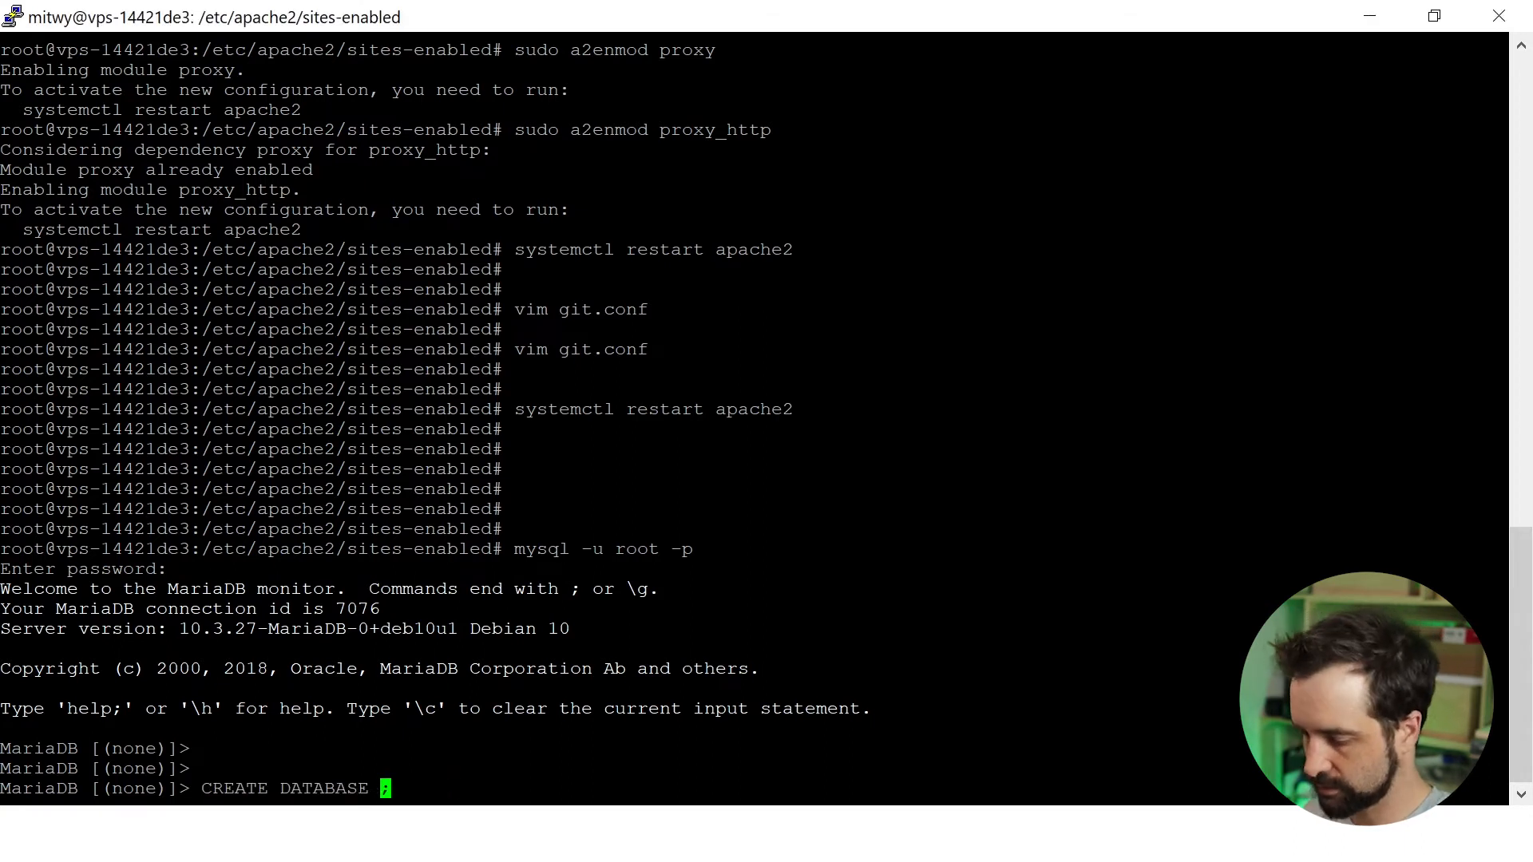
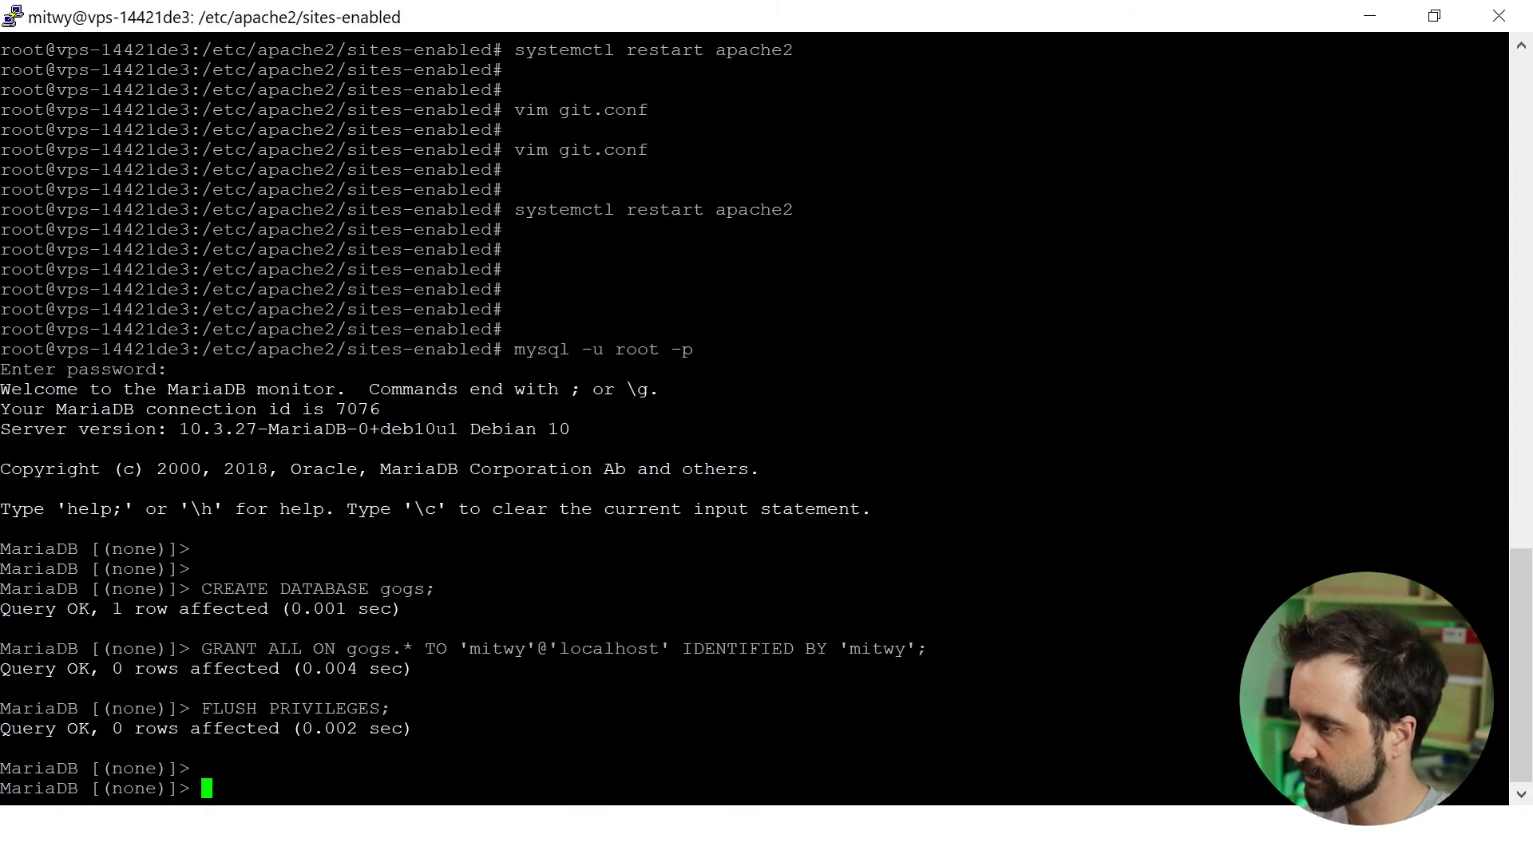
key("Ctrl+c")
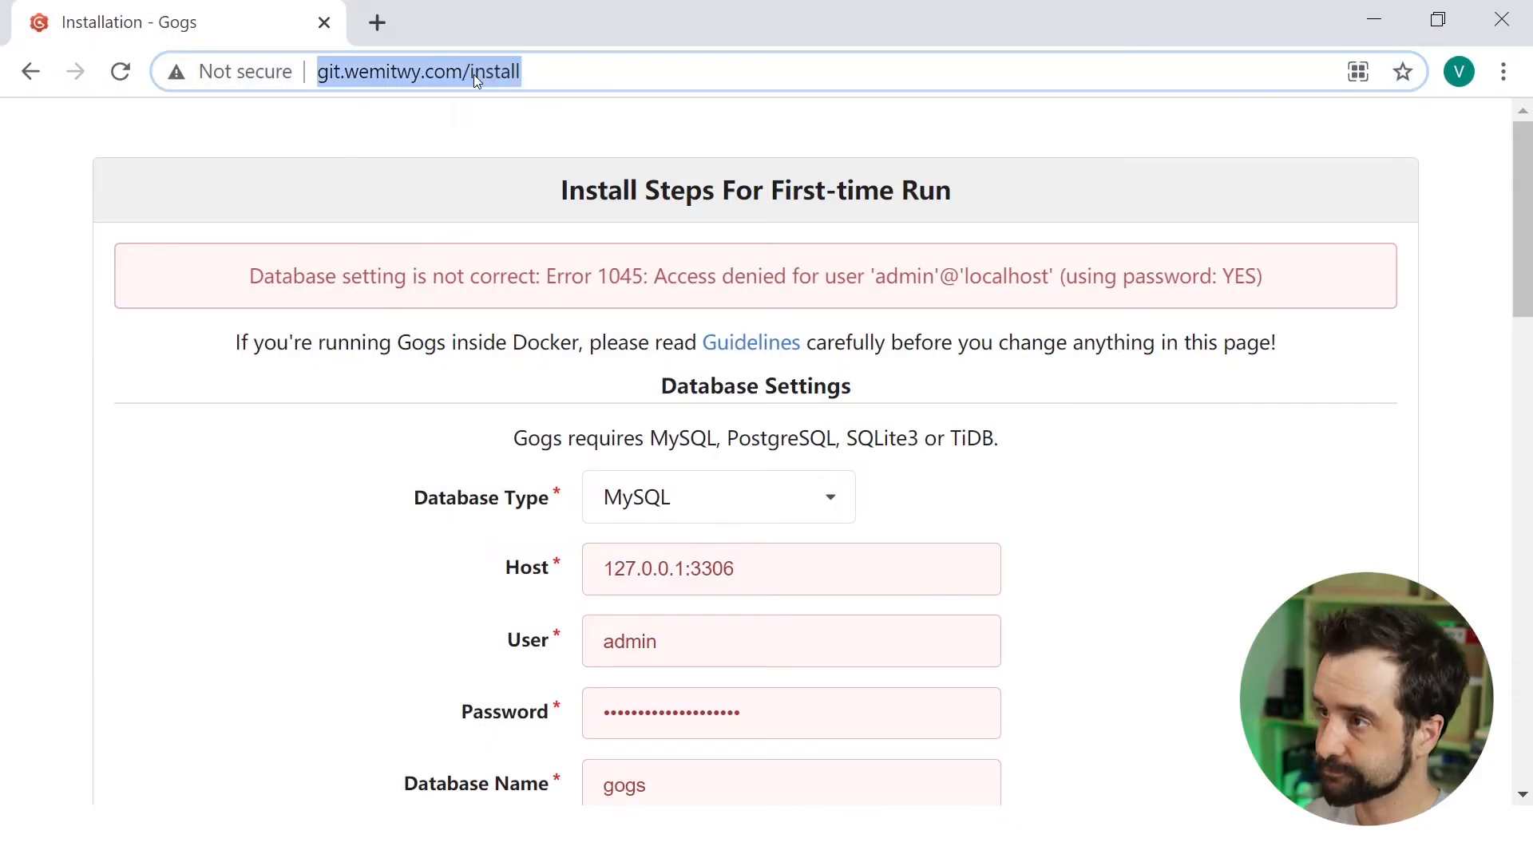
Enter the mitwy database credentials in the Gogs installer and submit Install Gogs.
scroll("down", 3)
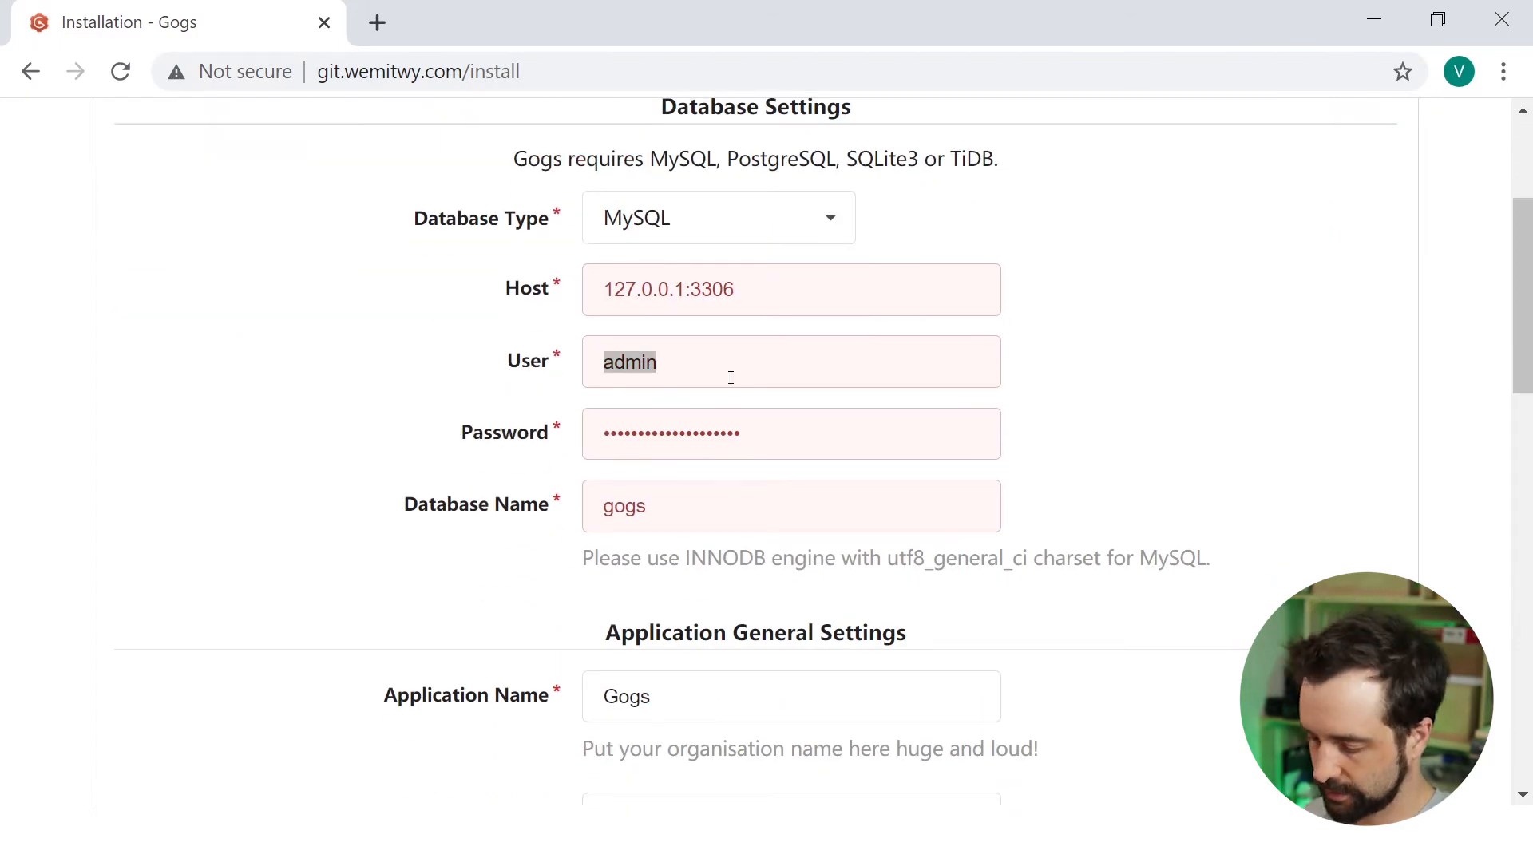
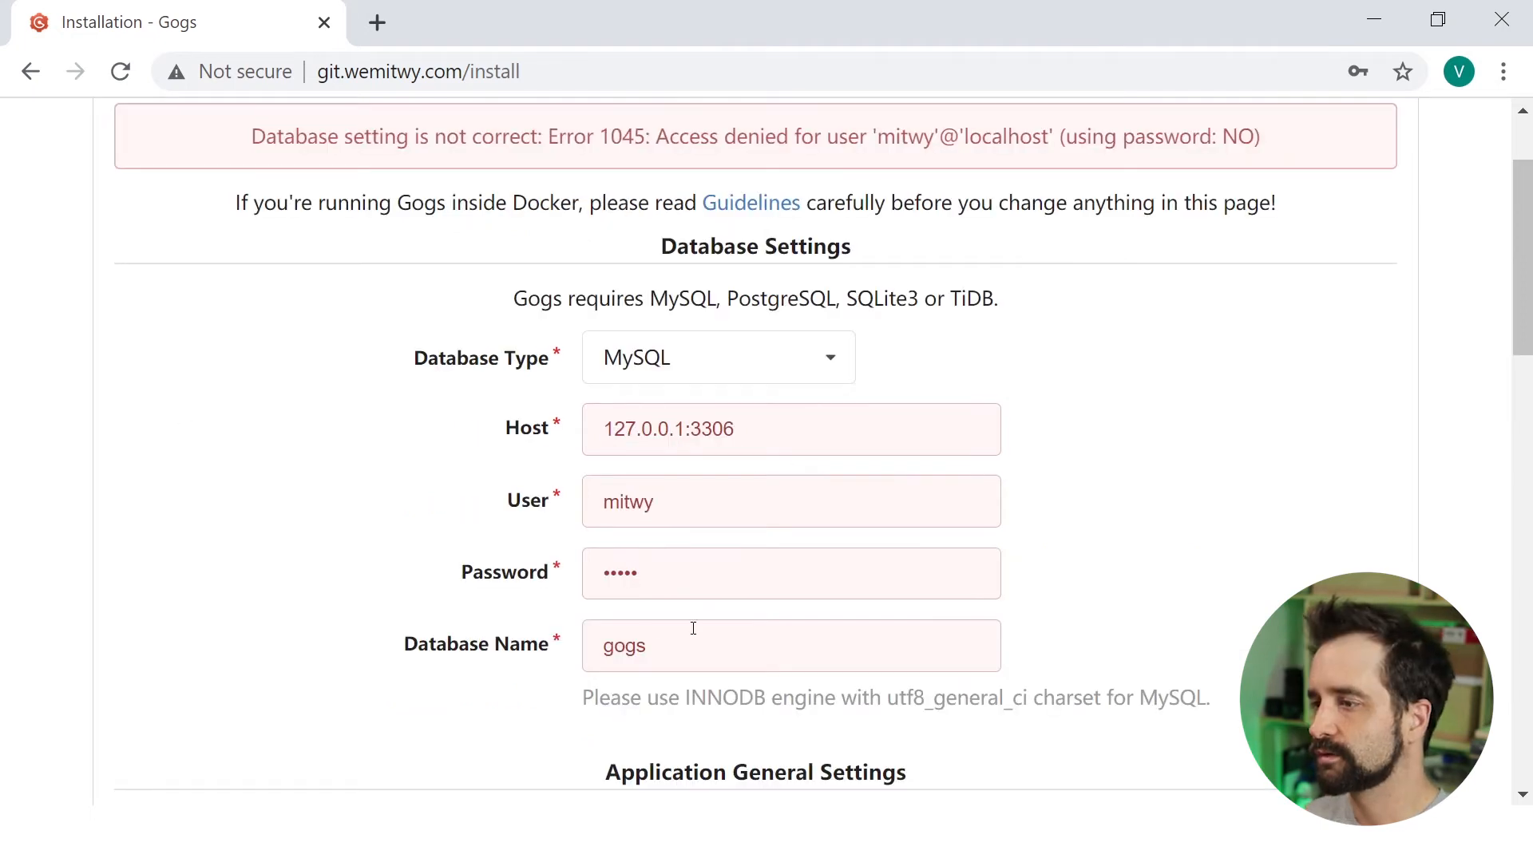
scroll("down", 3)
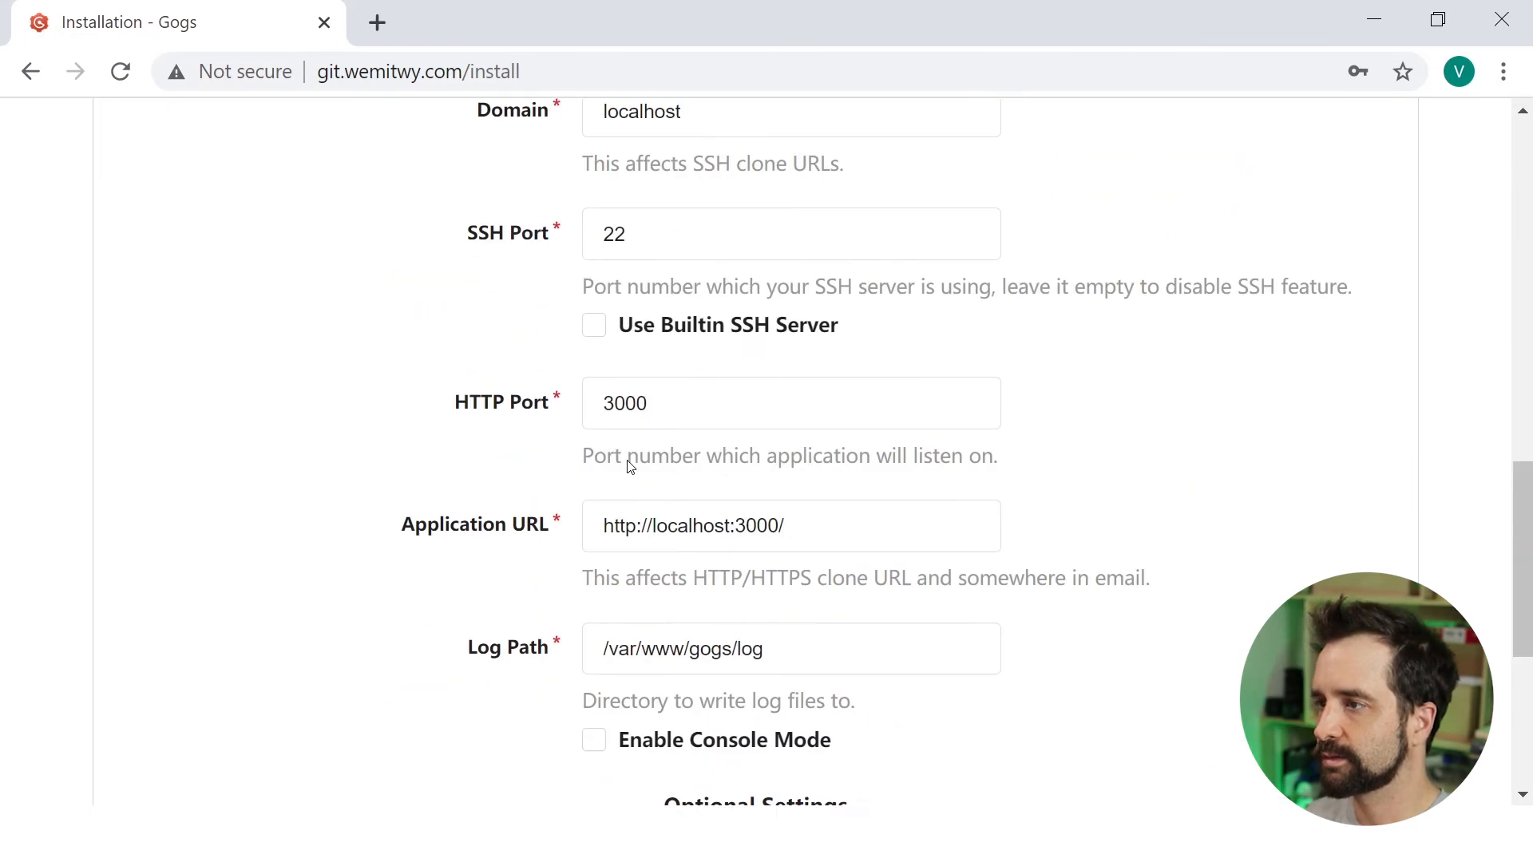
scroll("up", 3)
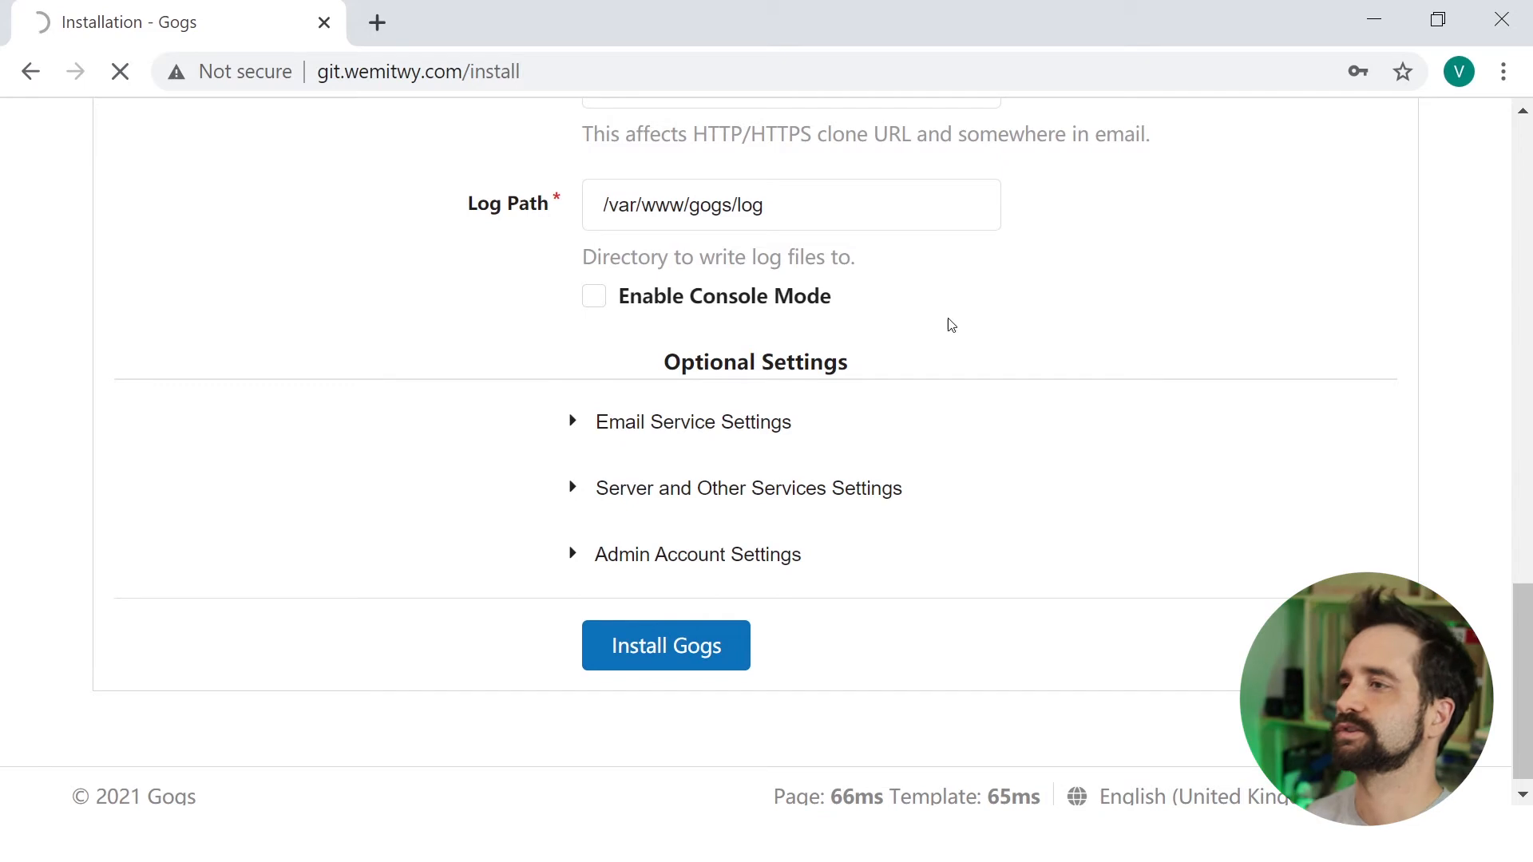
left_click(664, 645)
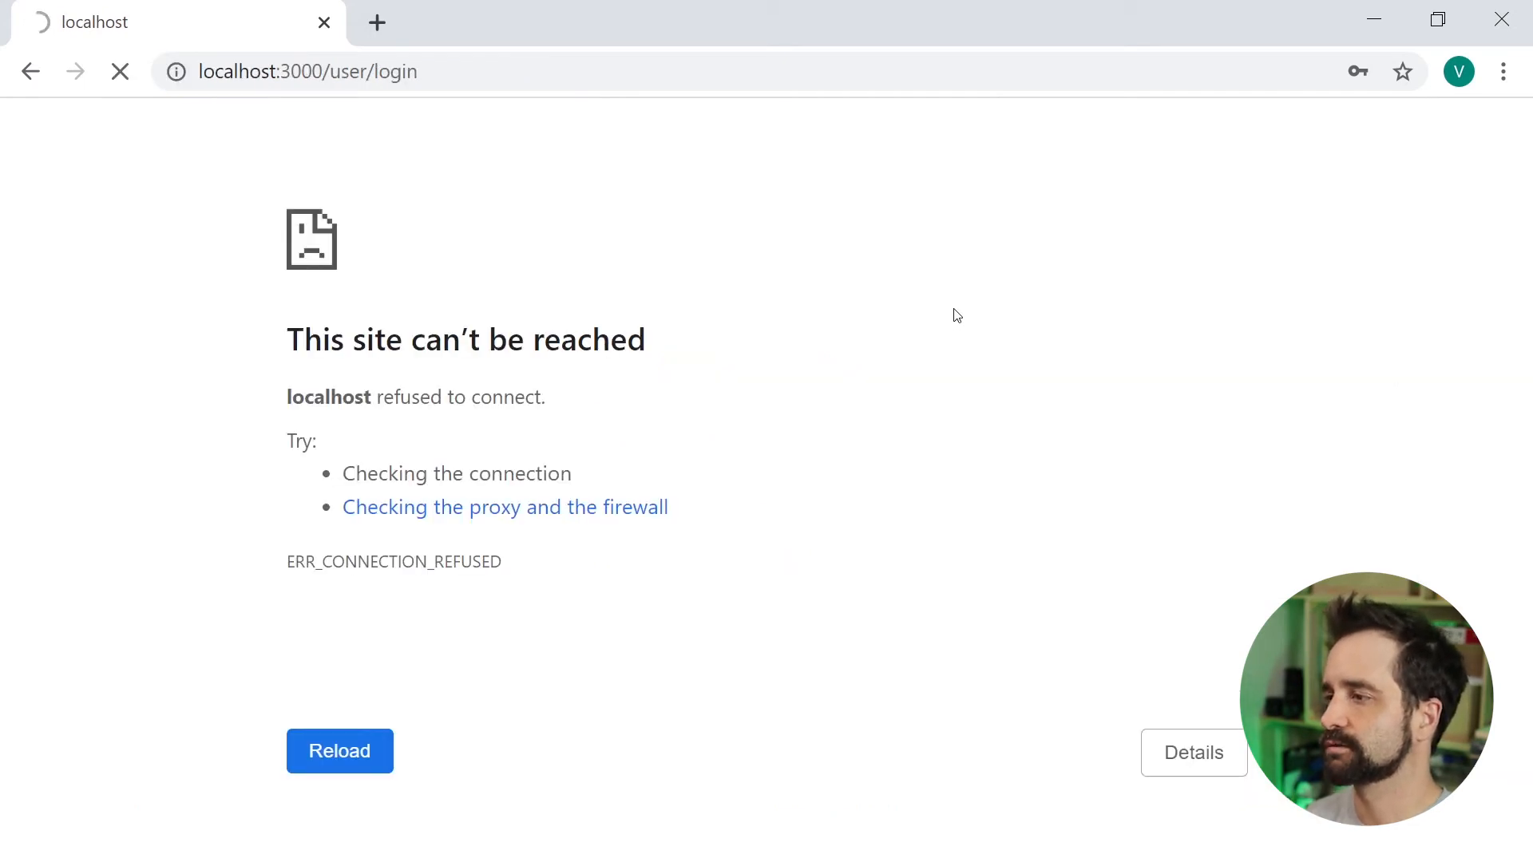
Load git.wemitwy.com in a new tab and close the unreachable localhost:3000 tab.
left_click(307, 70)
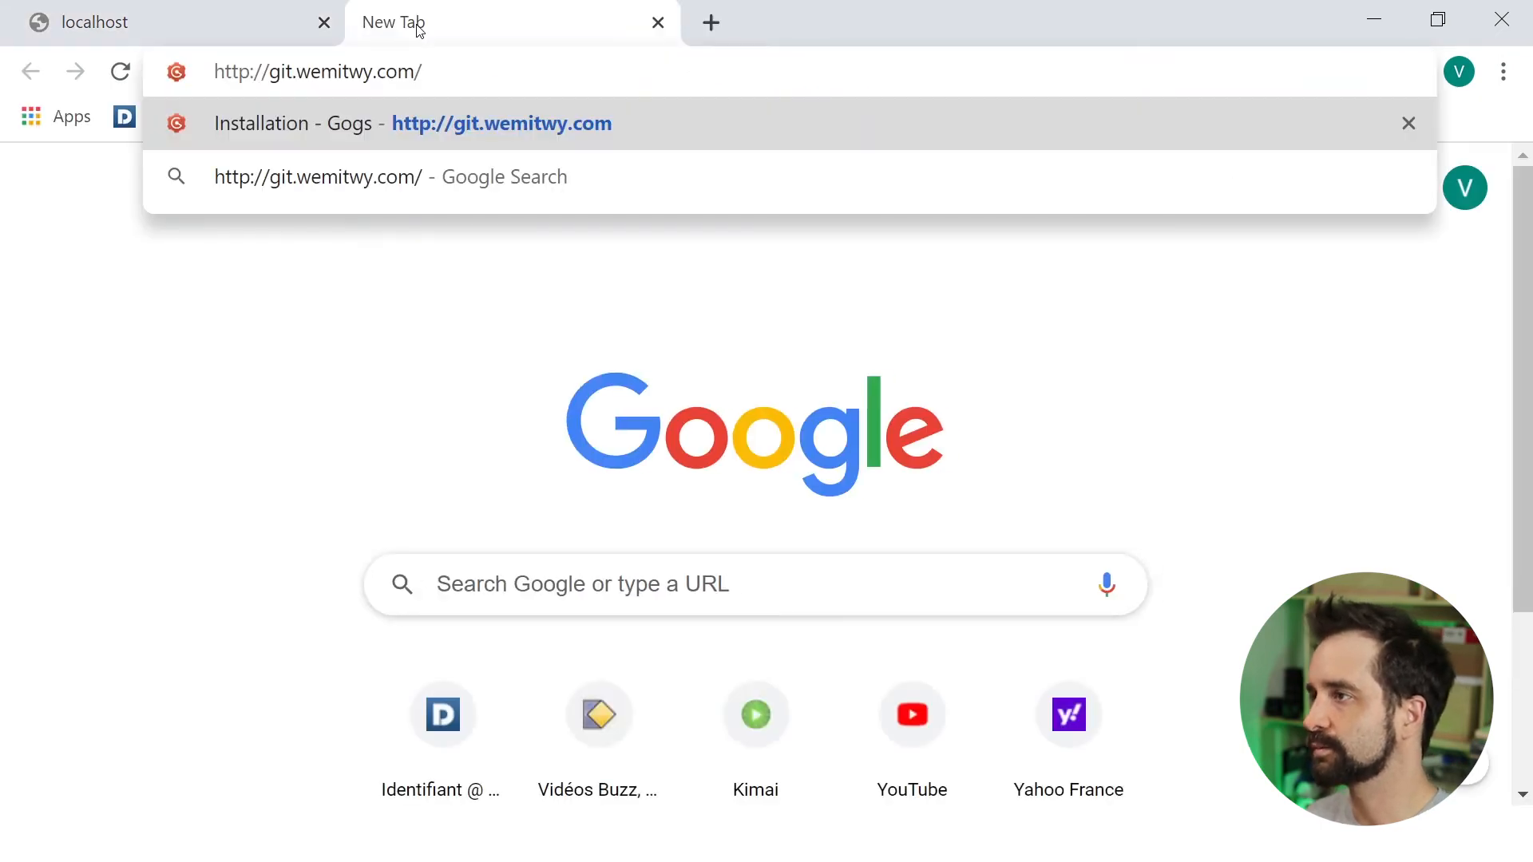
left_click(391, 123)
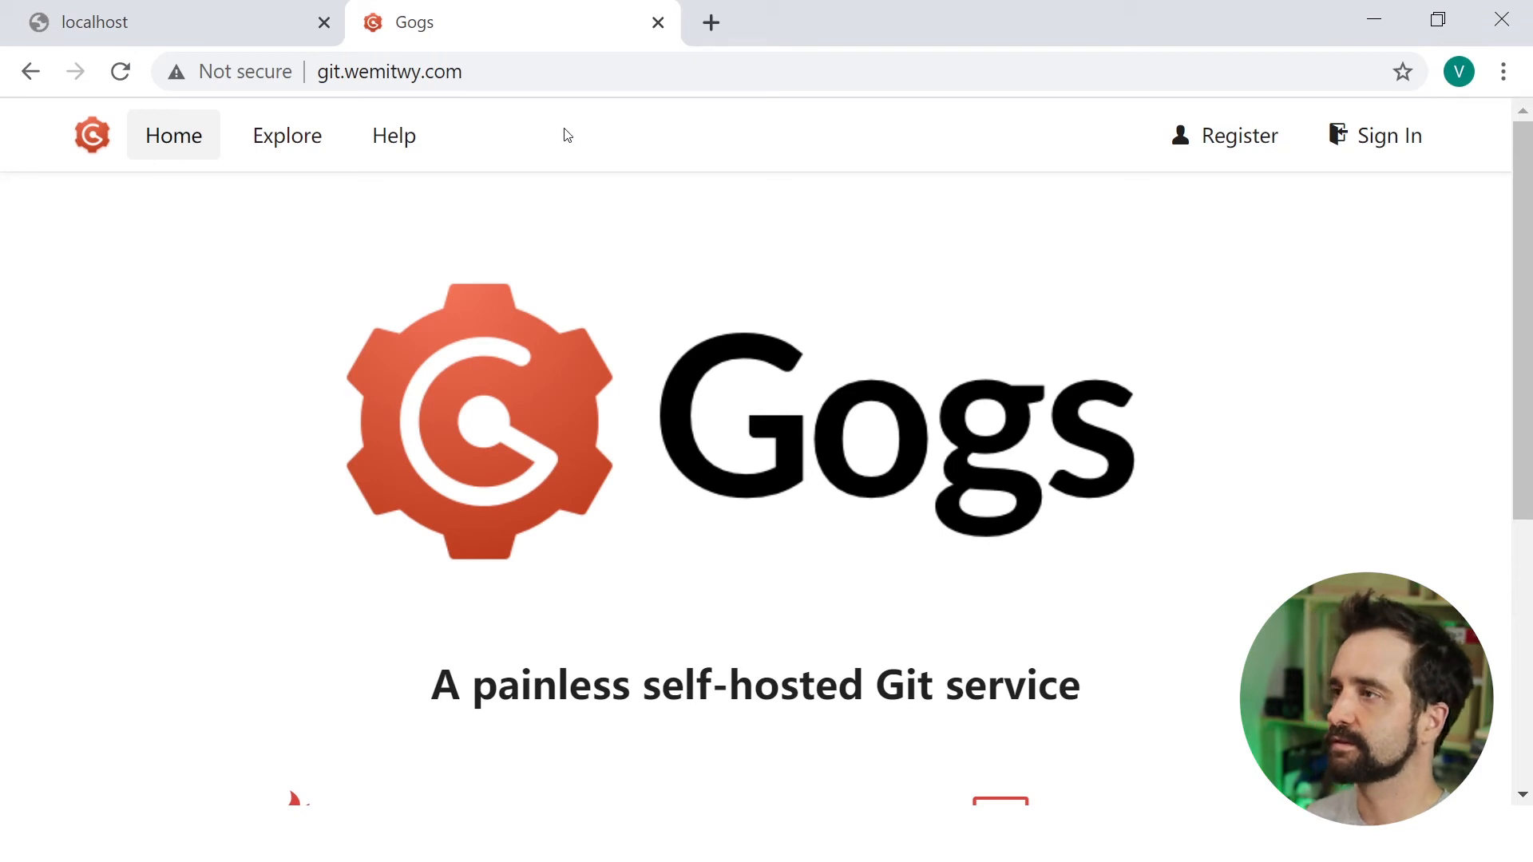
mouse_move(1424, 203)
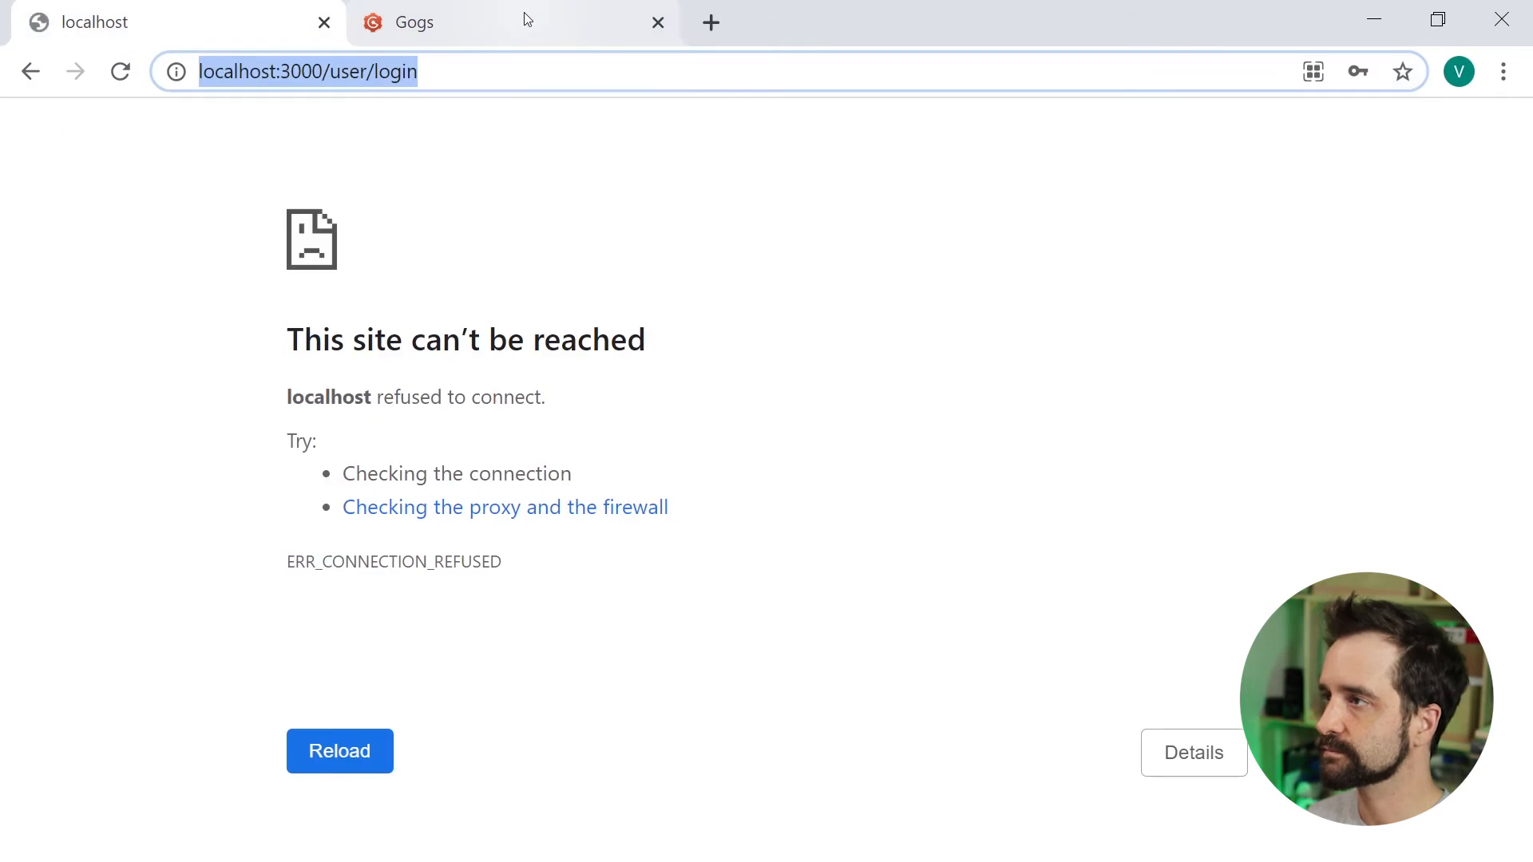
left_click(324, 21)
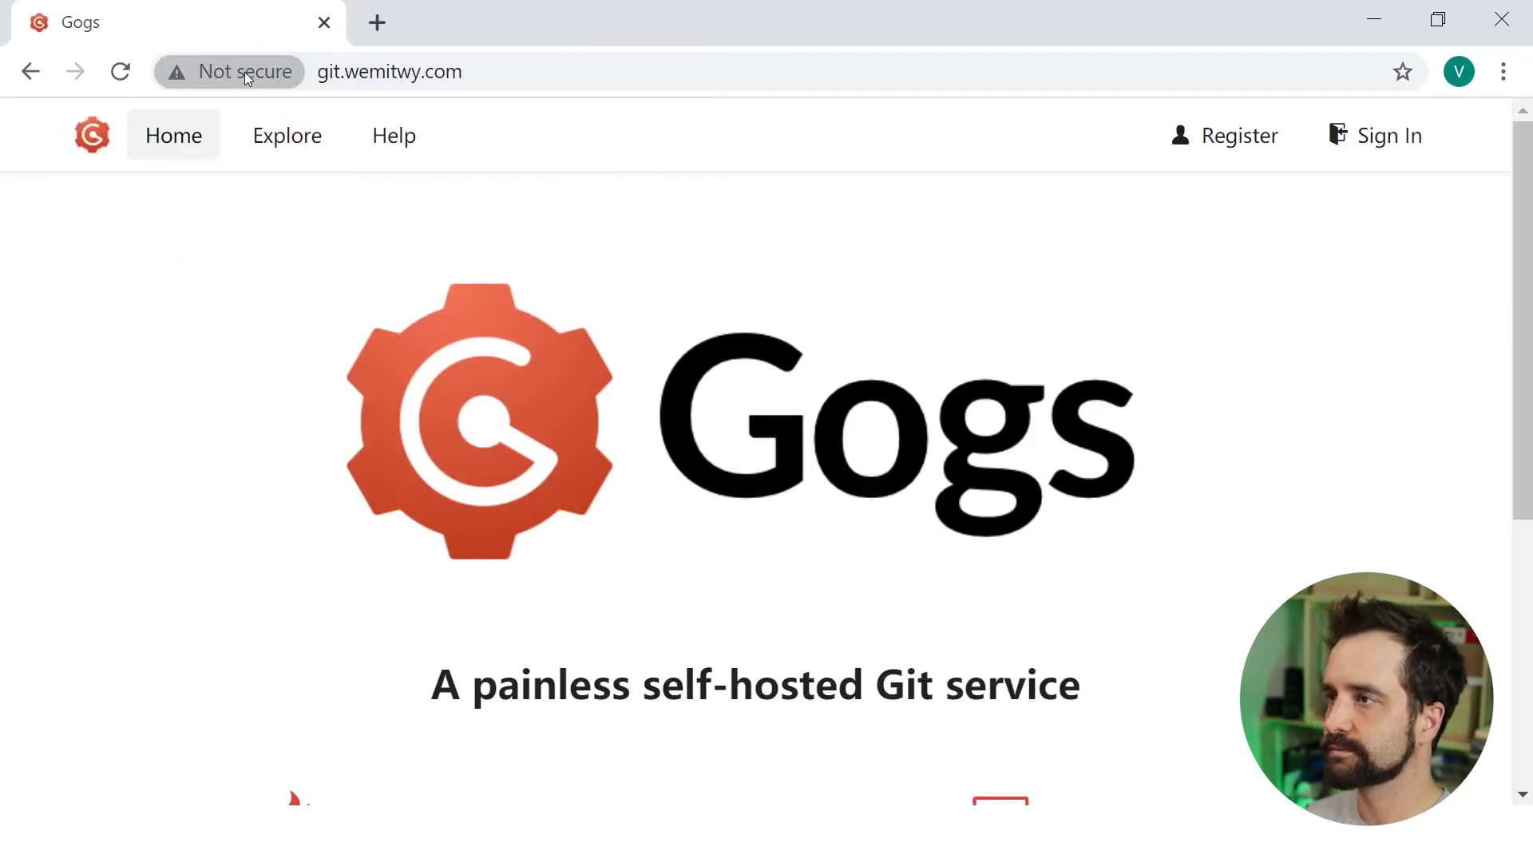
scroll("down", 3)
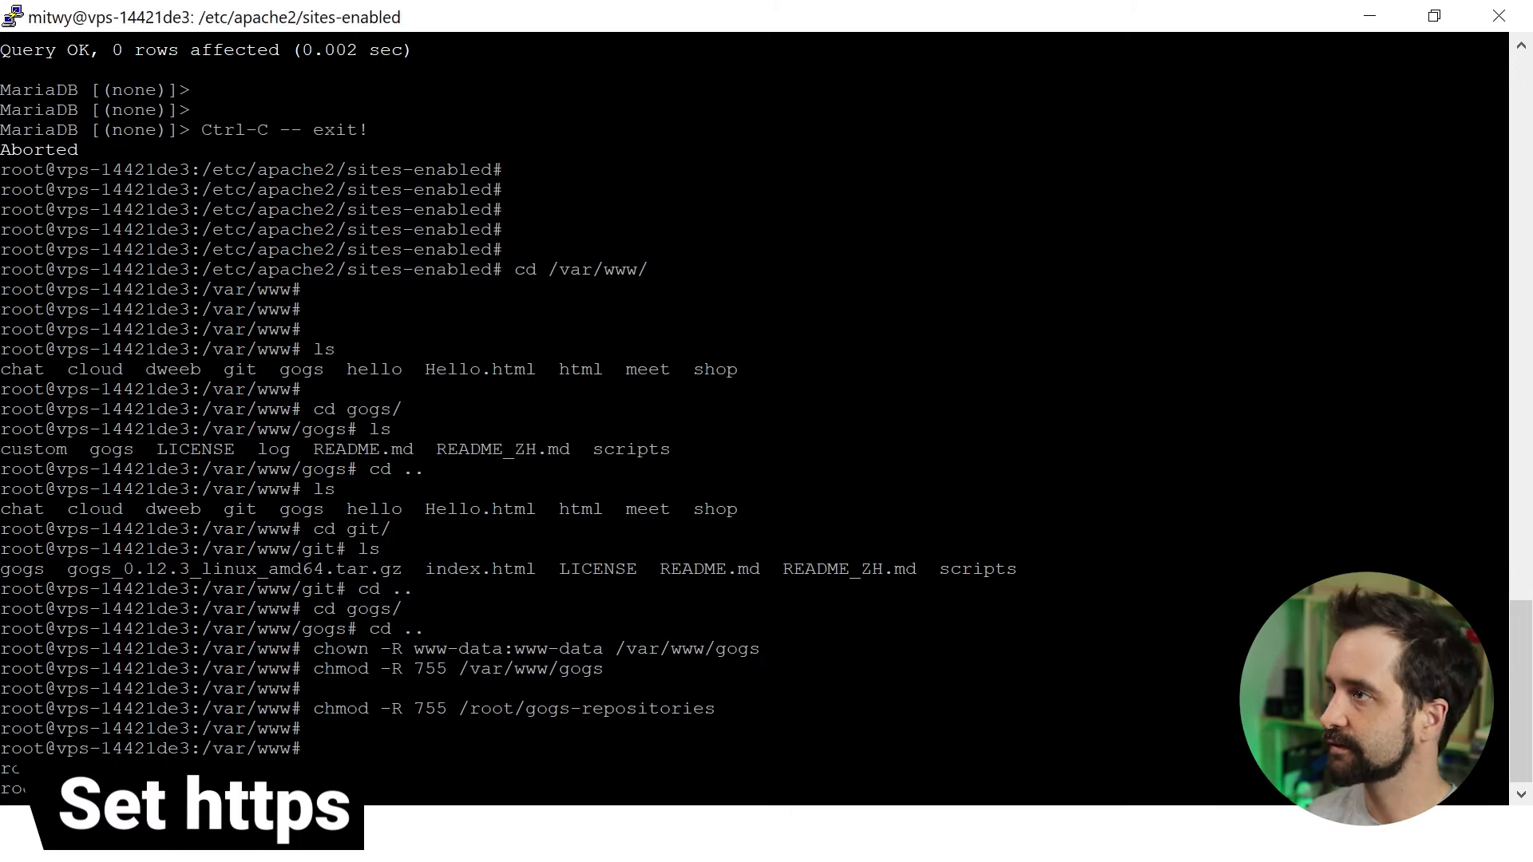
Run certbot --apache and choose 5 to enable HTTPS for git.wemitwy.com.
type("certbot --apache")
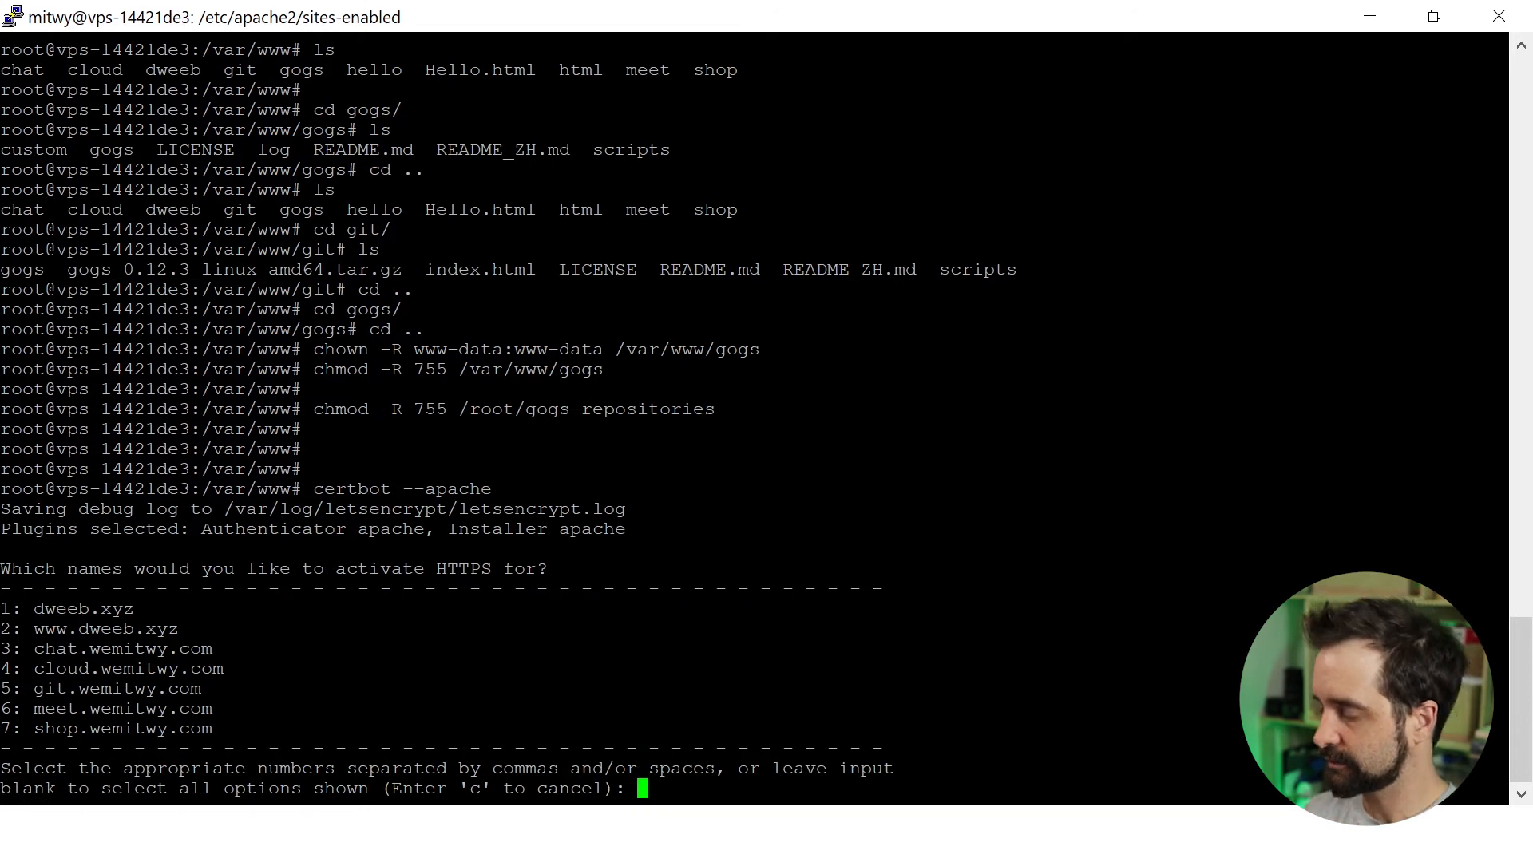
type("5")
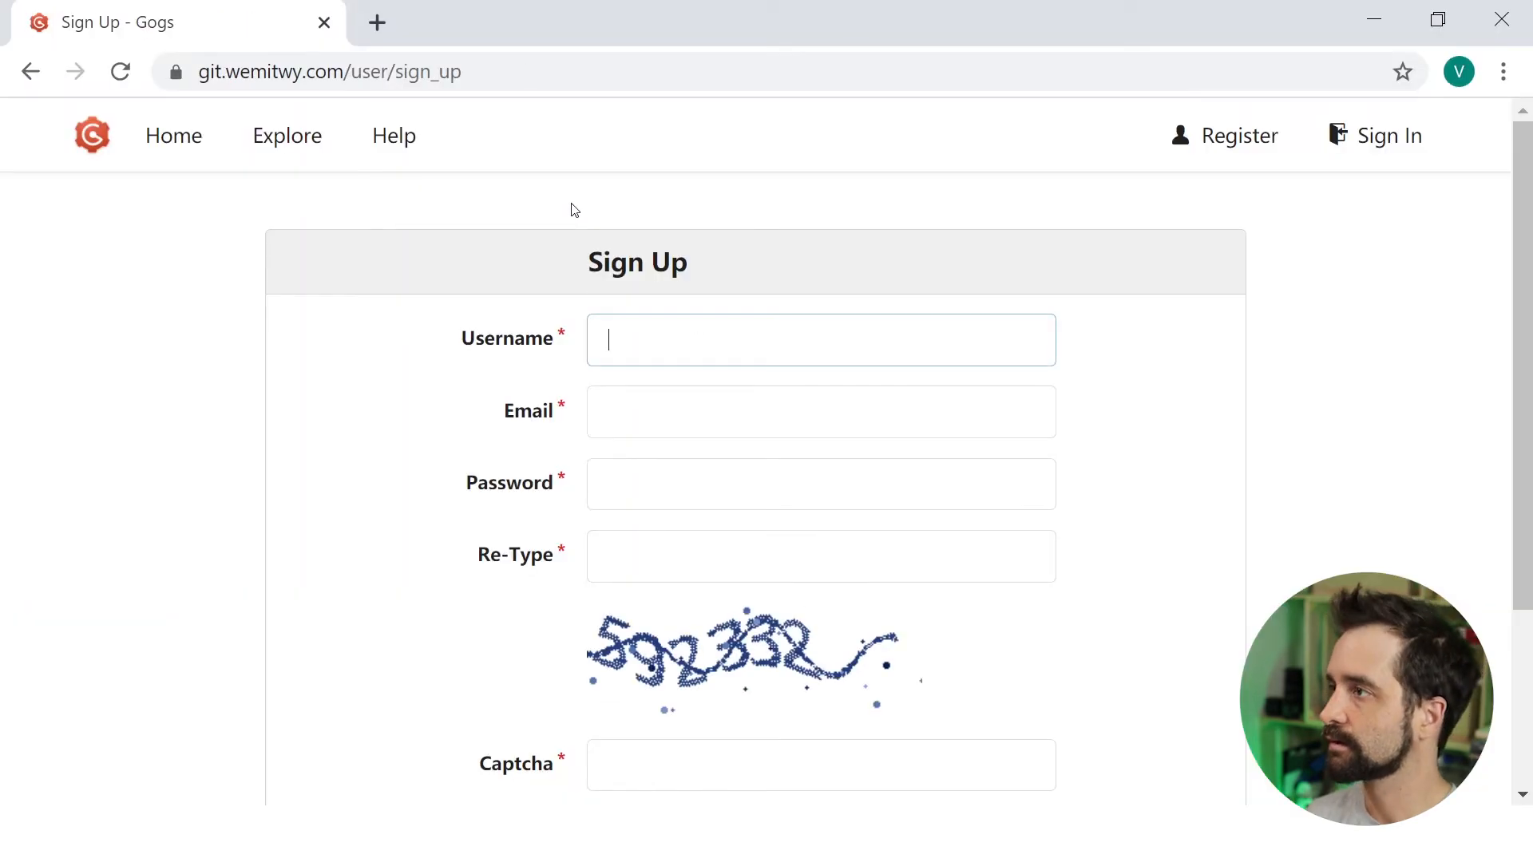
left_click(176, 72)
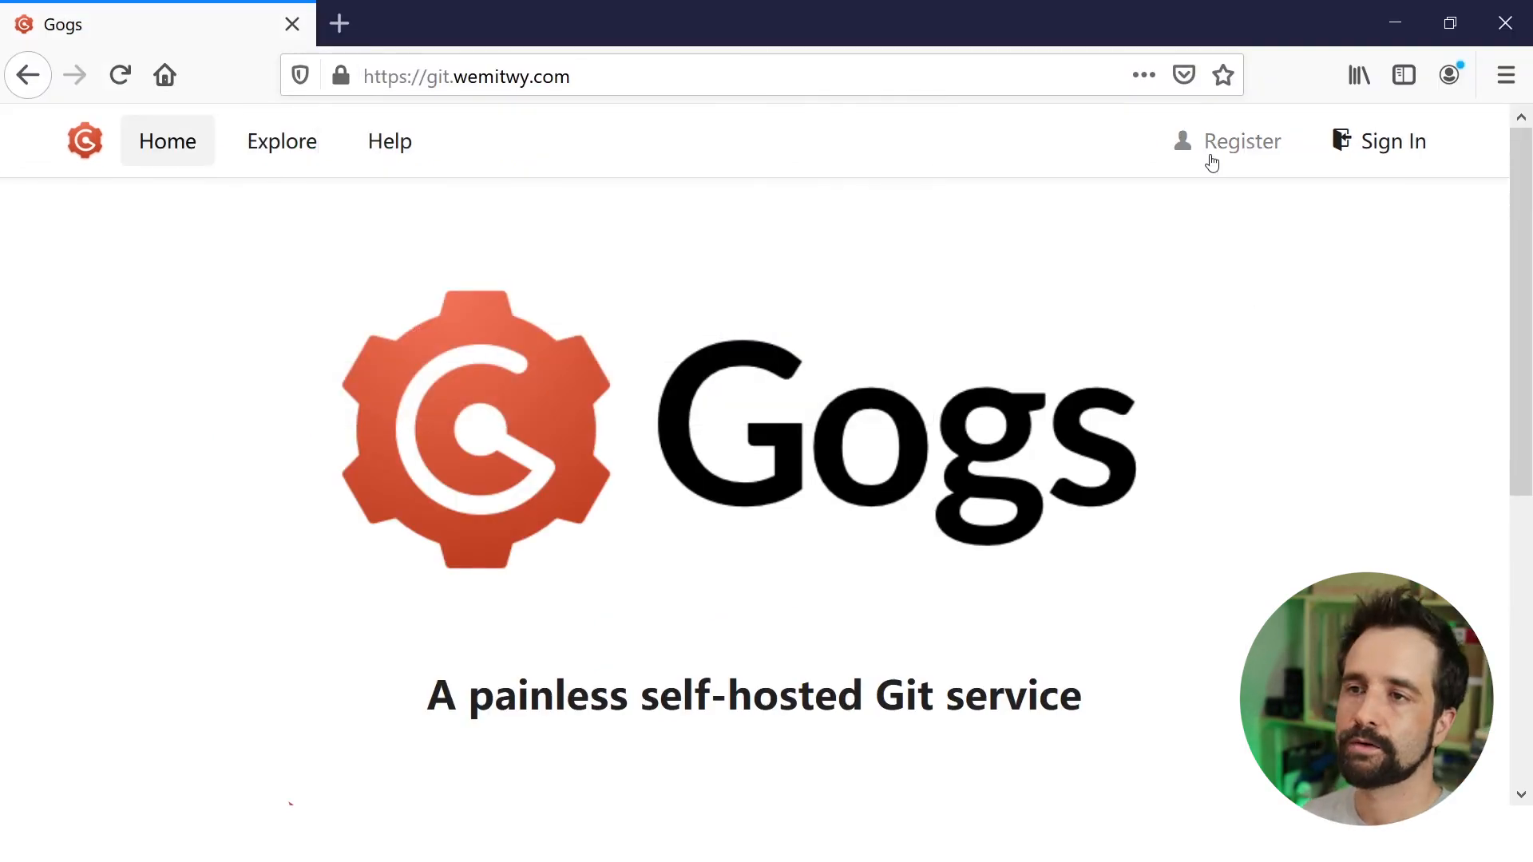
left_click(1242, 140)
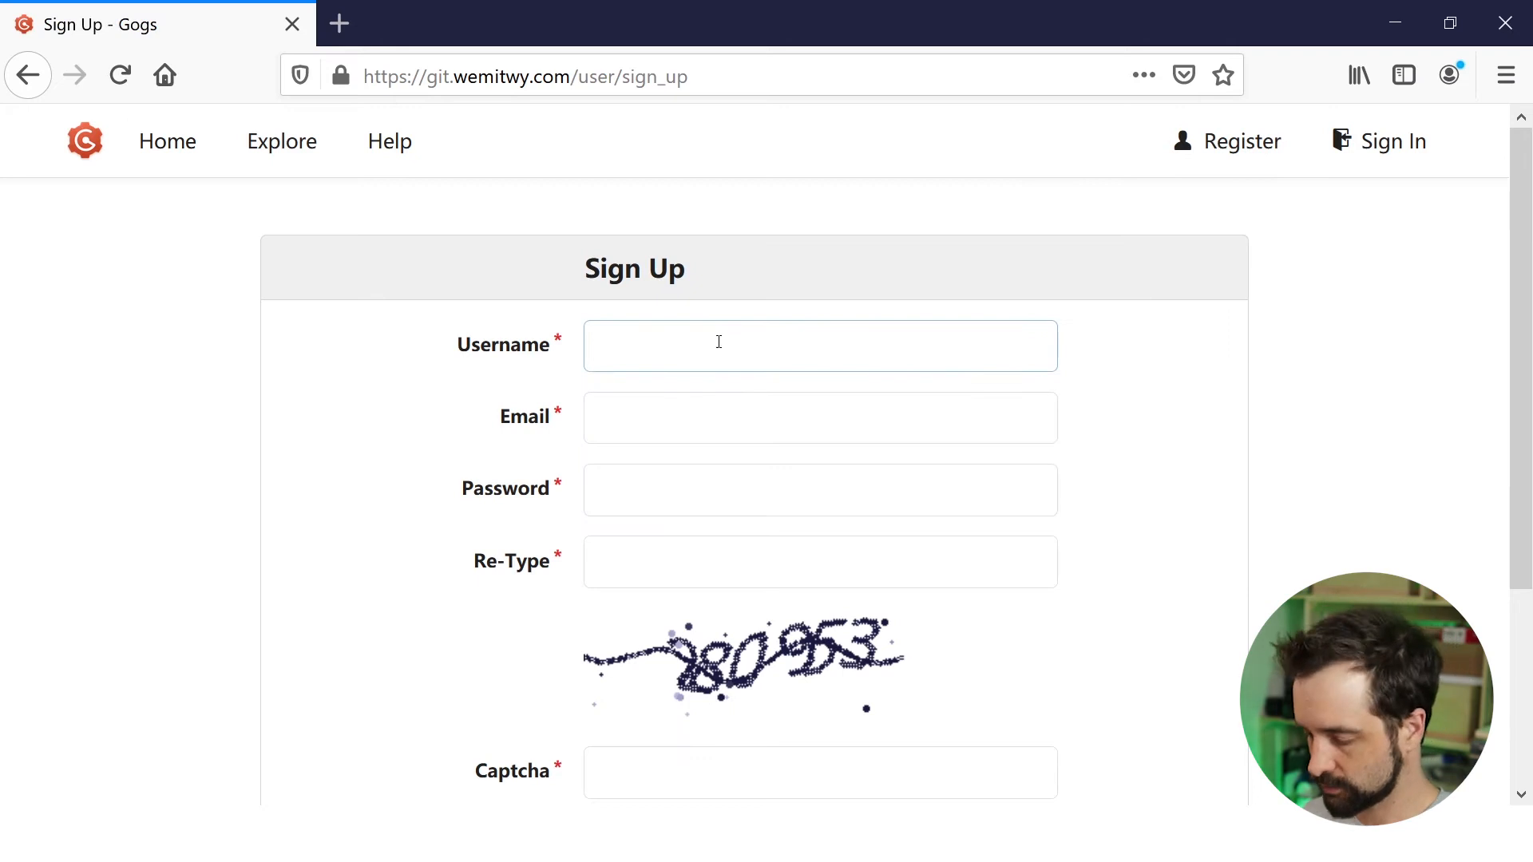
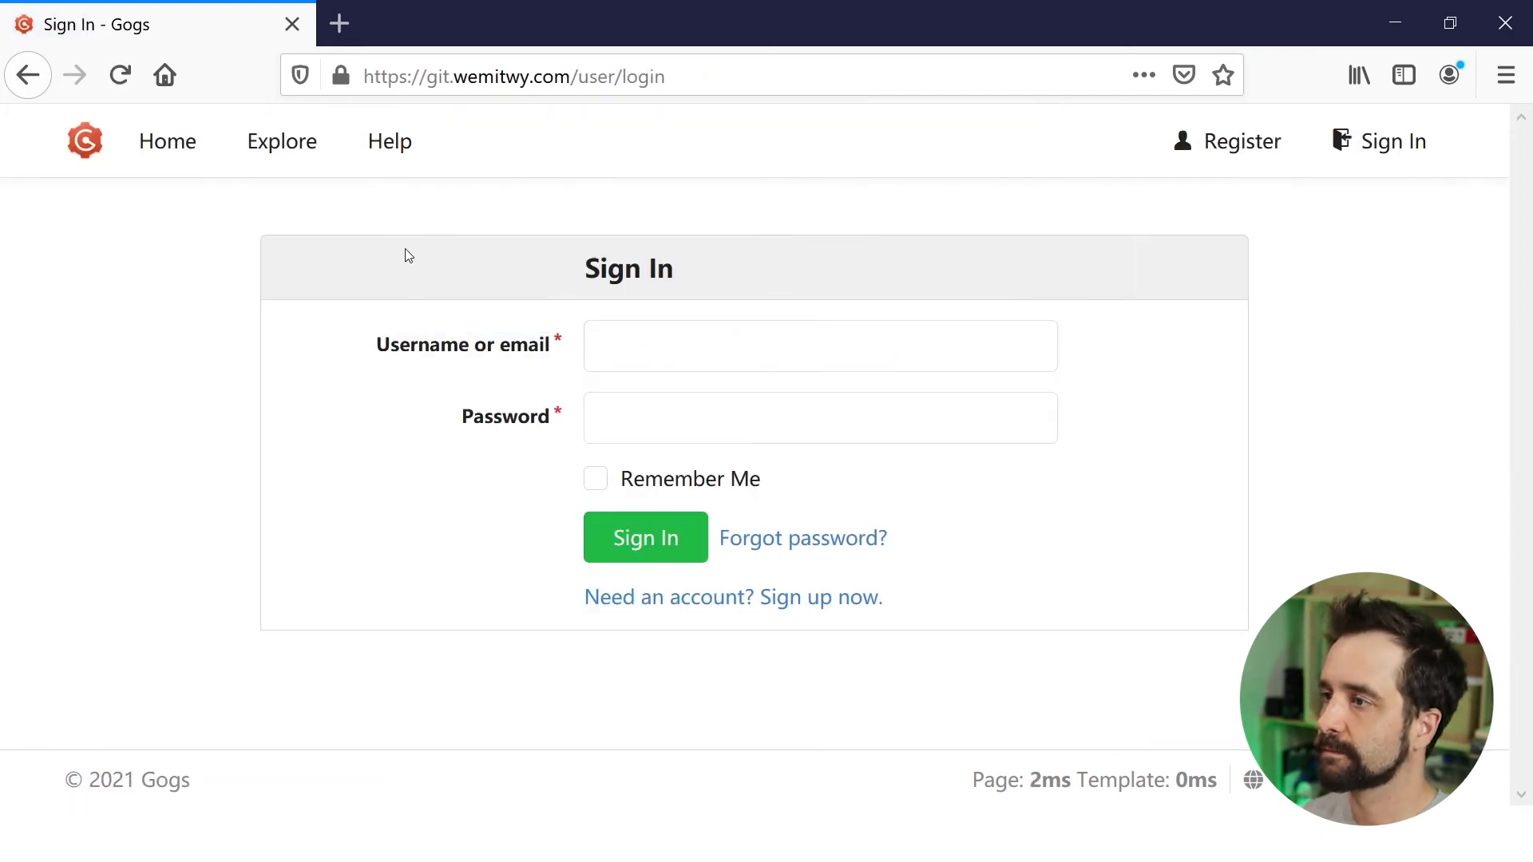
Sign in as mitwy and create a new empty repository.
type("mitwy")
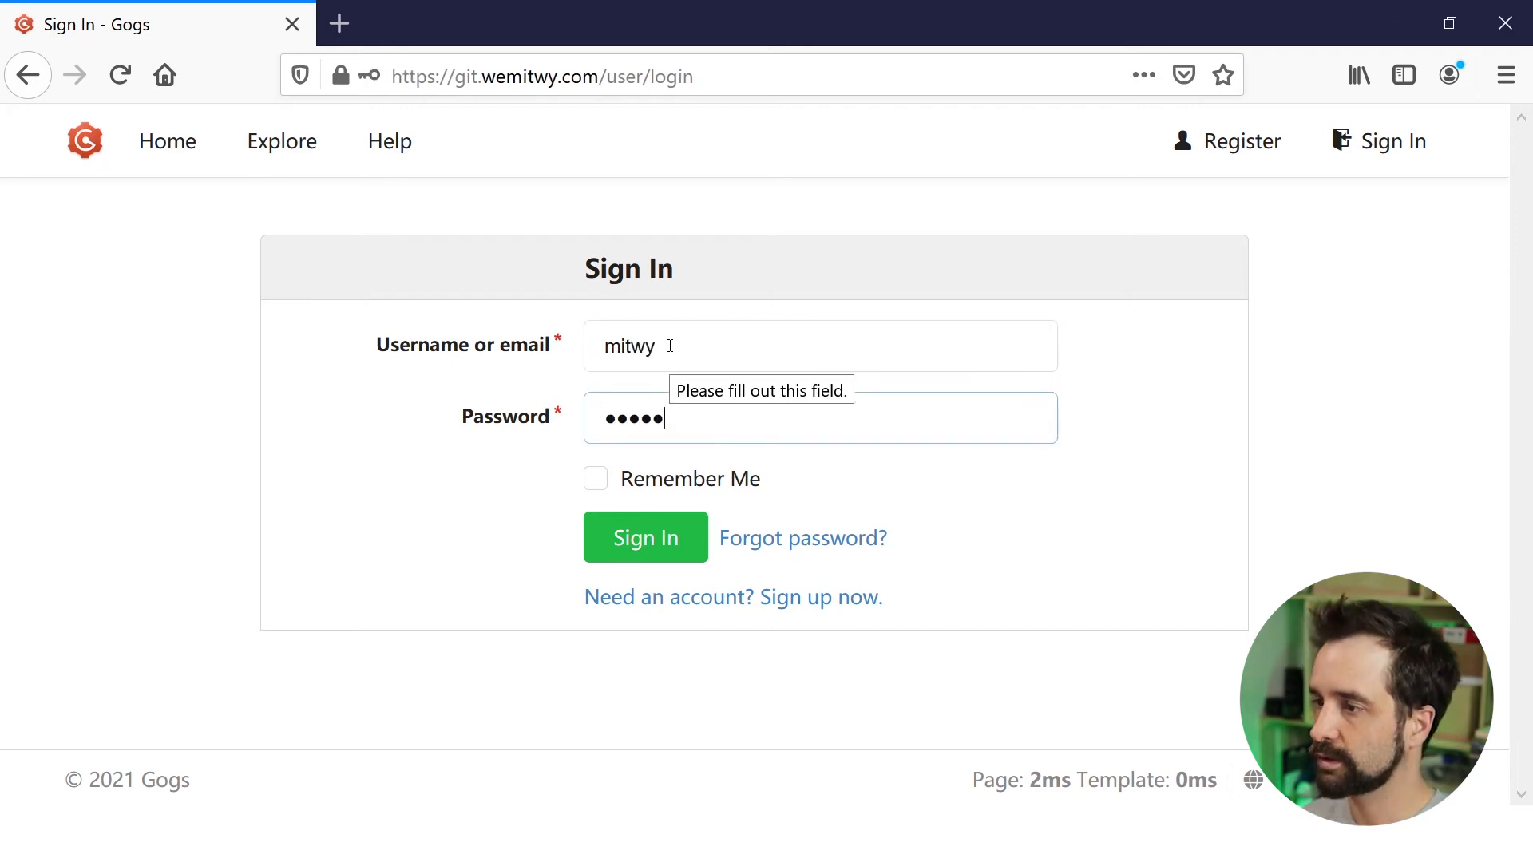
left_click(645, 538)
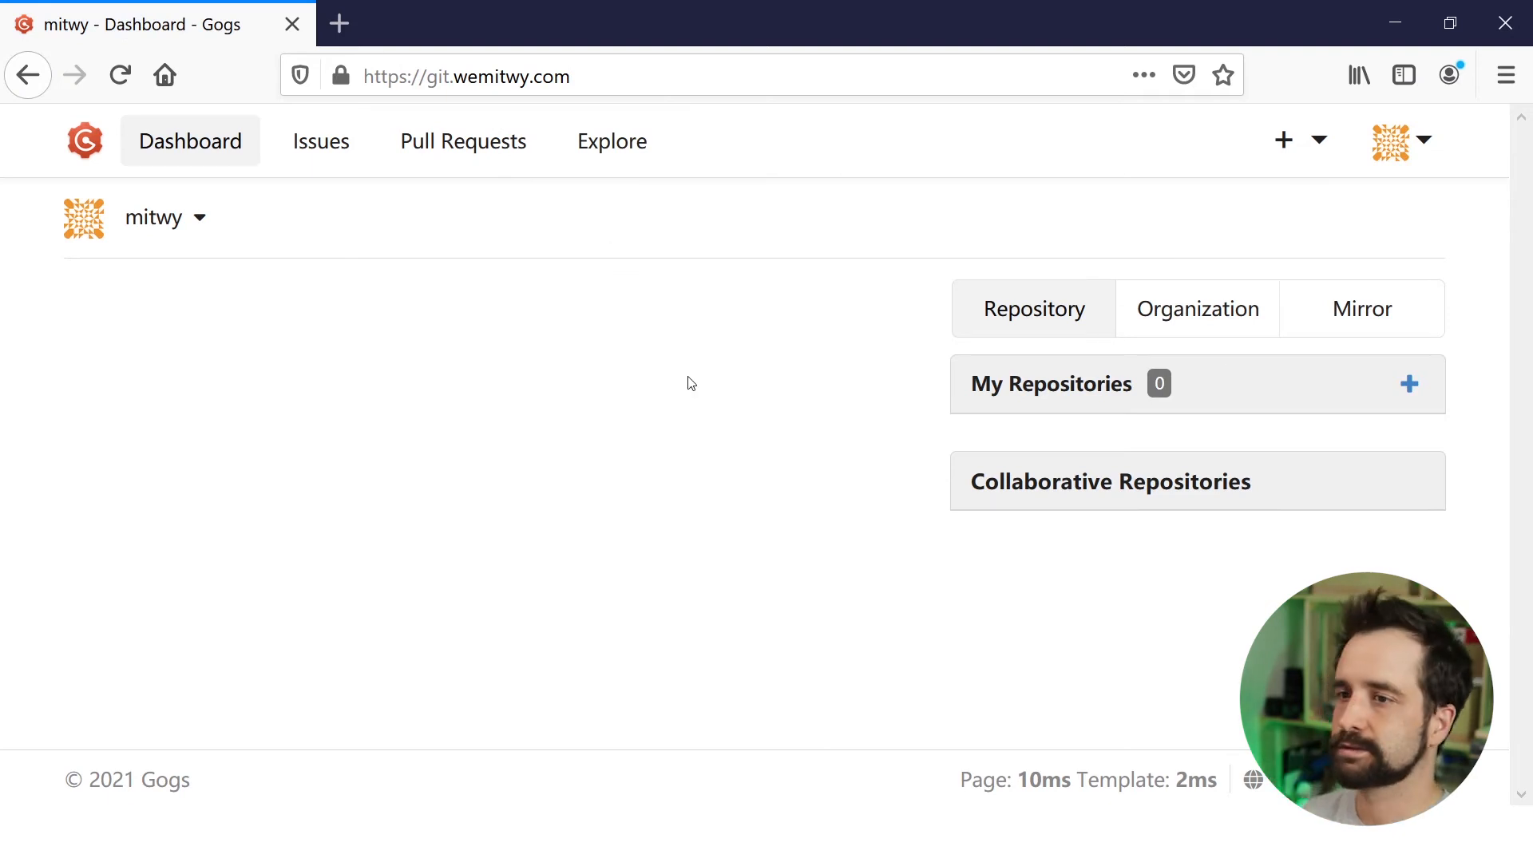
left_click(1408, 383)
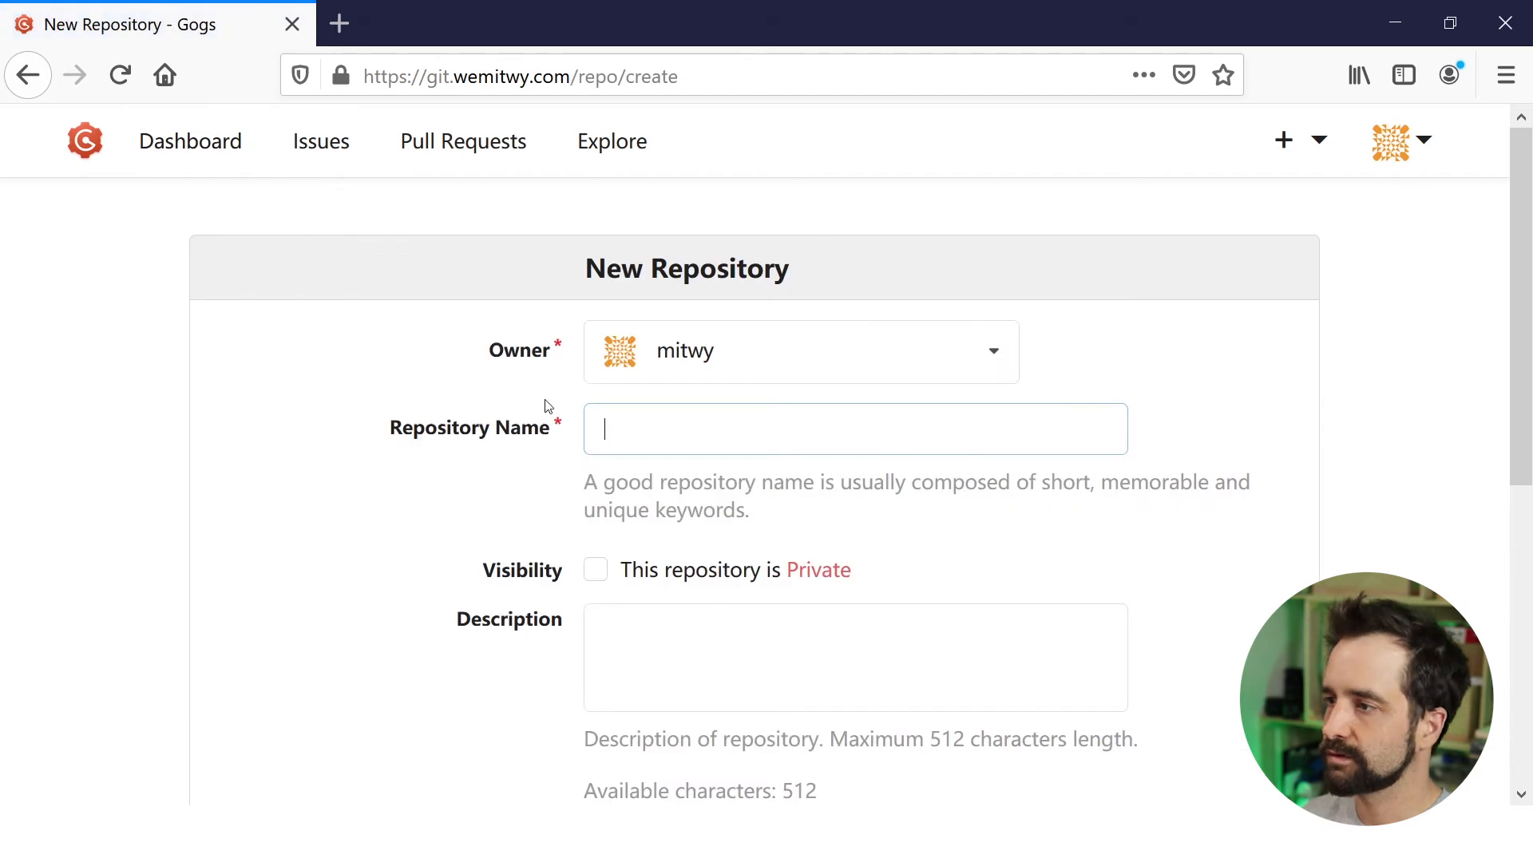
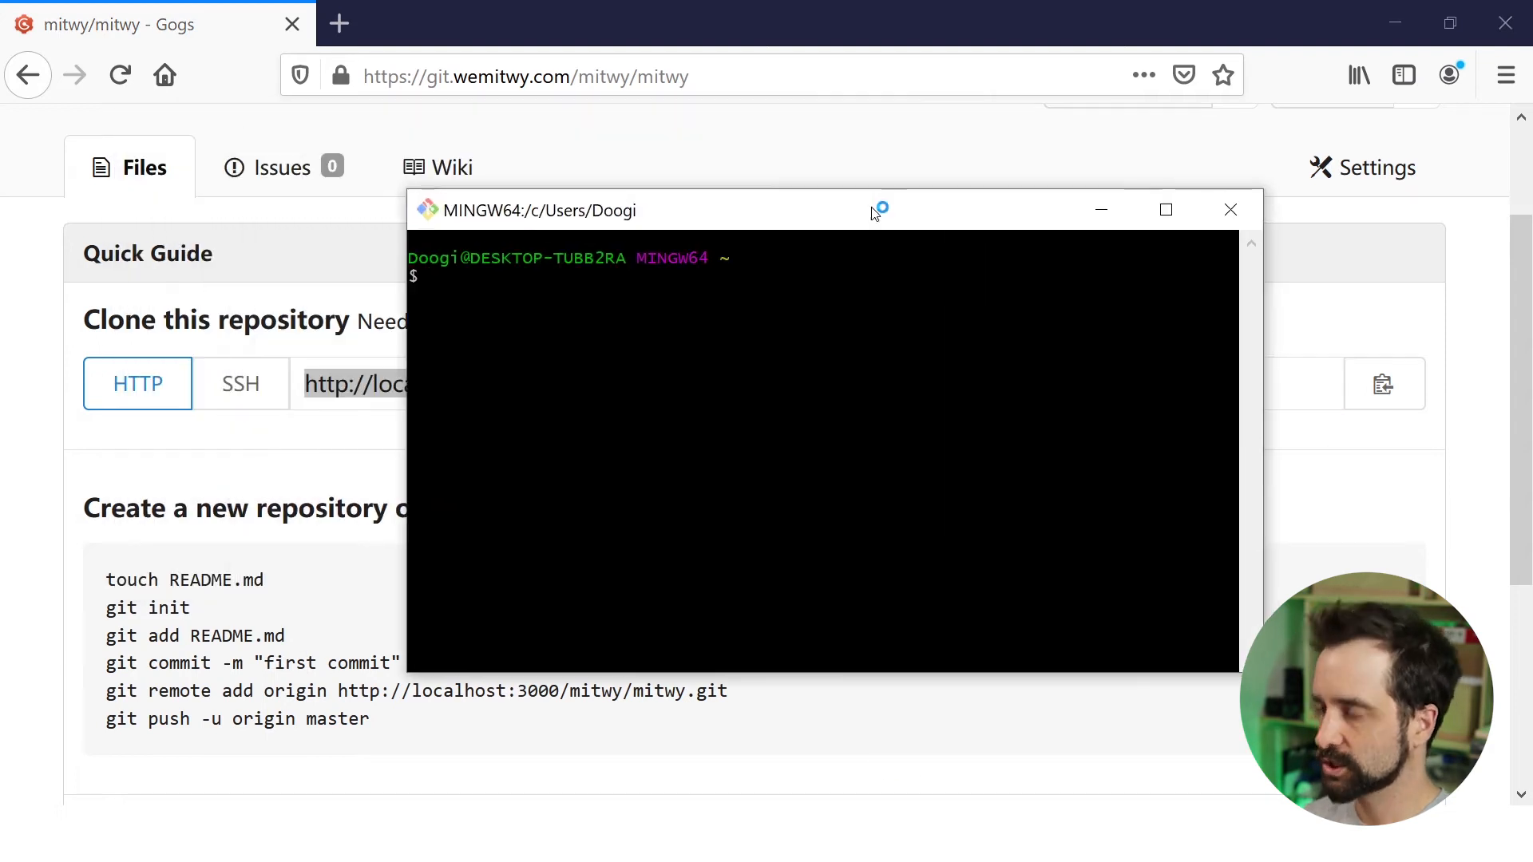
Make a GogsMitwy folder in Git Bash and git clone the repository into it.
type("cd d:")
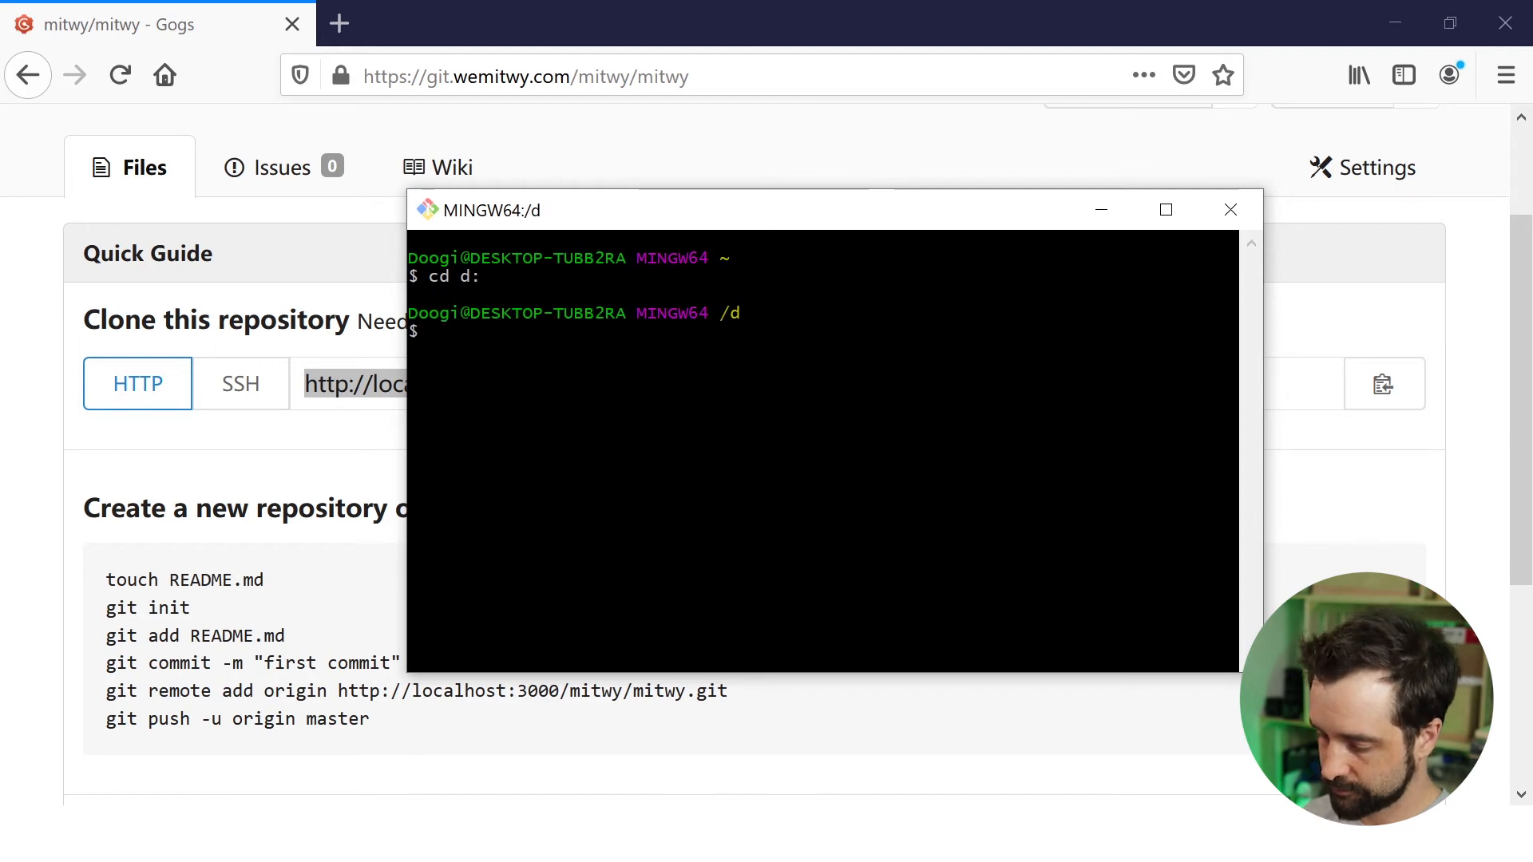
type("mk")
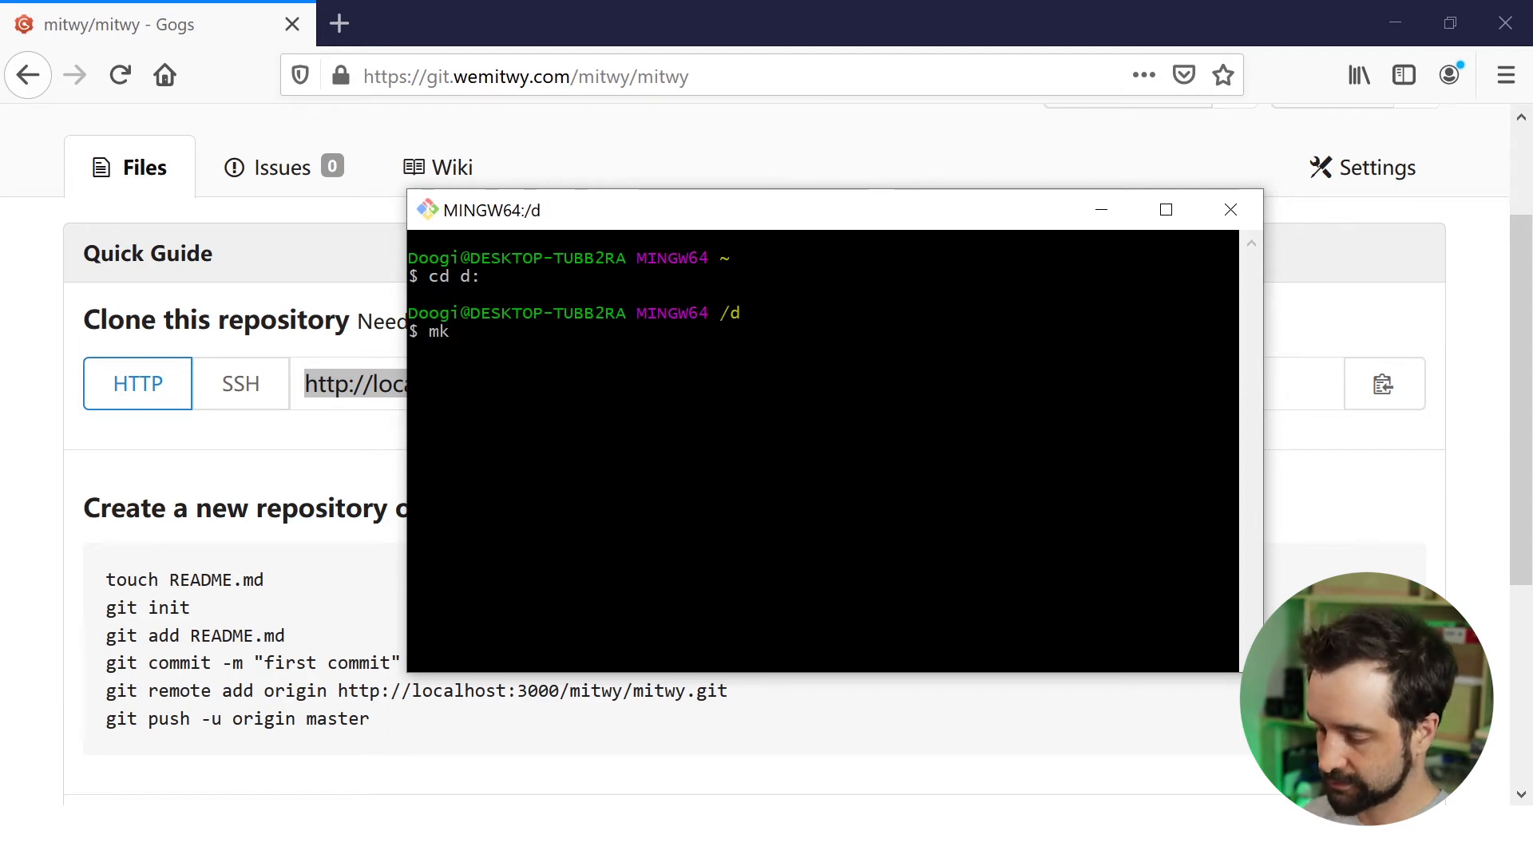
type("dir")
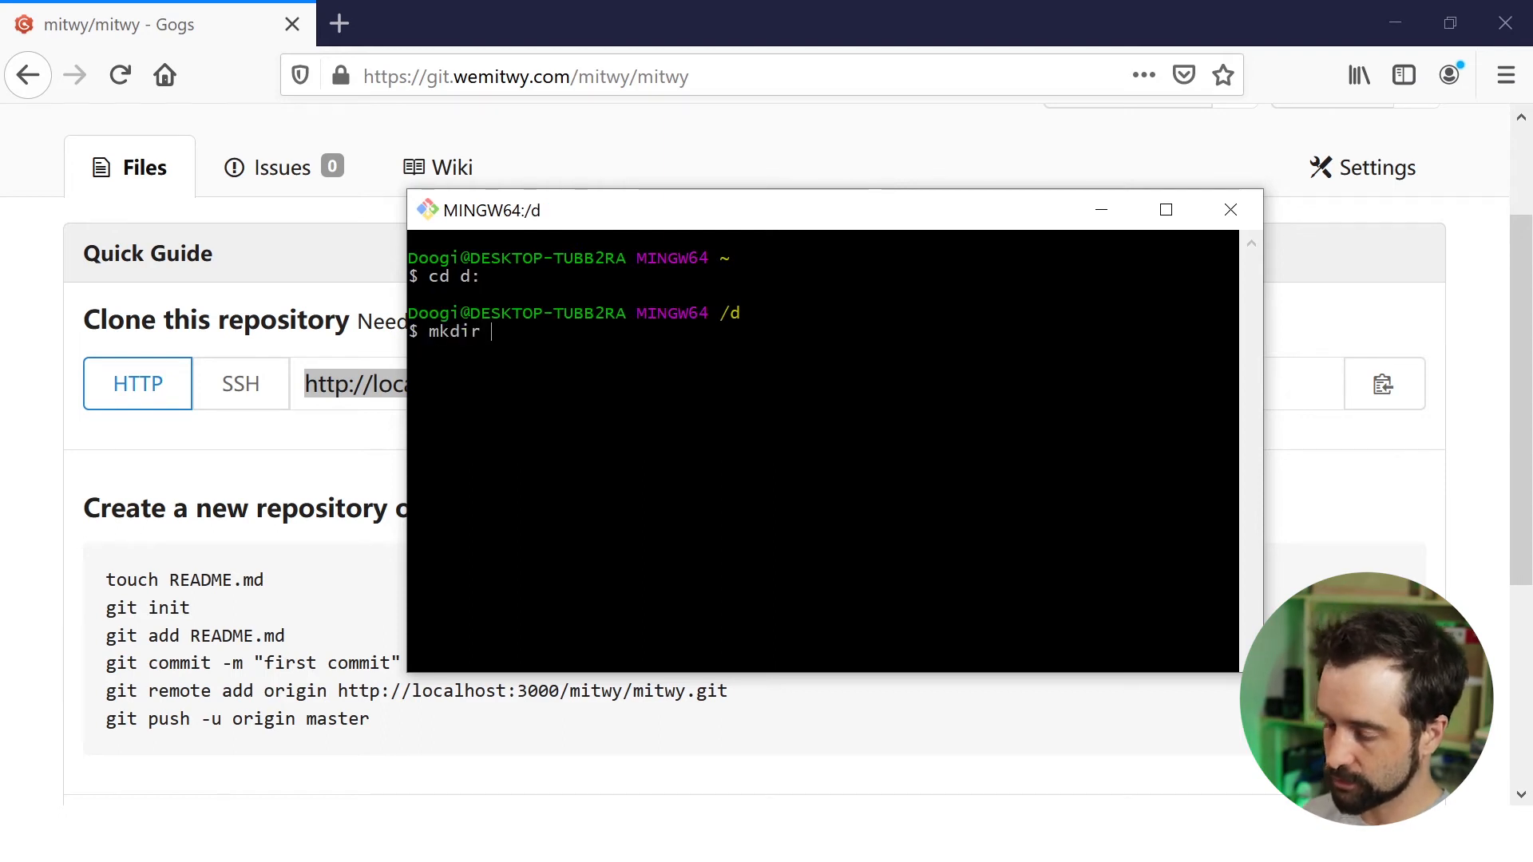
type("GogsMitwy")
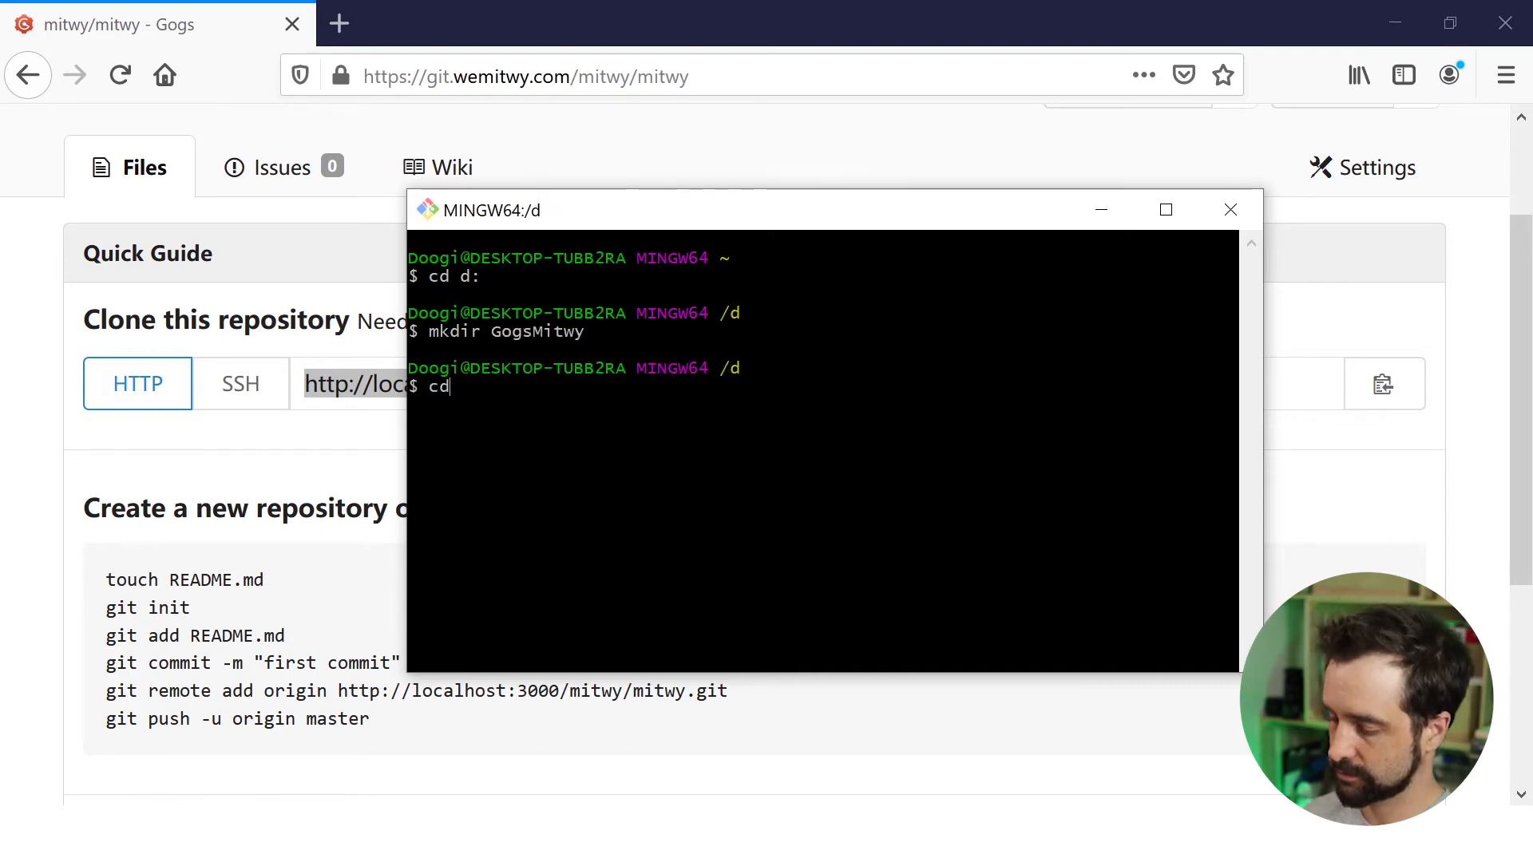
type("GogsMitwy/")
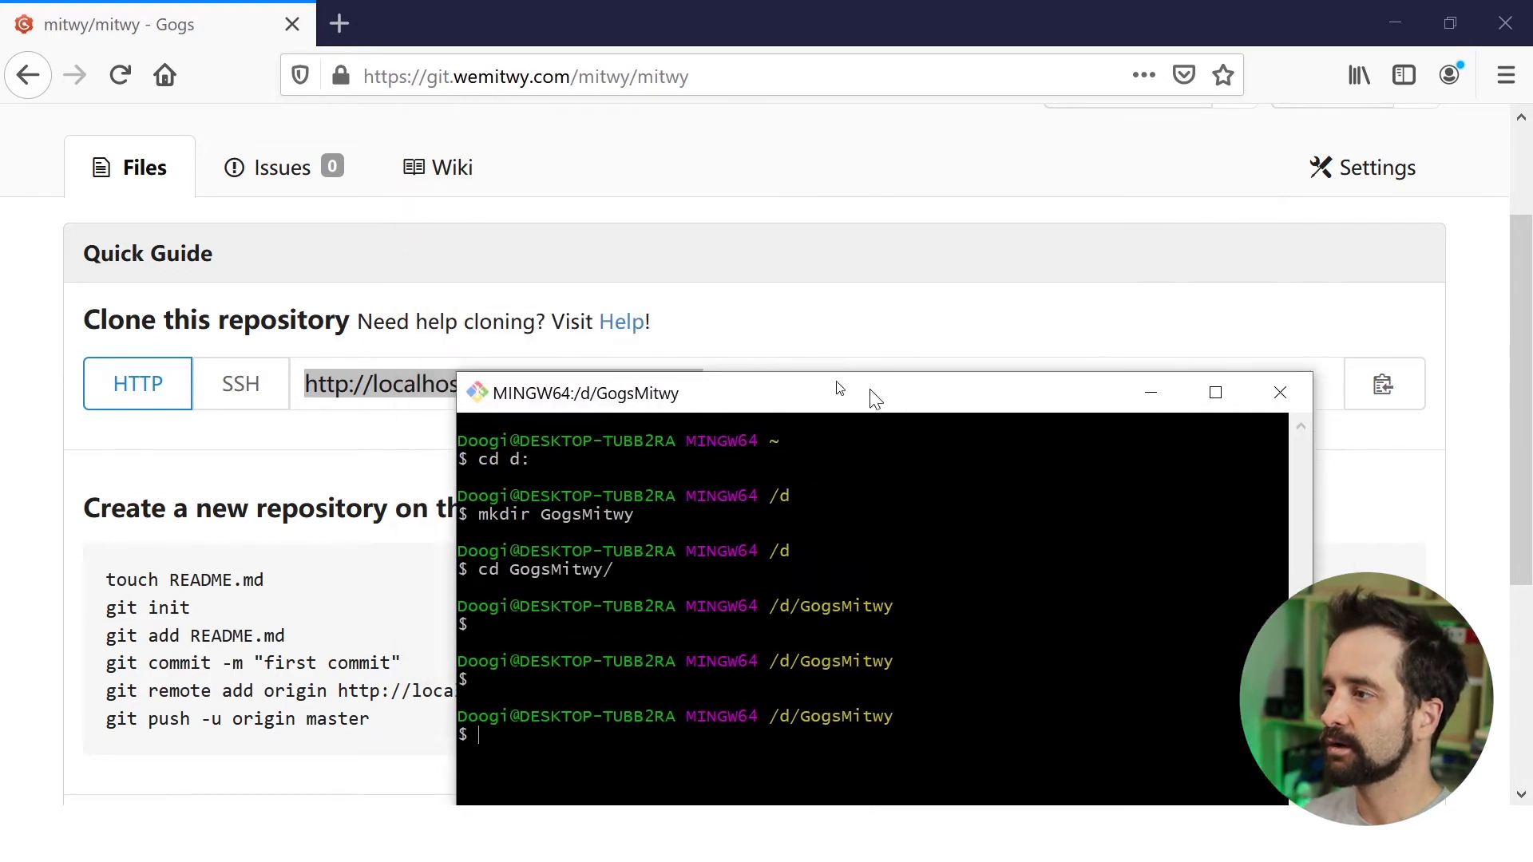
type("git clone")
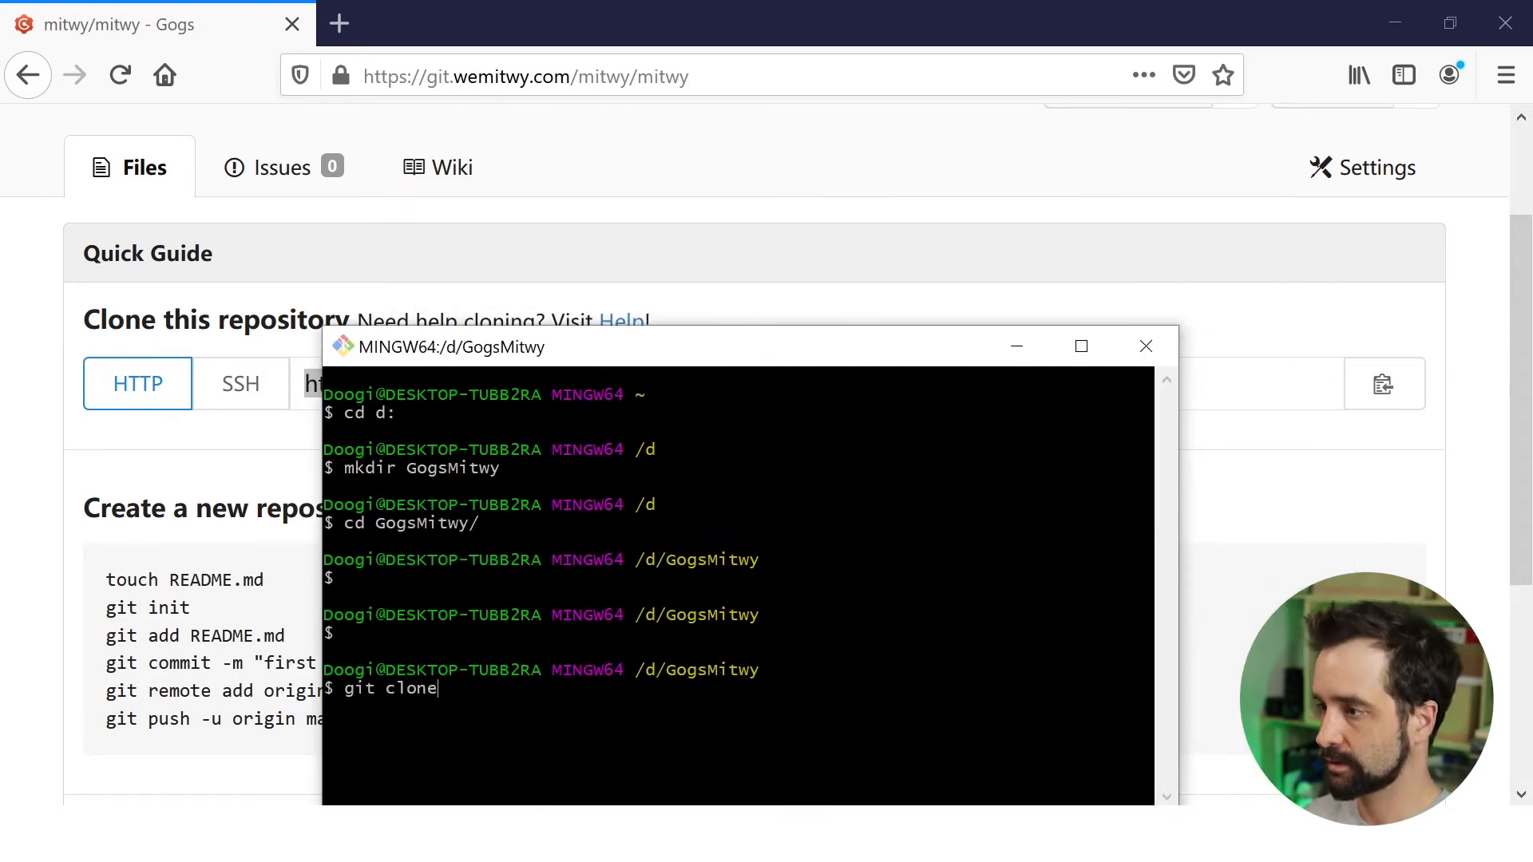
right_click(958, 429)
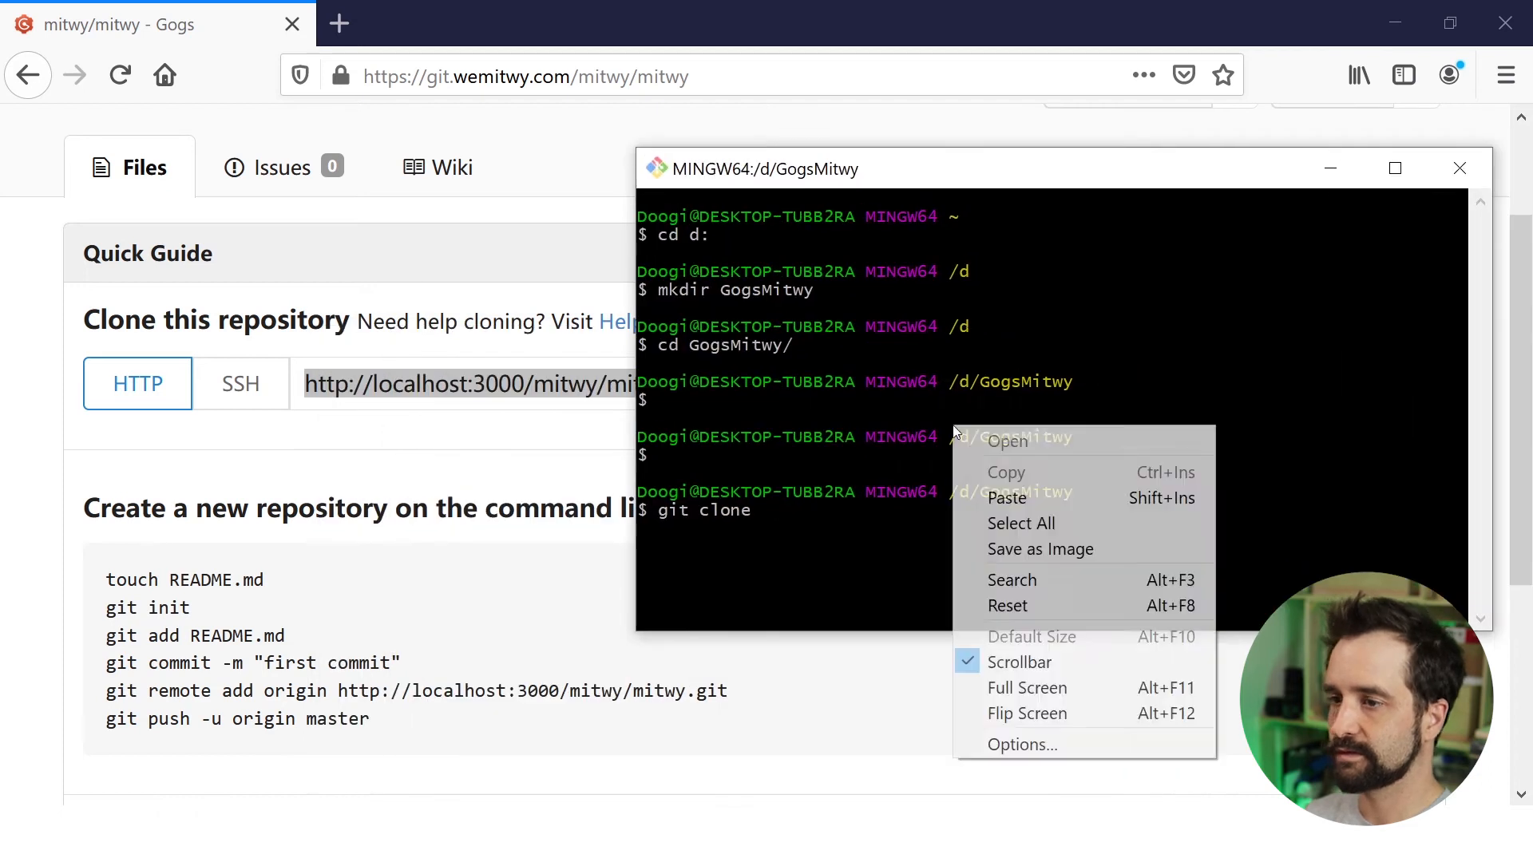
left_click(1005, 499)
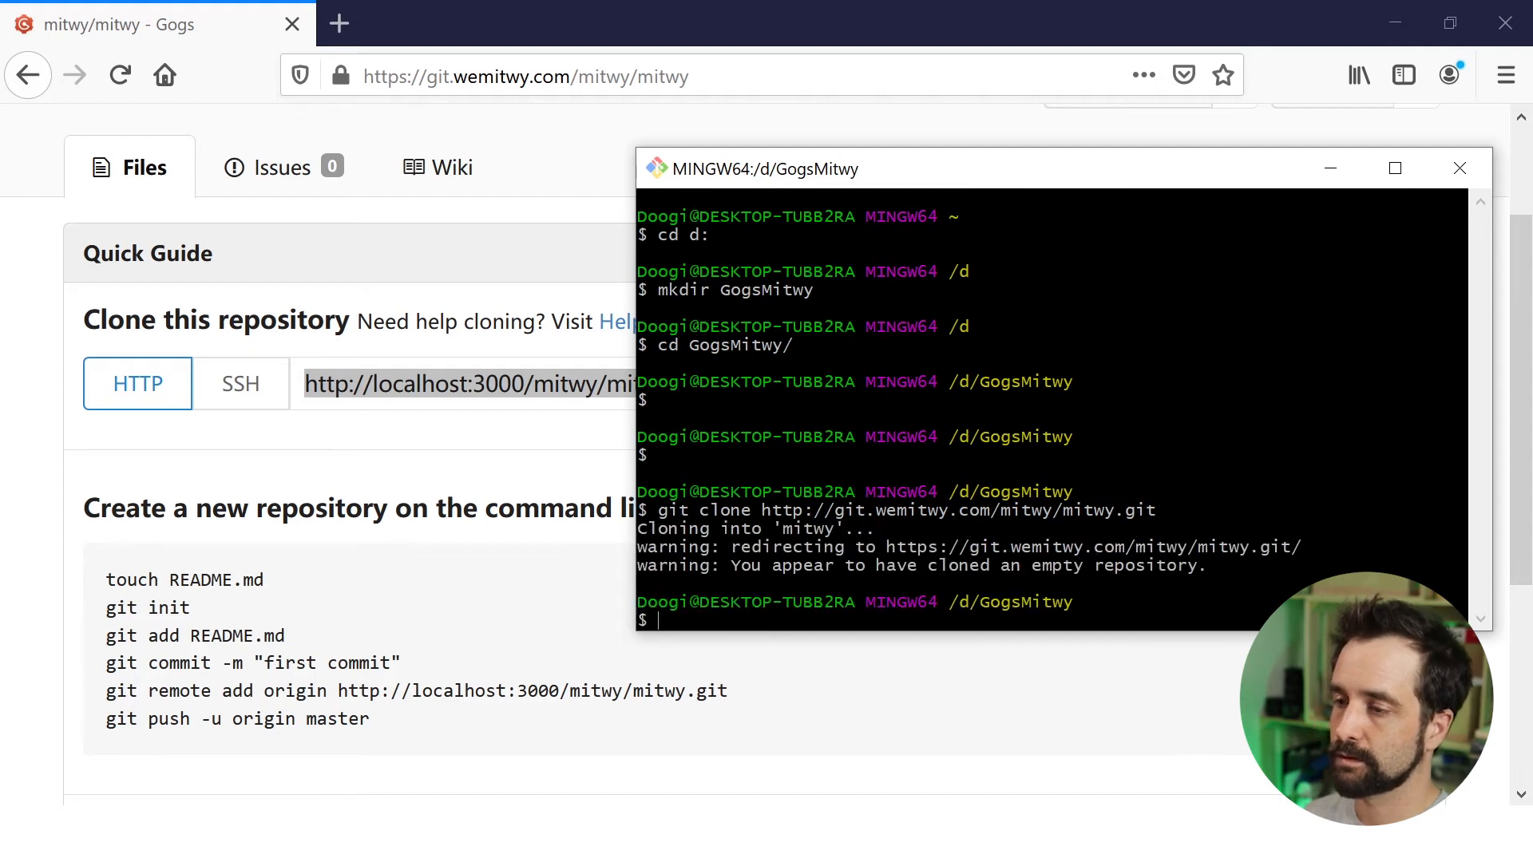
type("ls")
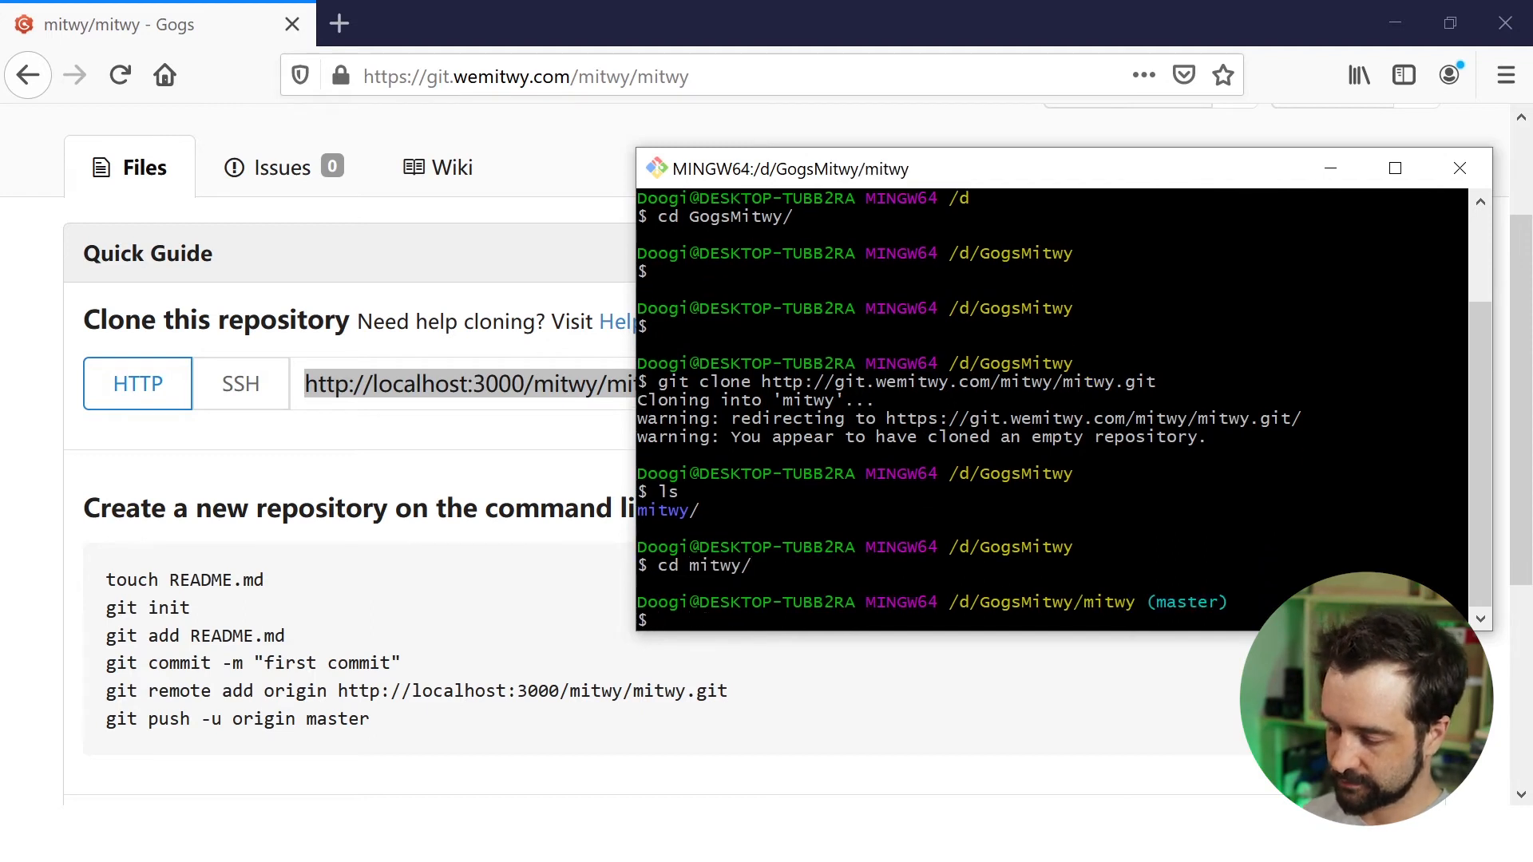
Write readme.md containing '### Title' and 'Hello You!' in vim.
type("vim")
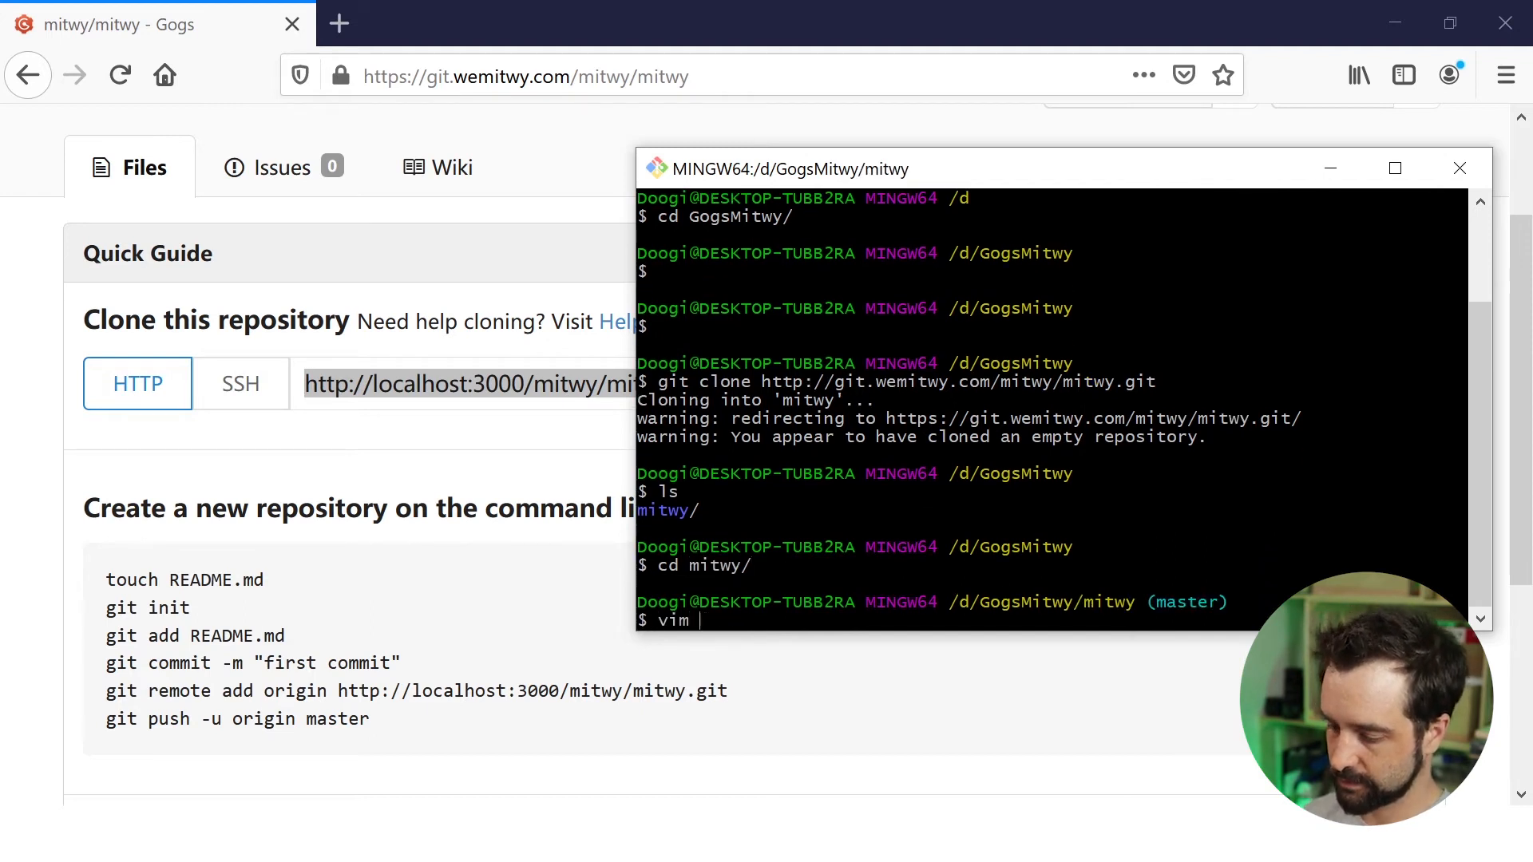
type("readme.md")
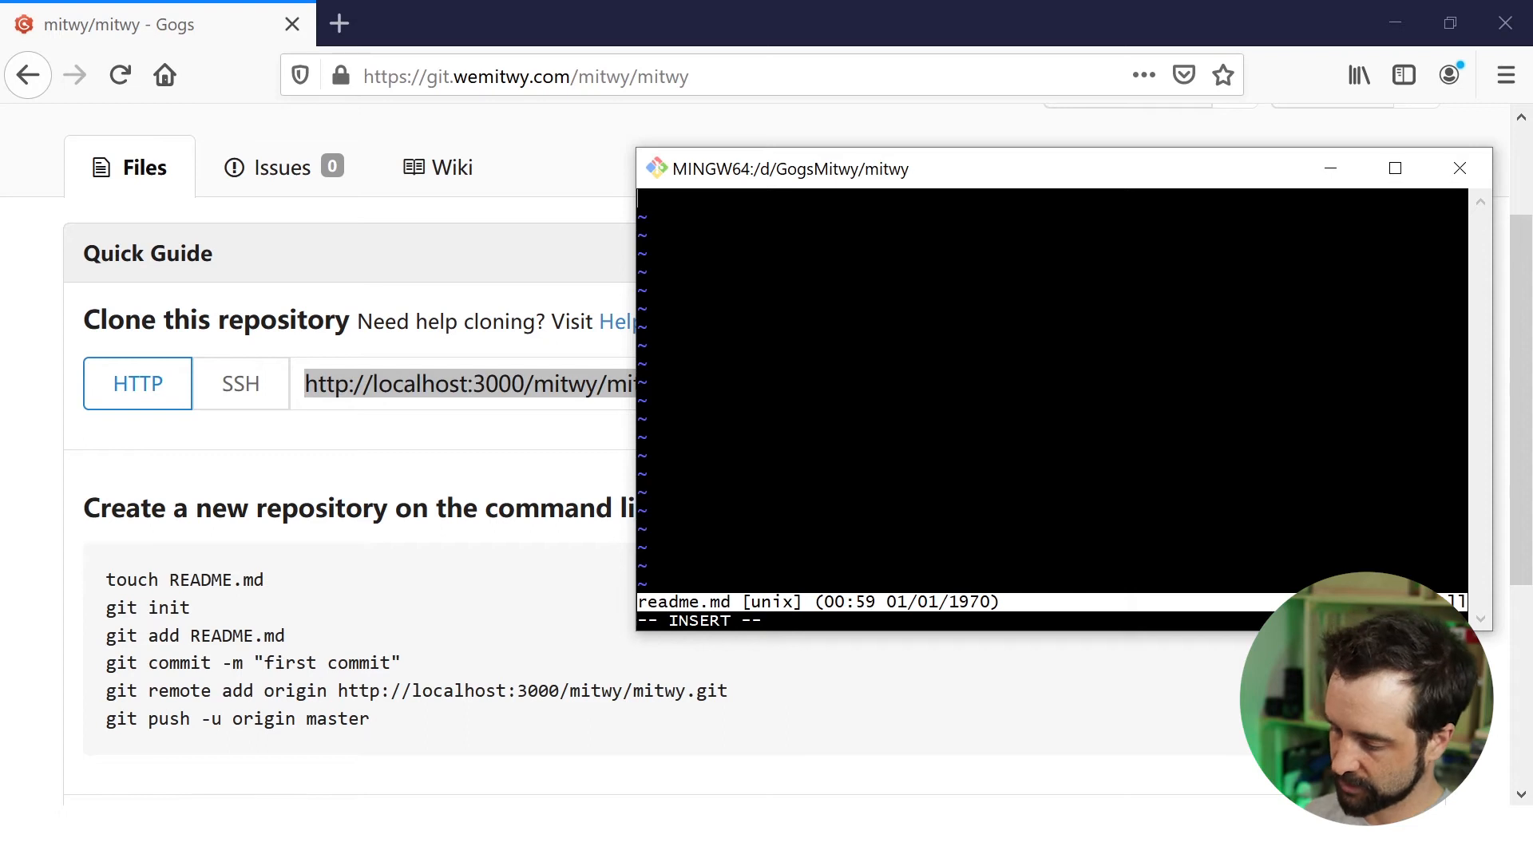
type("###")
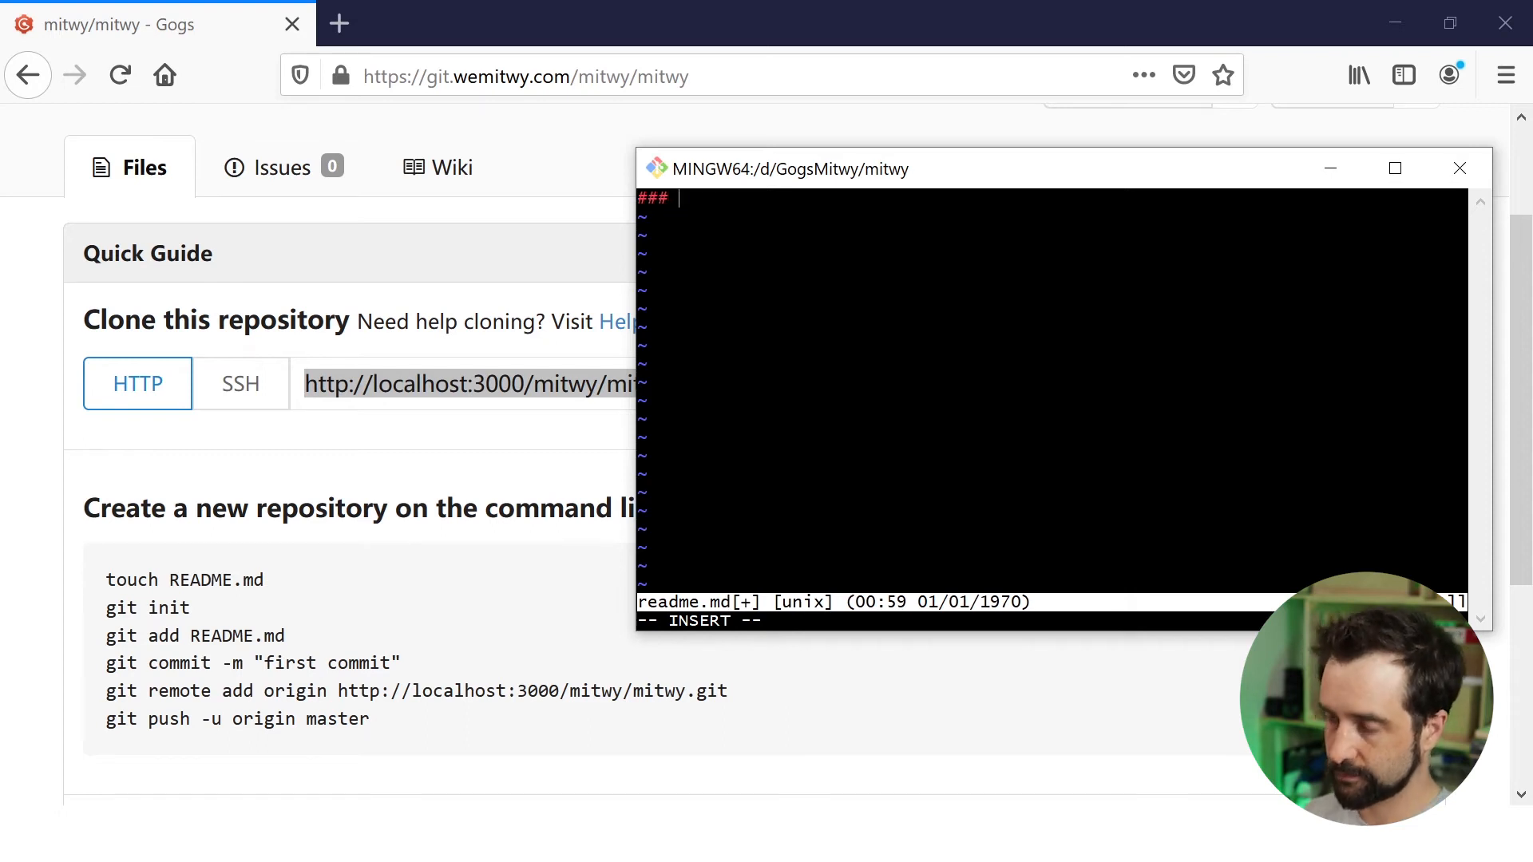
type("Title")
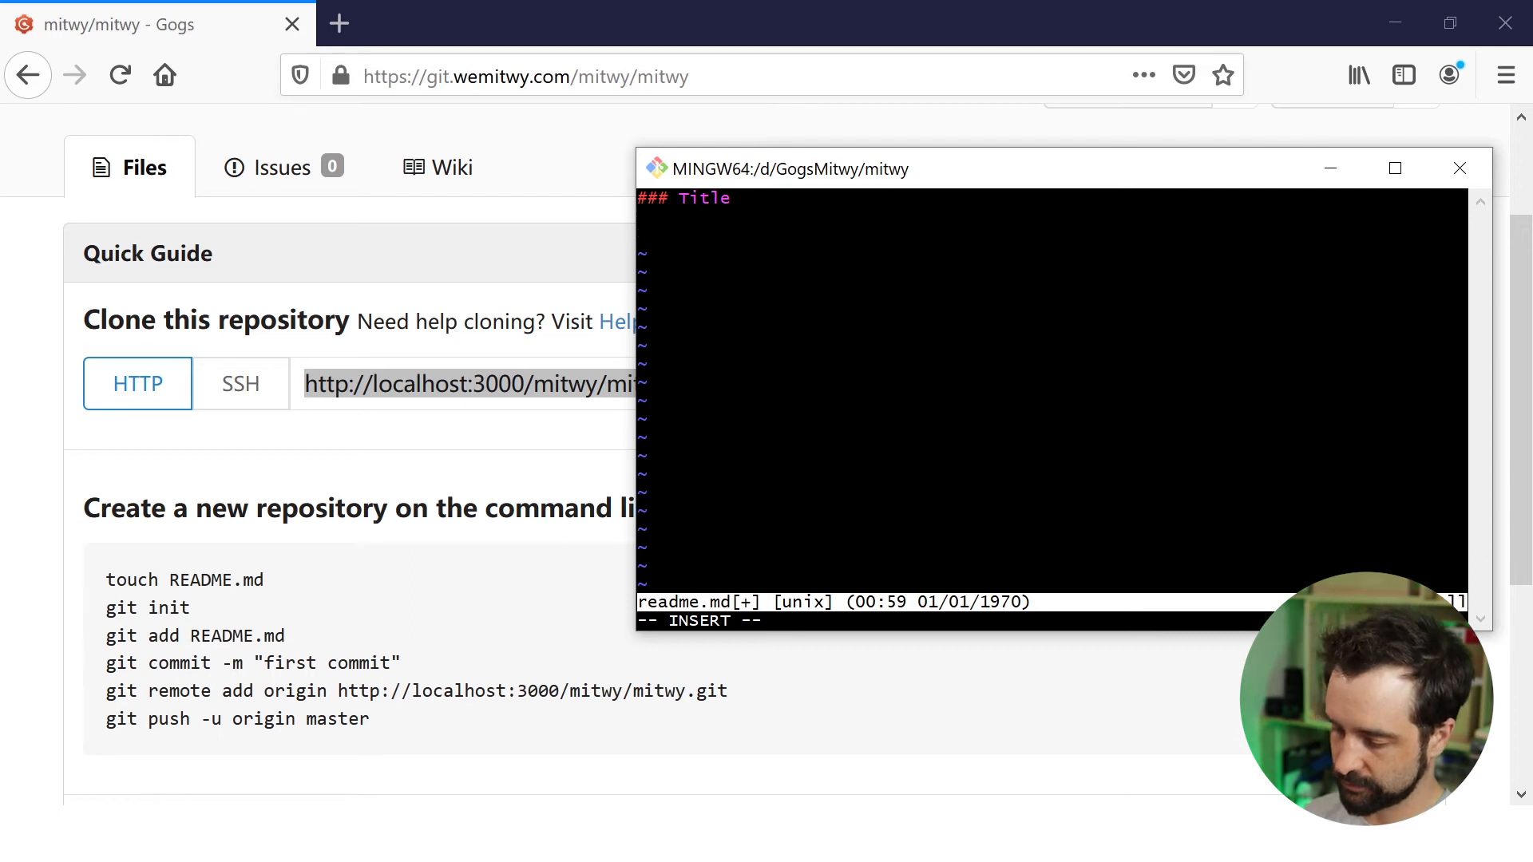
type("Hello")
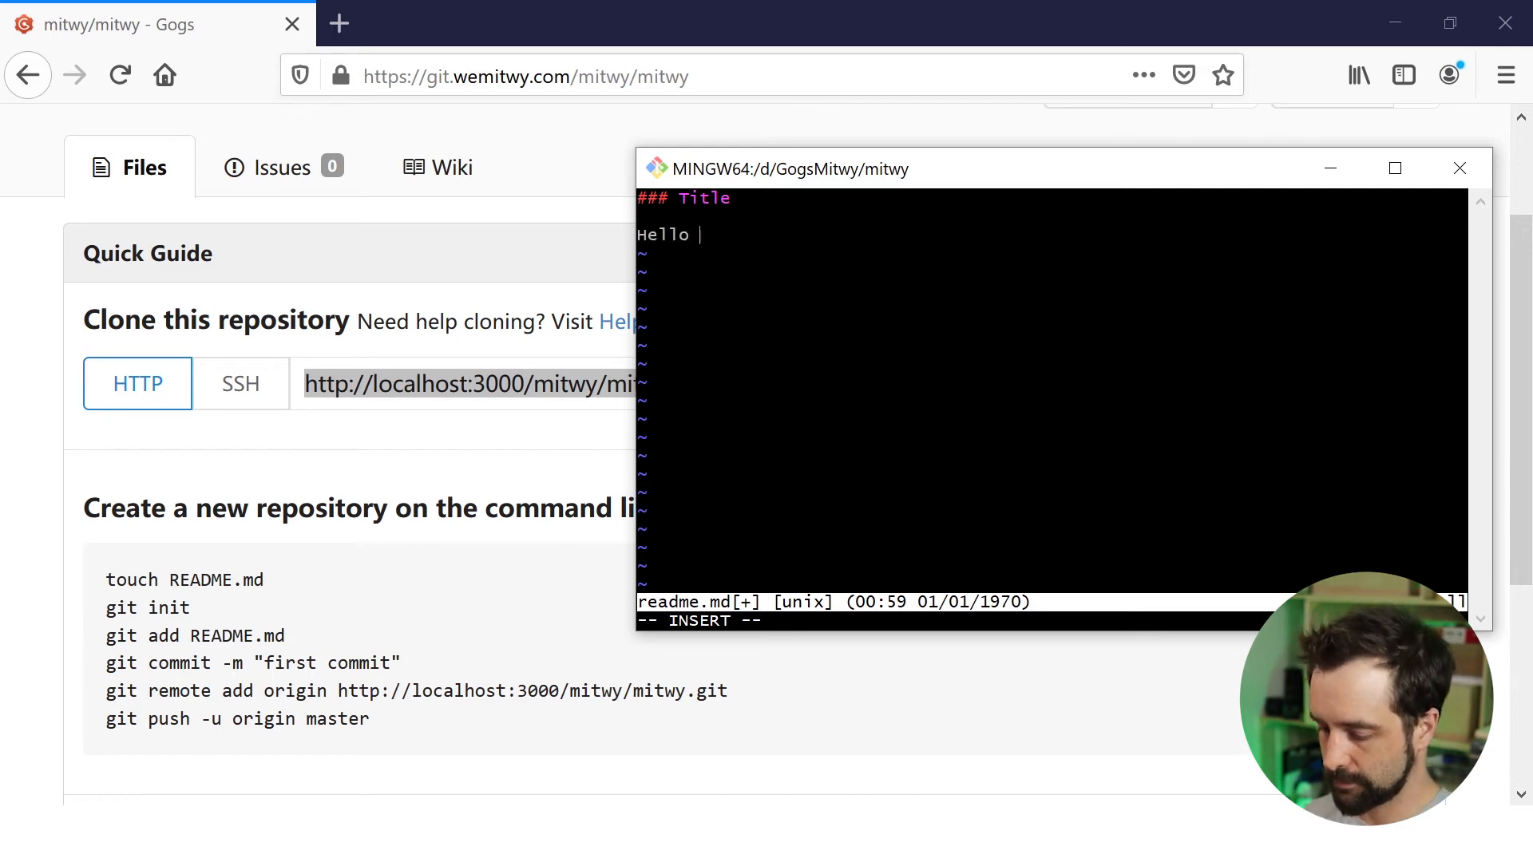
type("You!")
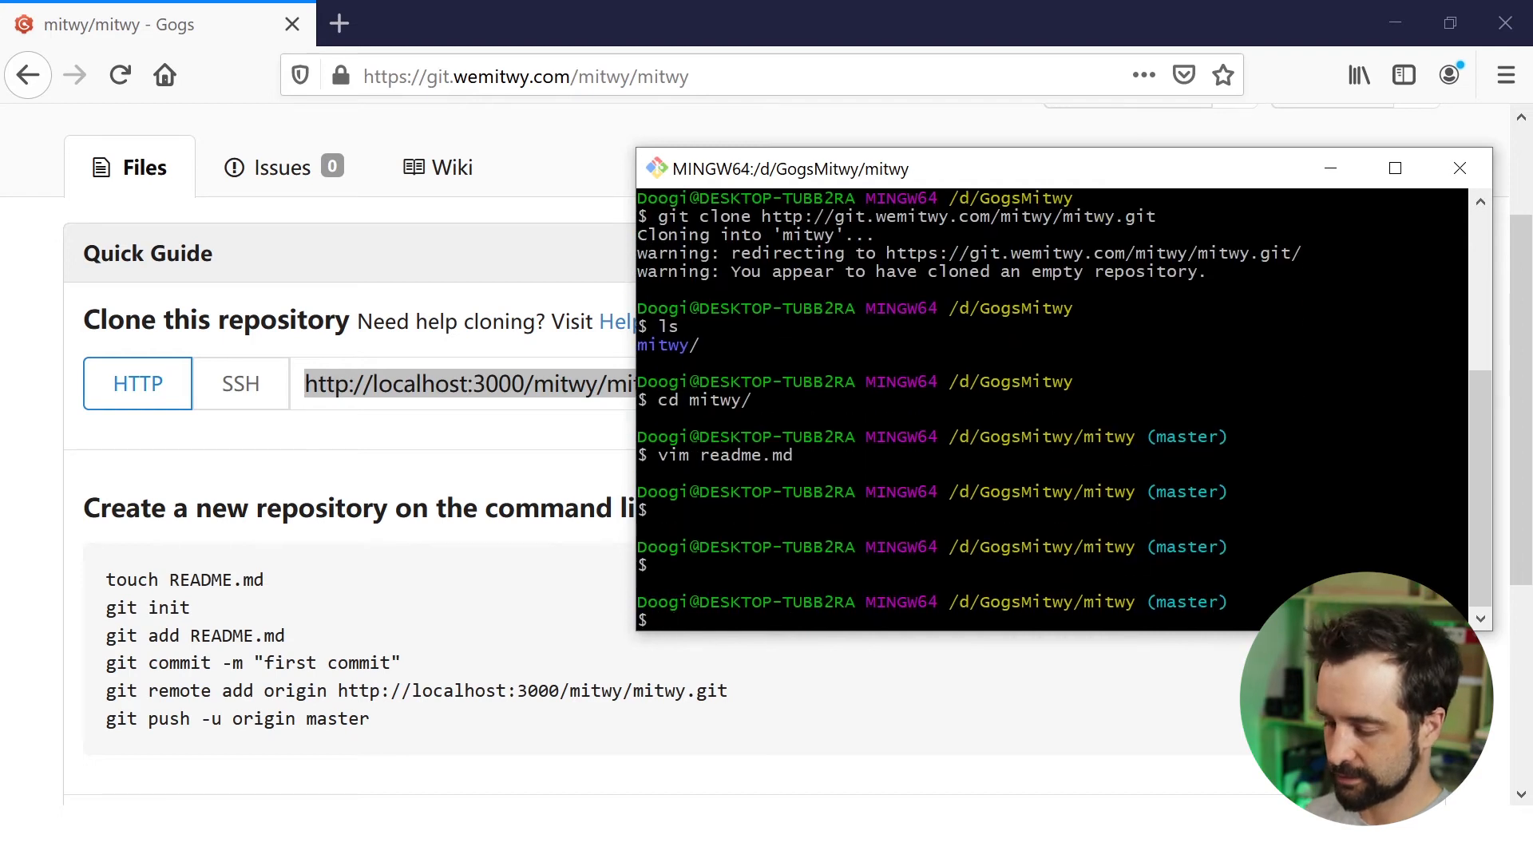
git add, commit -am "fu", and push to origin master, reaching the credential prompt.
type("git add .")
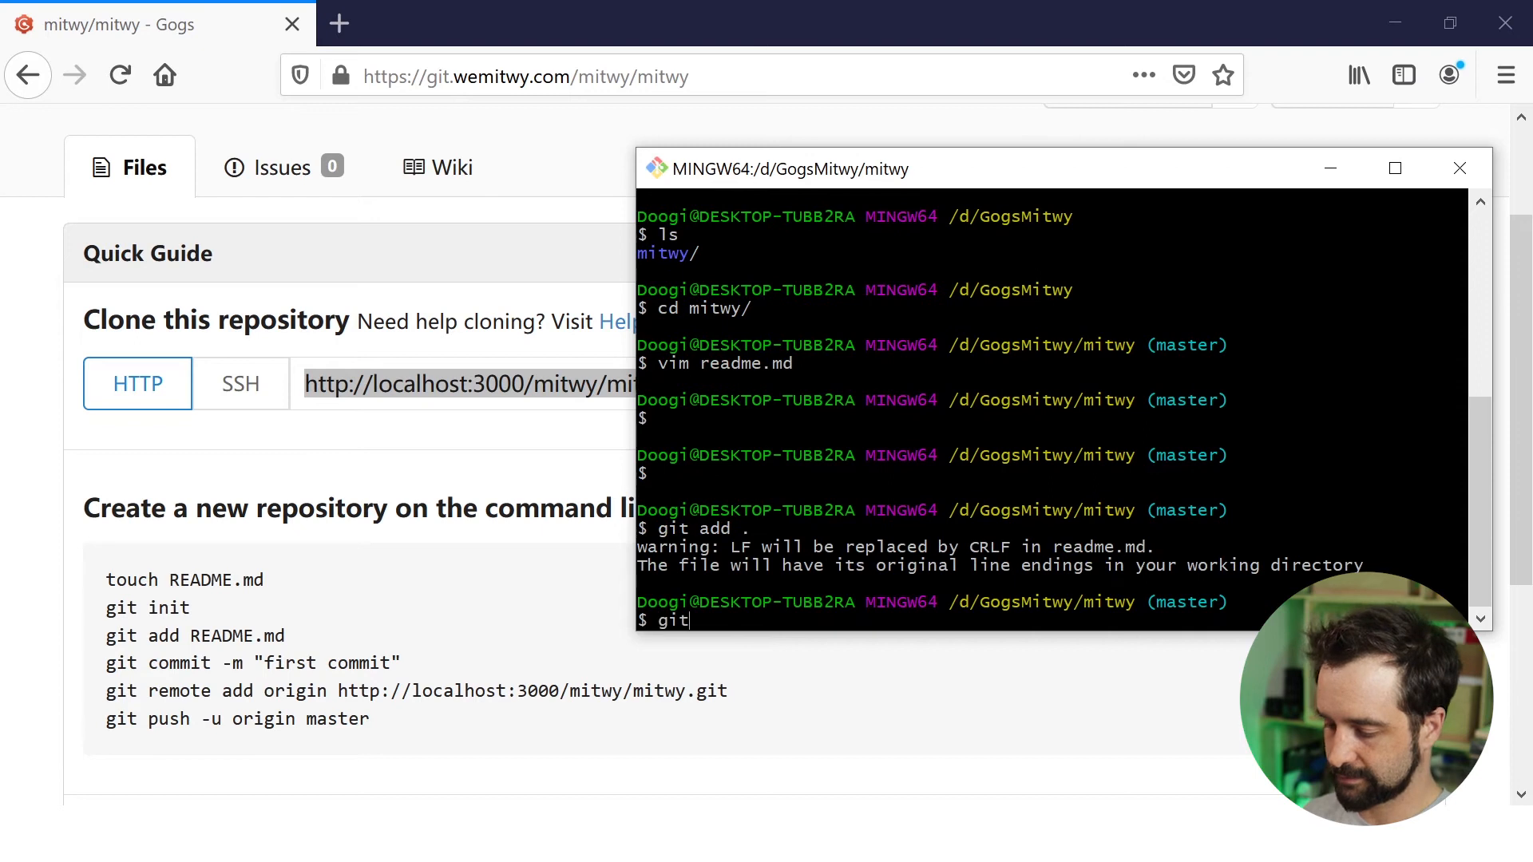
type("commit -am")
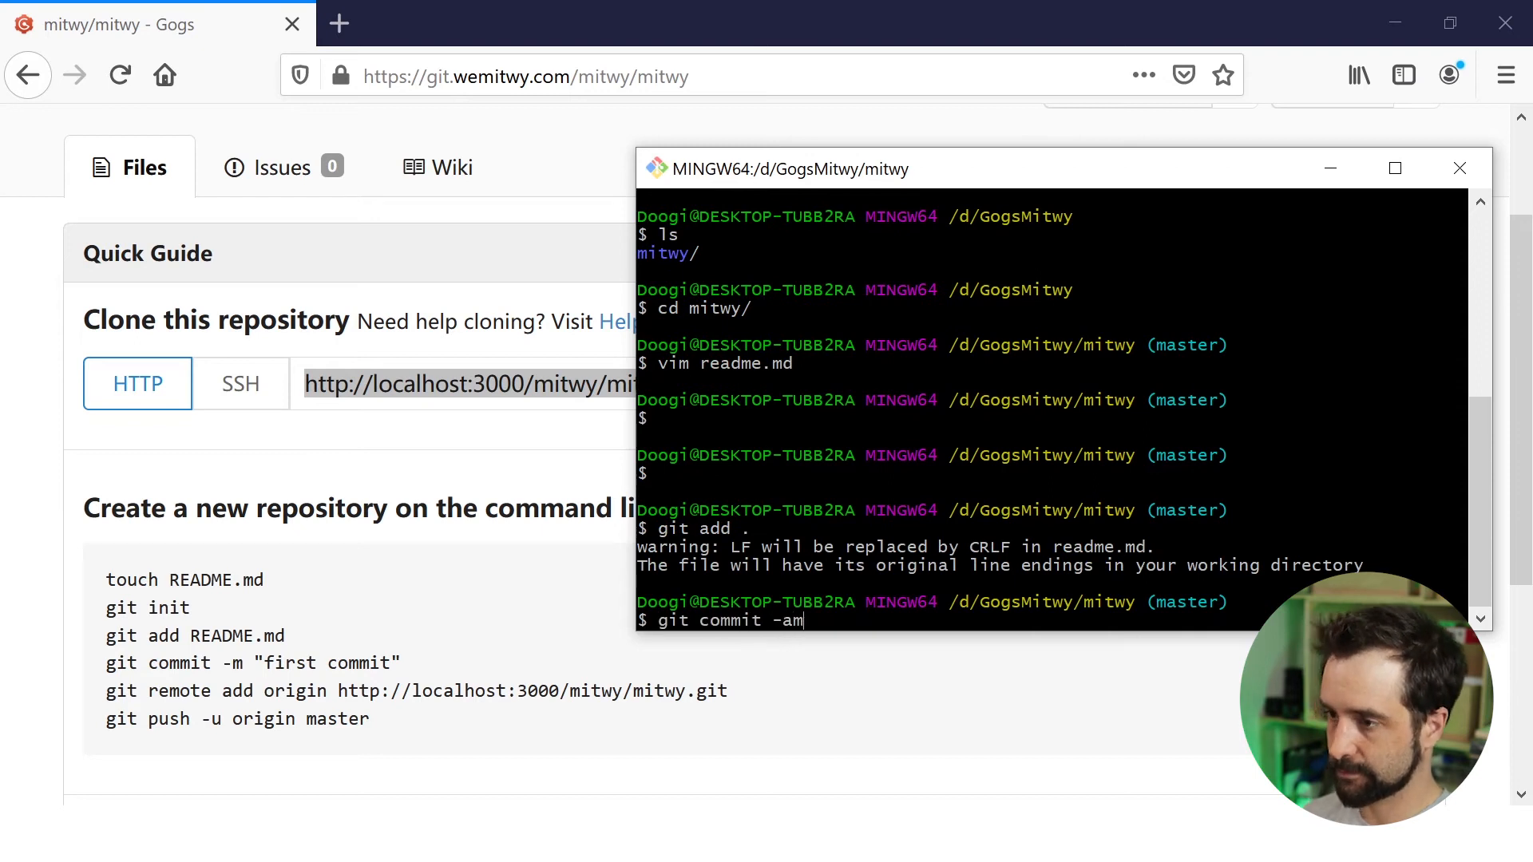
type("\"fu")
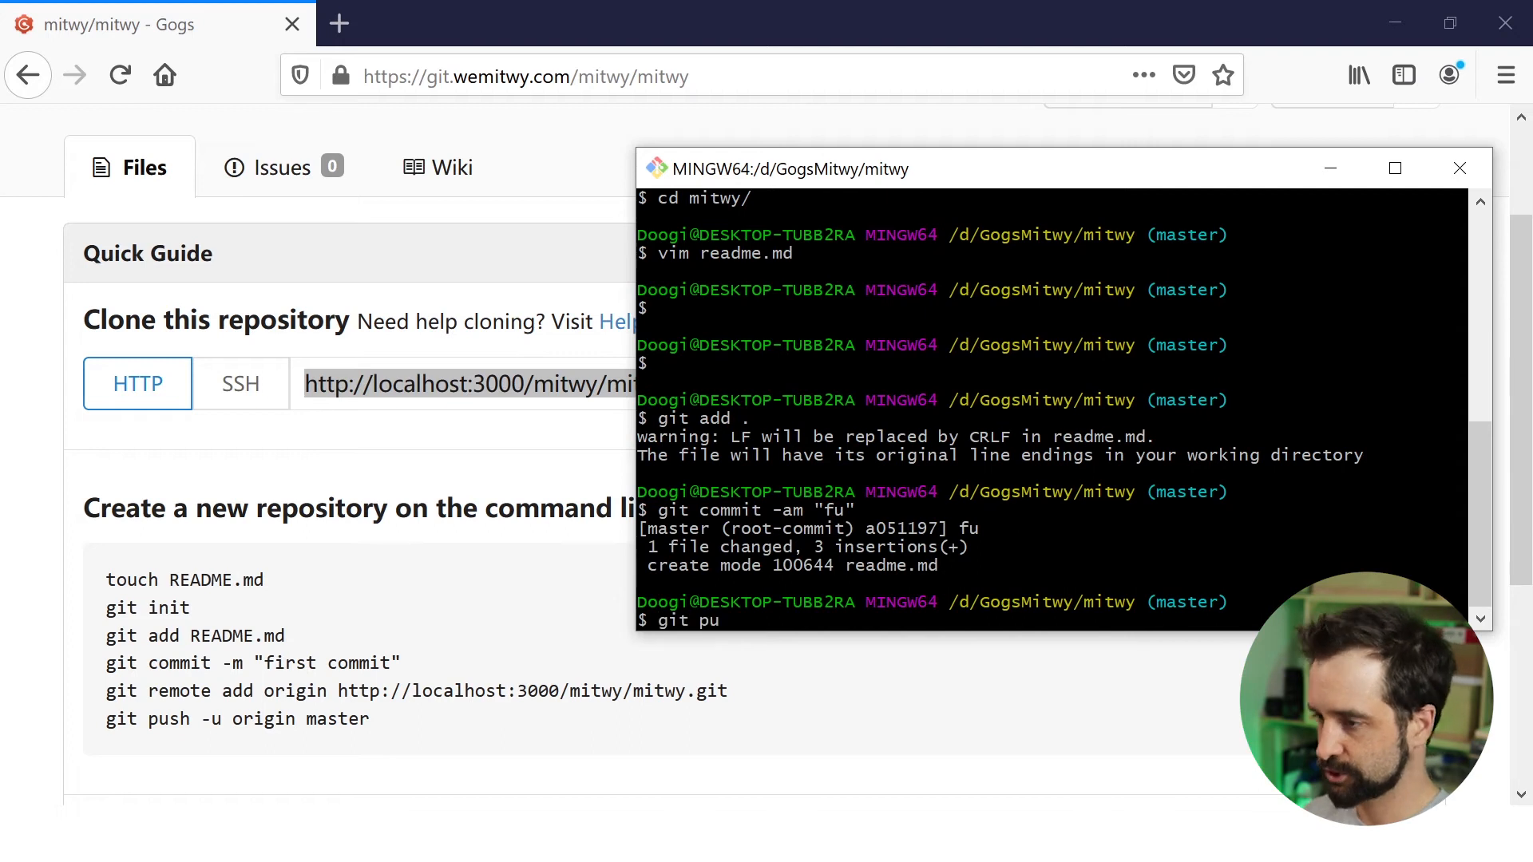
type("sh origin master")
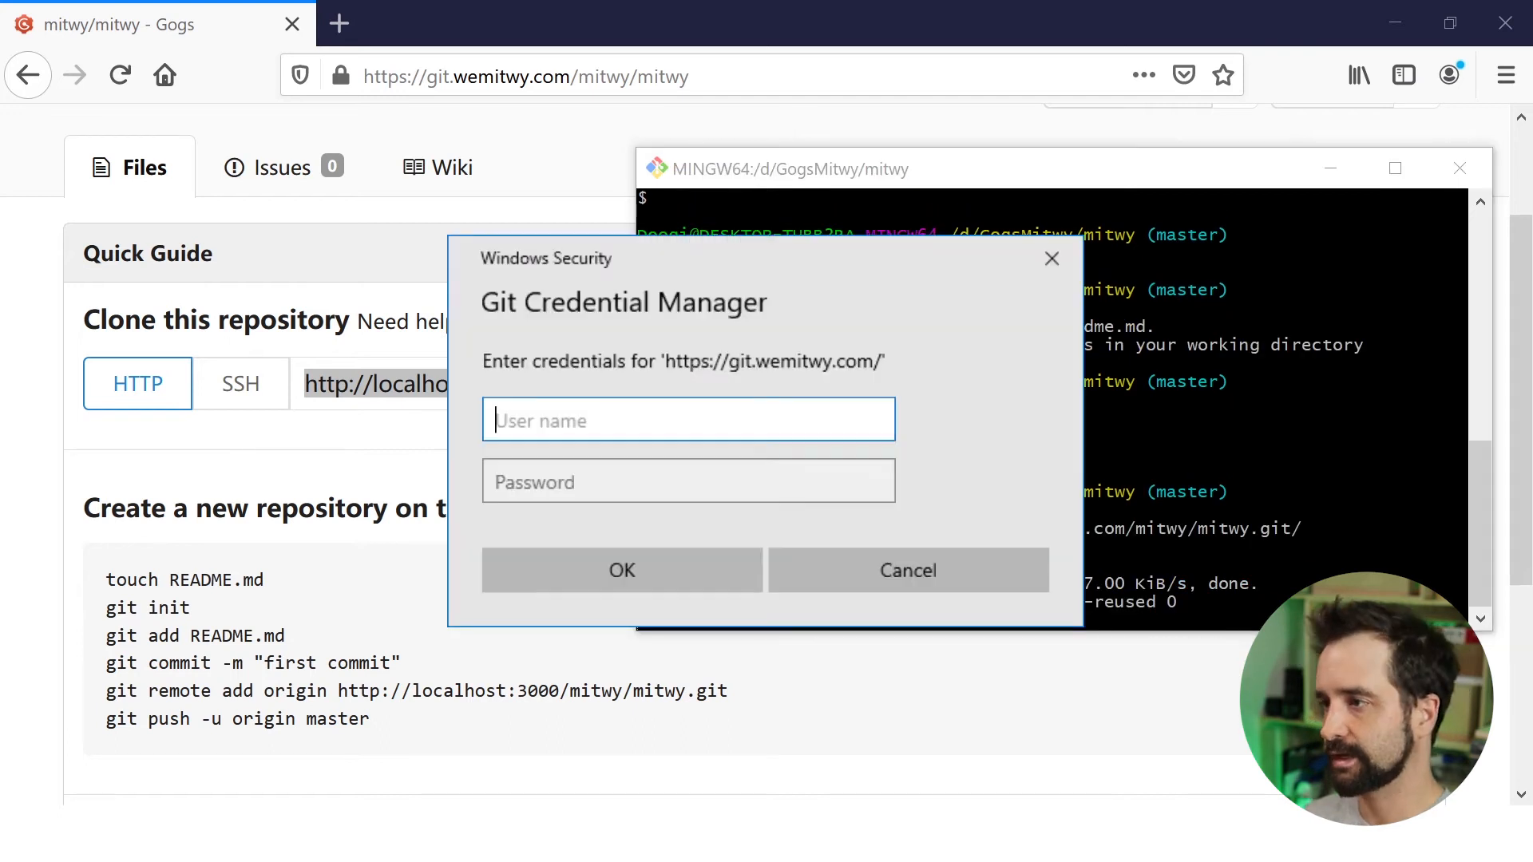
Submit the Git Credential Manager sign-in so the readme push to git.wemitwy.com completes.
type("mitwy")
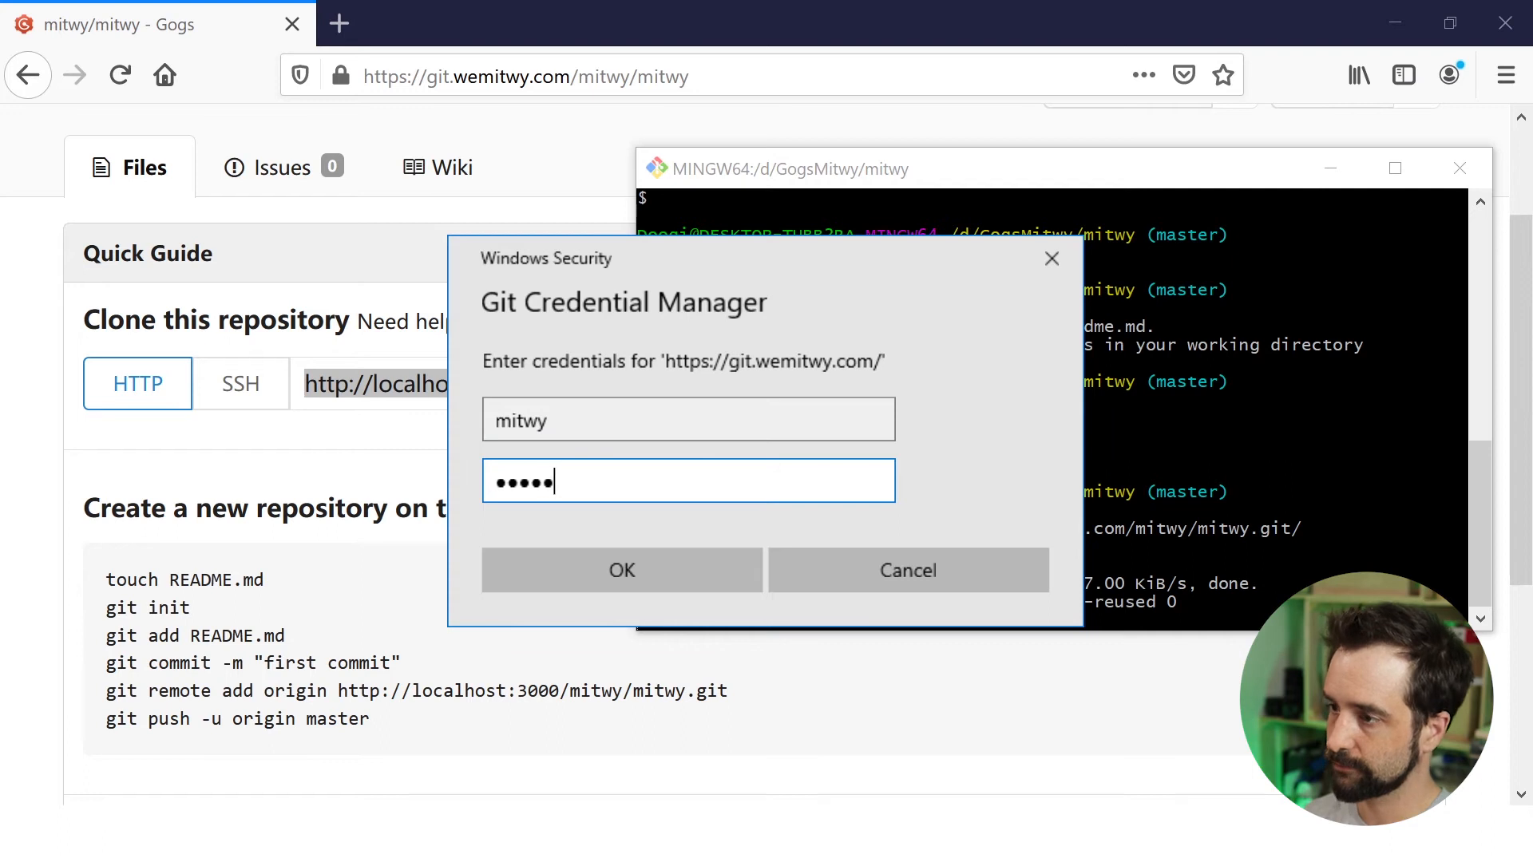
left_click(621, 570)
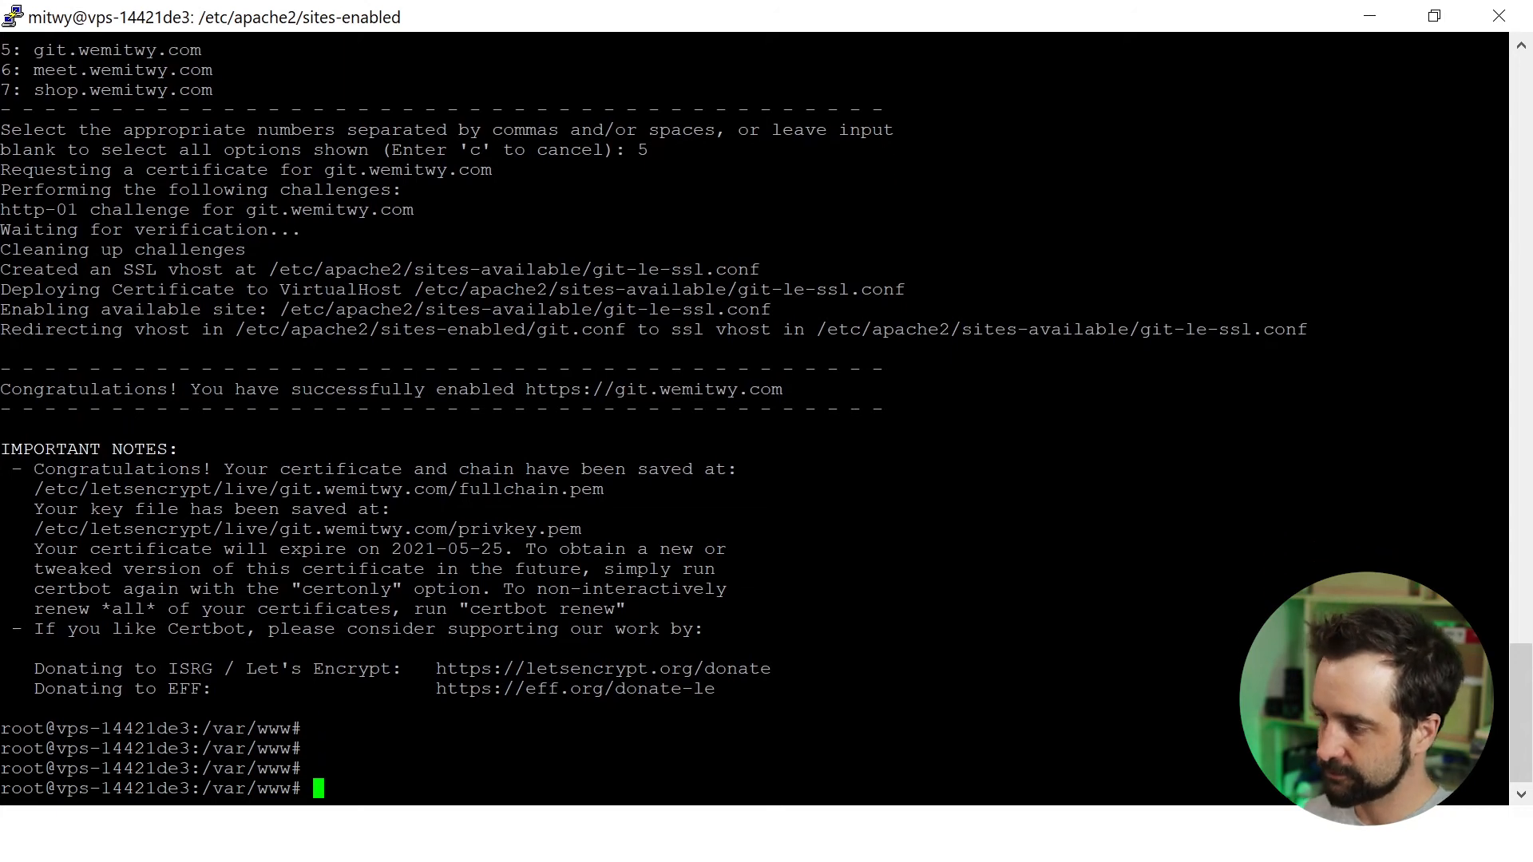
Remove the old git/ folder from /var/www with rm -r and list the directory.
type("cd go")
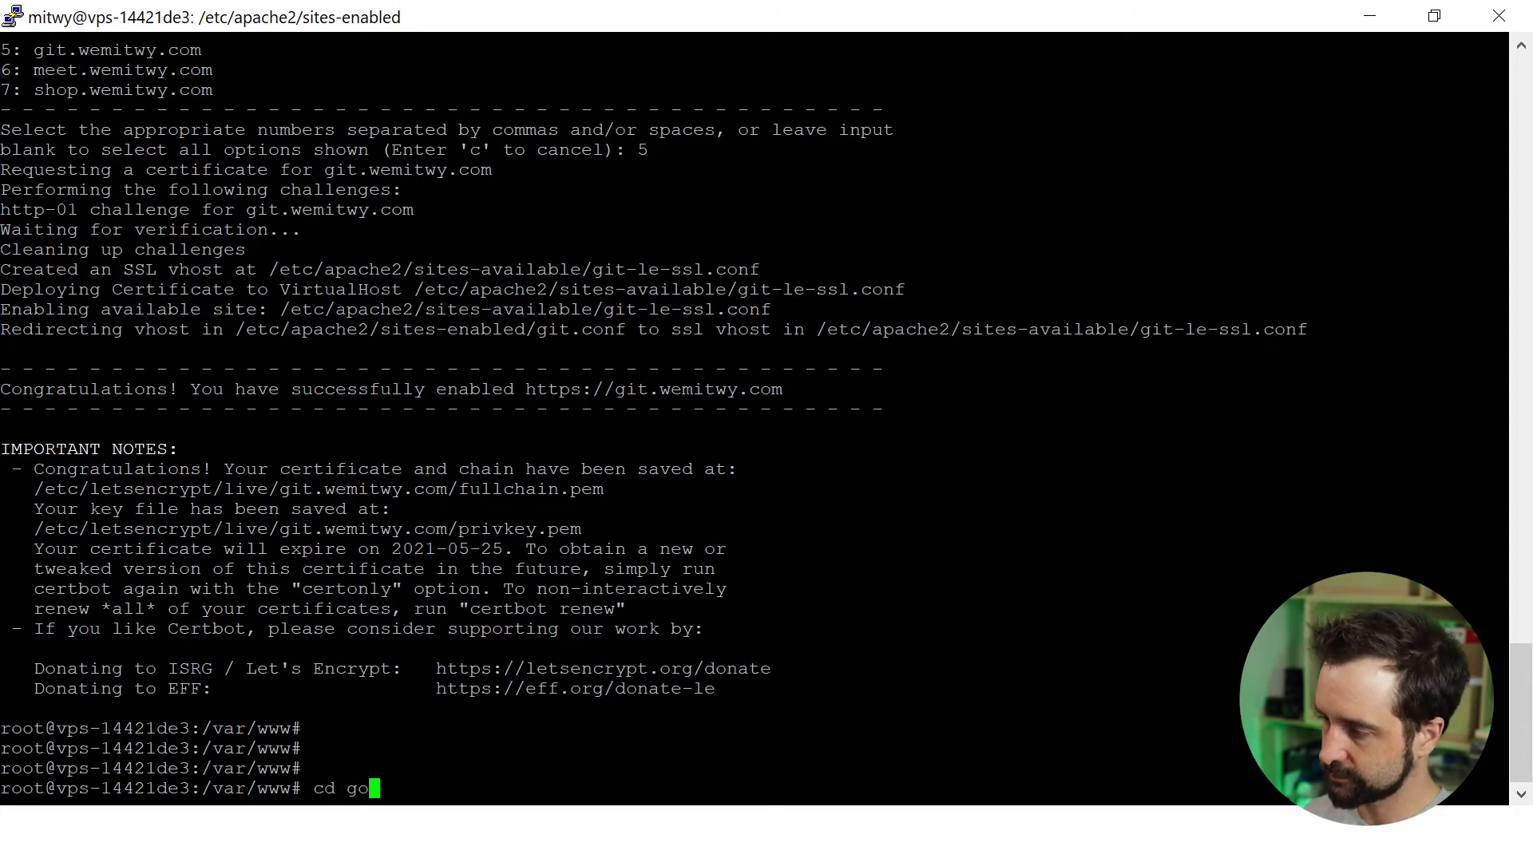
key("Return")
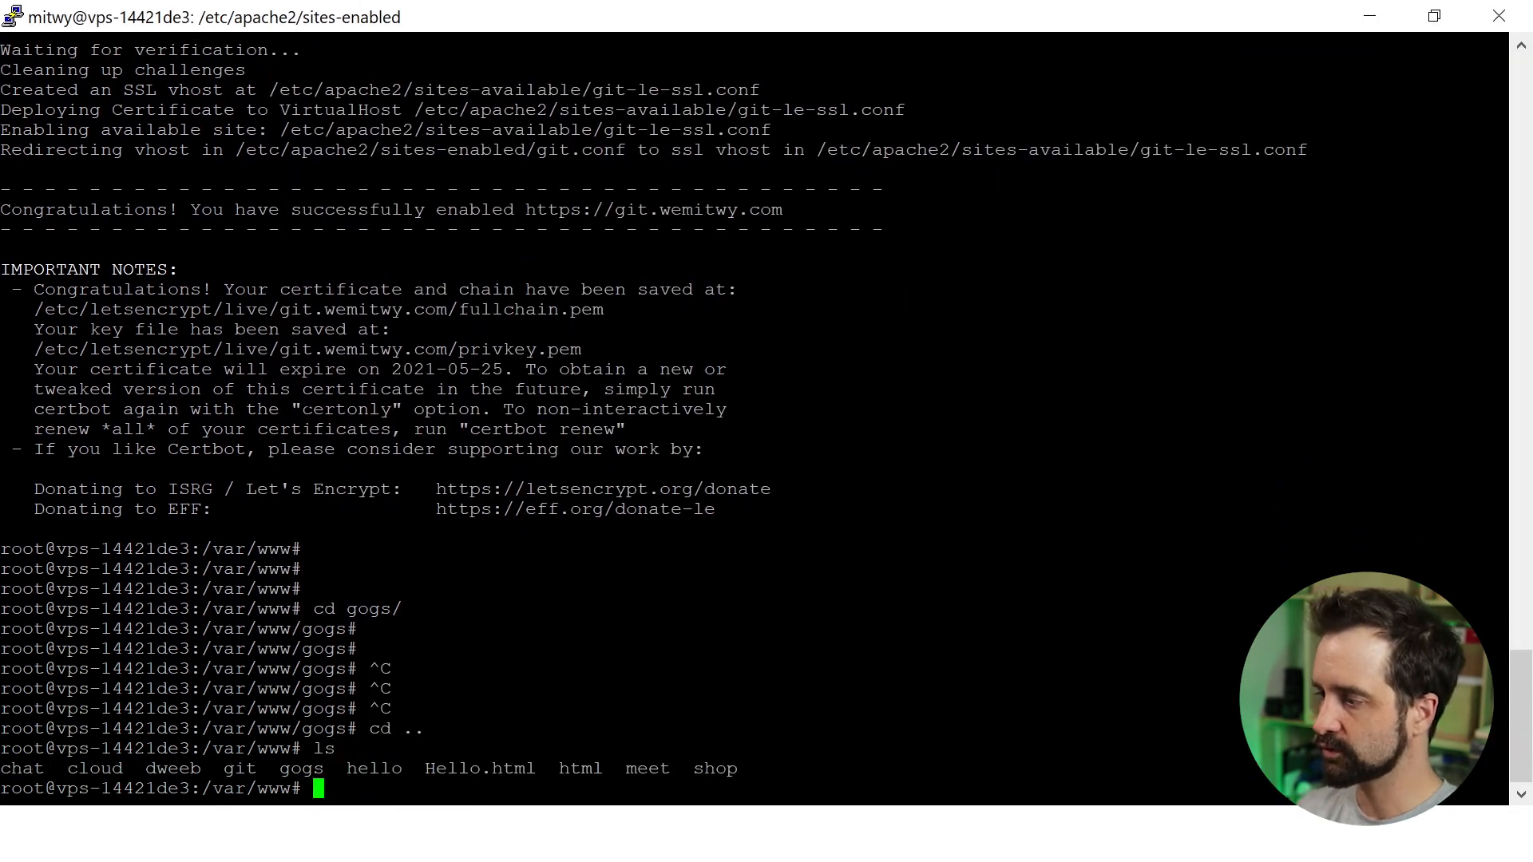
type("rm -r")
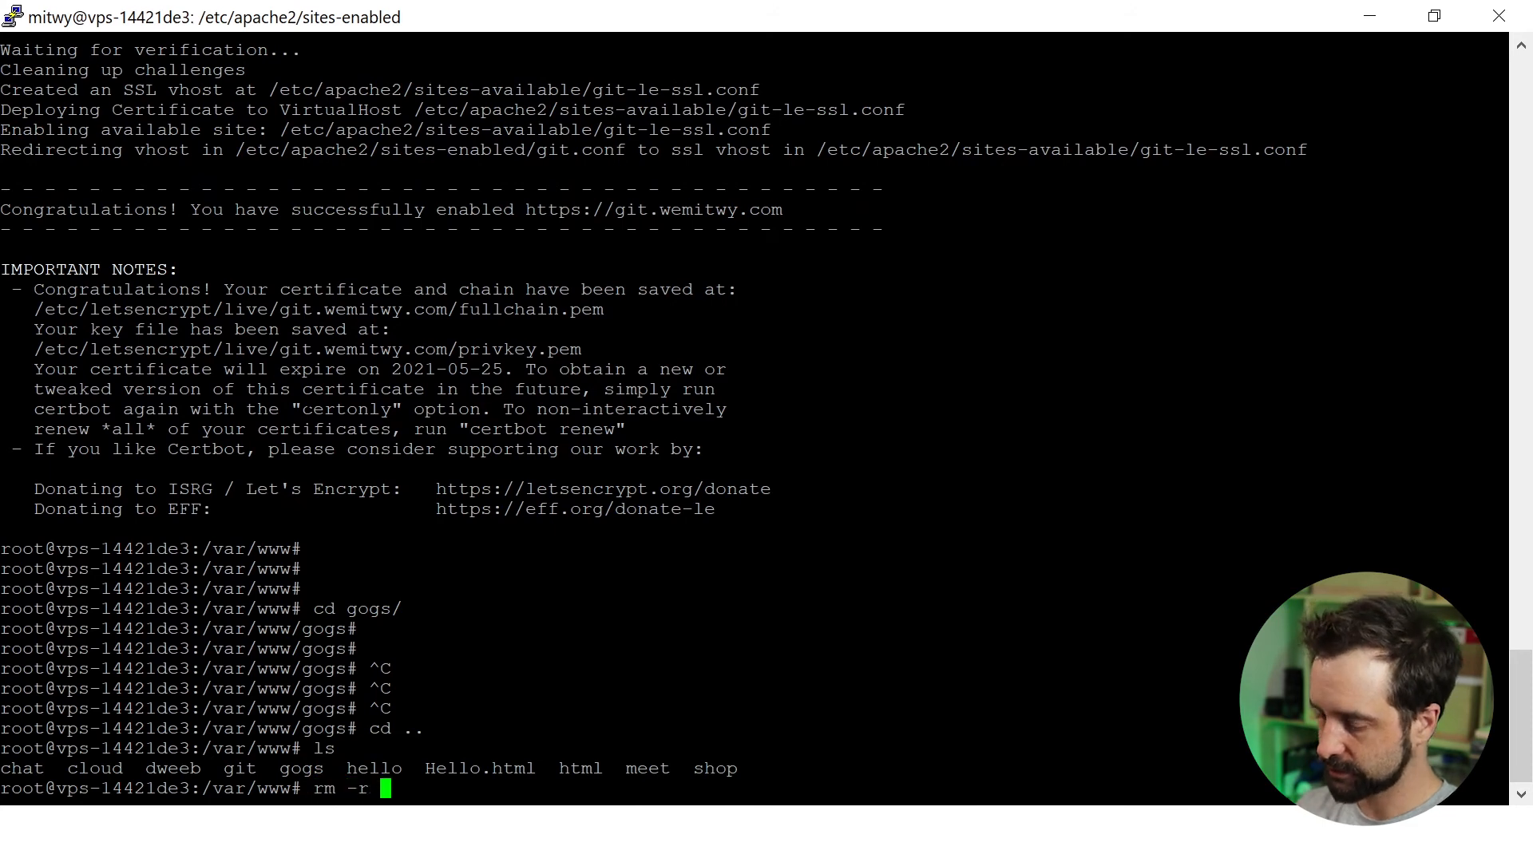
type("git/")
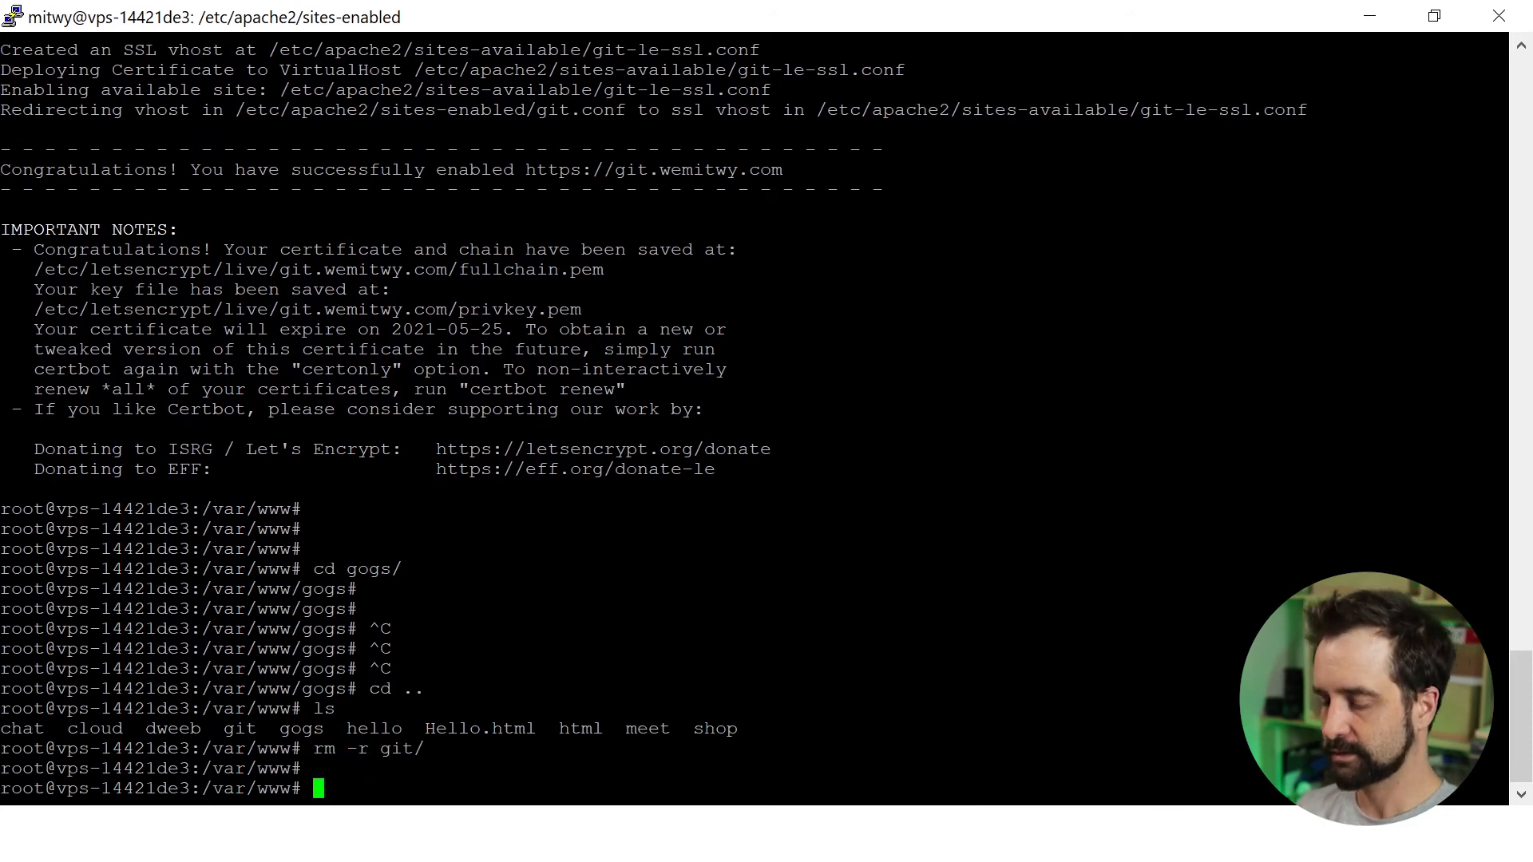
type("lks")
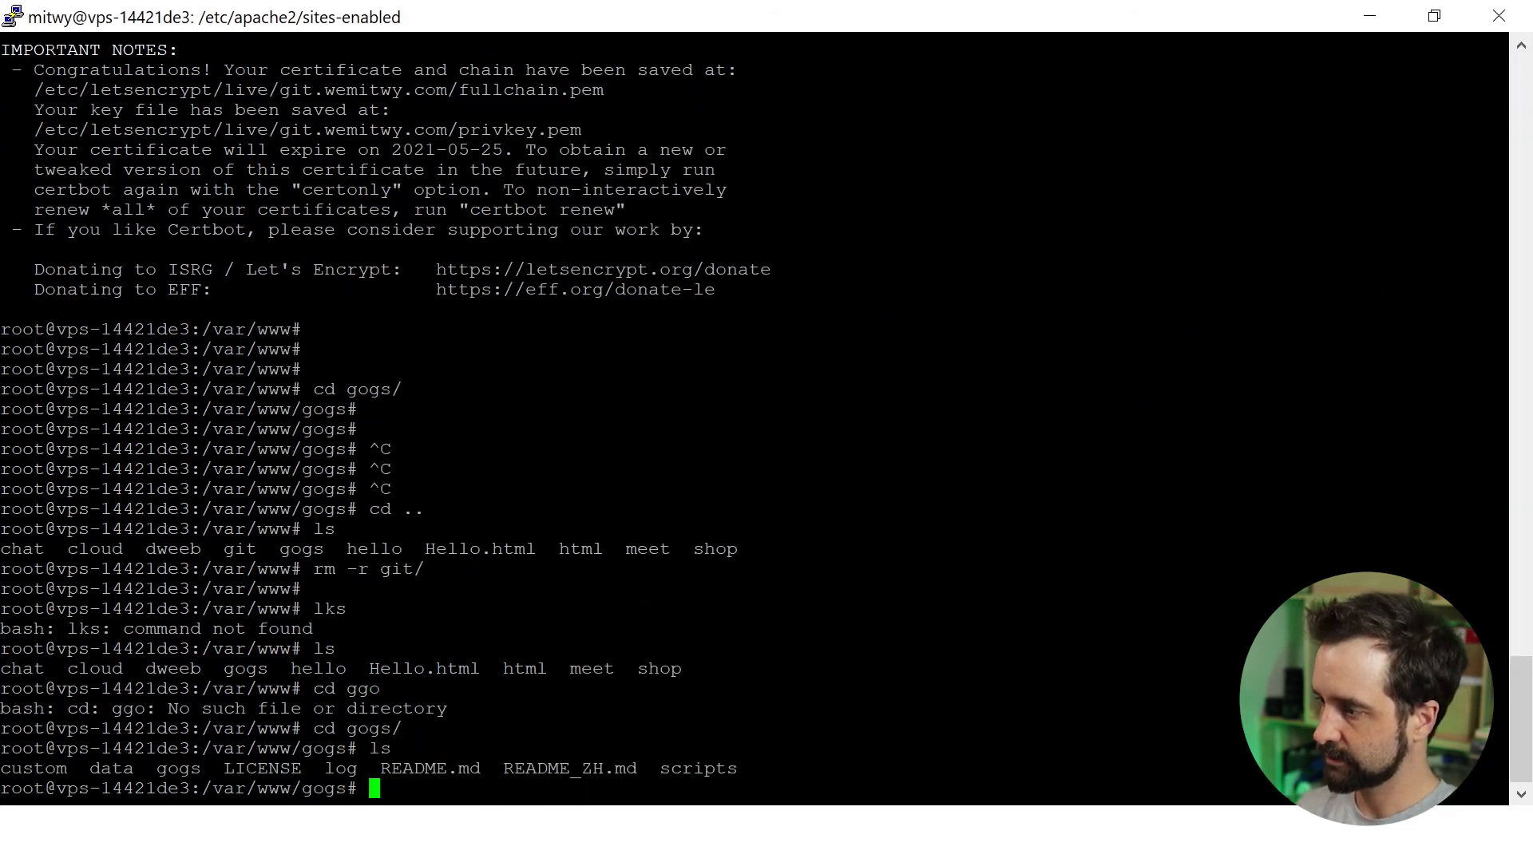
Move into gogs/custom/conf and start editing app.ini in vim.
type("cd custom/")
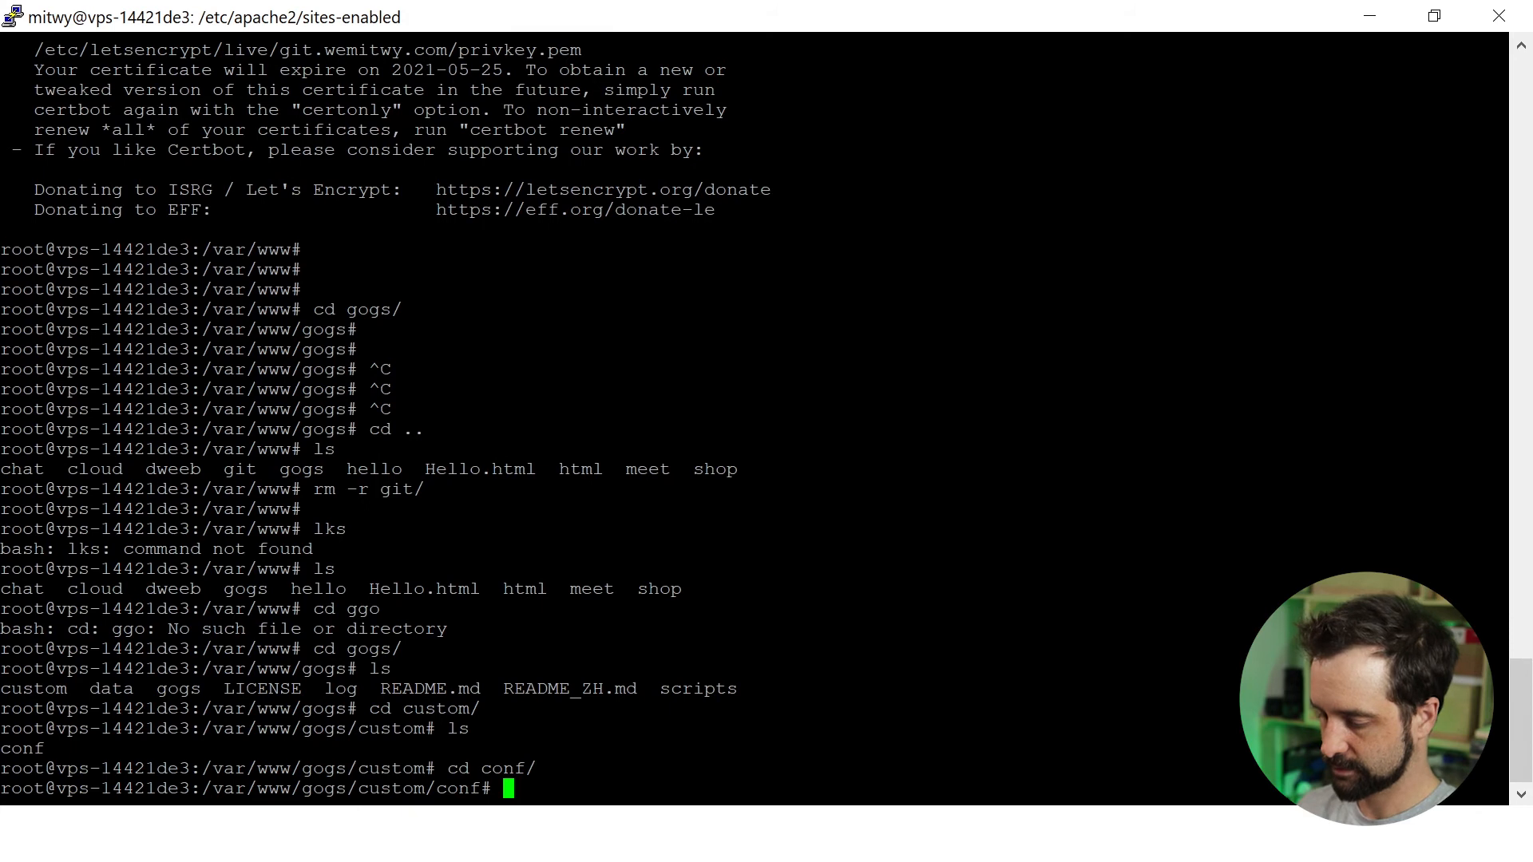
type("vim app")
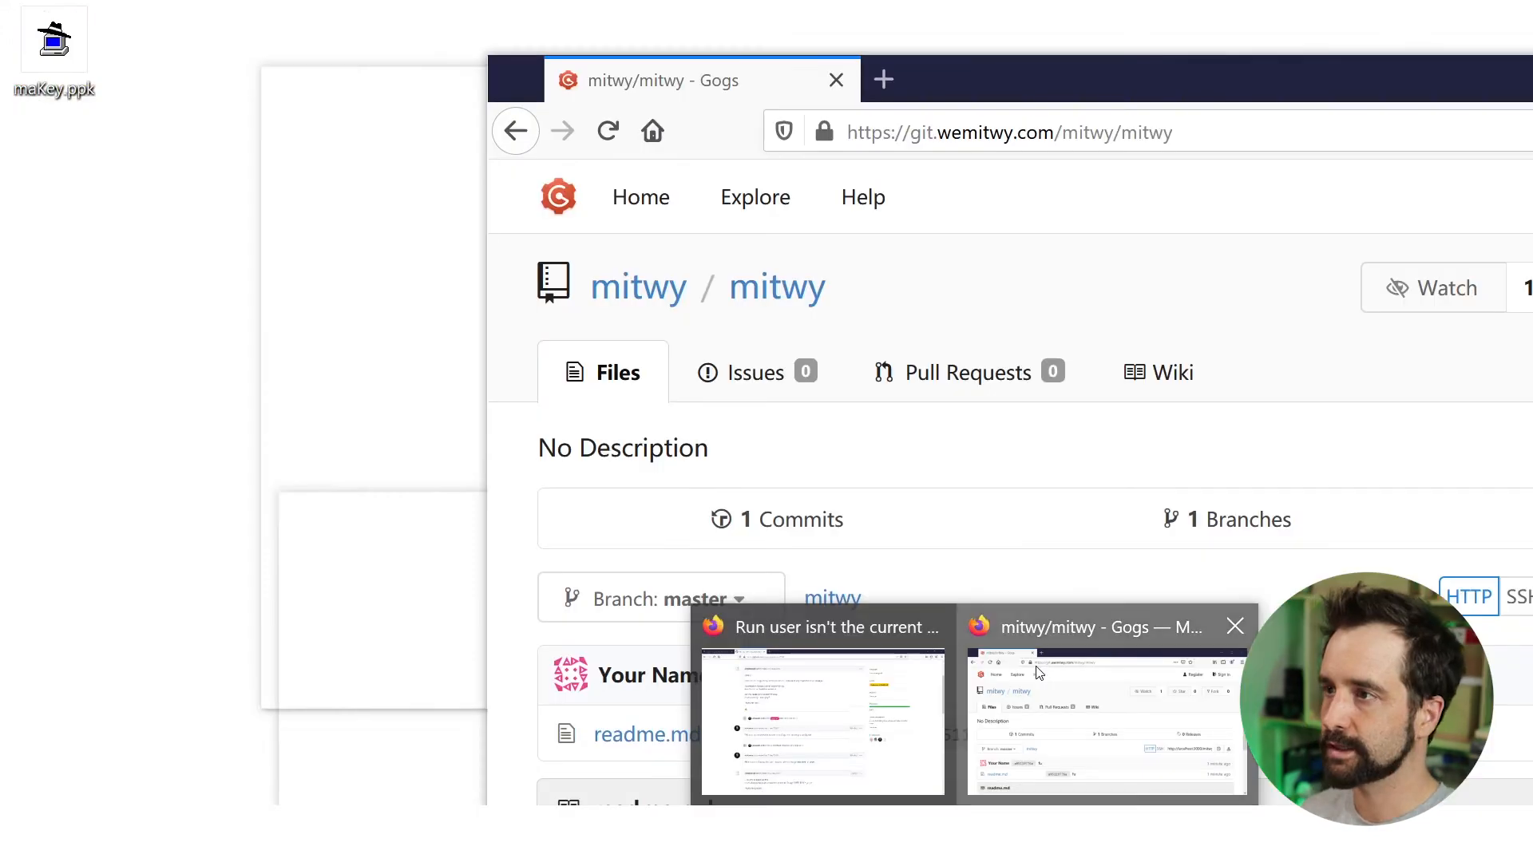
left_click(1002, 132)
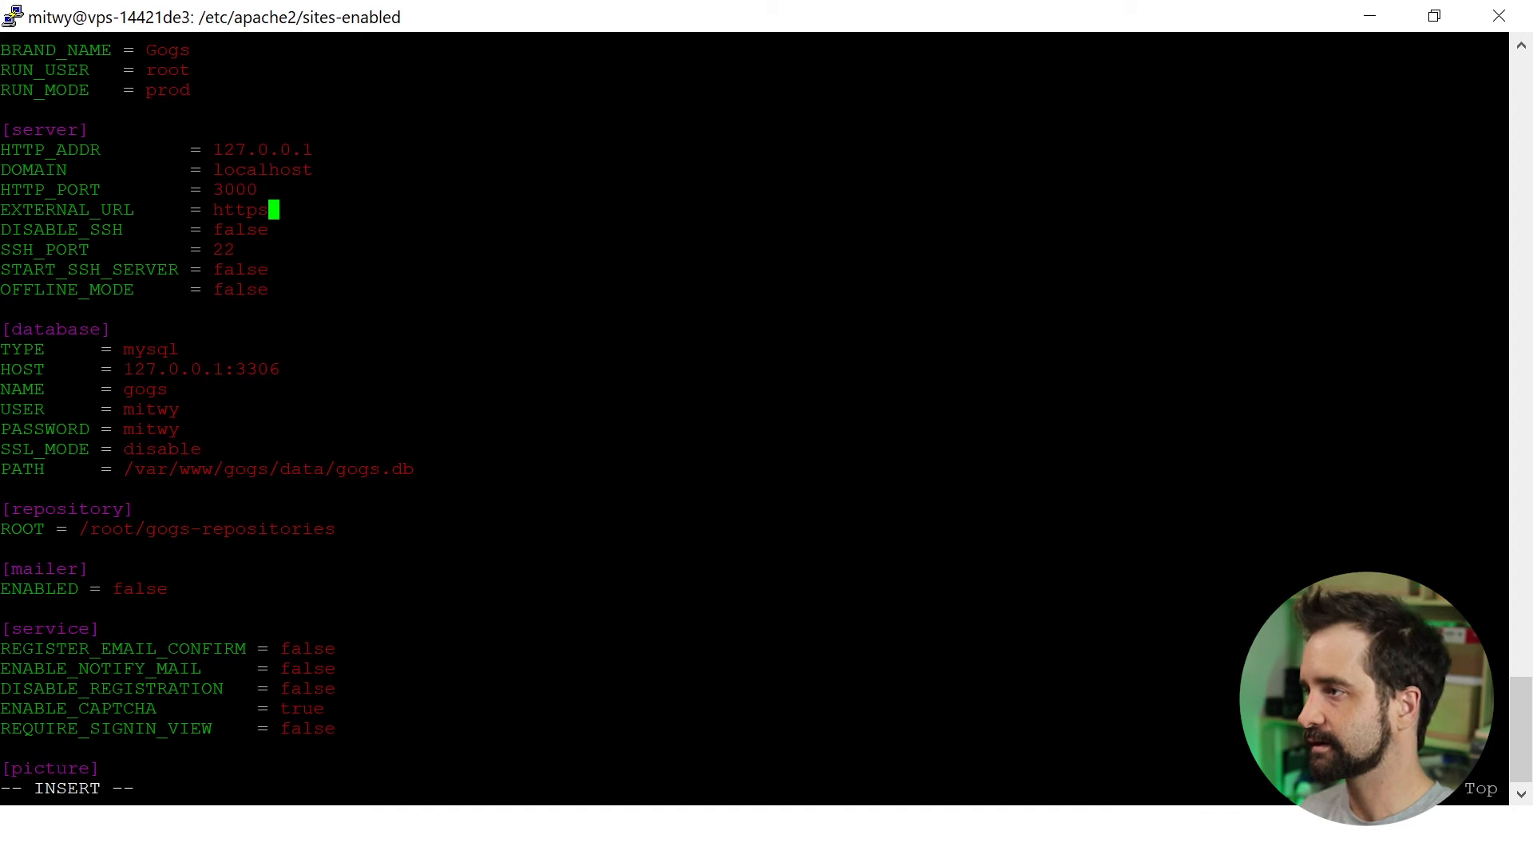
type("://git.wemitwy.com/")
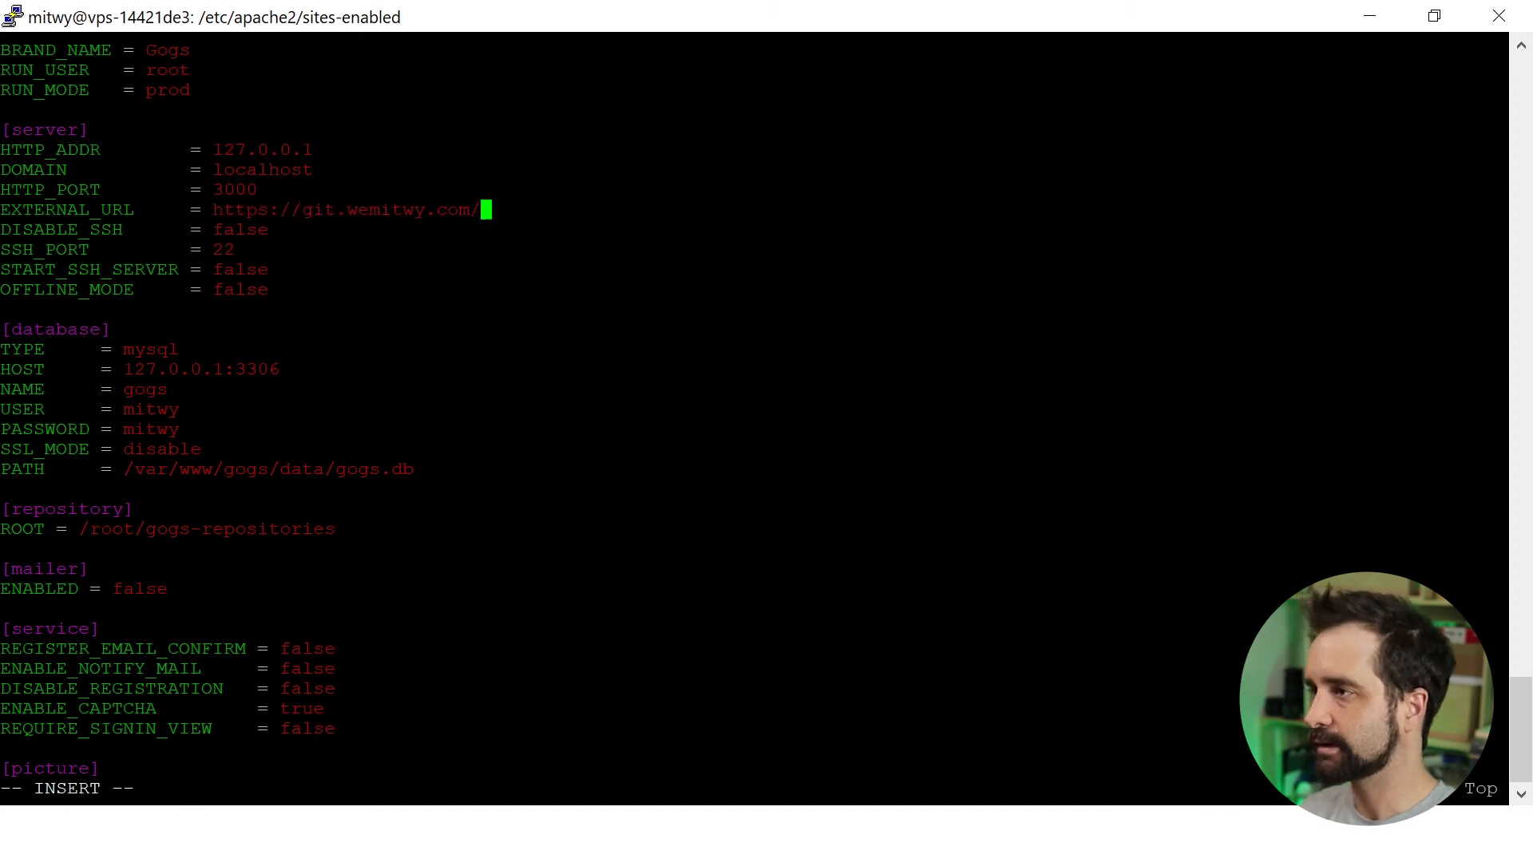
key("Escape")
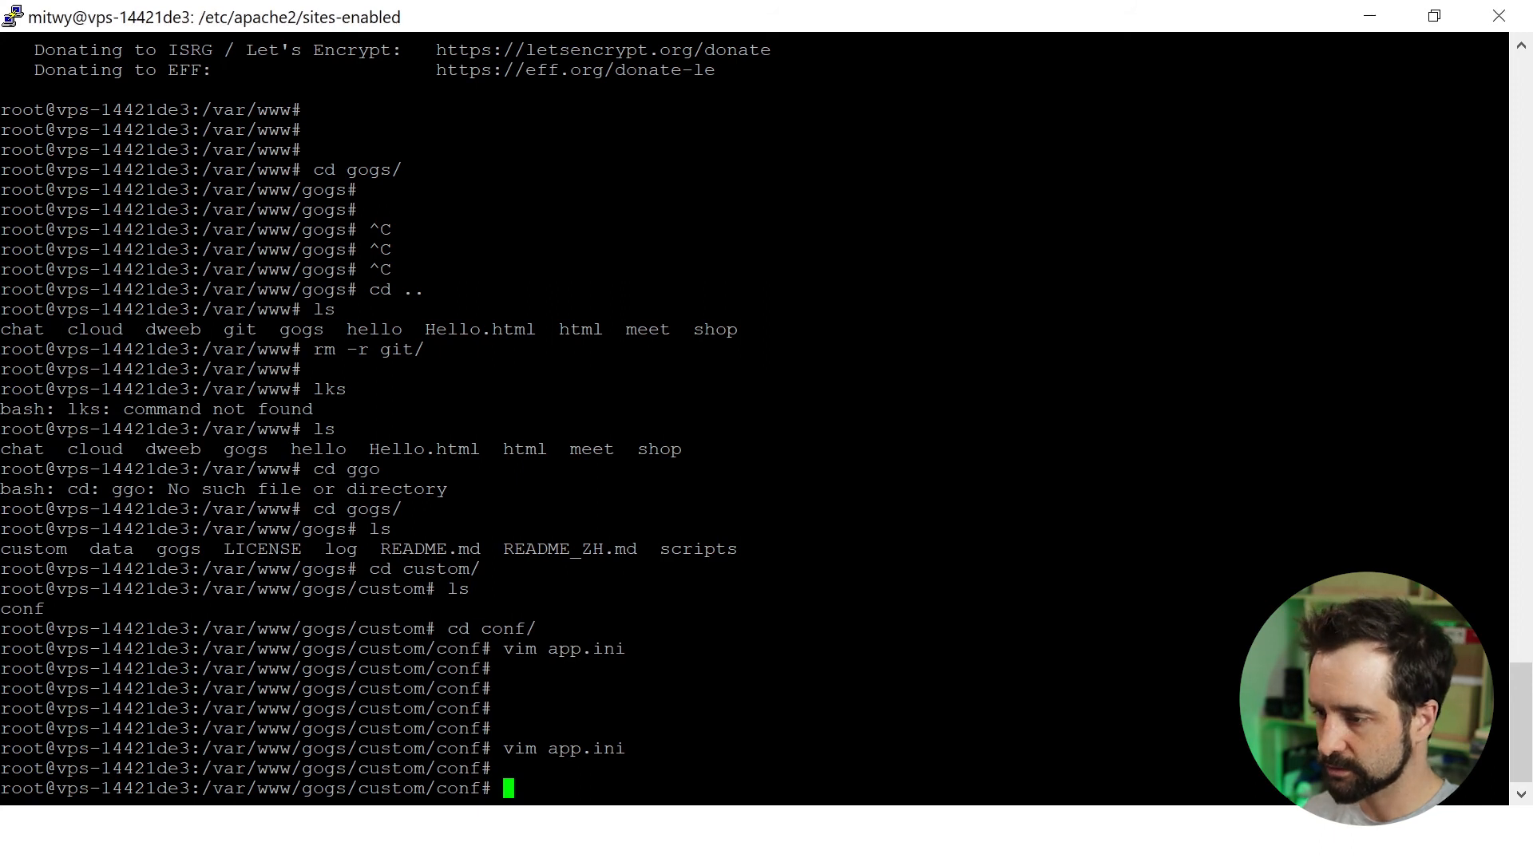
Switch to the other PuTTY session and install tmux with apt-get.
key("alt+tab")
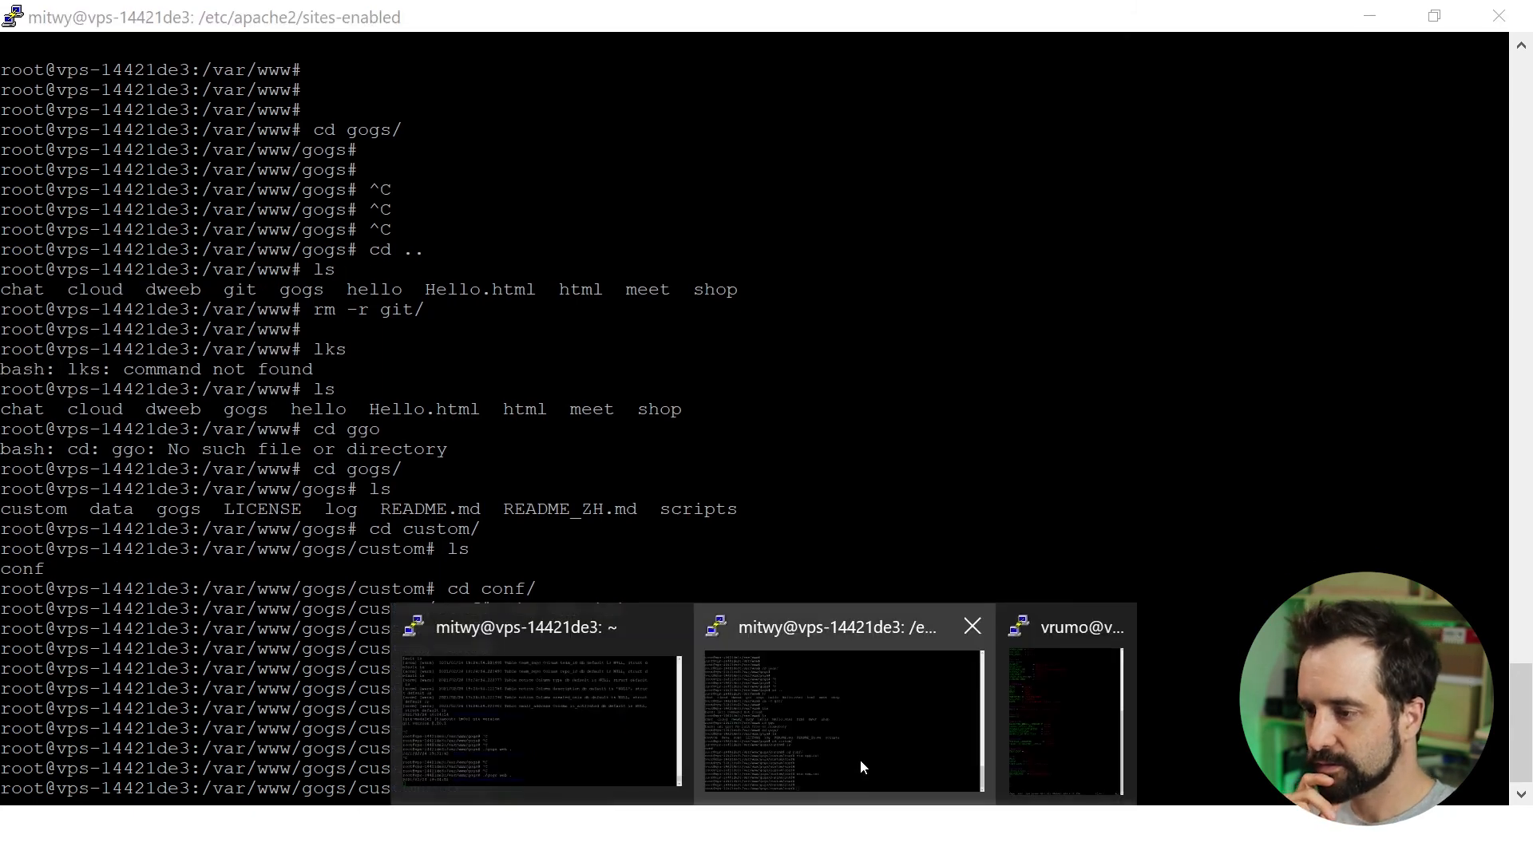
left_click(538, 626)
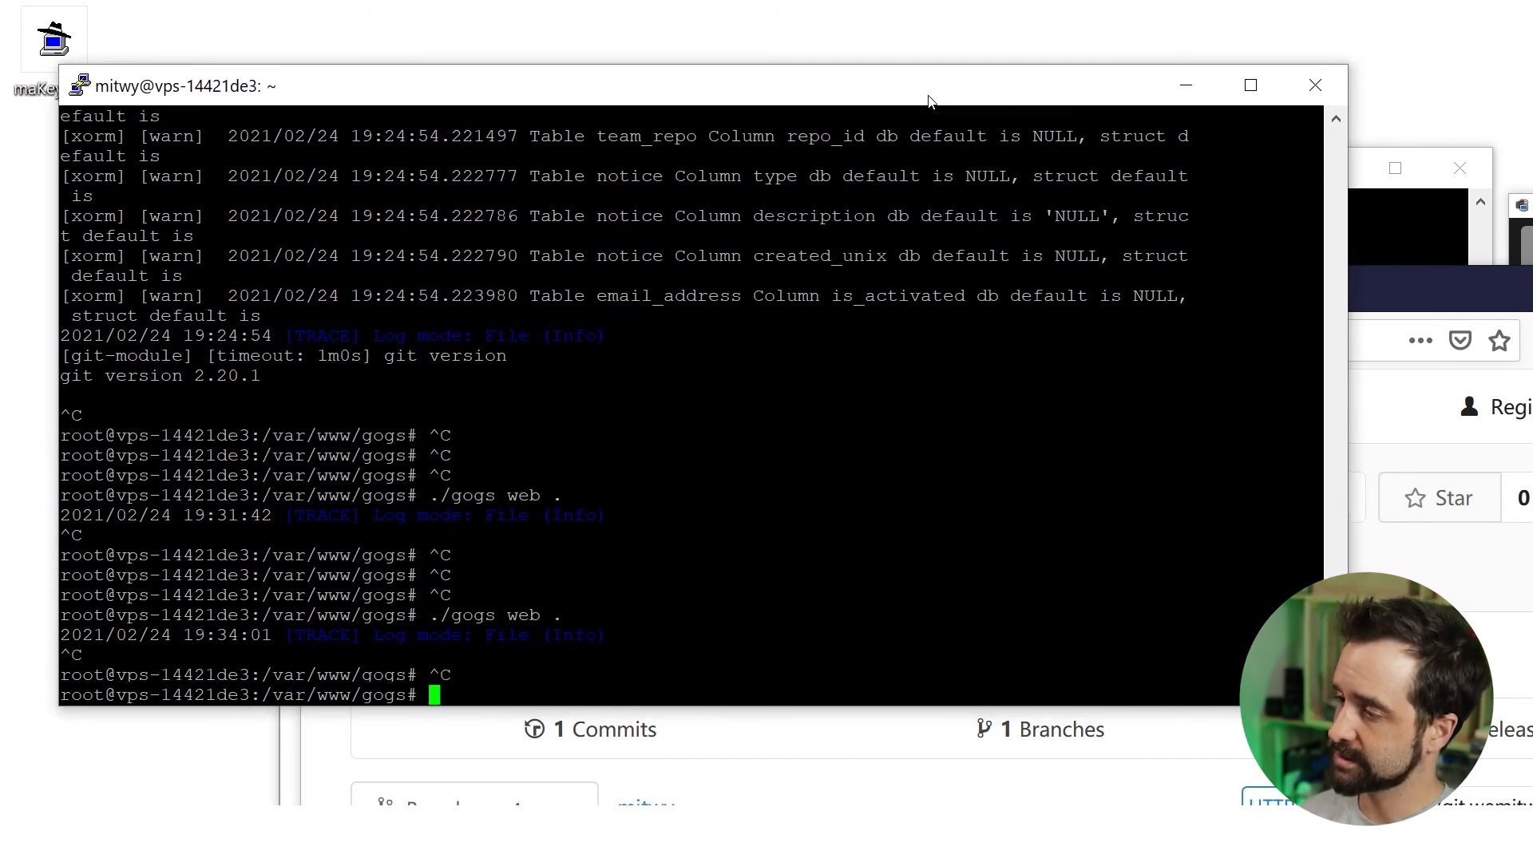
type("a")
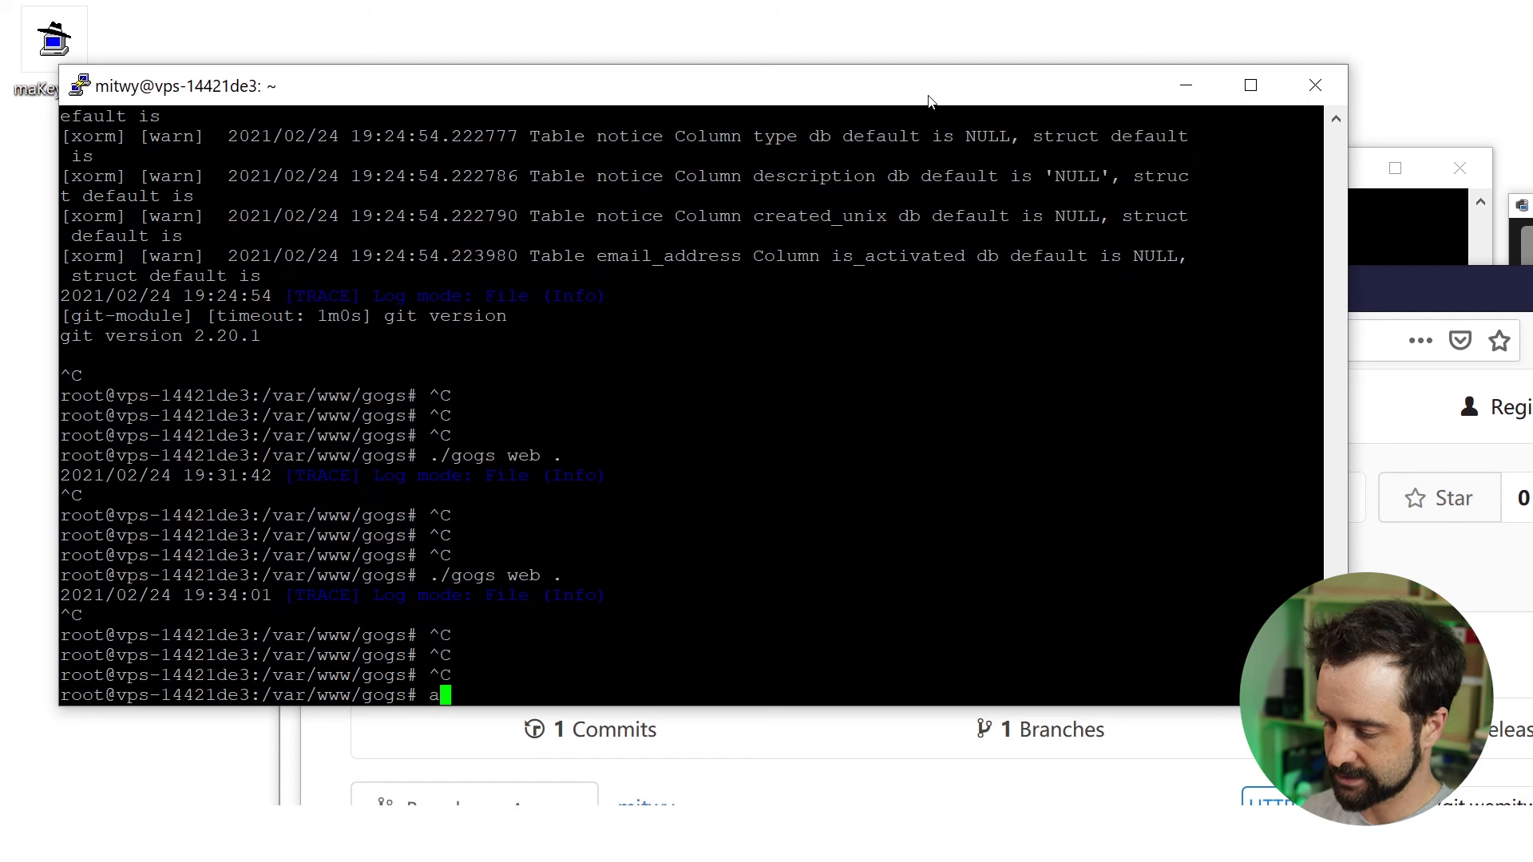
key("BackSpace")
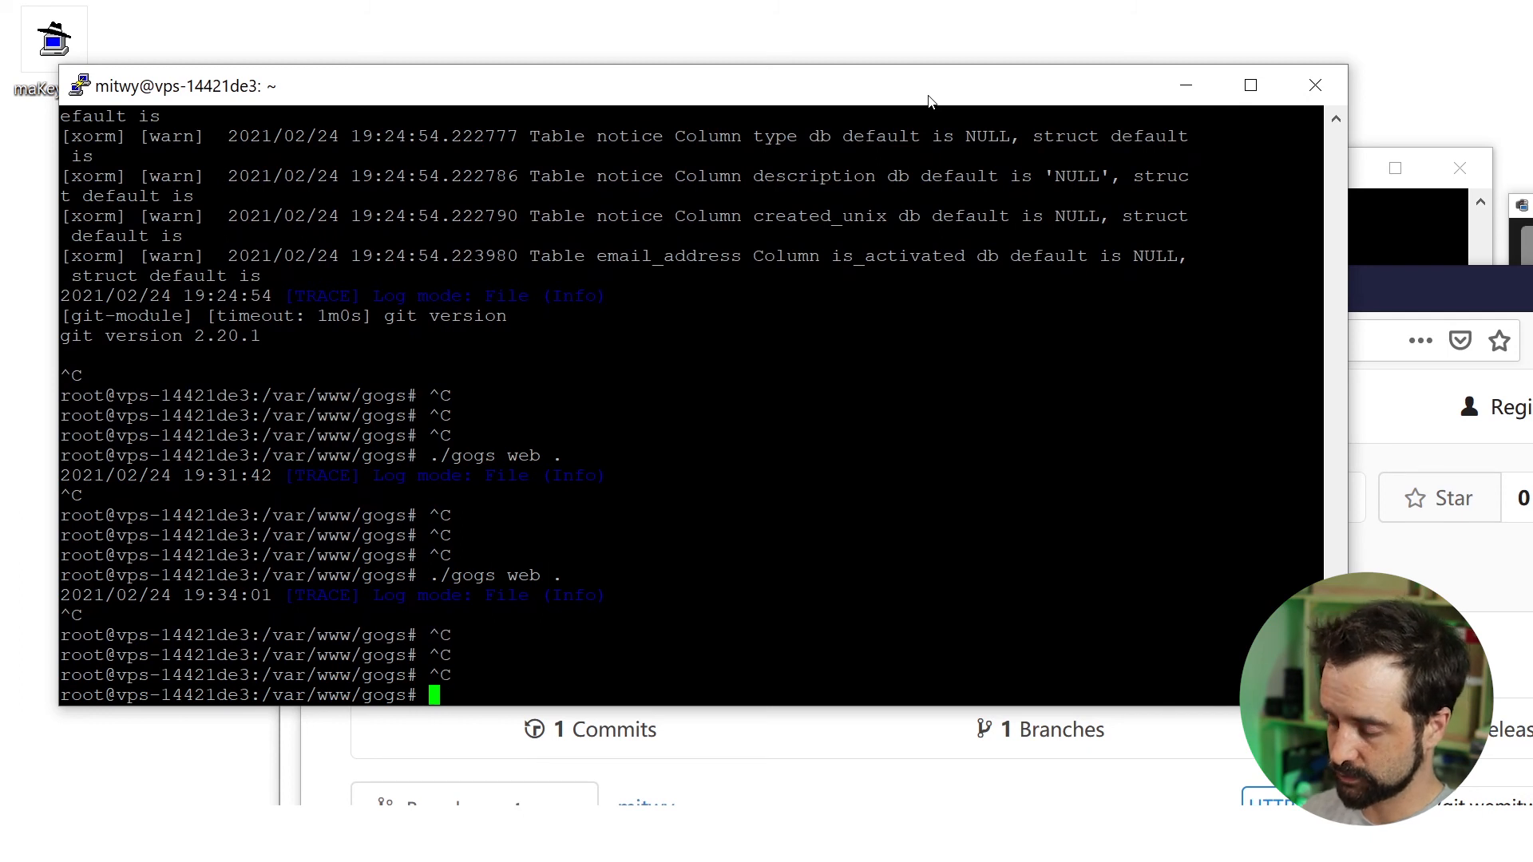
type("apt get install")
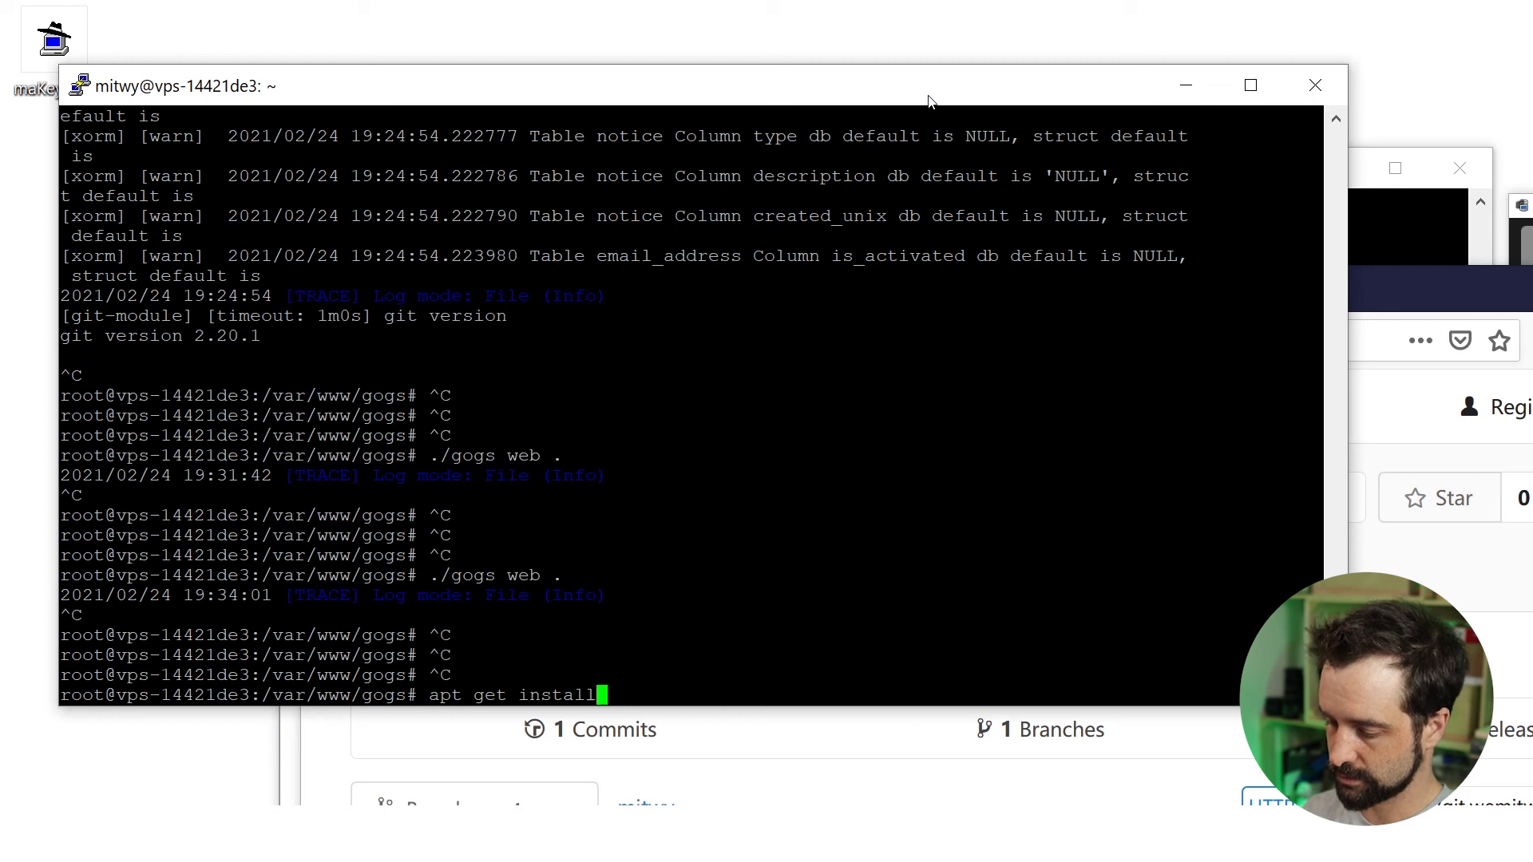
type("tmux")
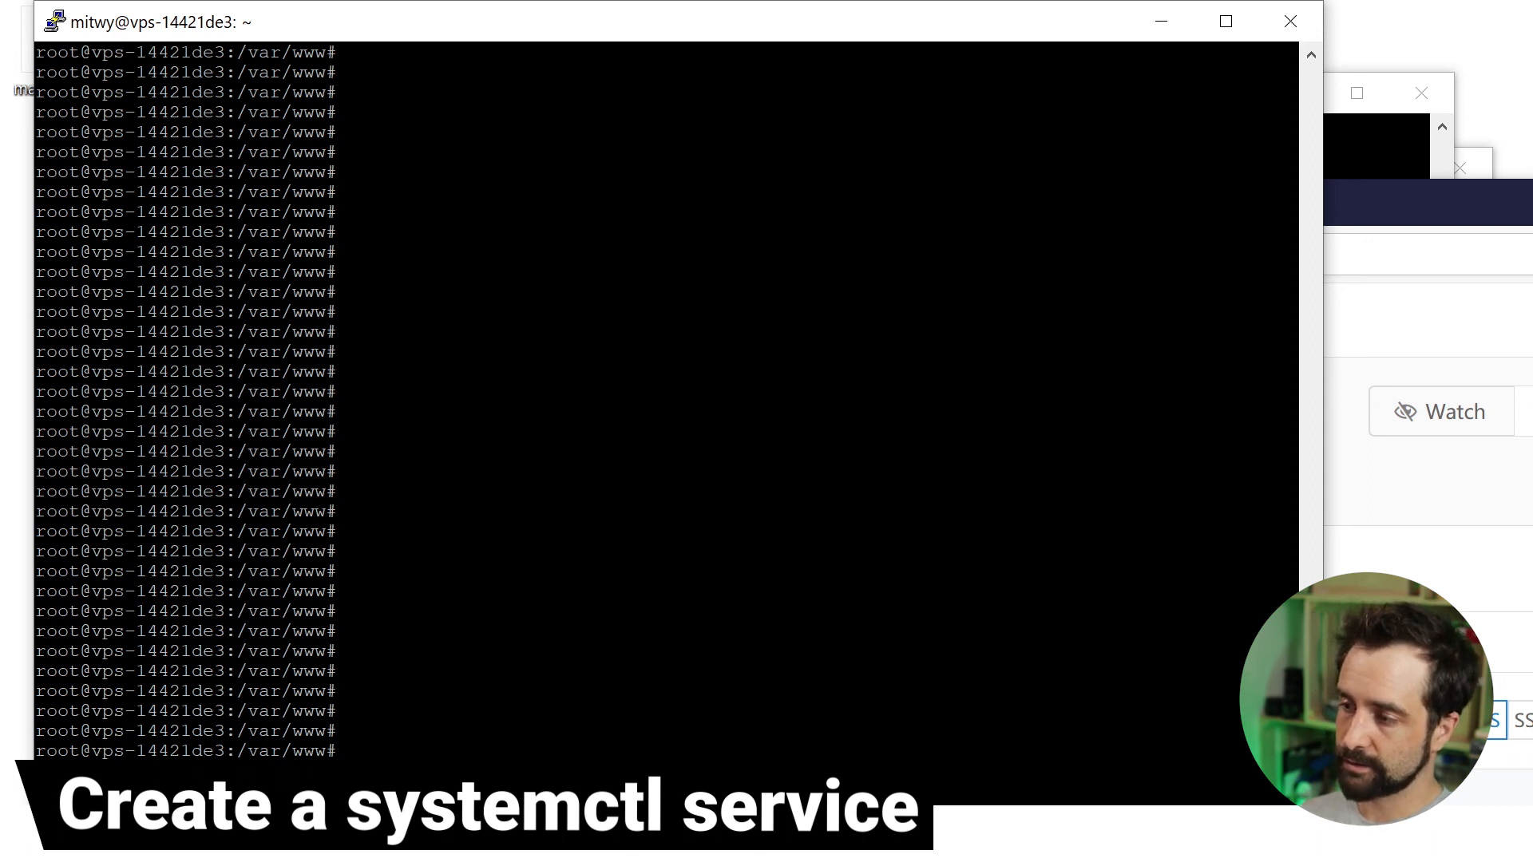
Create /etc/systemd/system/gogs.service running /var/www/gogs/gogs web as root, restarting always.
type("vim /etc/systemd/system/gogs.service")
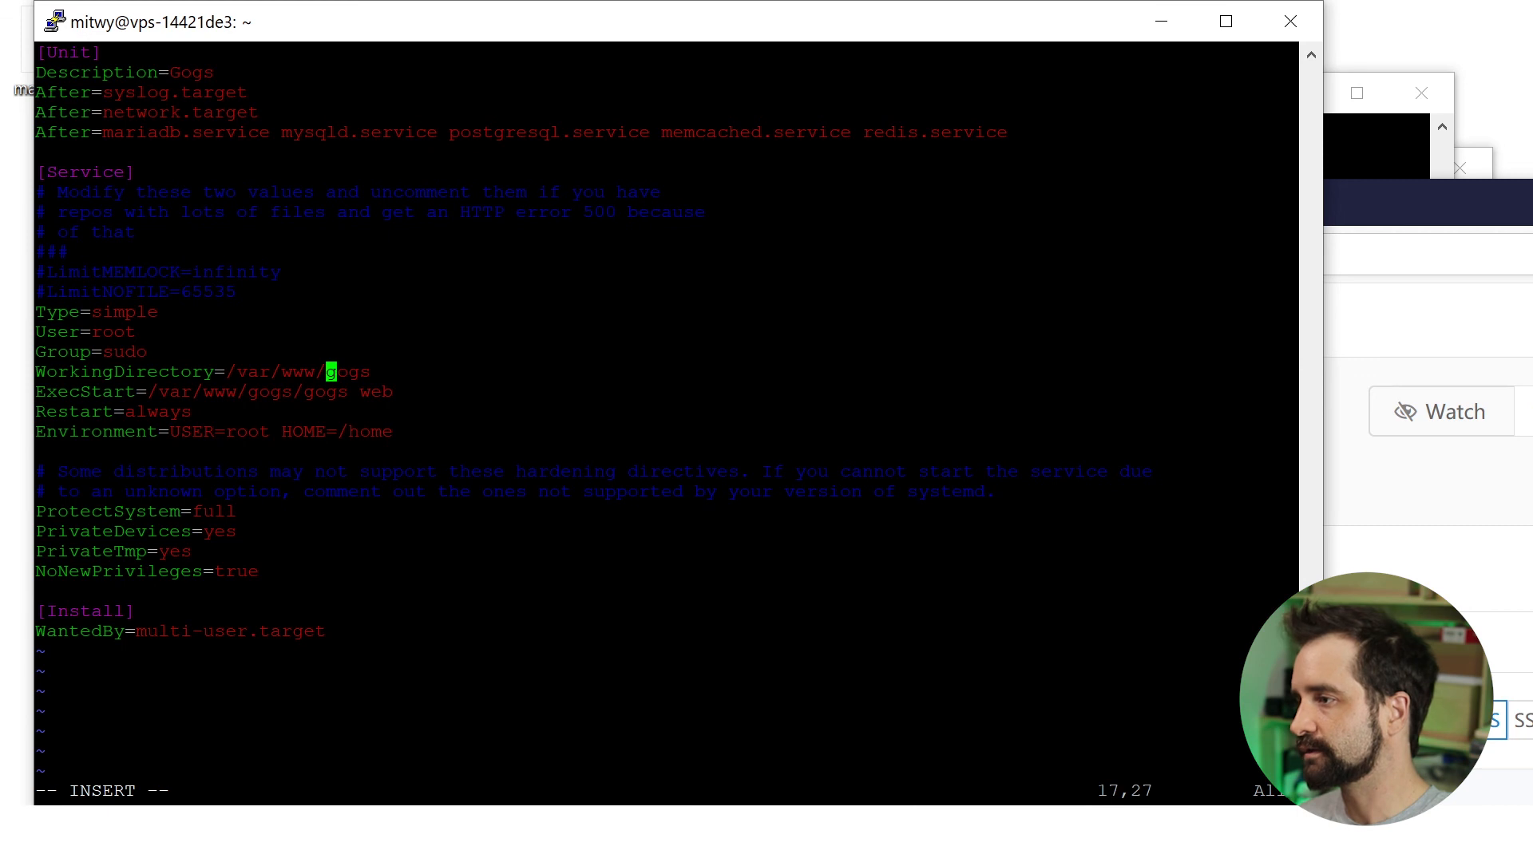
key("up")
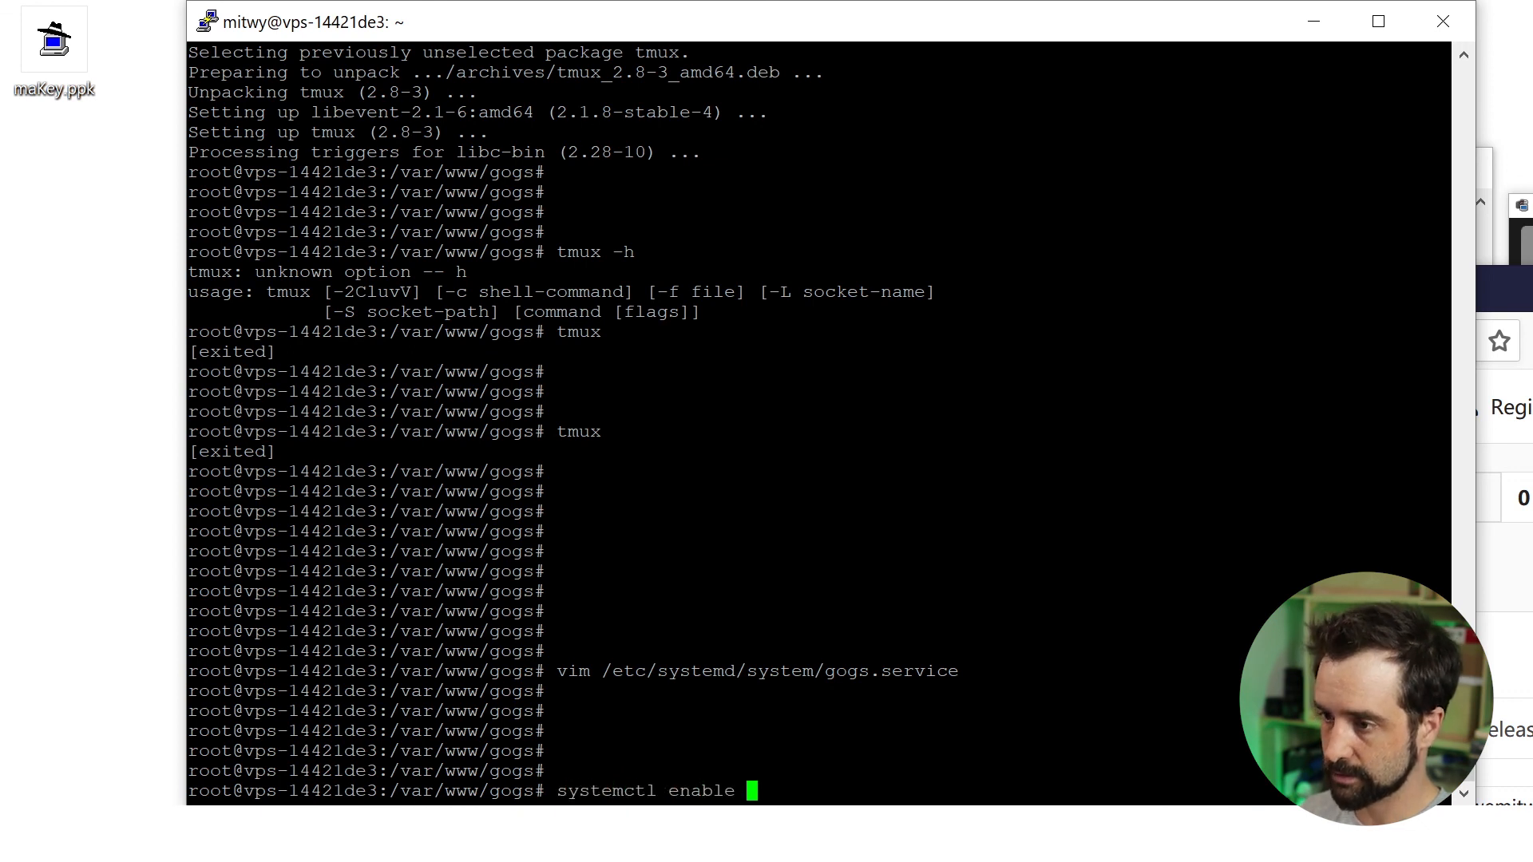
Enable and restart gogs.service under systemd, then close the PuTTY window.
type("gogs.service")
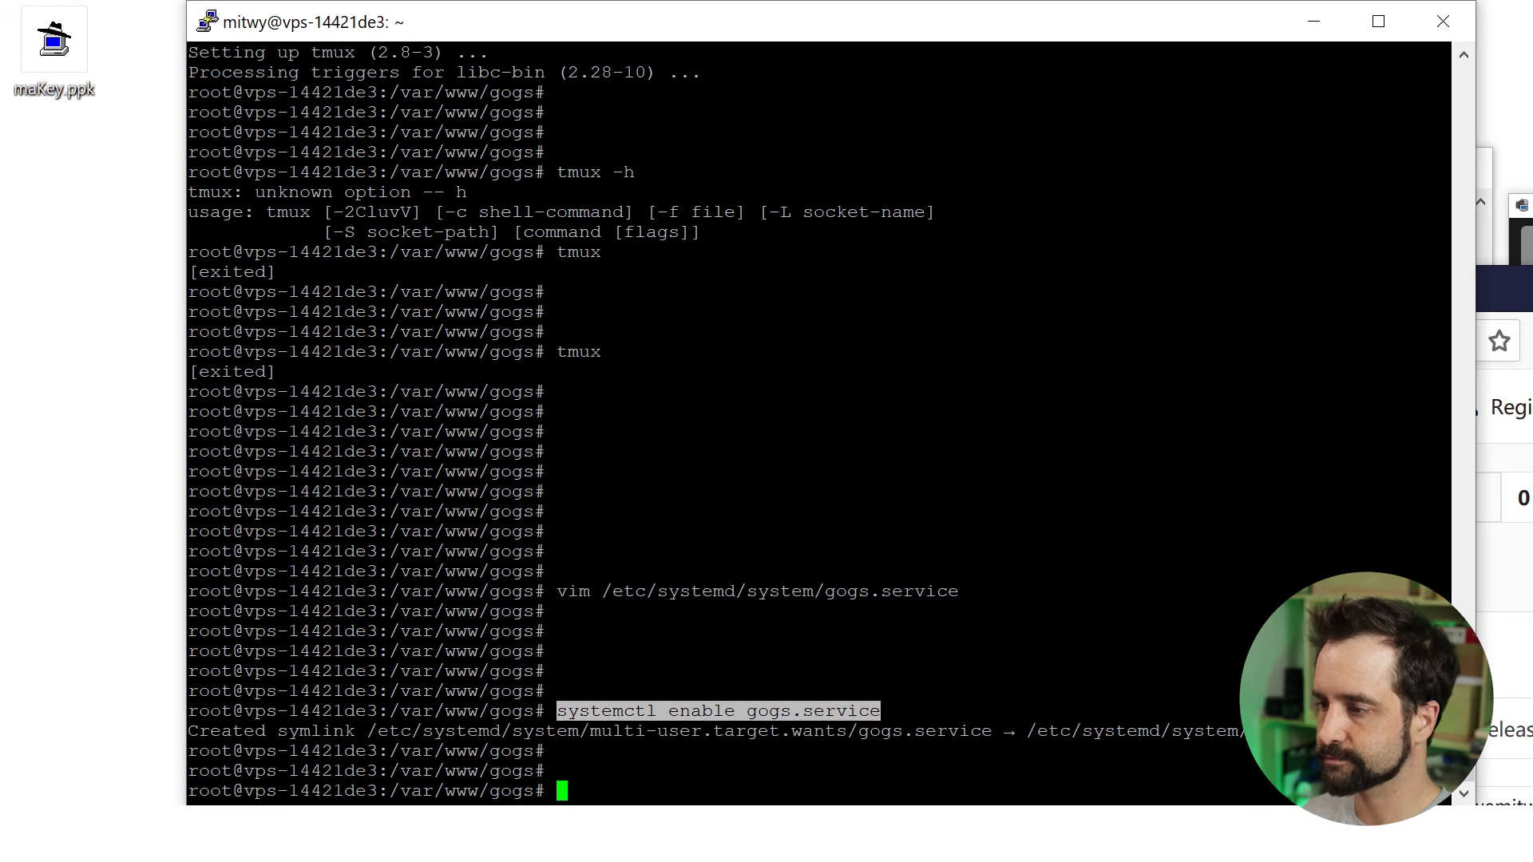
type("systemctl enable gogs.service")
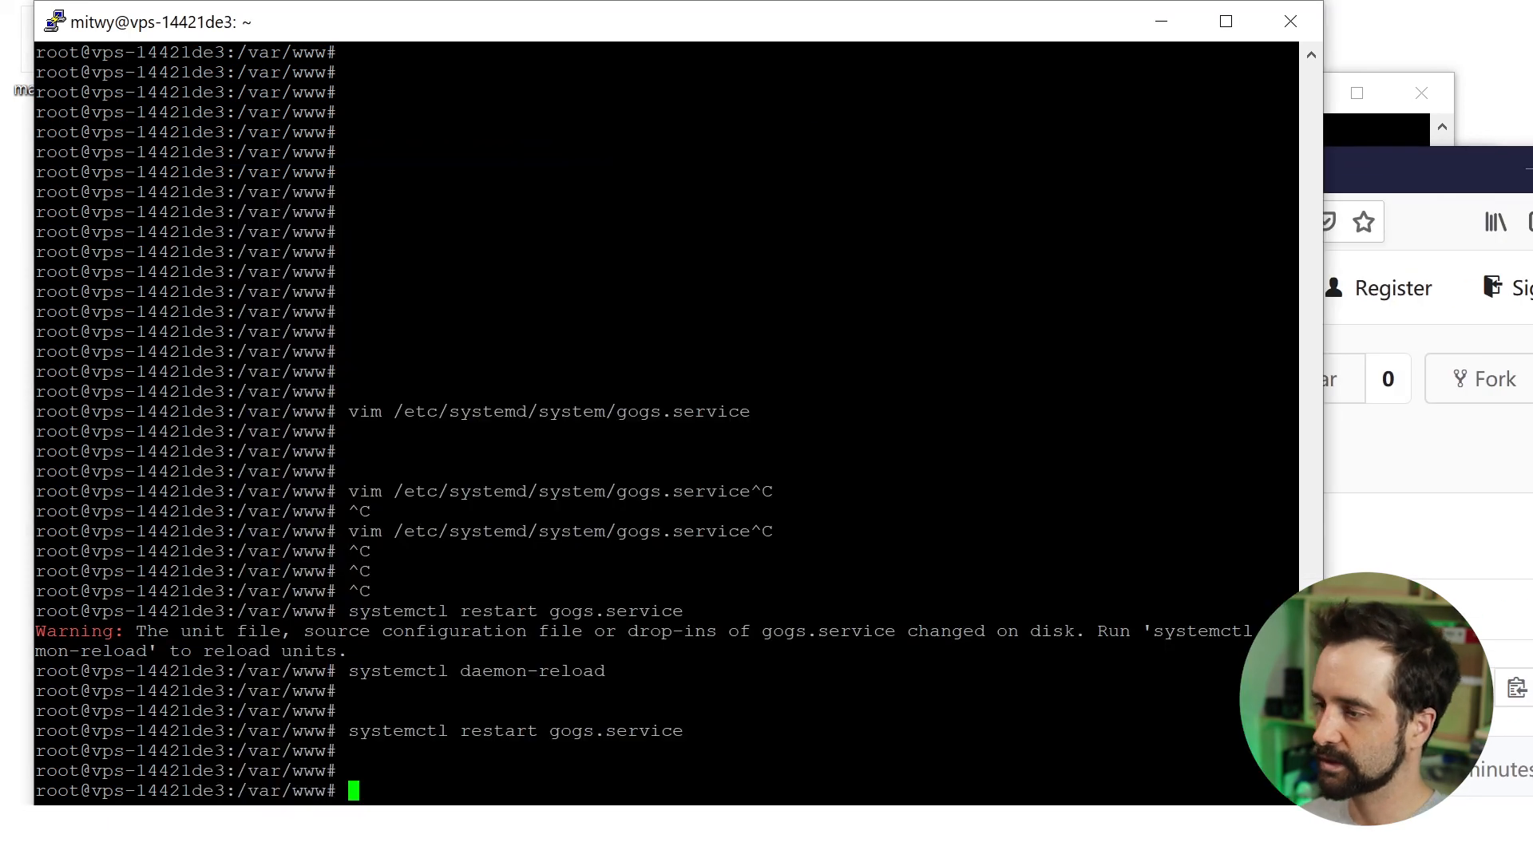
type("systemctl restart gogs.service")
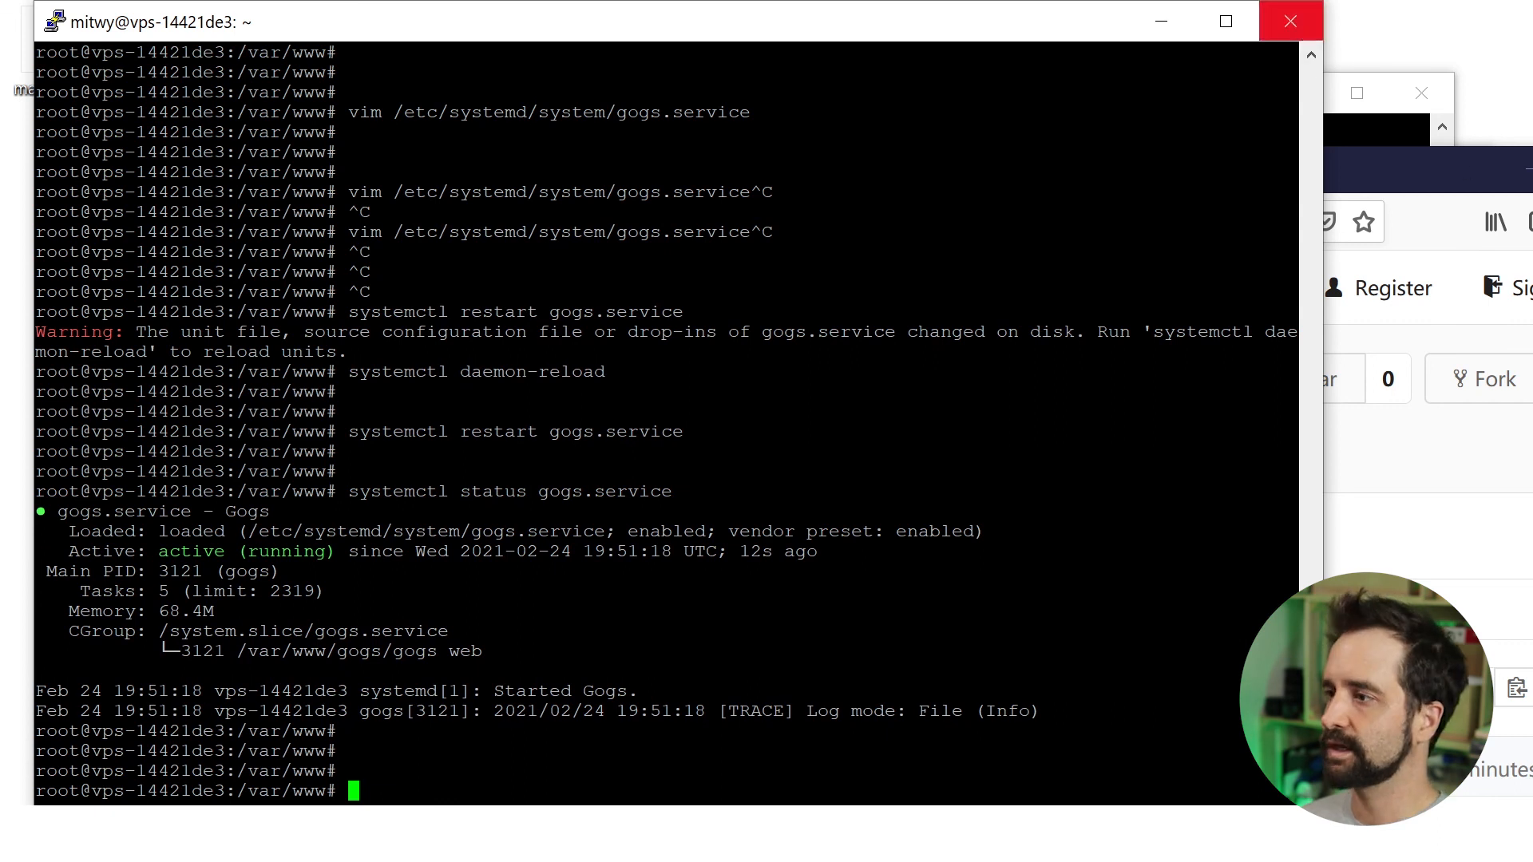
left_click(1289, 21)
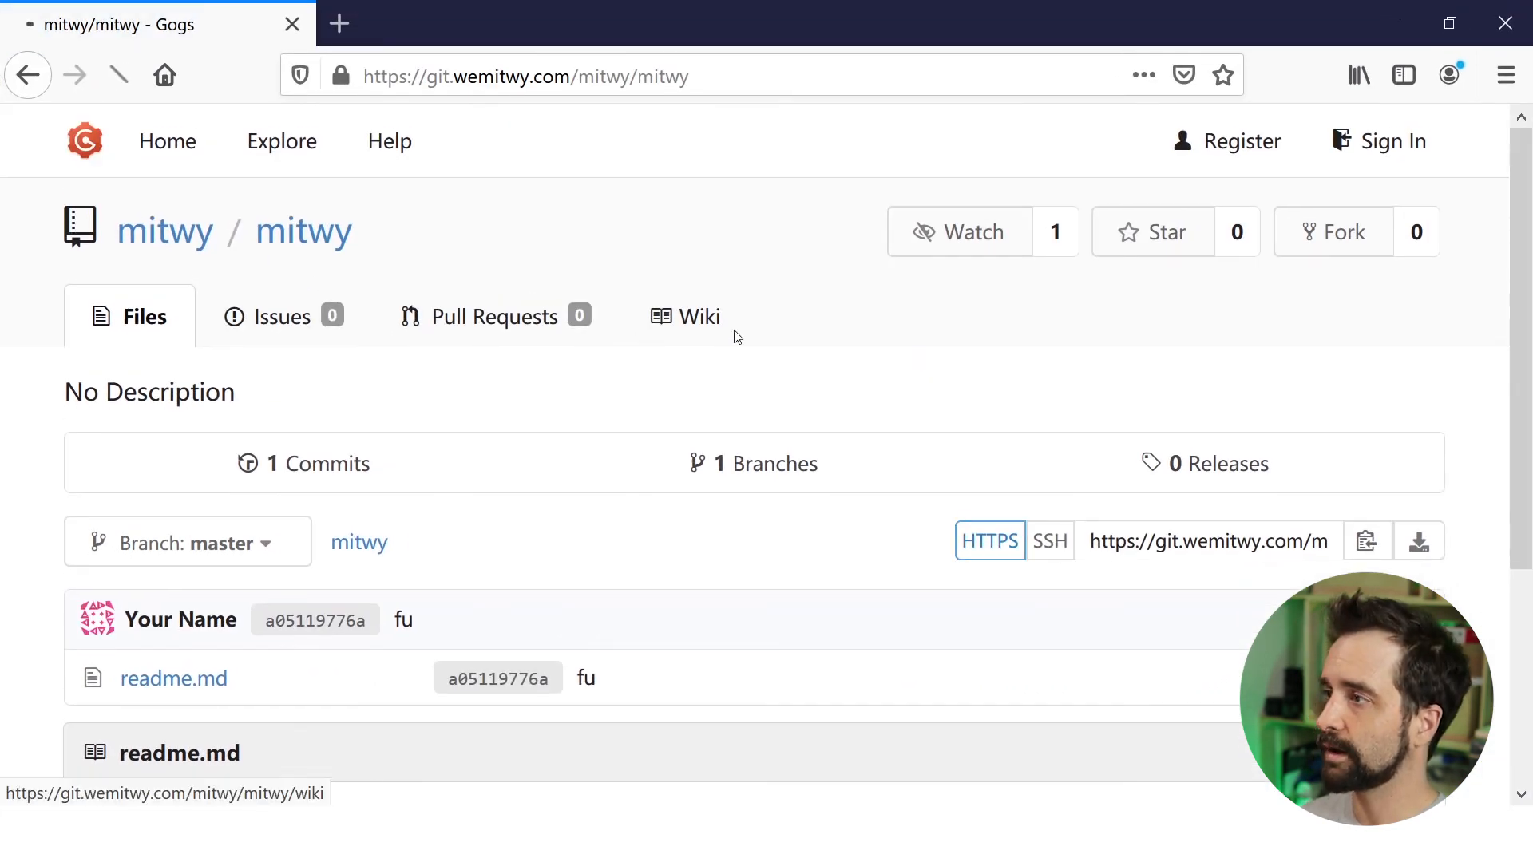
Go to the Gogs home page at git.wemitwy.com over HTTPS.
left_click(84, 141)
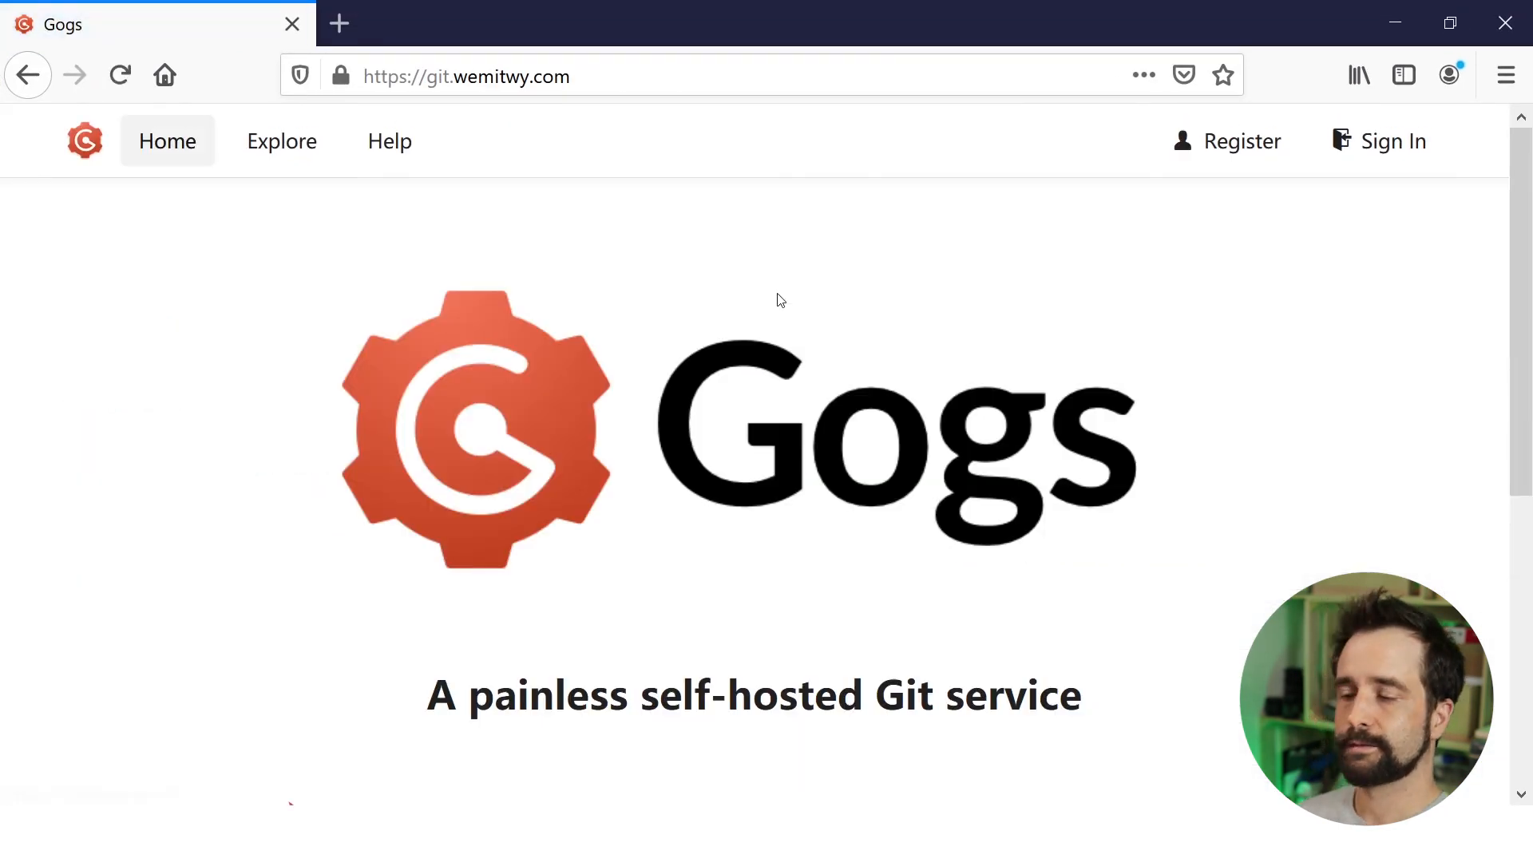